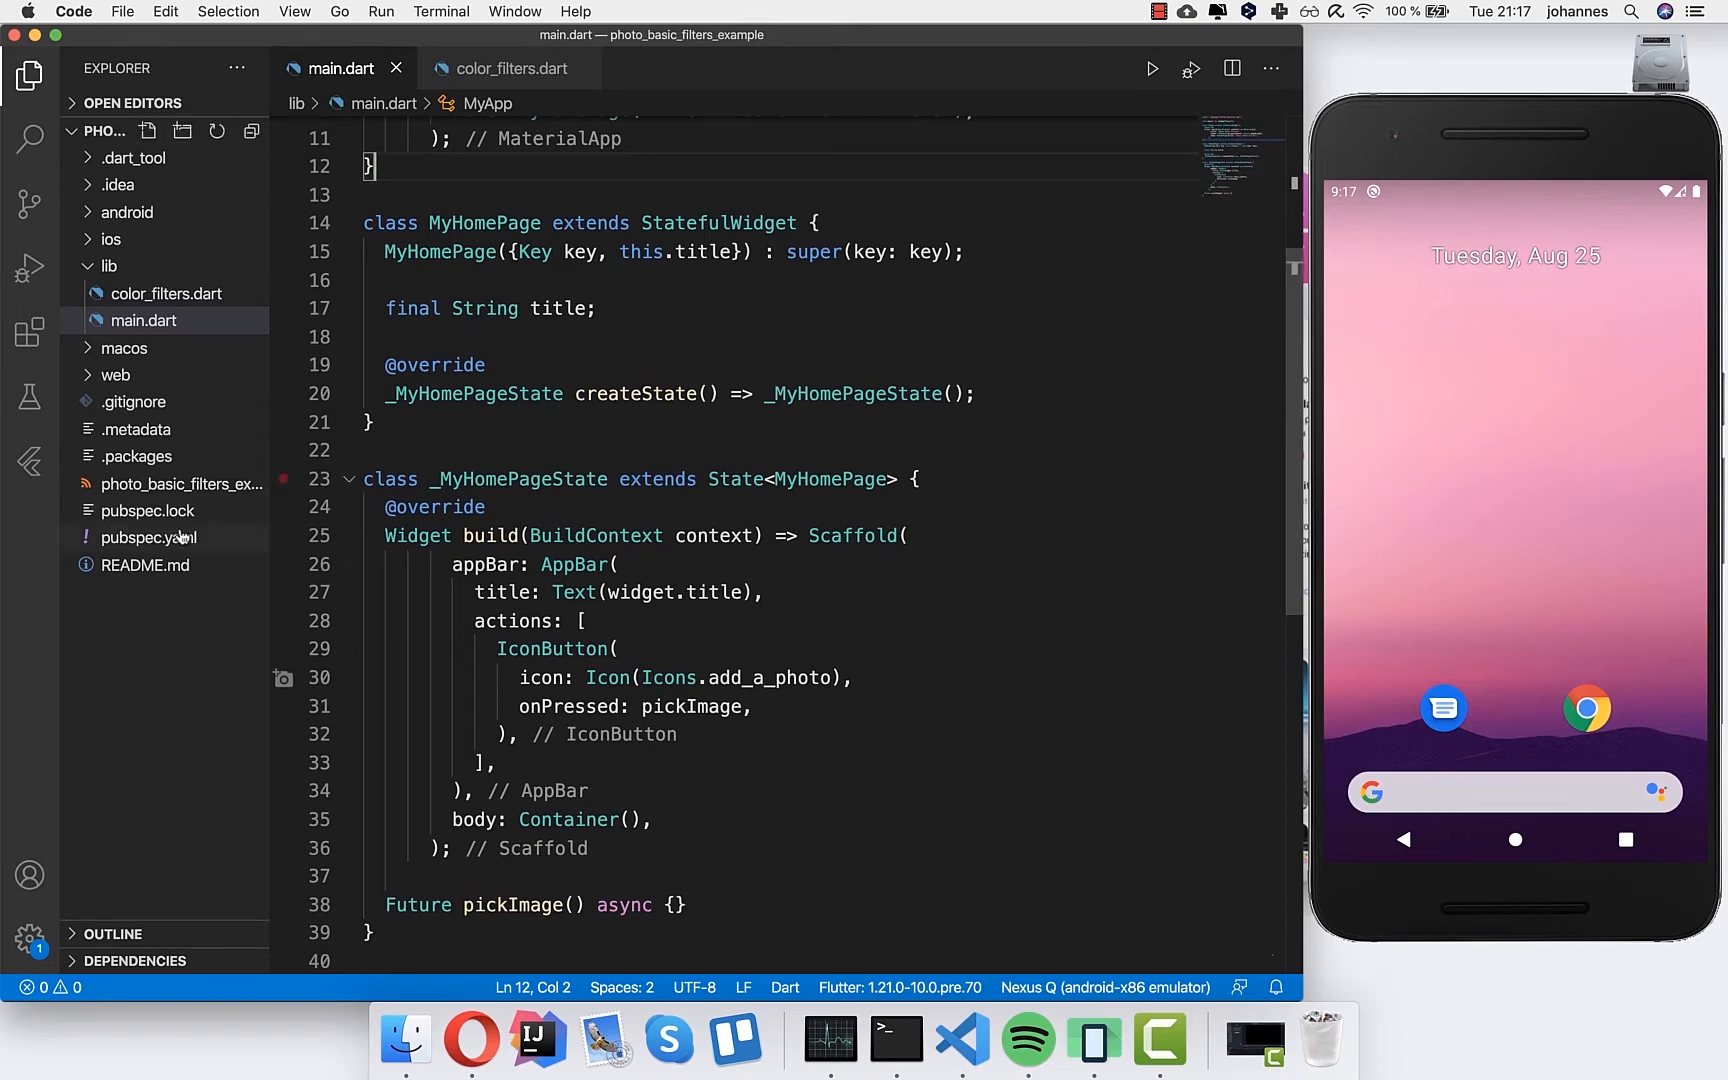
- Add `image_picker: ^0.6.7+7` to pubspec.yaml dependencies and launch the app in debug mode
click(148, 536)
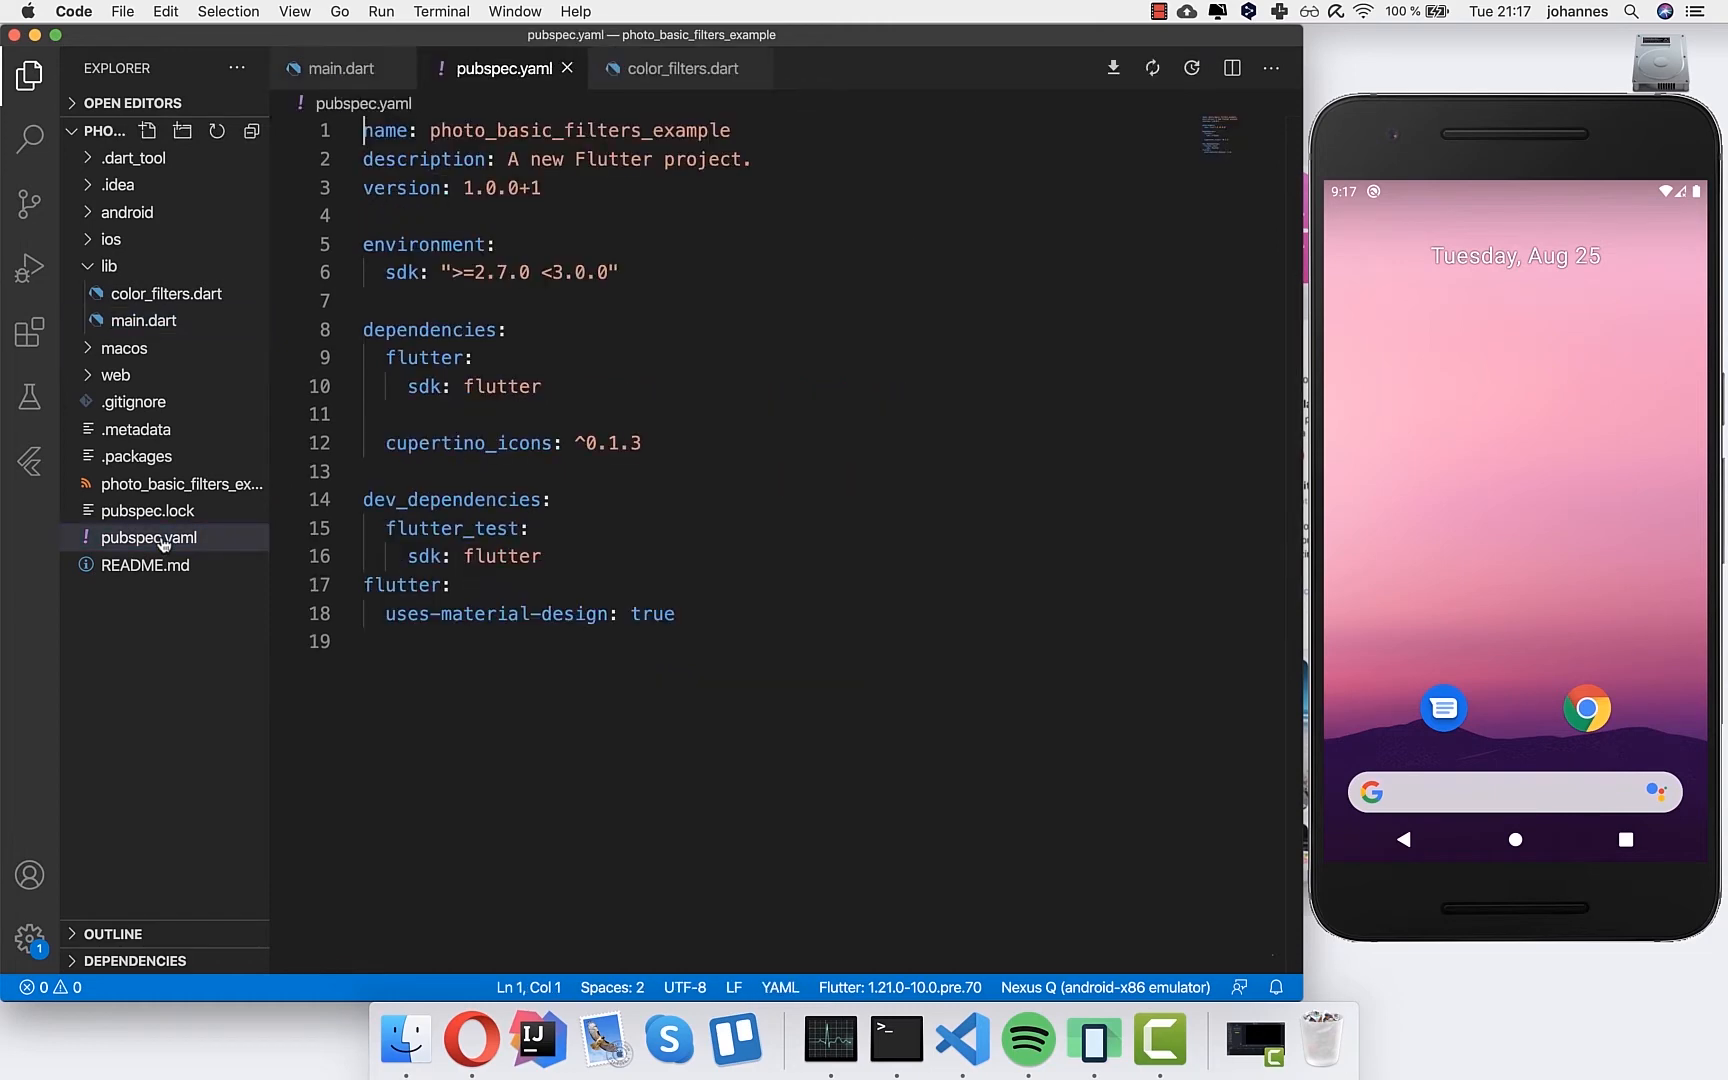
text(image_picker: ^0.6.7+7)
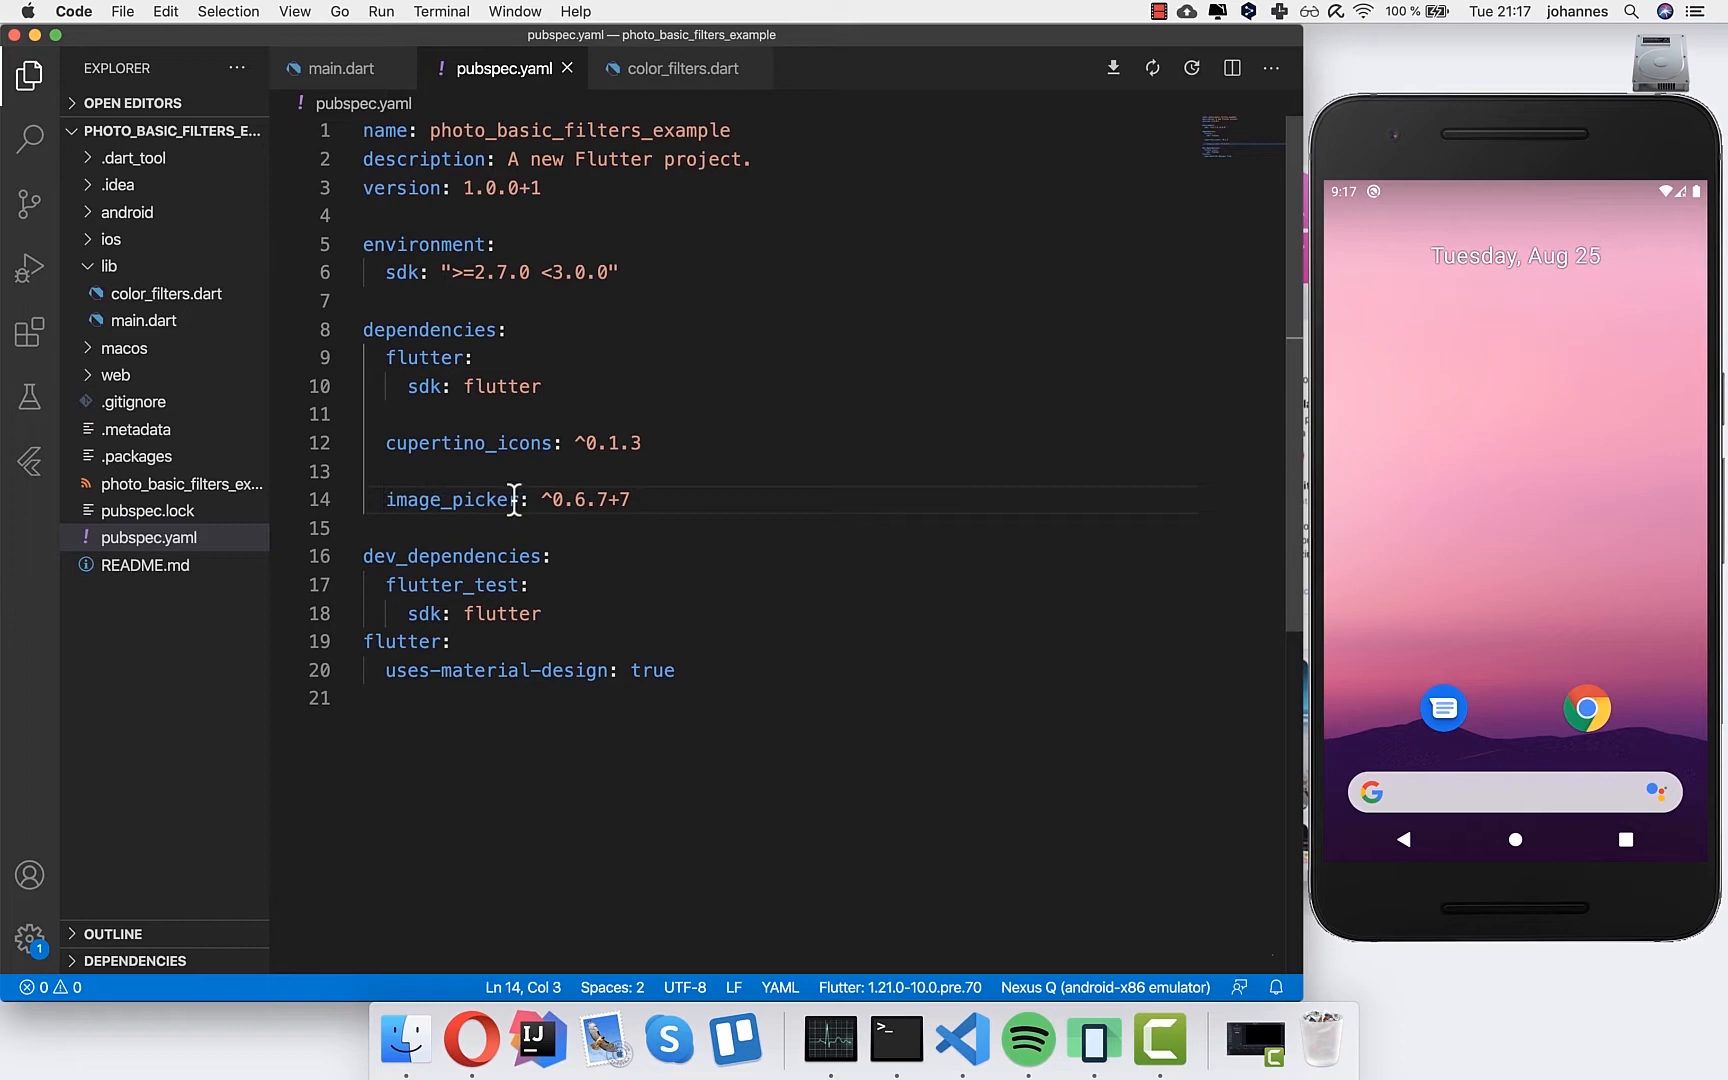
mouse_move(614, 500)
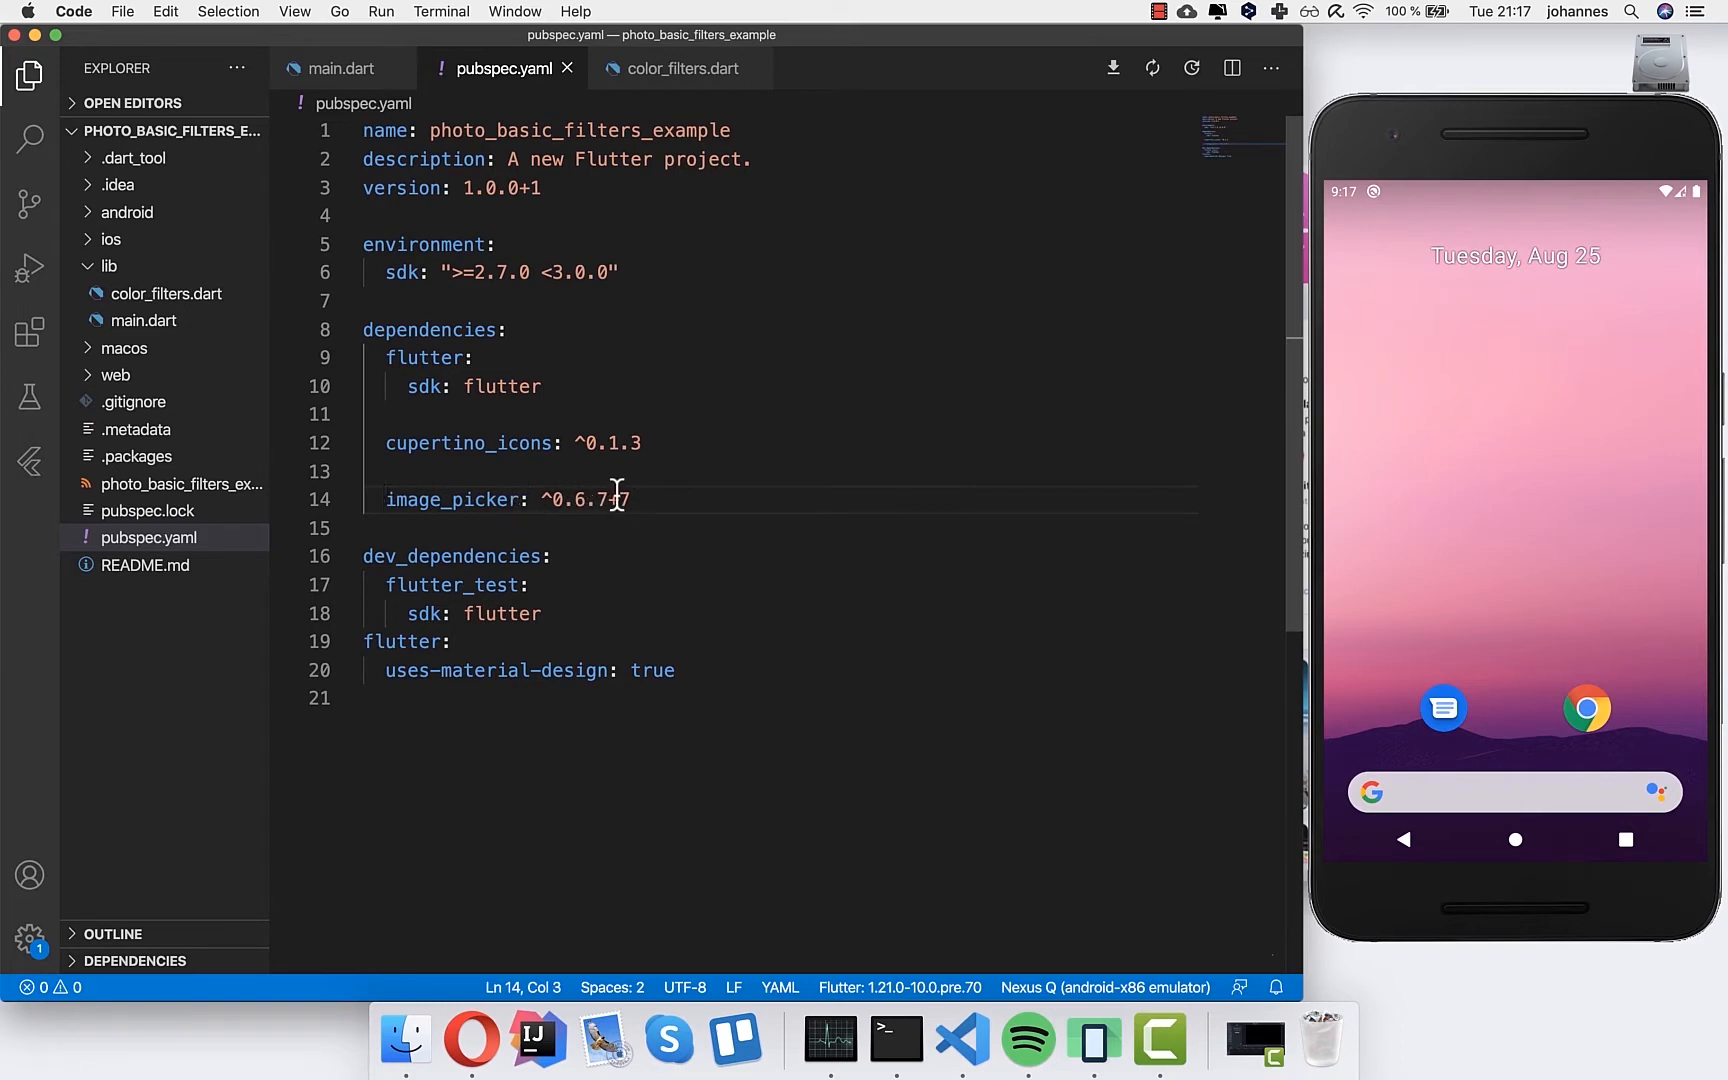
right_click(144, 320)
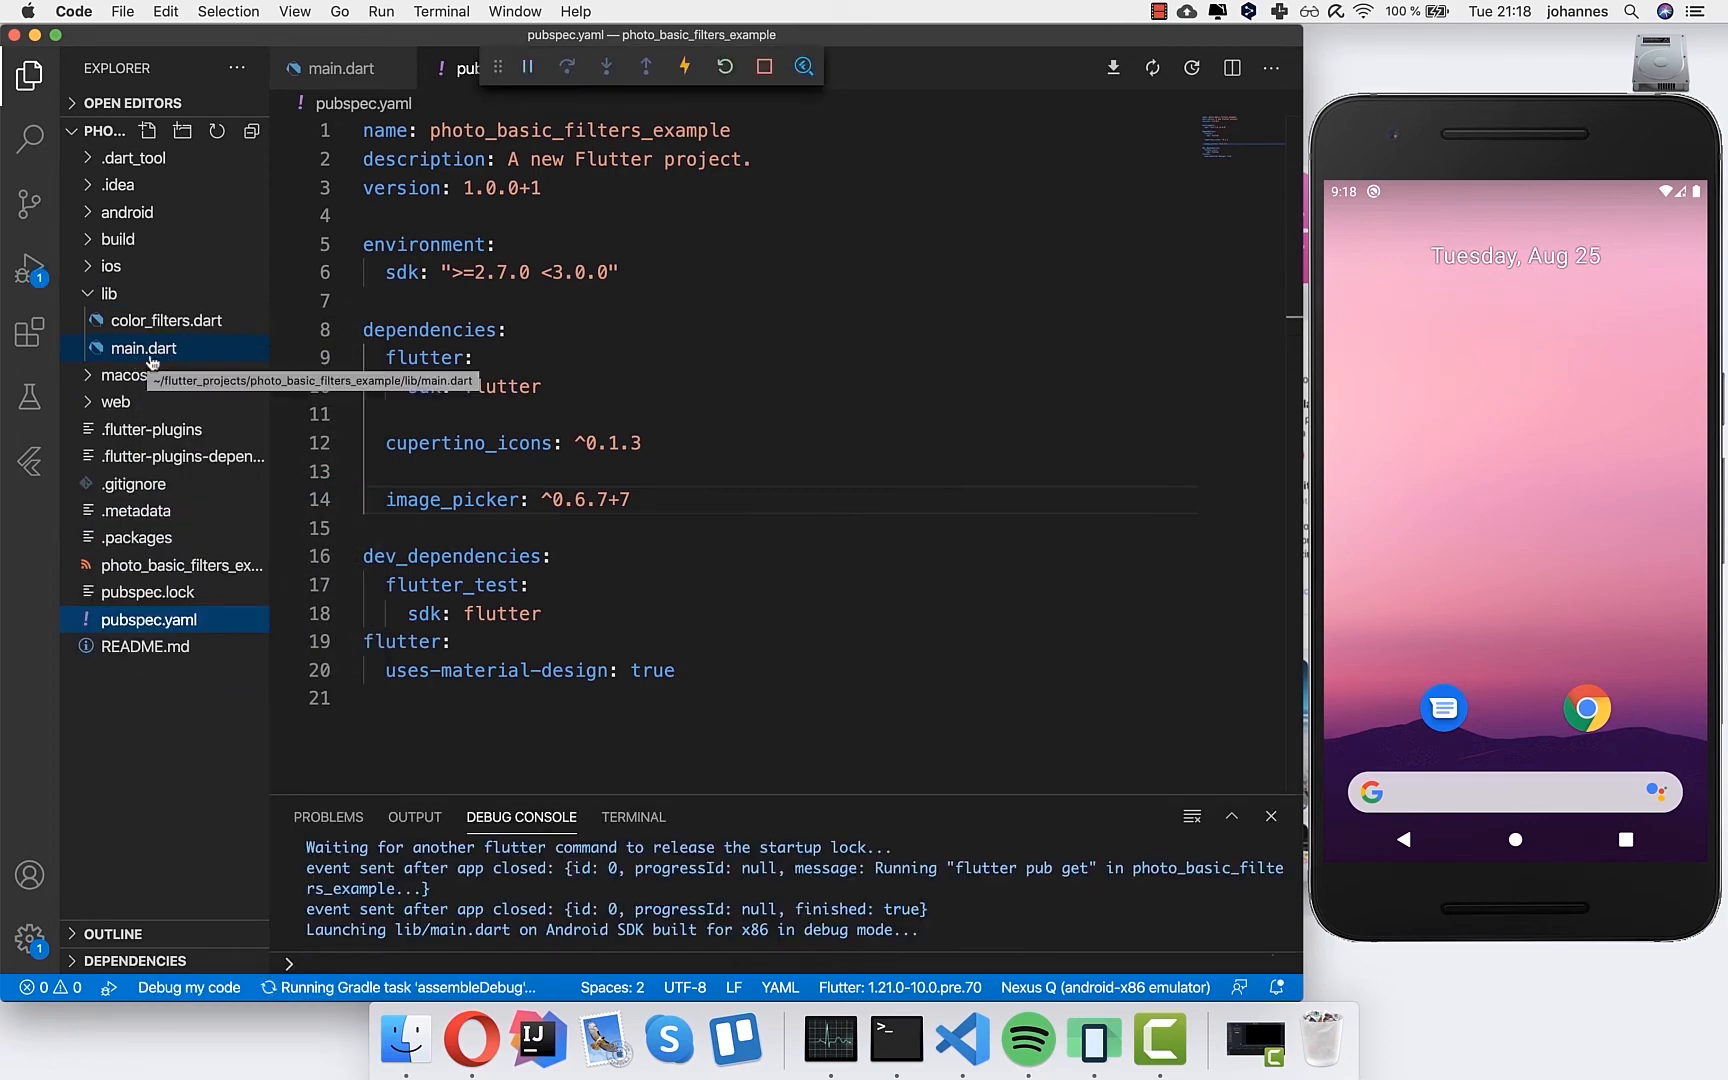
- Return to main.dart and locate the pickImage method
click(144, 348)
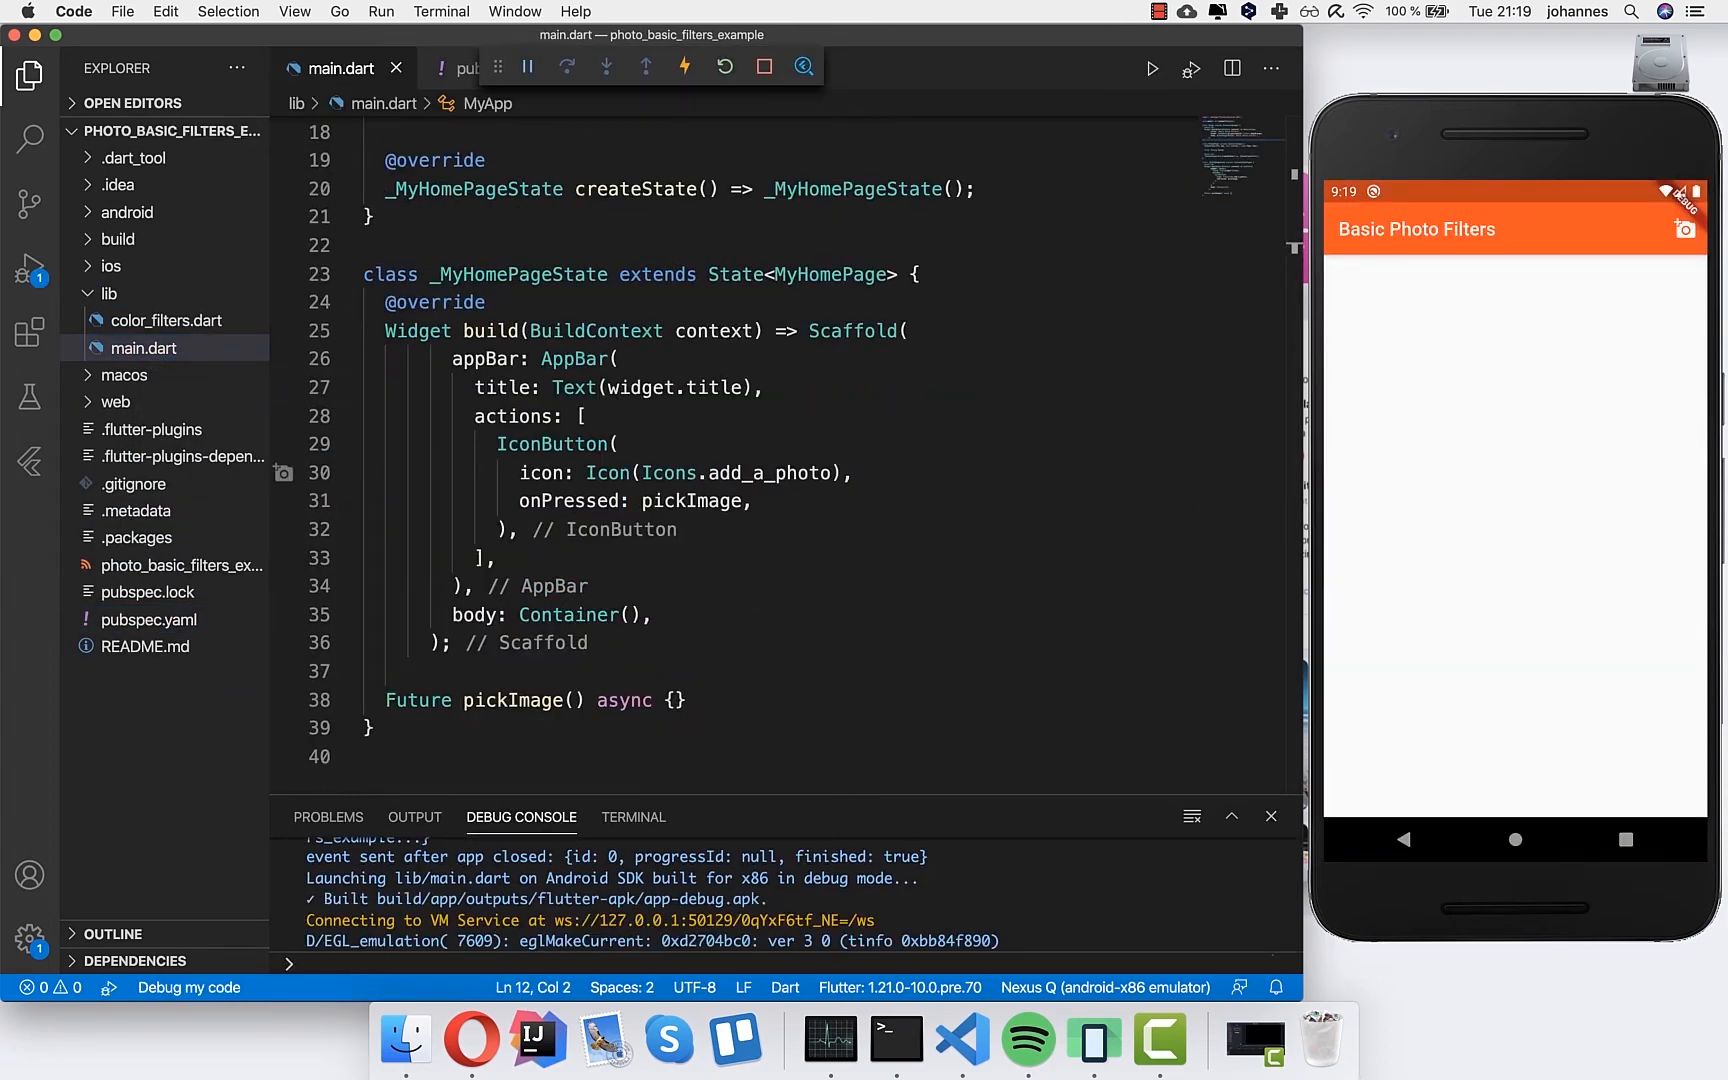
mouse_move(704, 582)
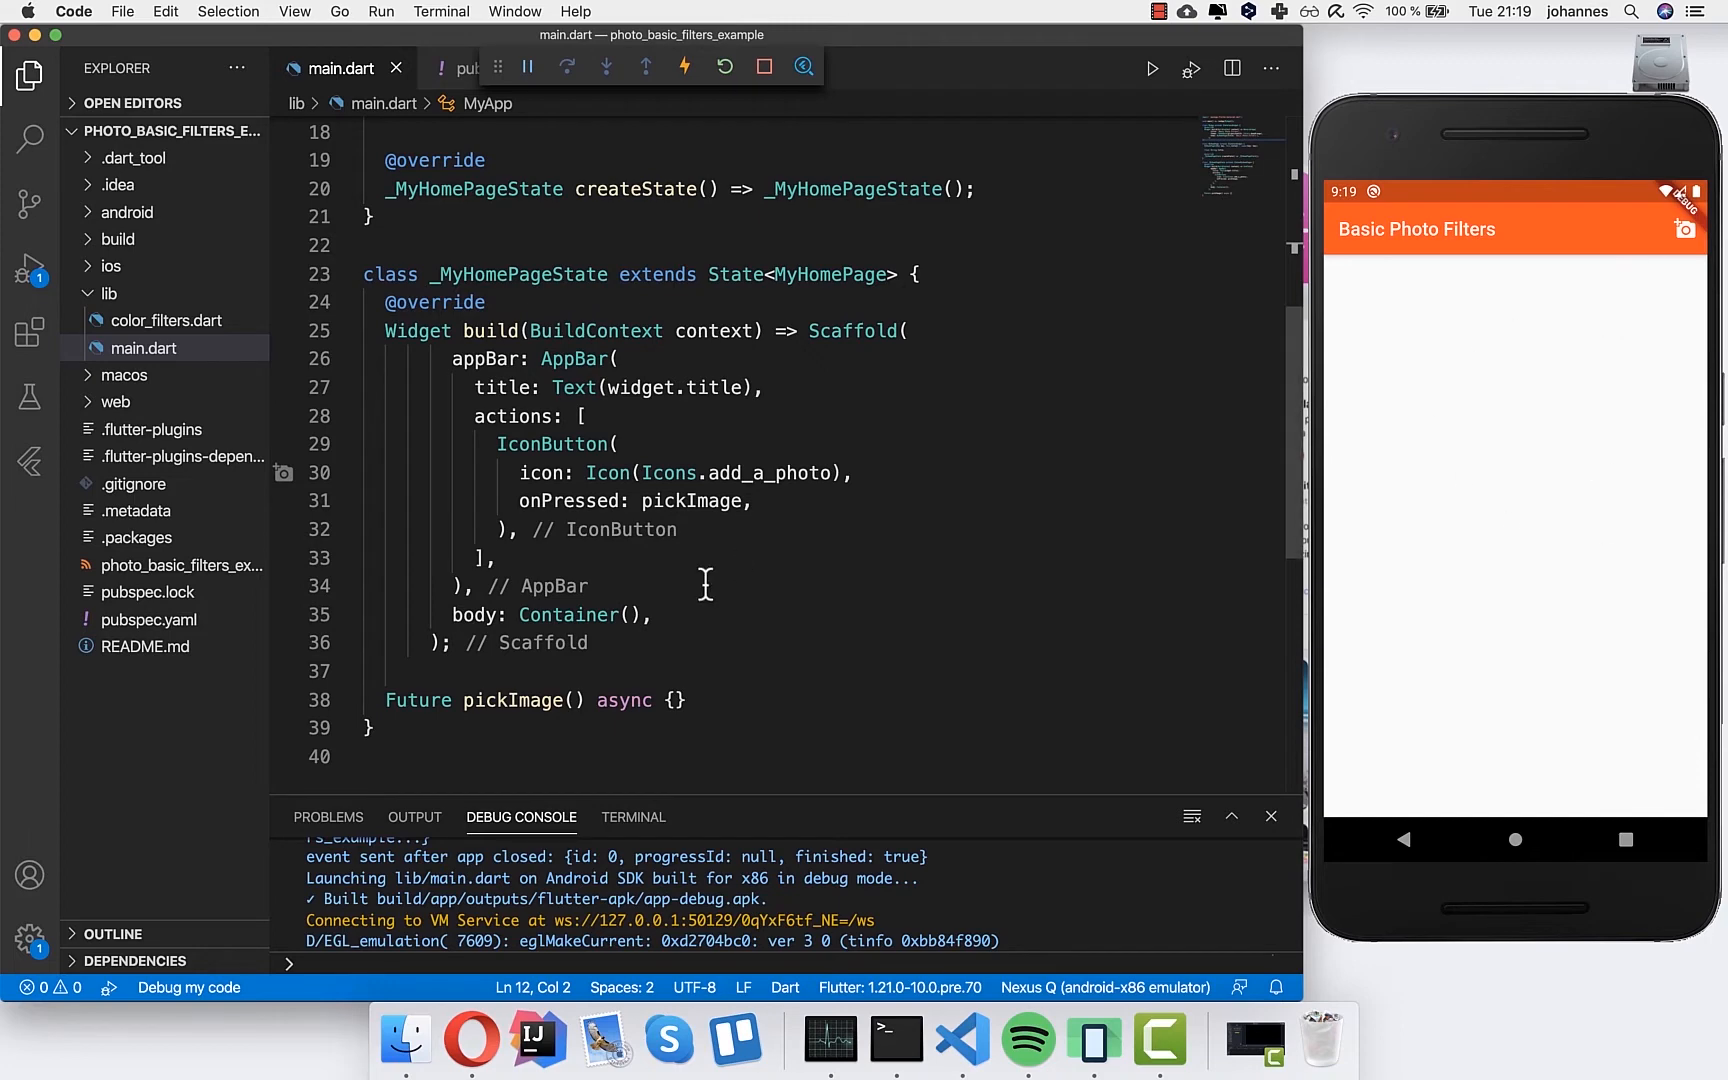
scroll(up, 3)
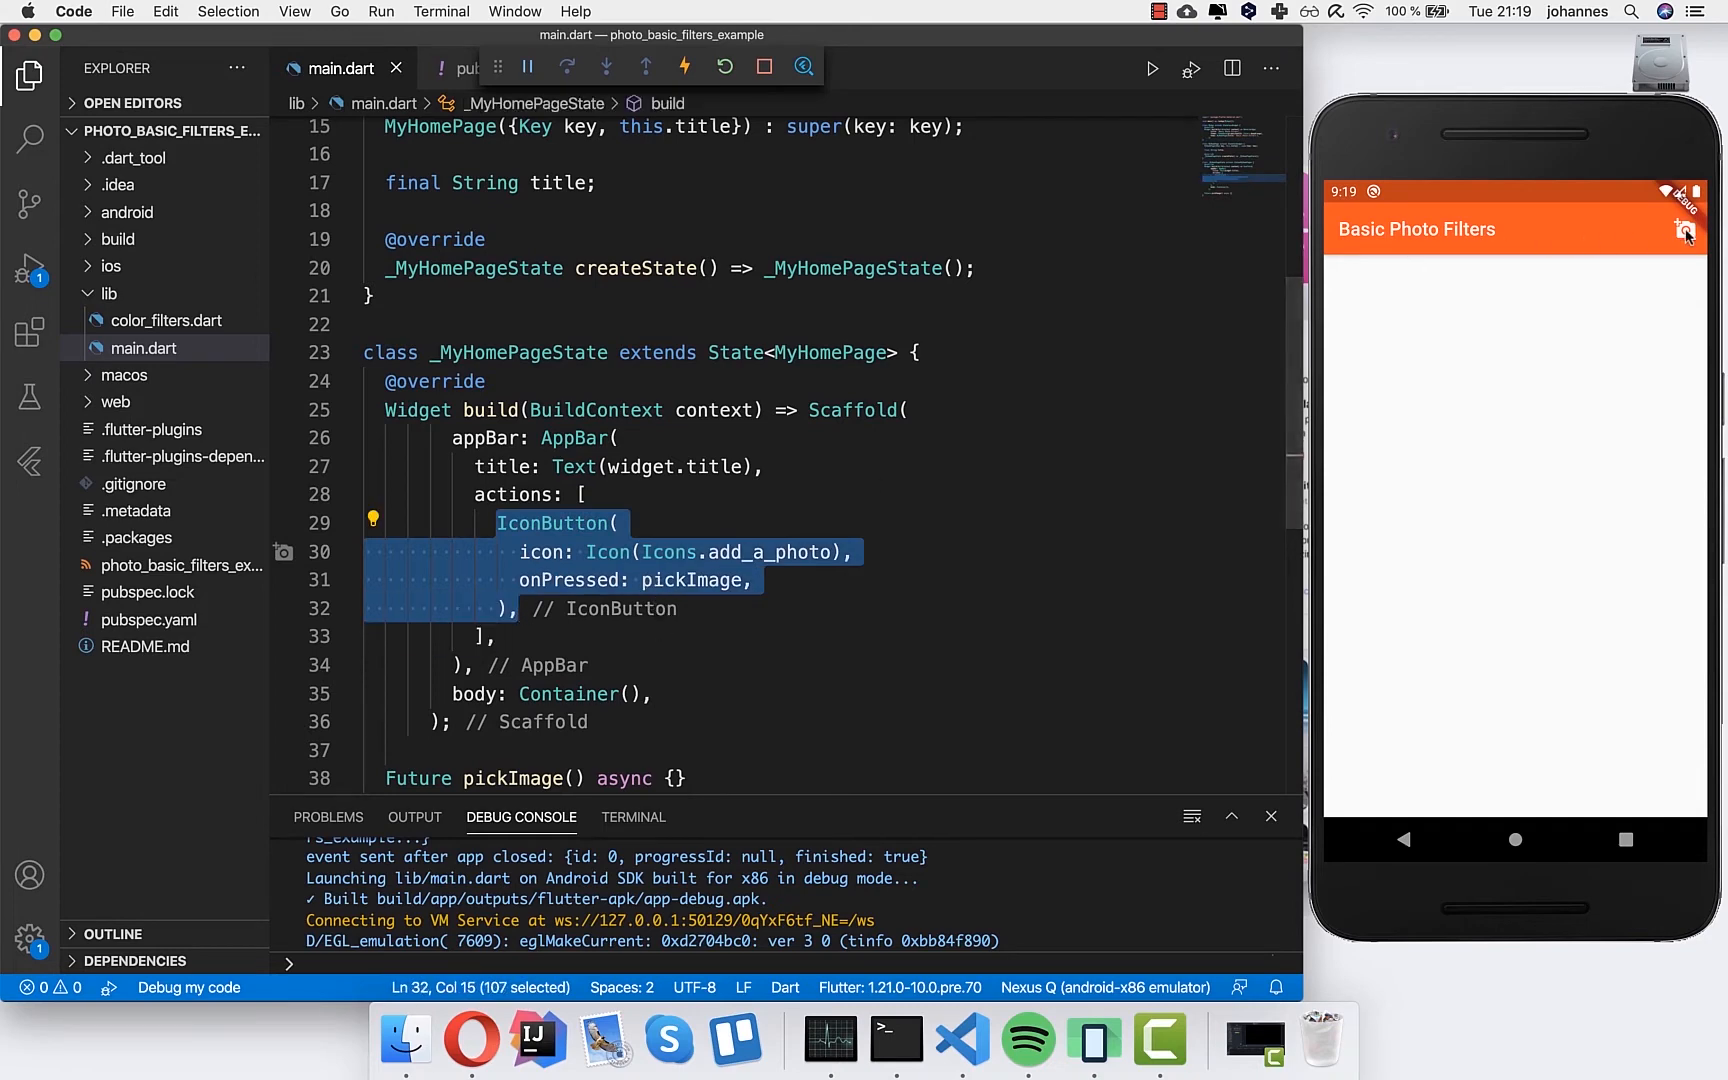
mouse_move(982, 492)
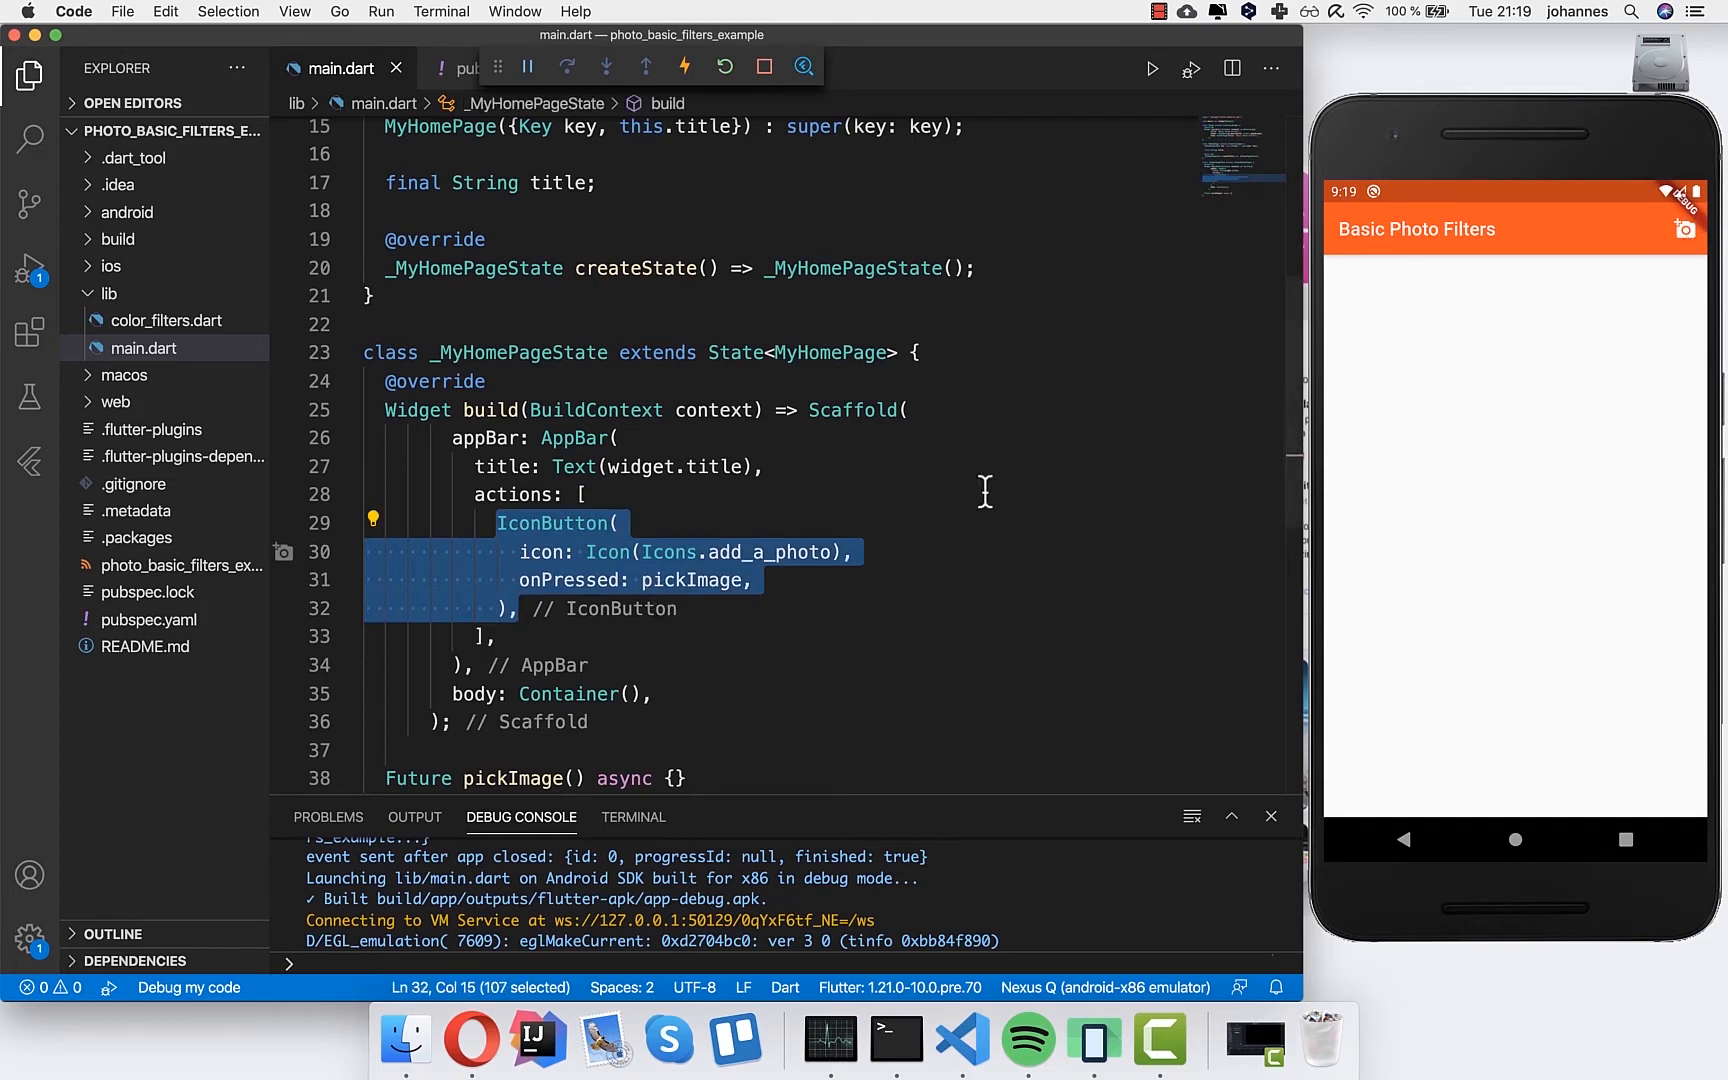
scroll(down, 3)
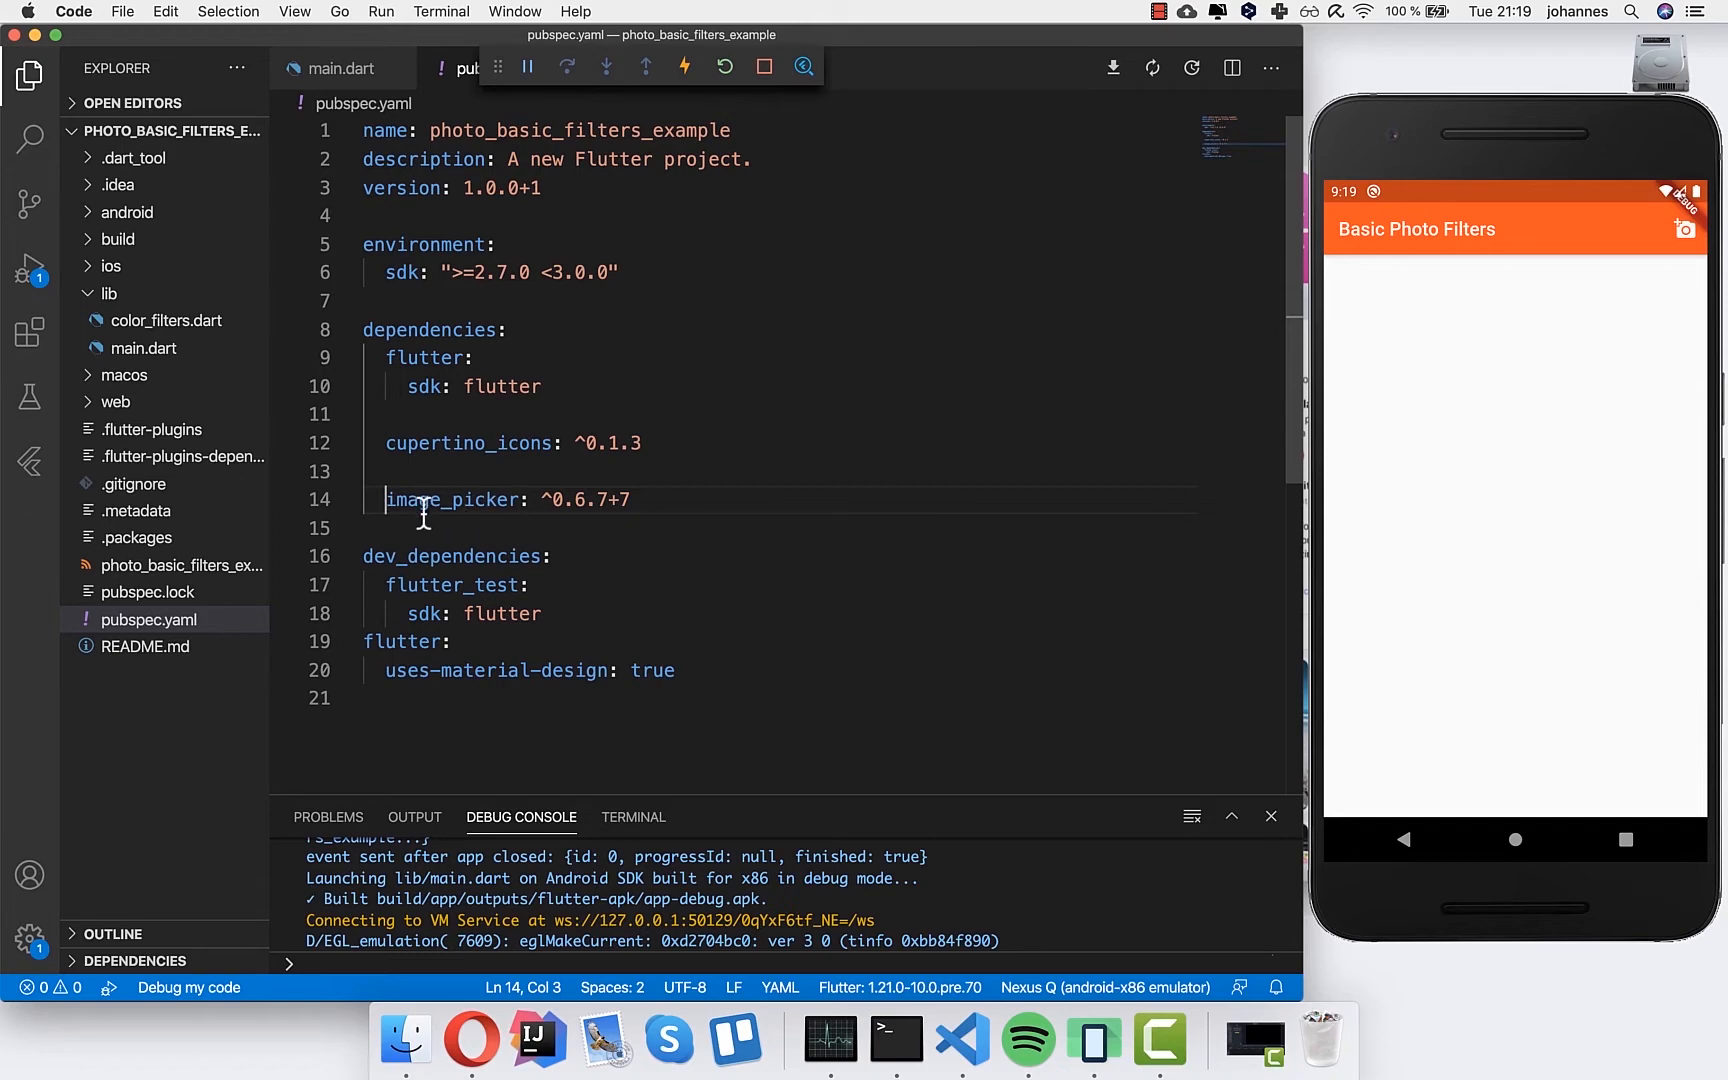
click(338, 68)
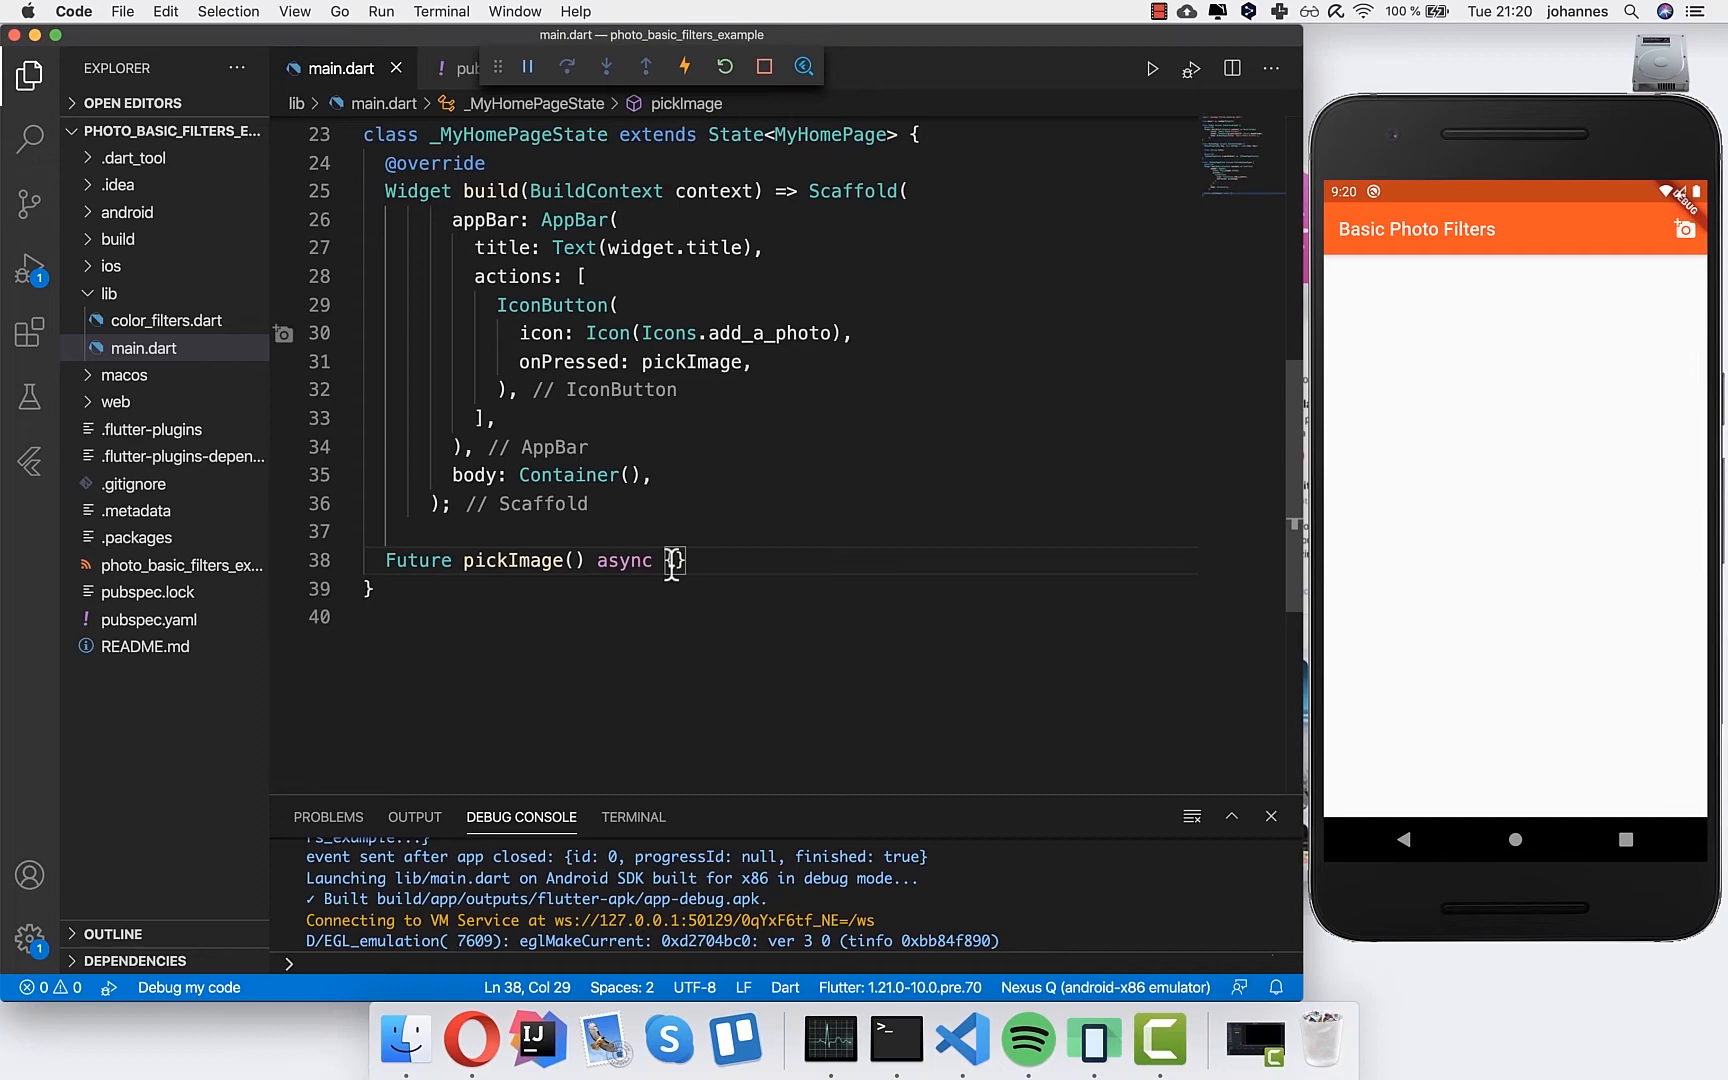
- Await `ImagePicker().getImage(source: ImageSource.gallery)` in pickImage and import the image_picker library
text(final image = await ImagePicker().getImage(source: ImageSource.gallery))
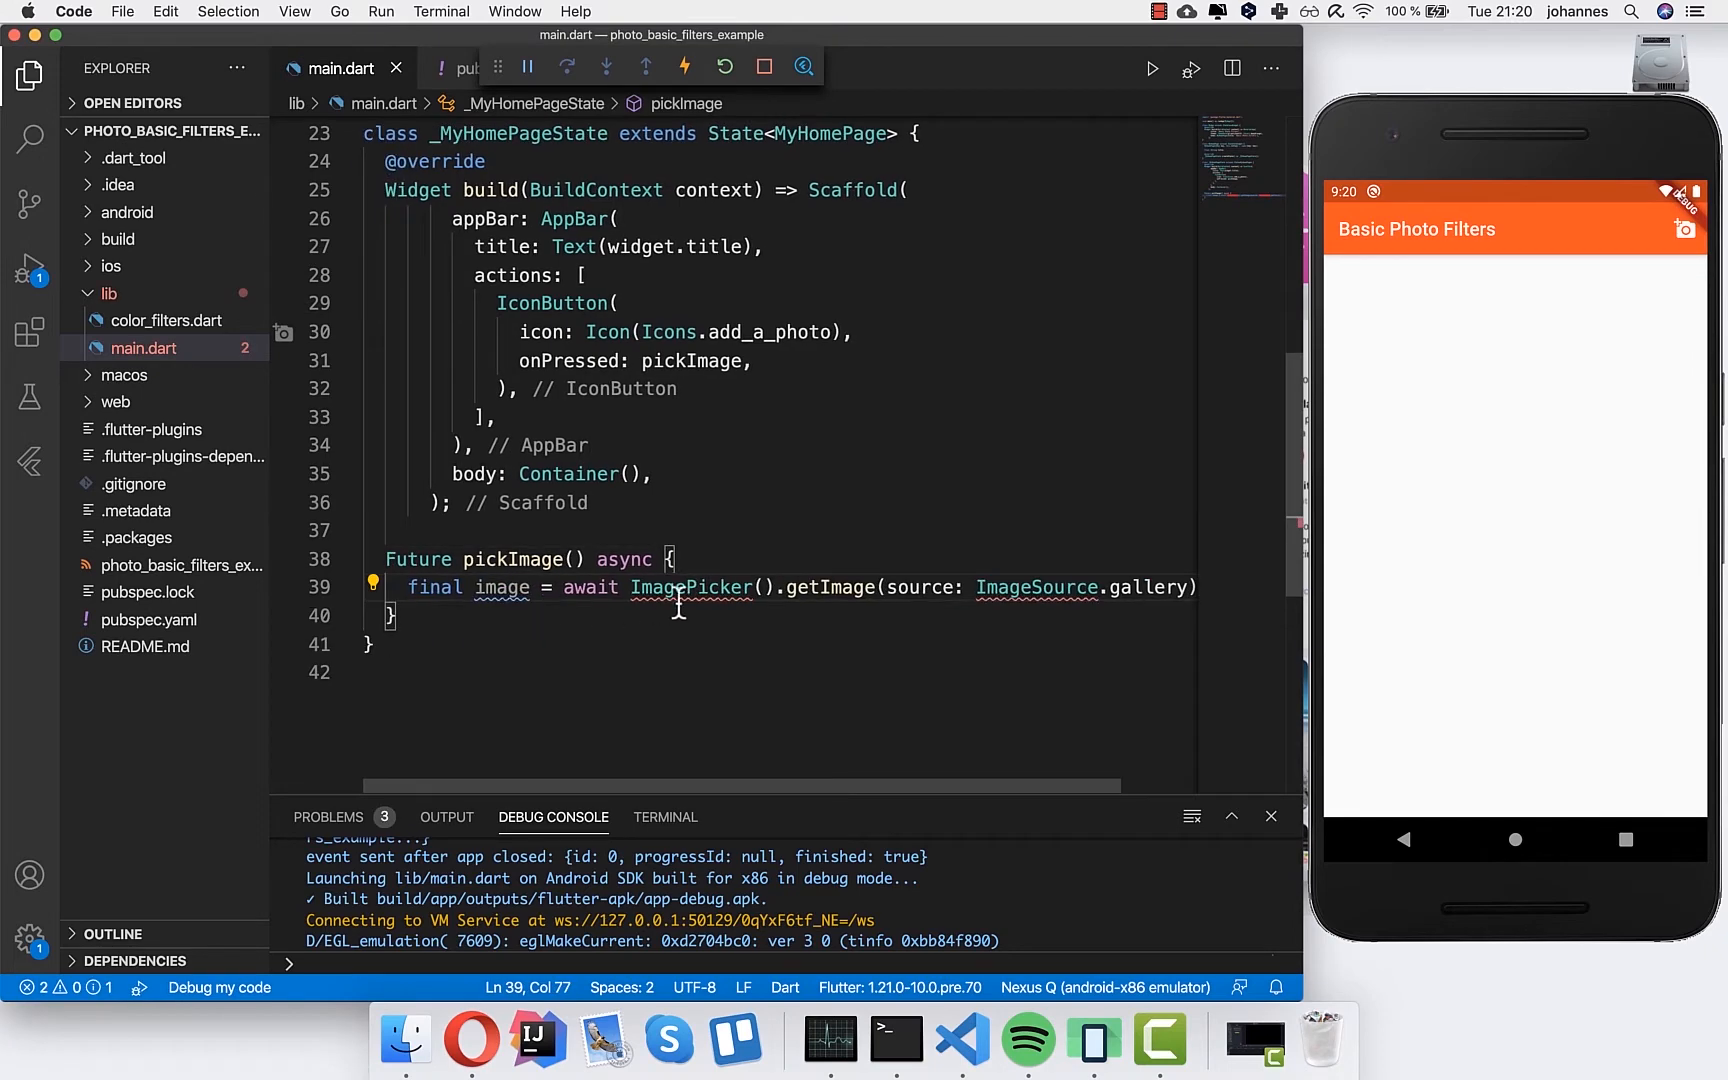
click(696, 586)
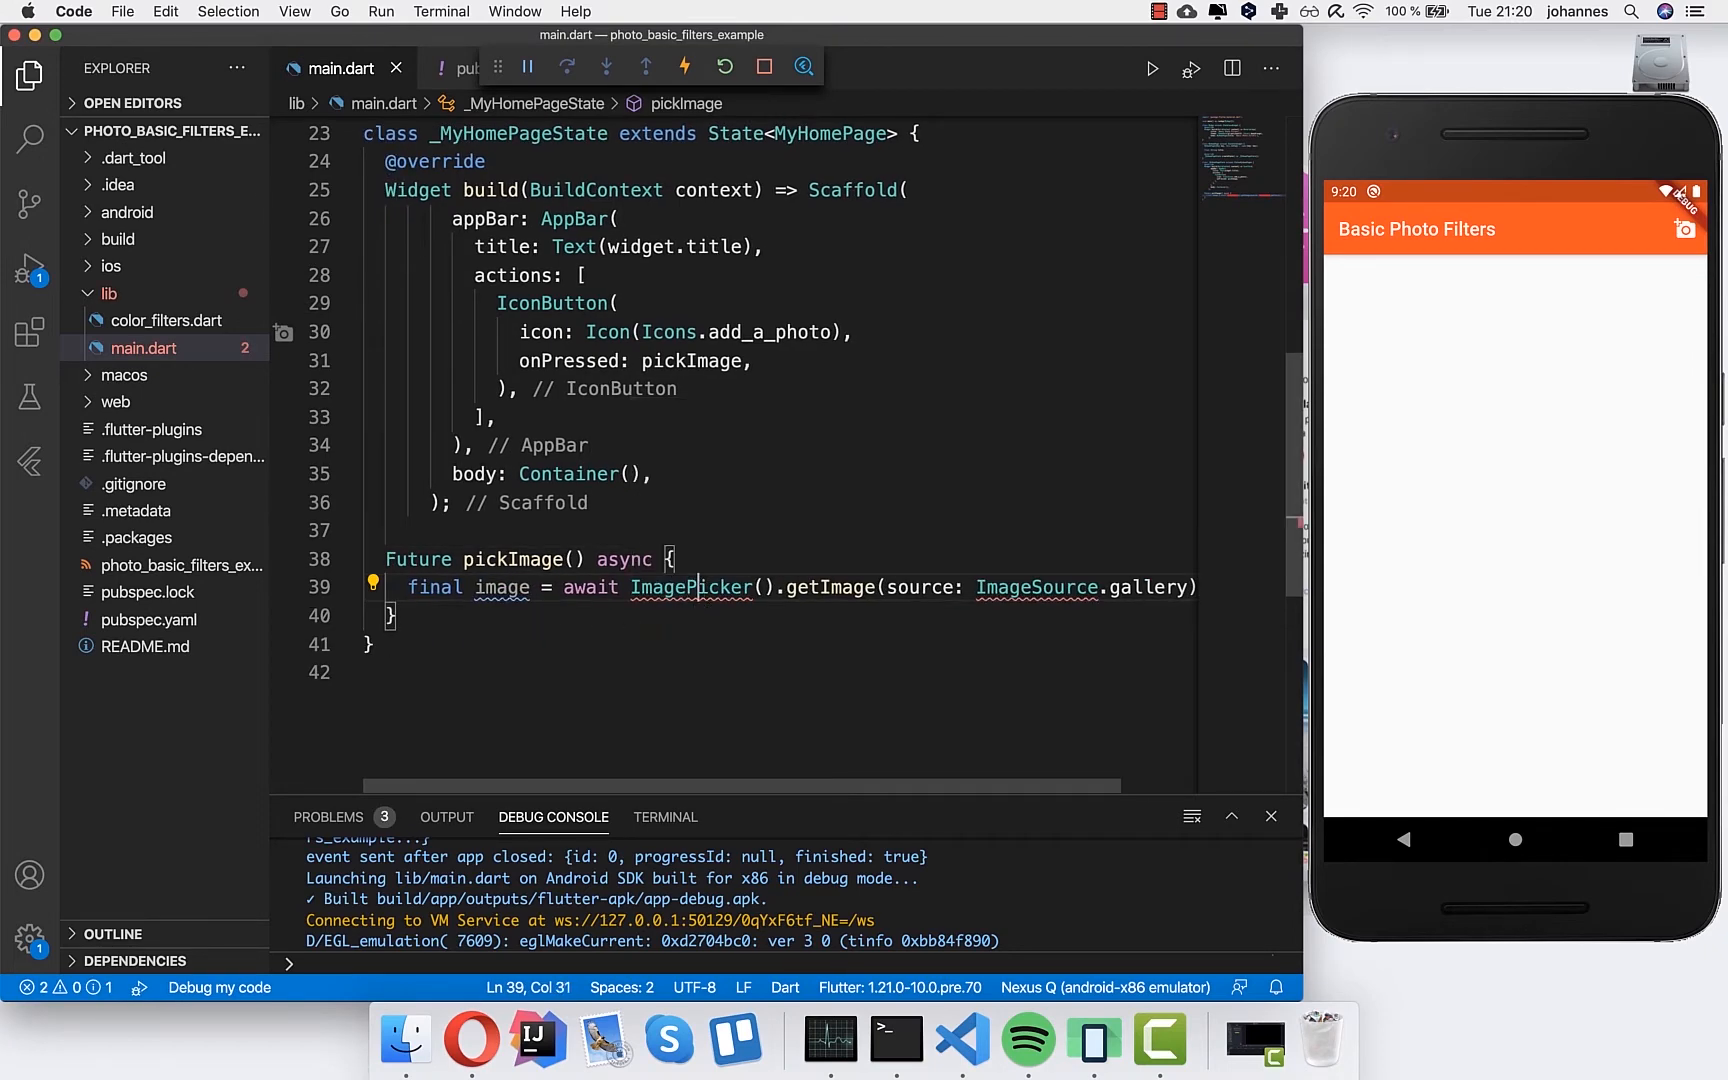
click(372, 582)
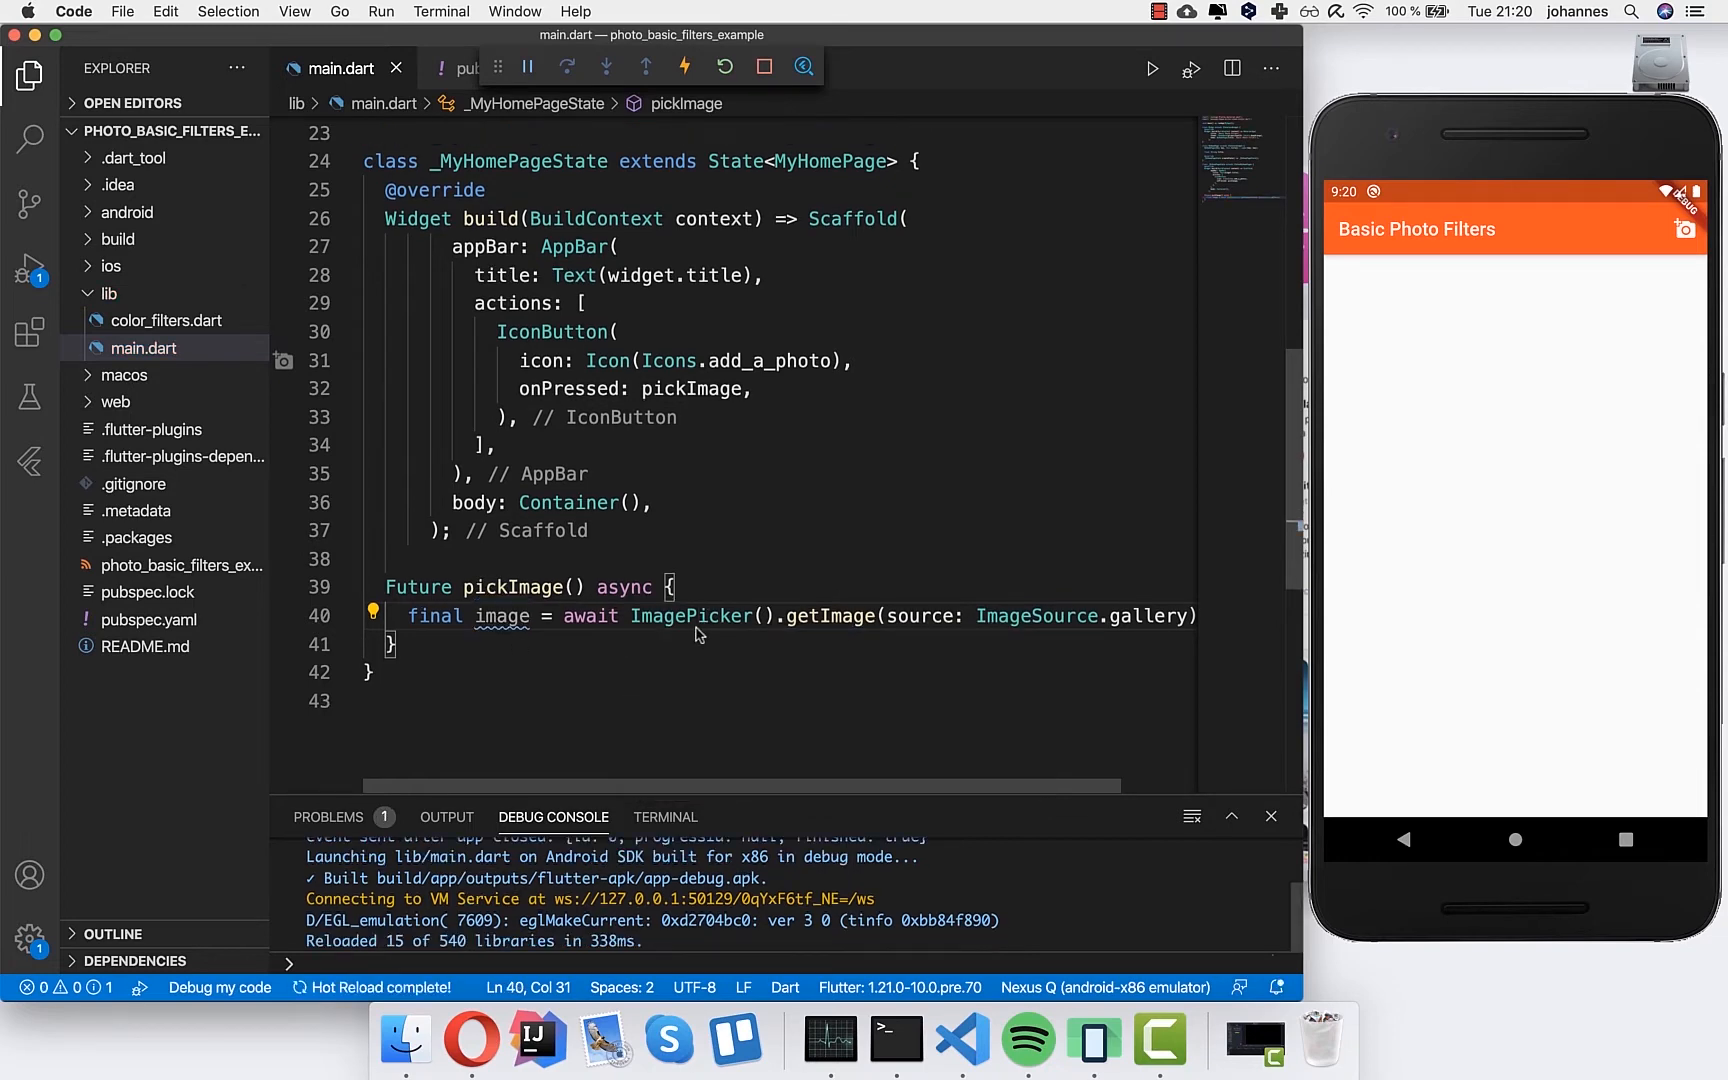
mouse_move(710, 616)
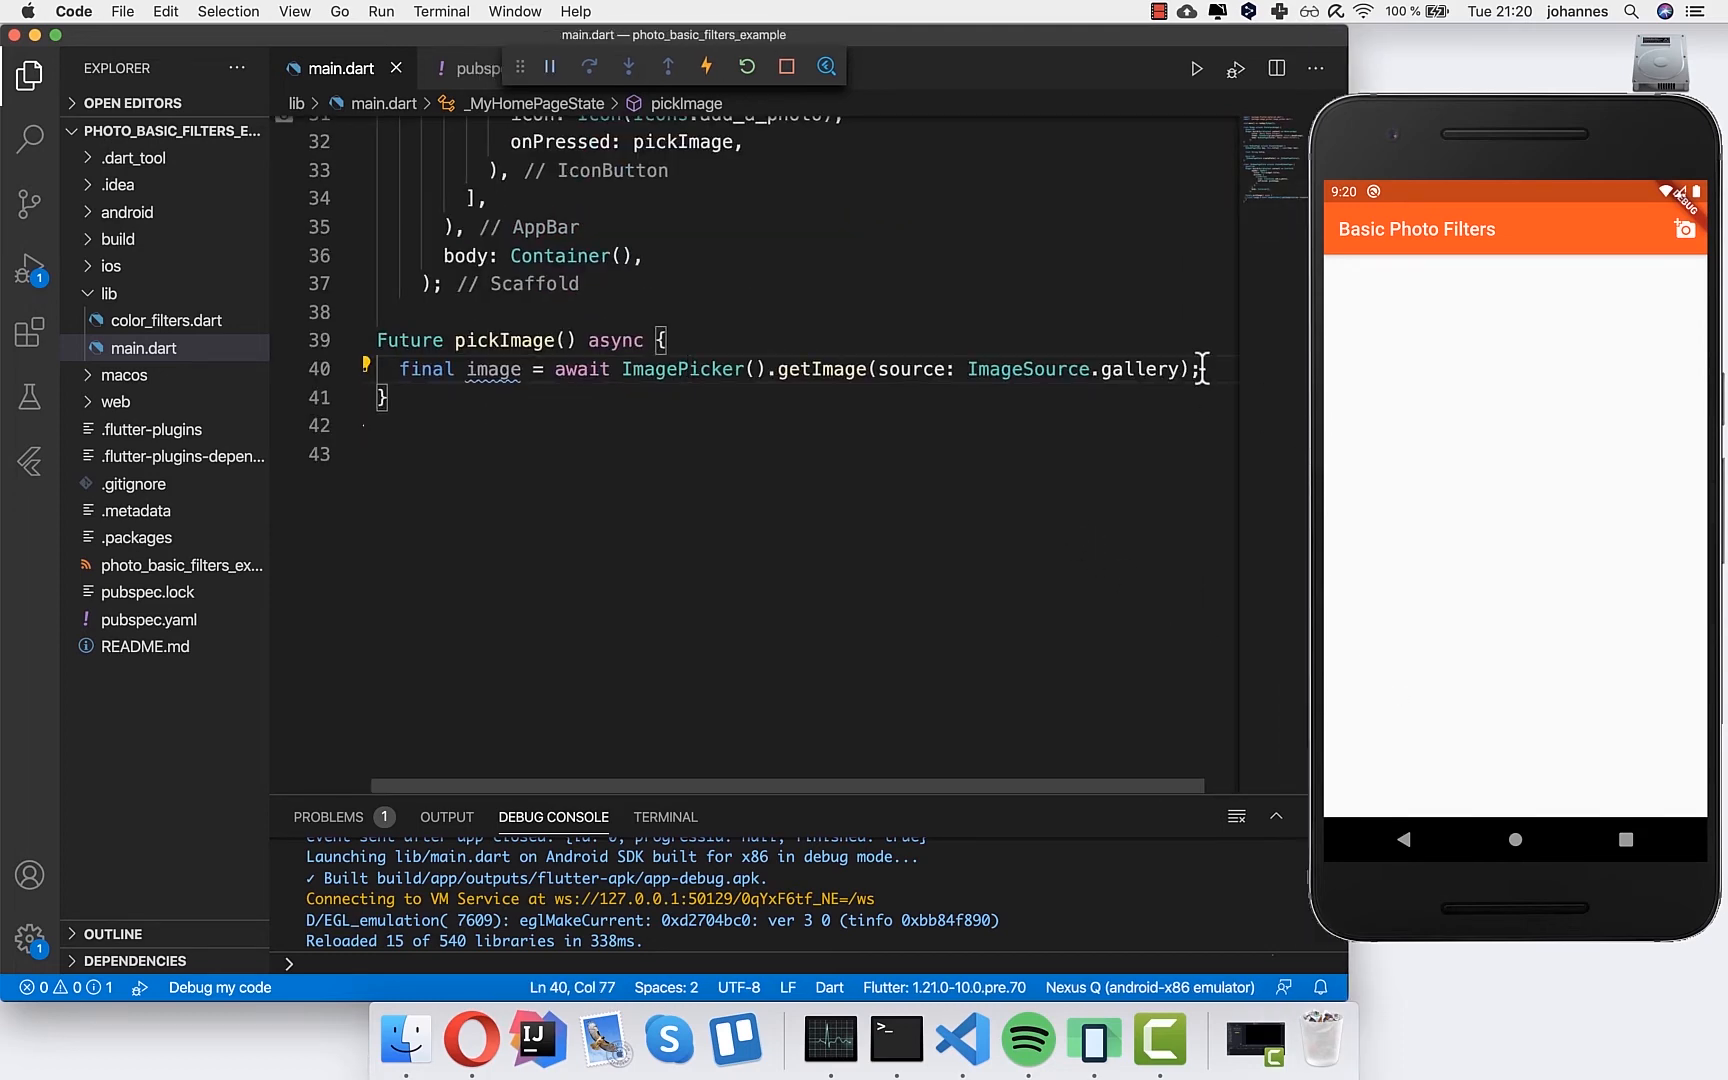
- Read the picked file's bytes with `File(image.path).readAsBytesSync()` into this.imageBytes
text(File)
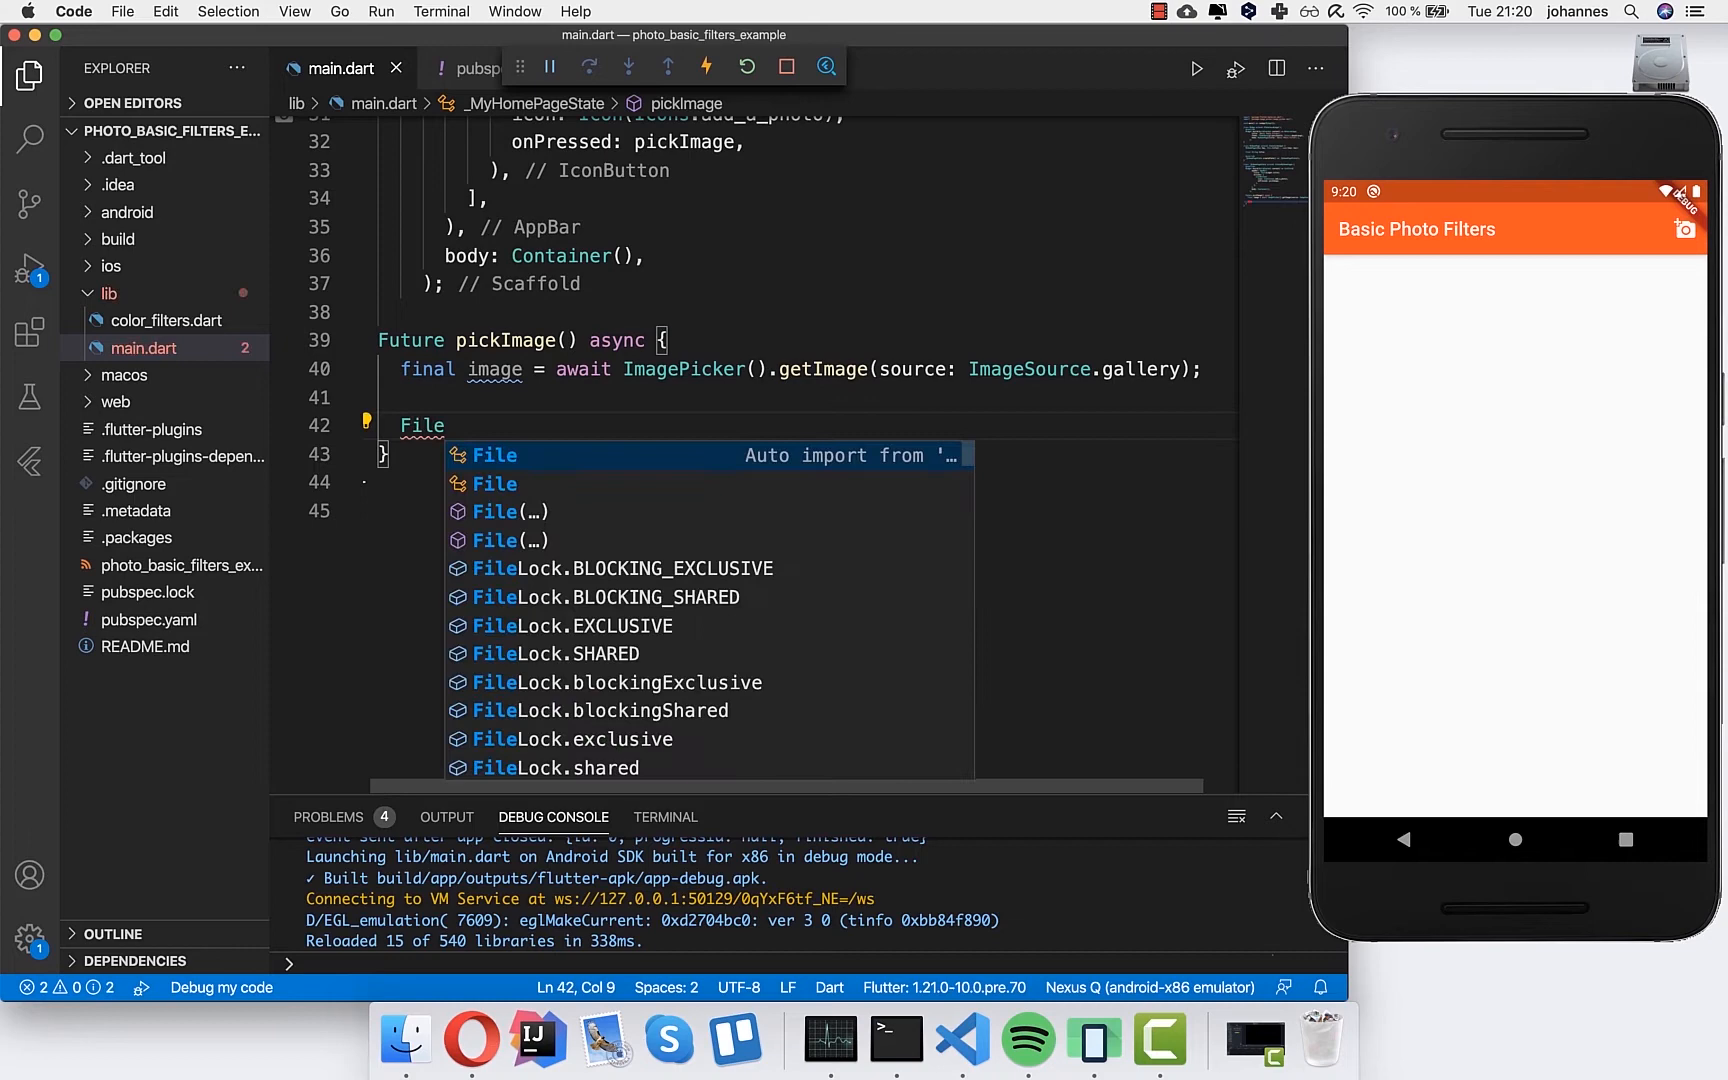
text((imag)
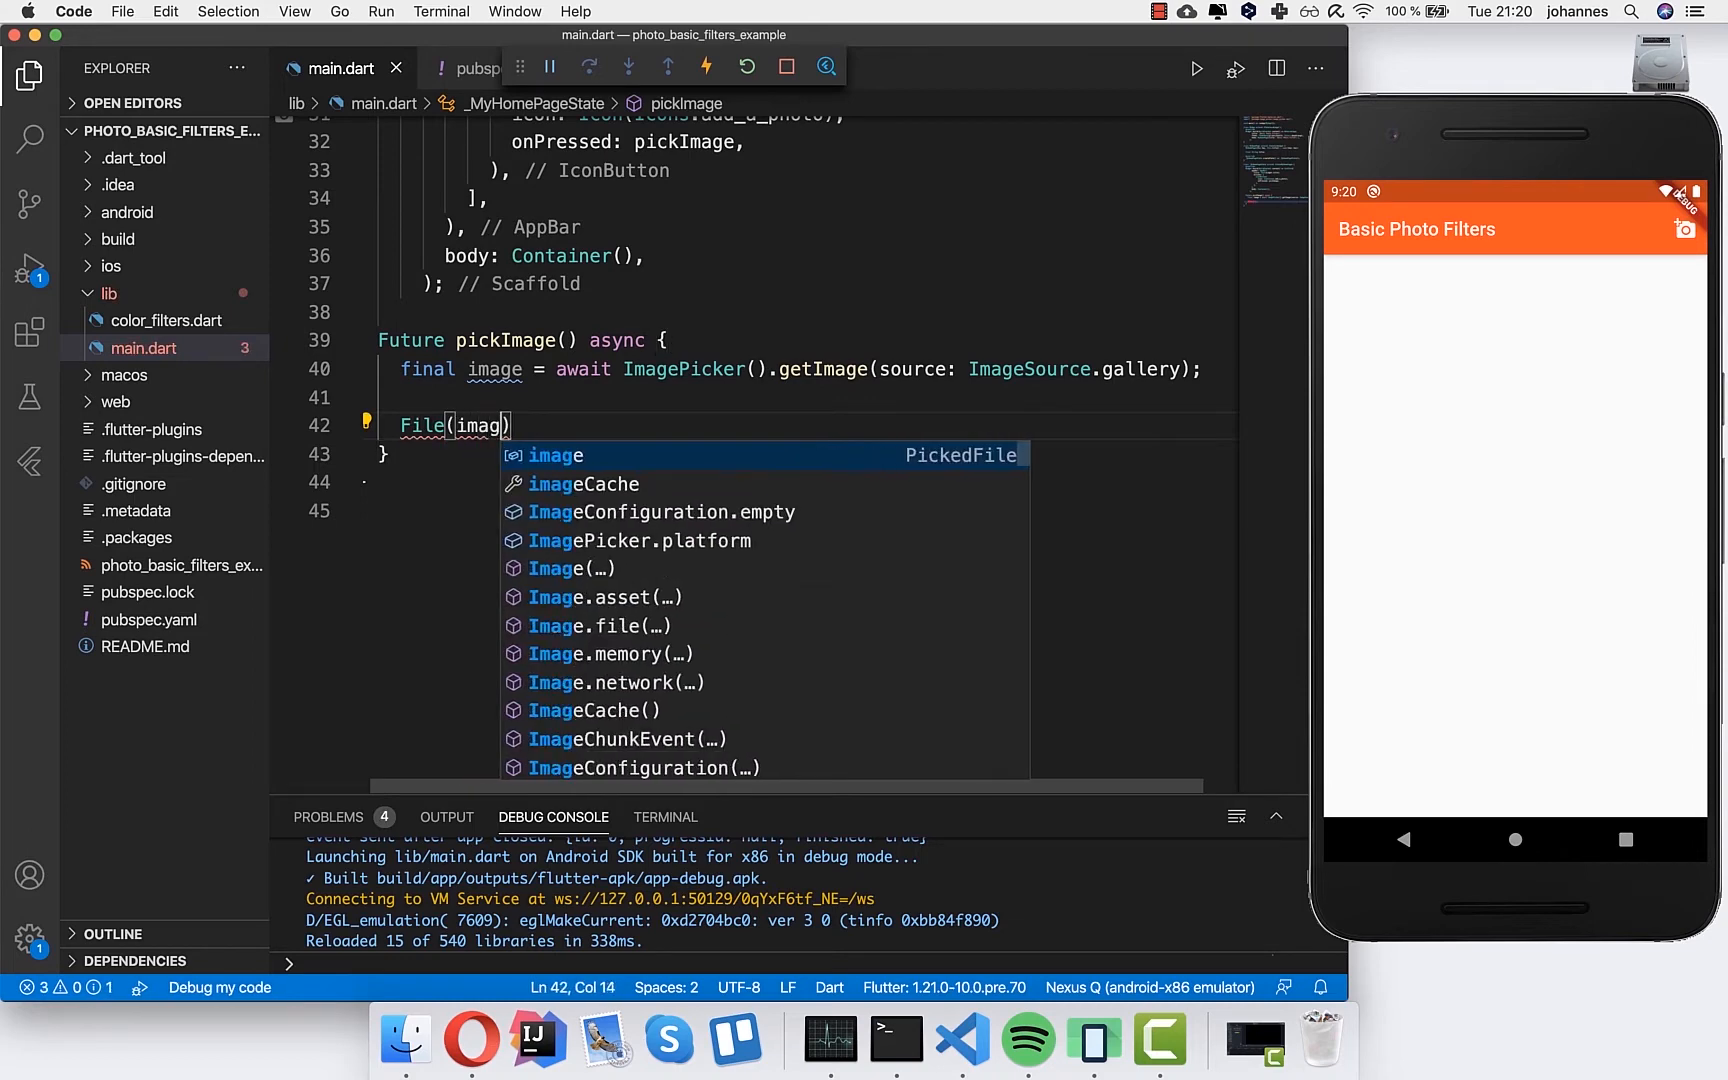
text(e.path).)
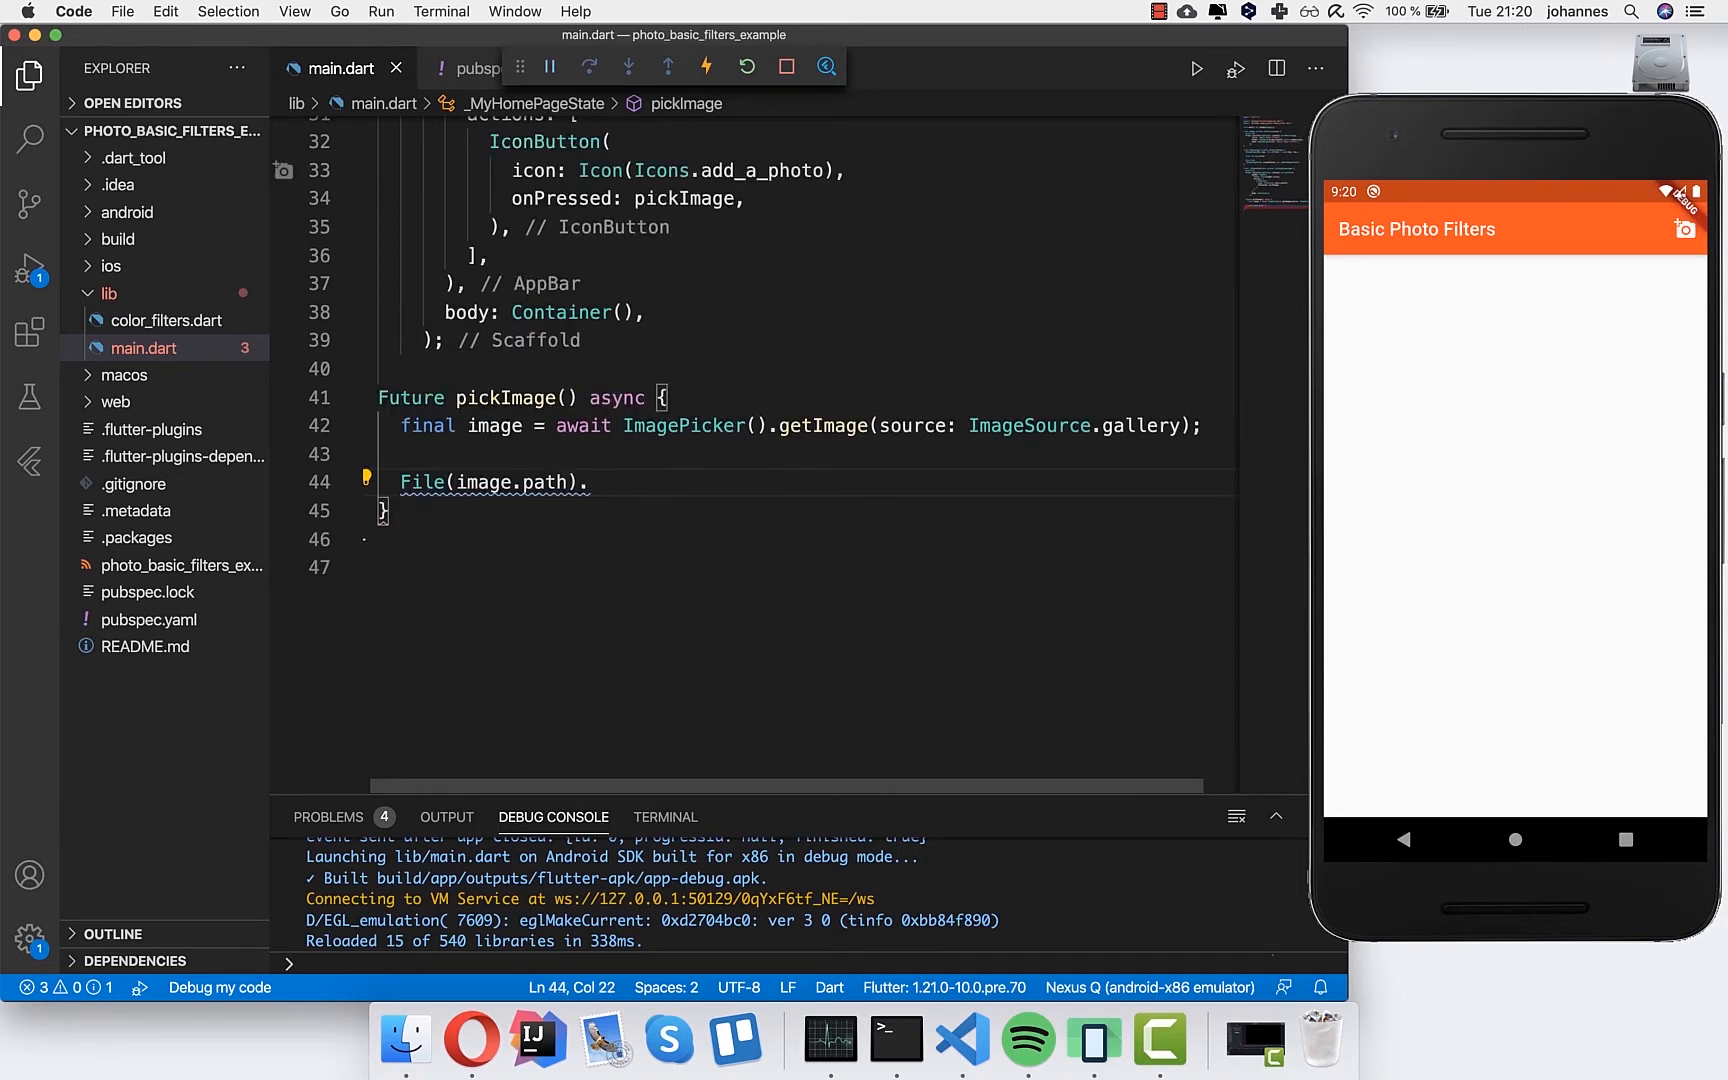
text(.readAsBytesSync();)
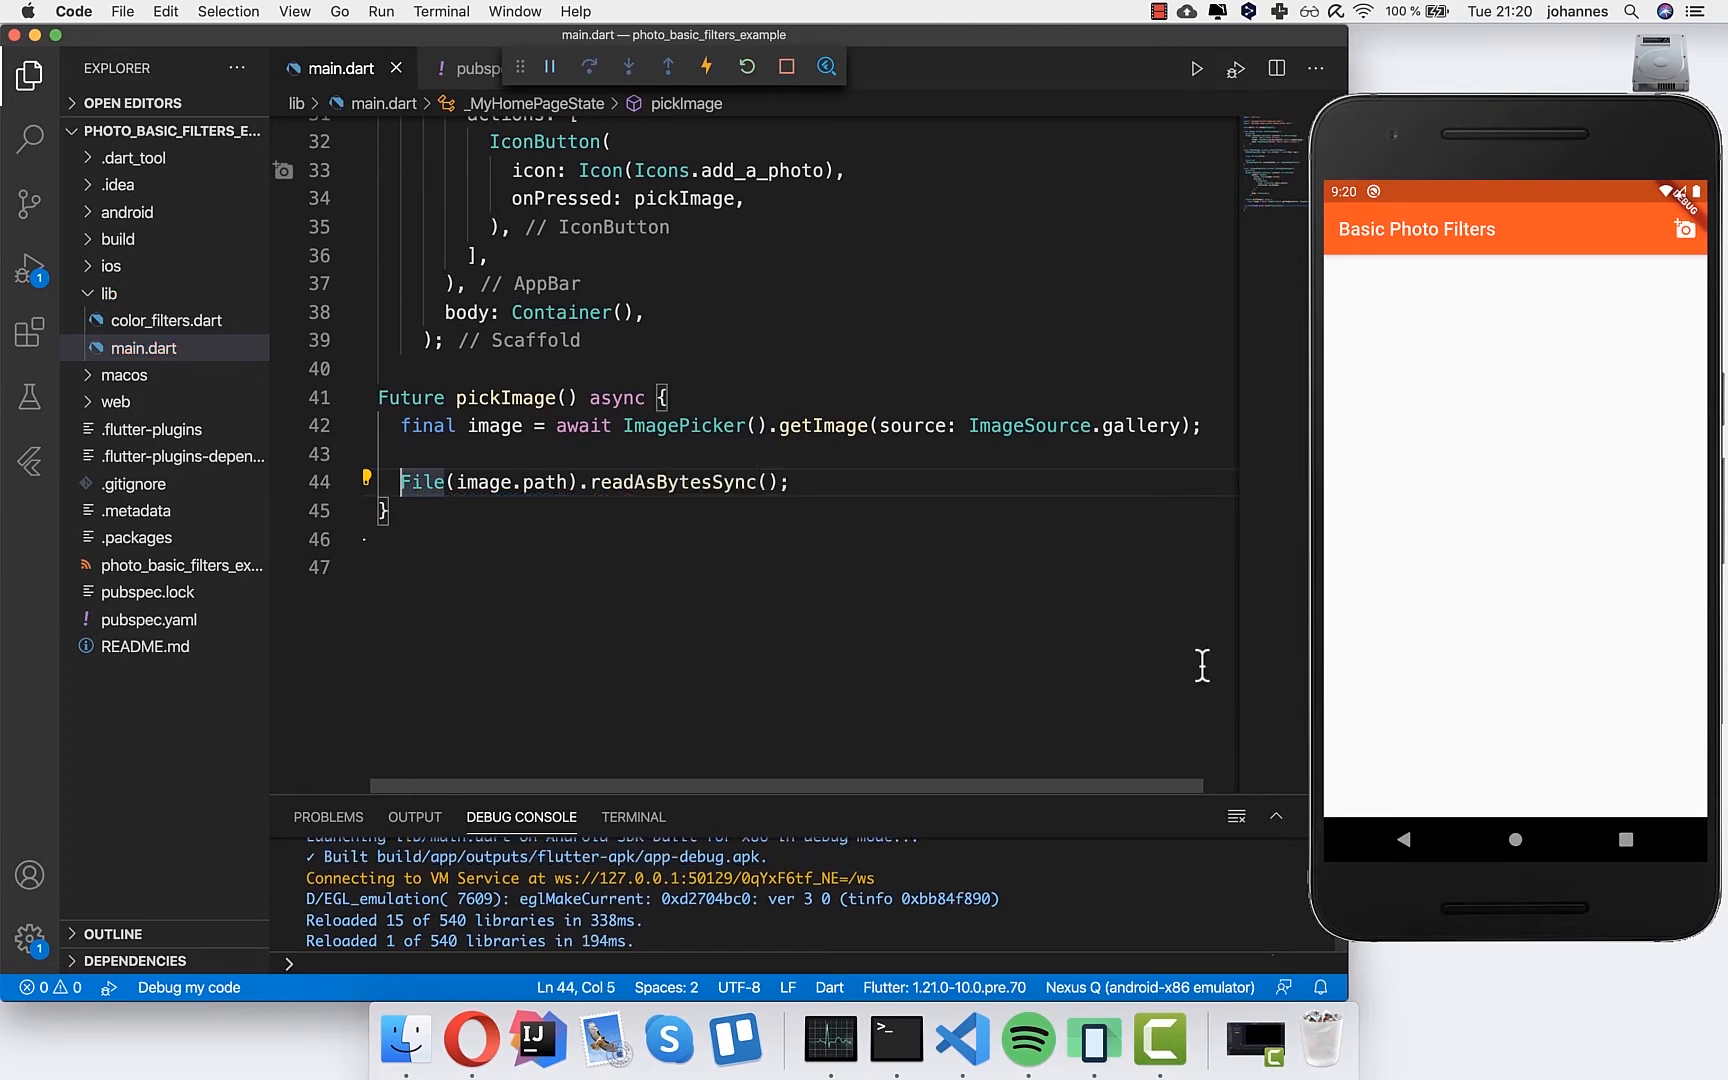
text(this.imag)
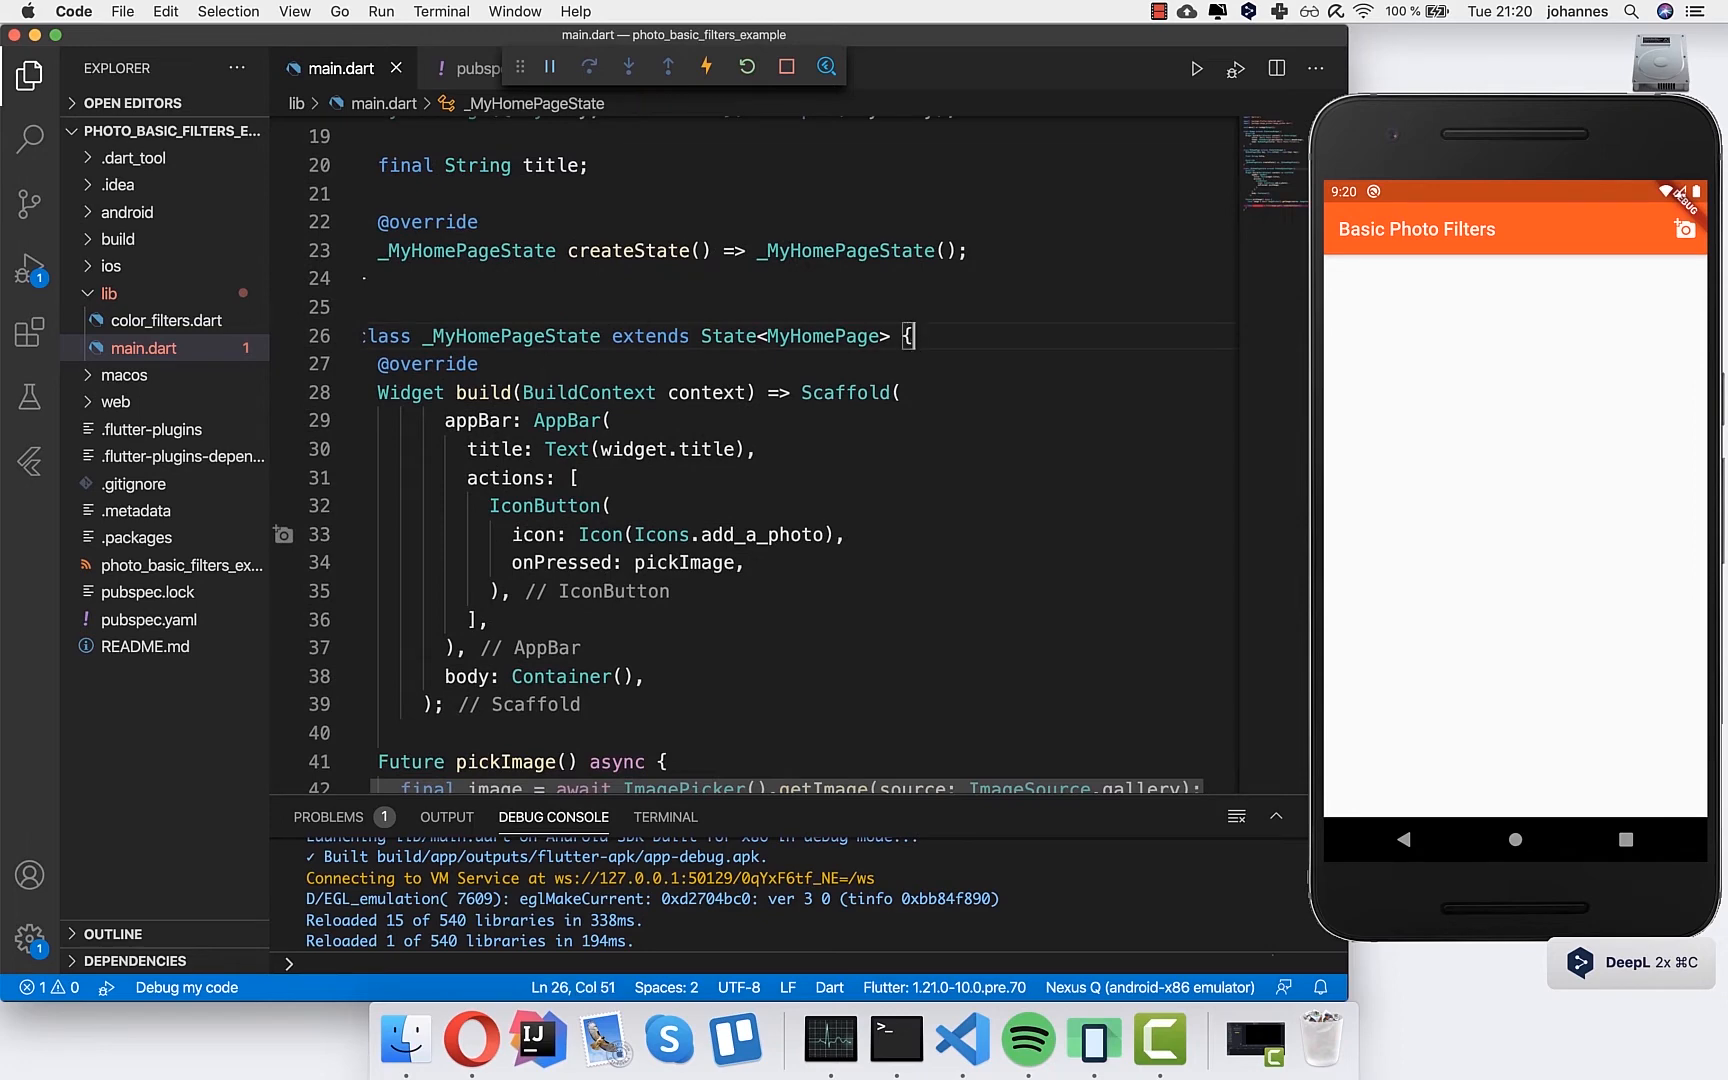
- Declare the `List<int> imageBytes` field and wrap the assignment in setState
text(L)
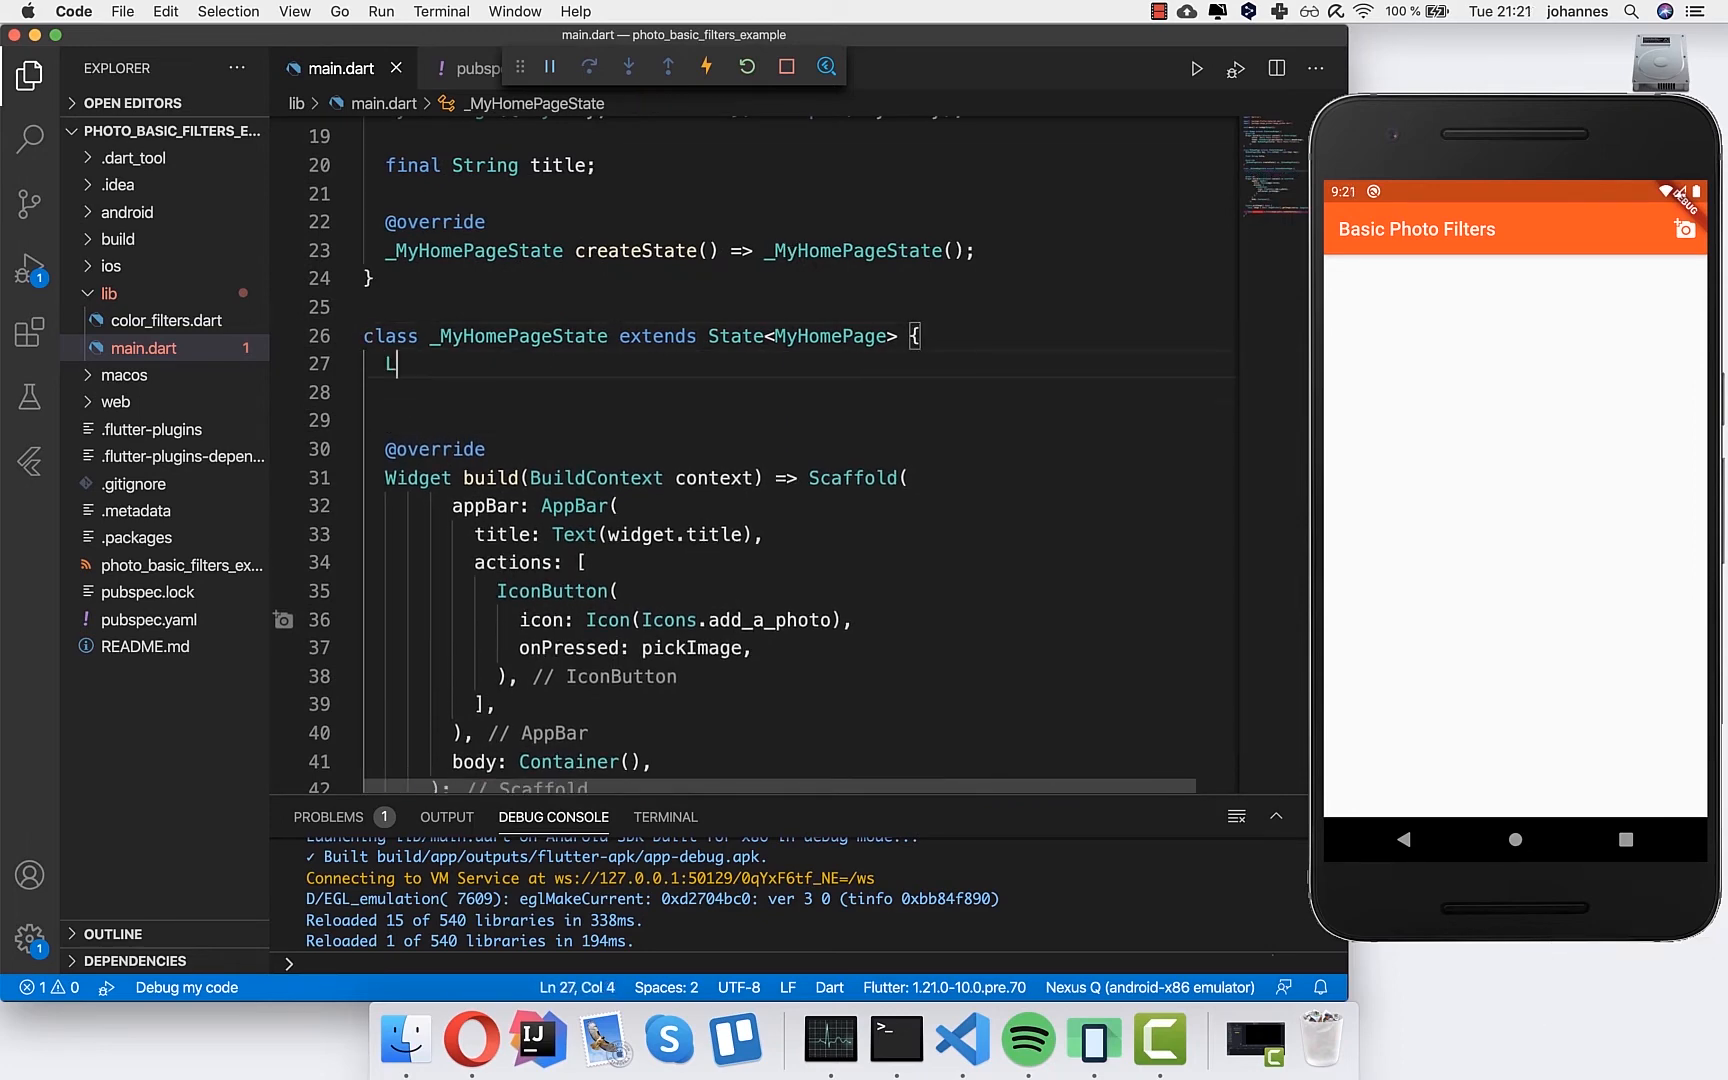
text(List<i)
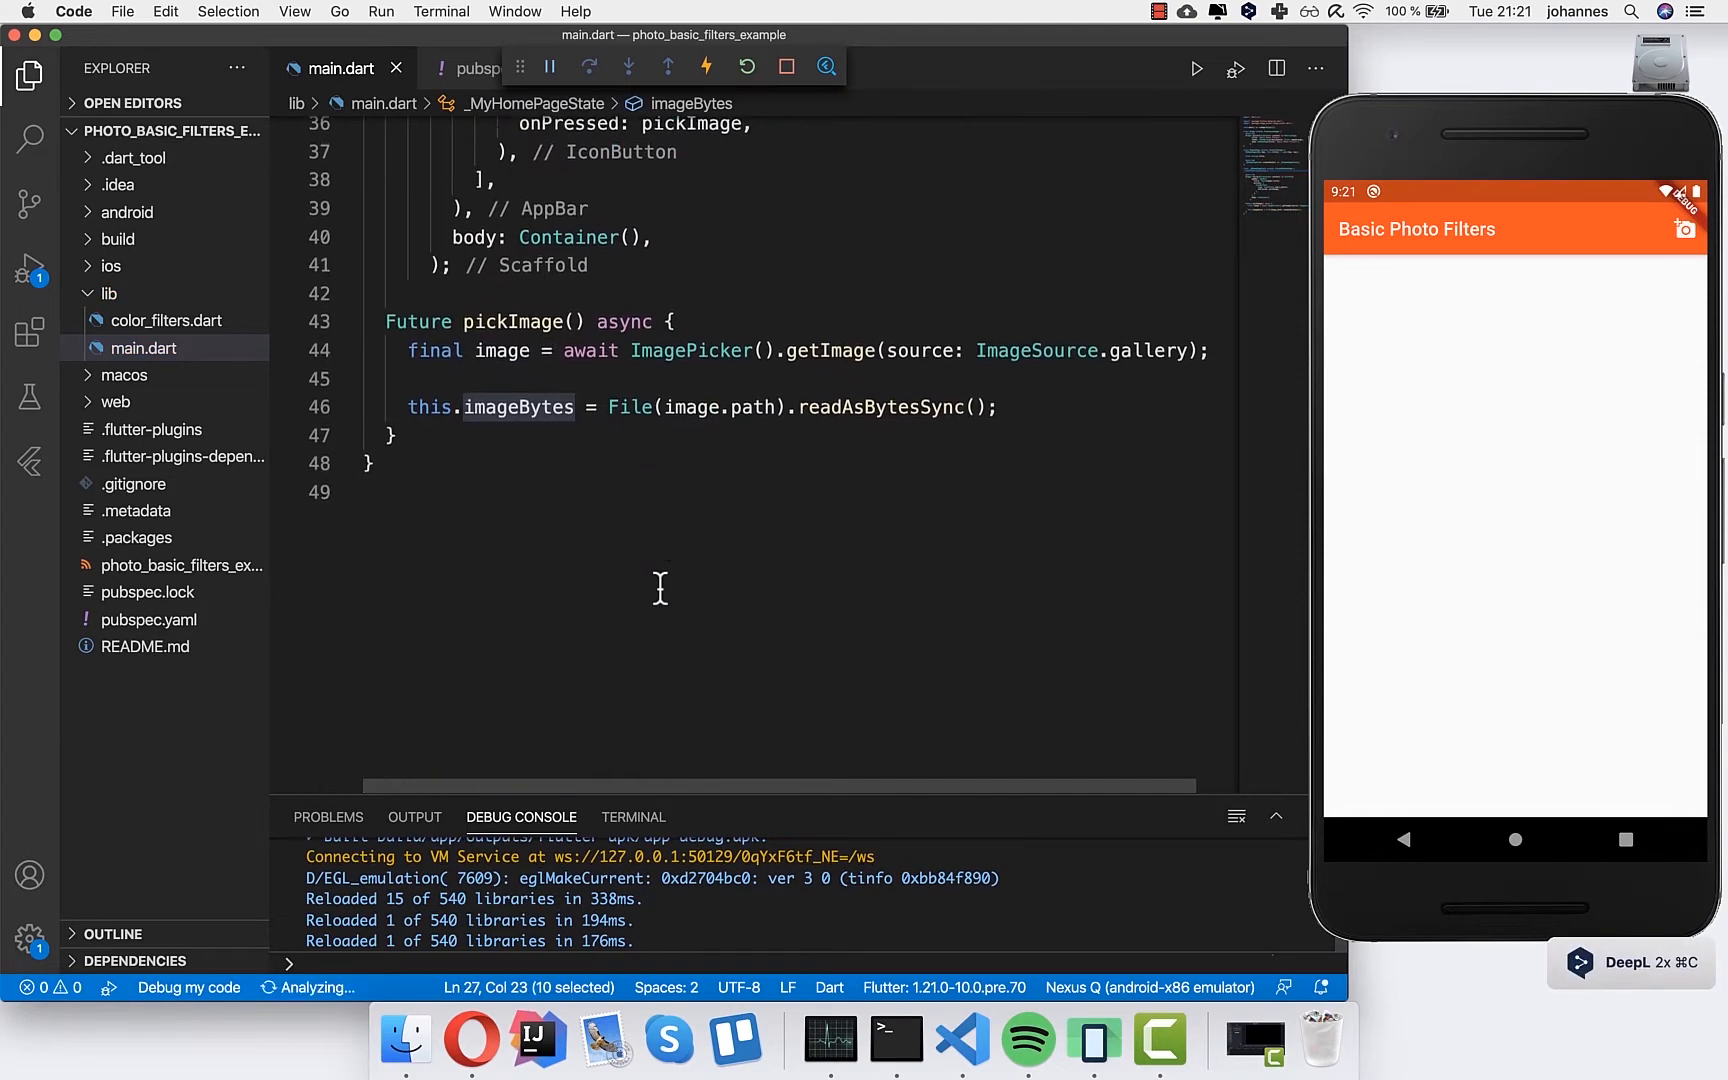
text(s)
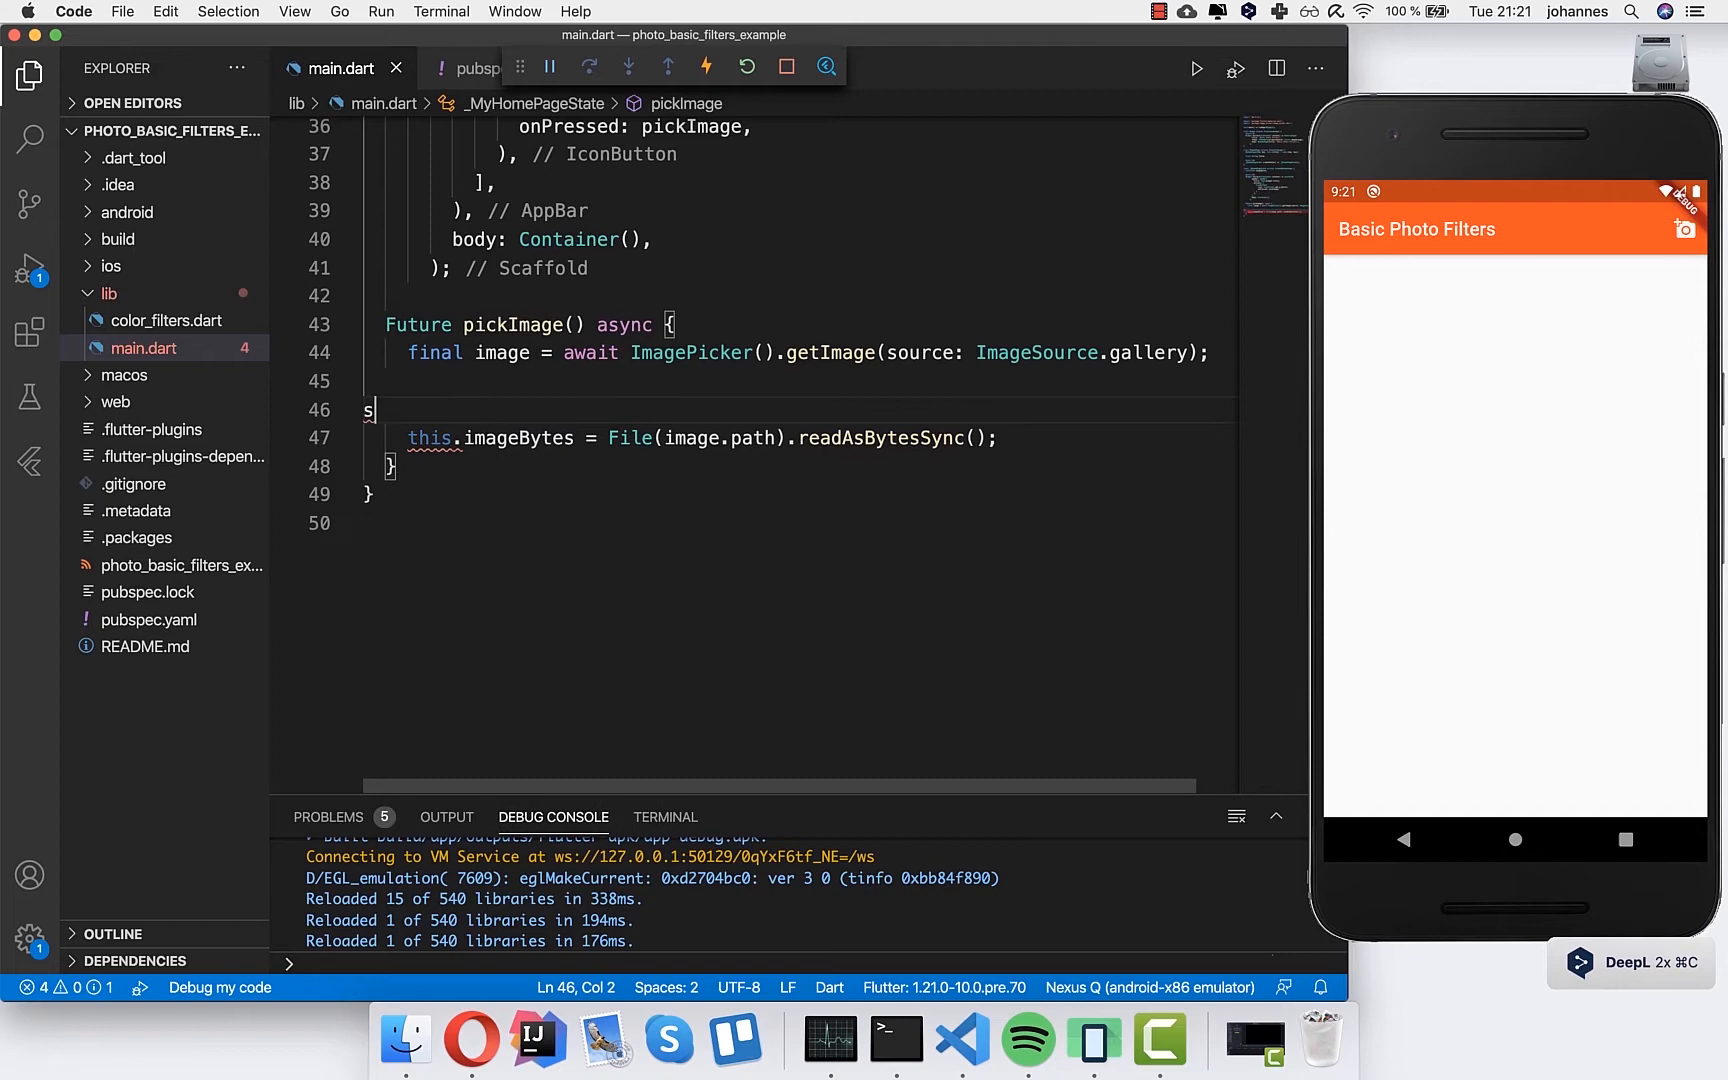
text(etState(() {)
text(});)
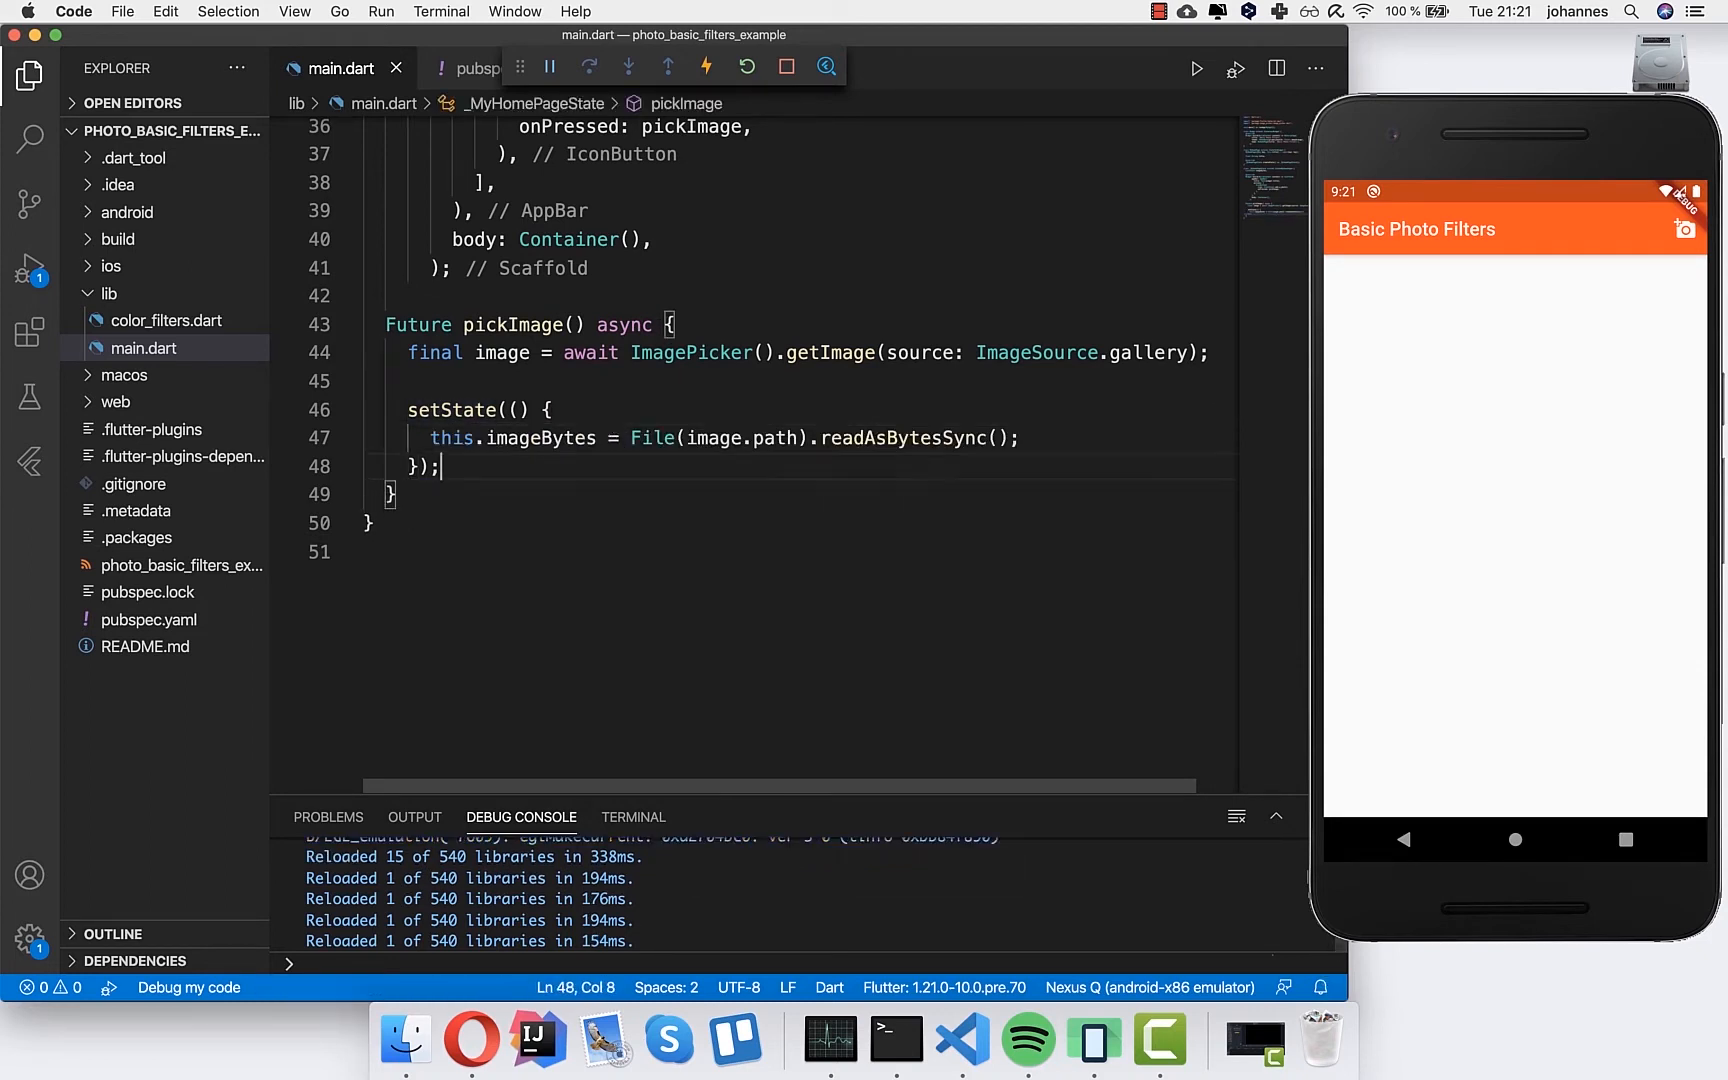
click(520, 240)
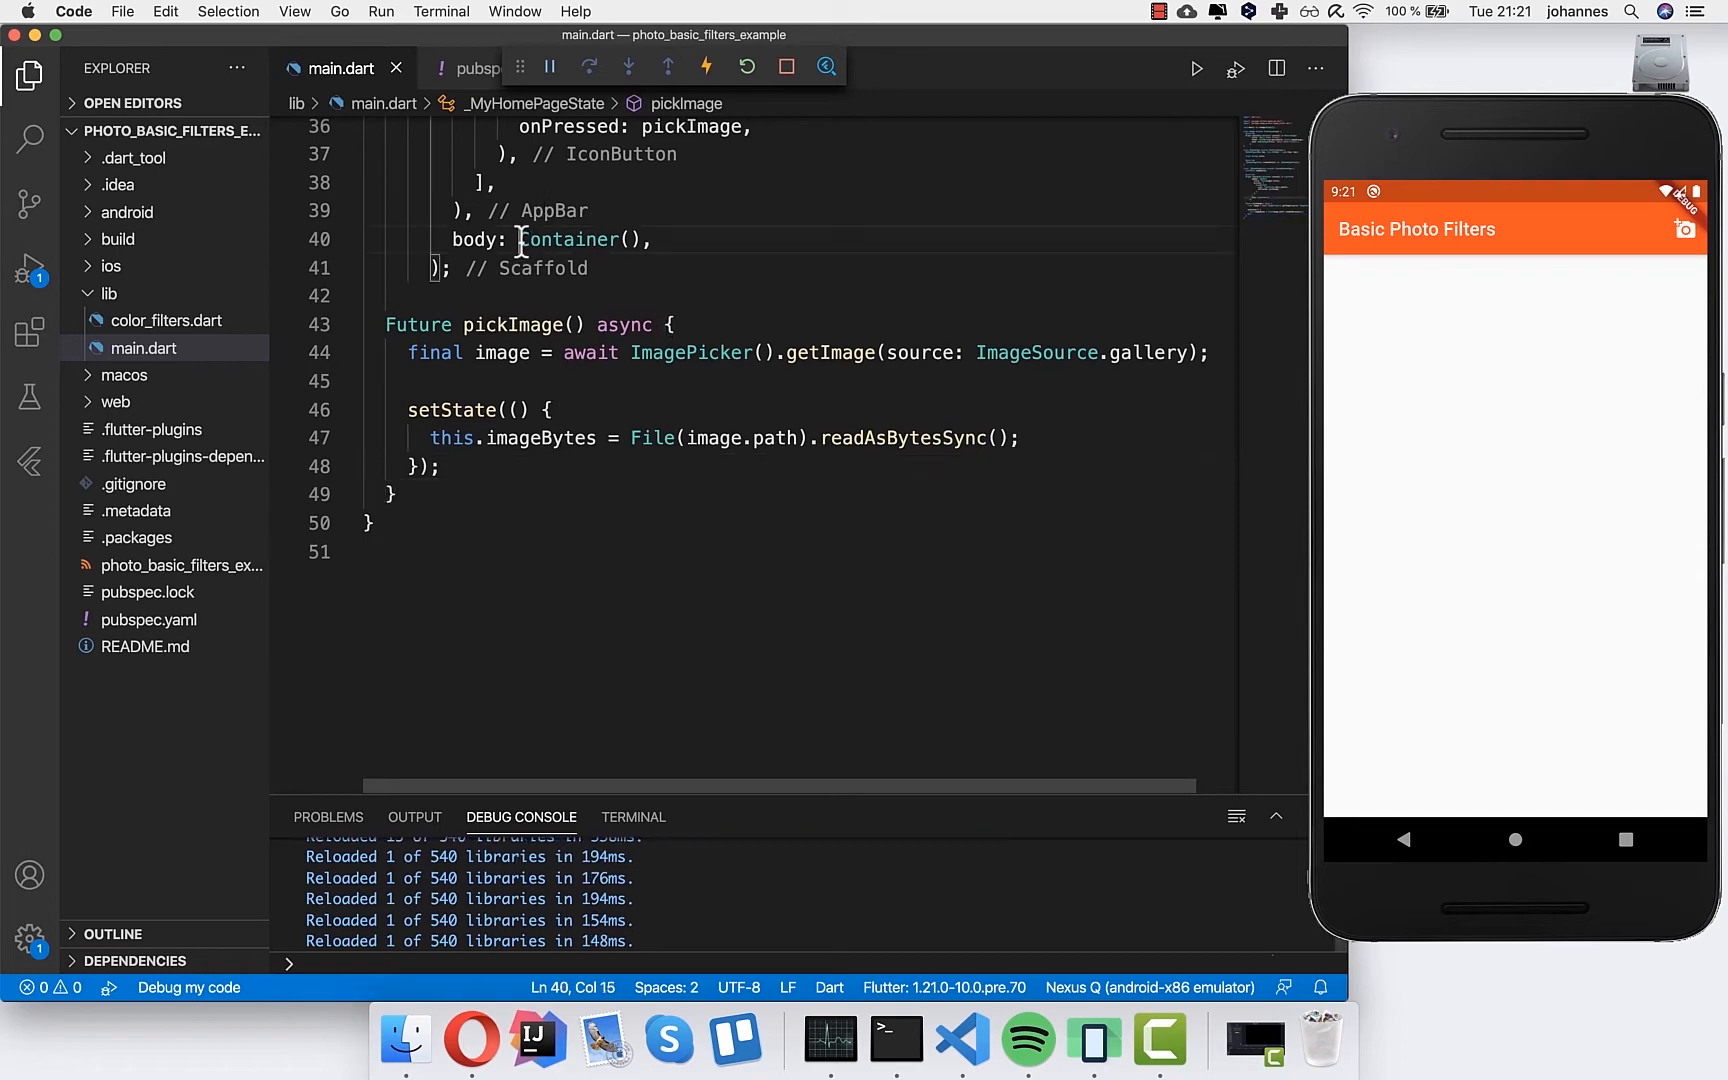
- Back the scaffold body with a new buildImage() method returning `Image.memory(imageBytes)`
scroll(up, 3)
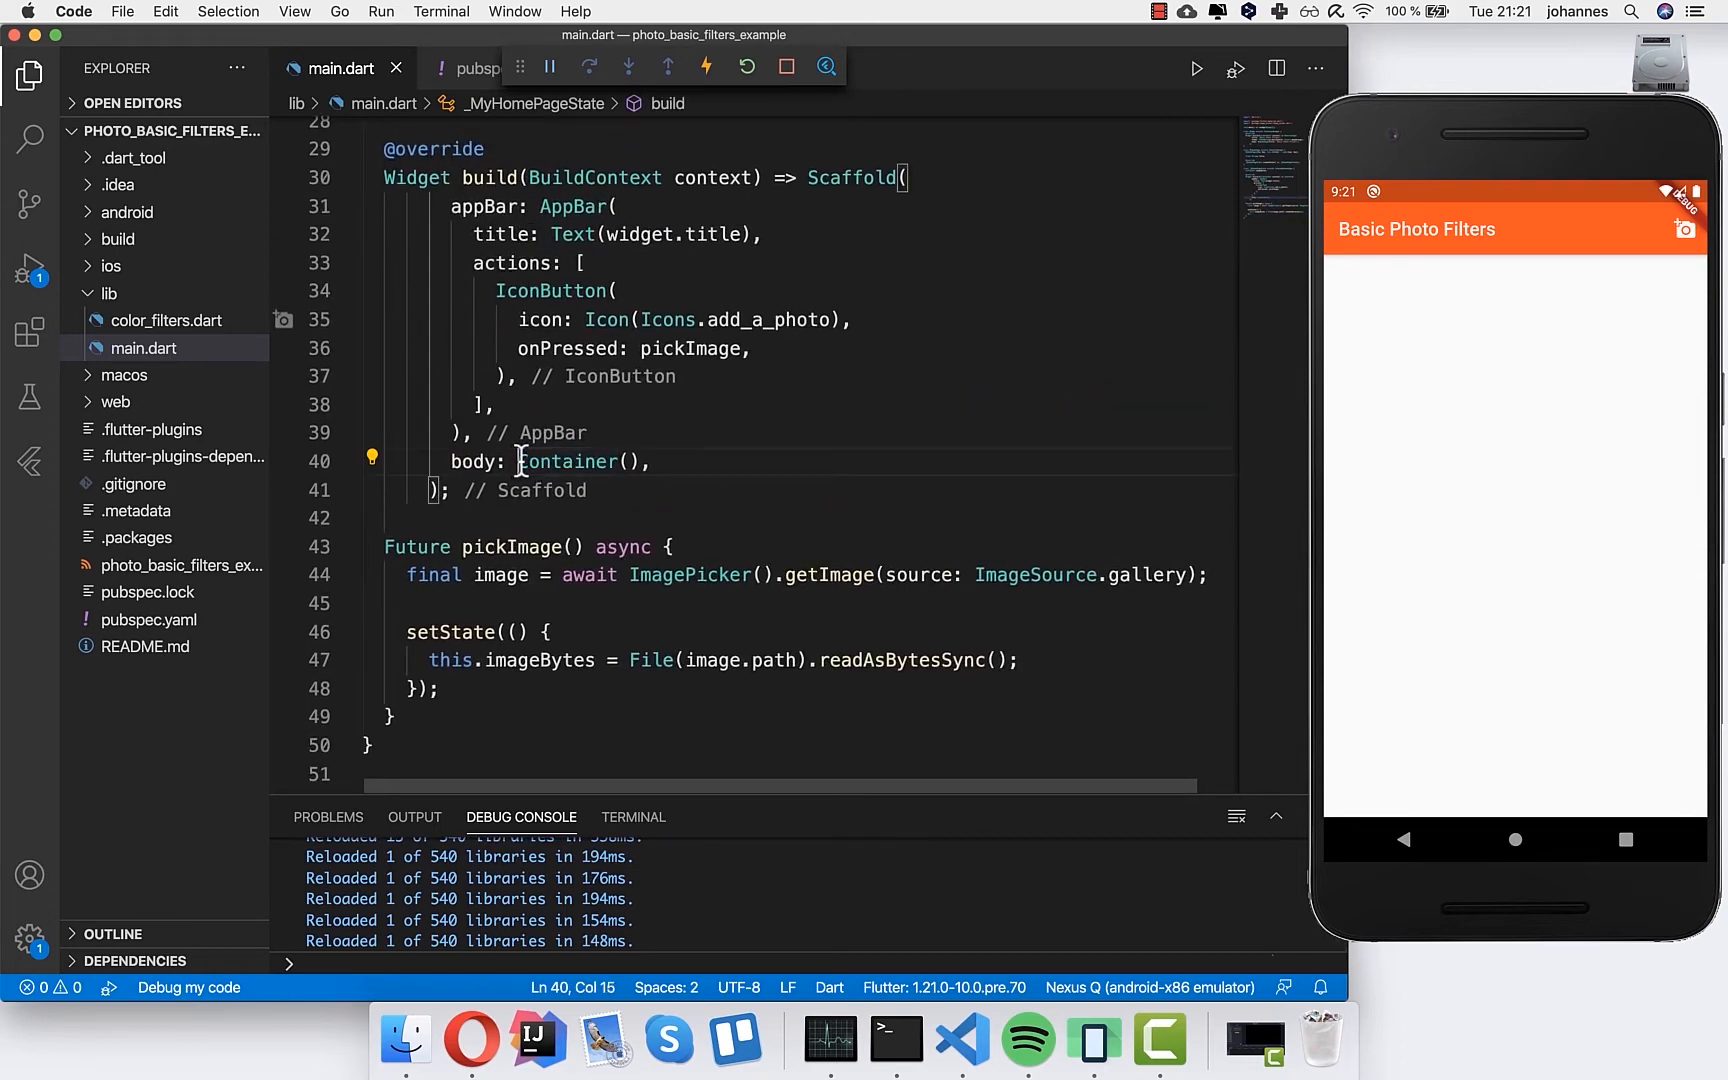
text(buildIma)
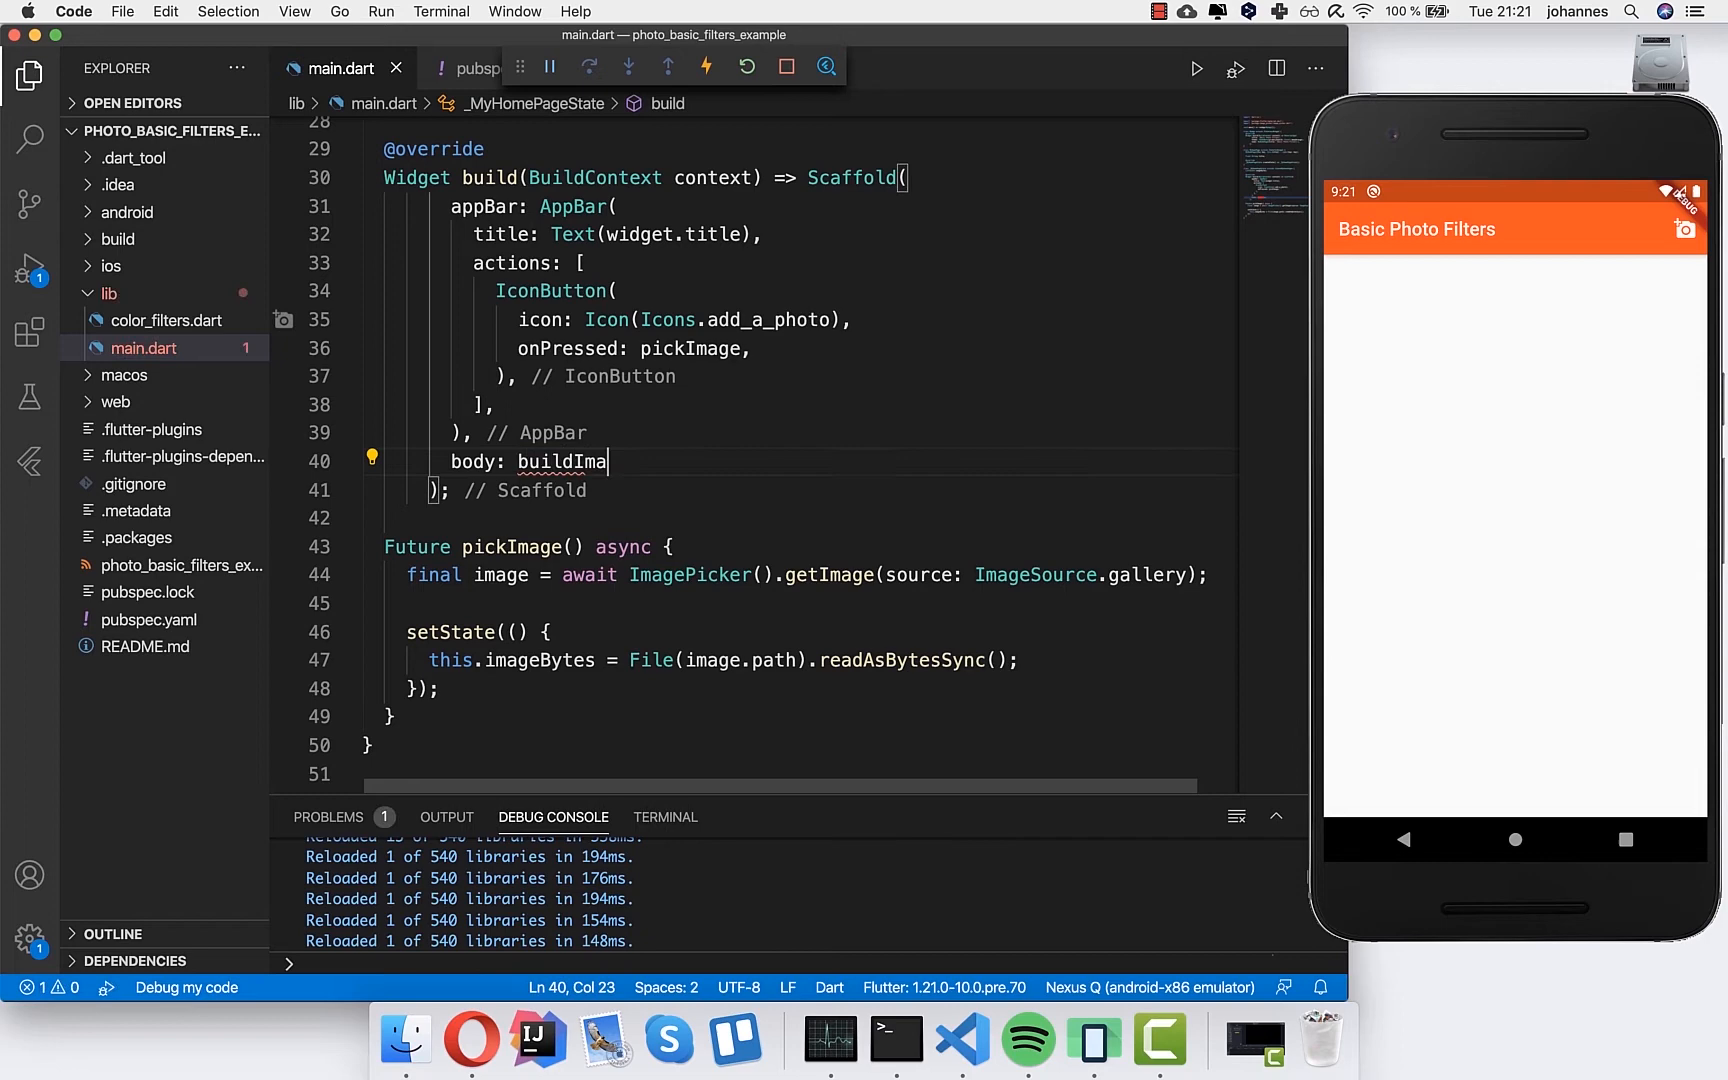
text(ge(),)
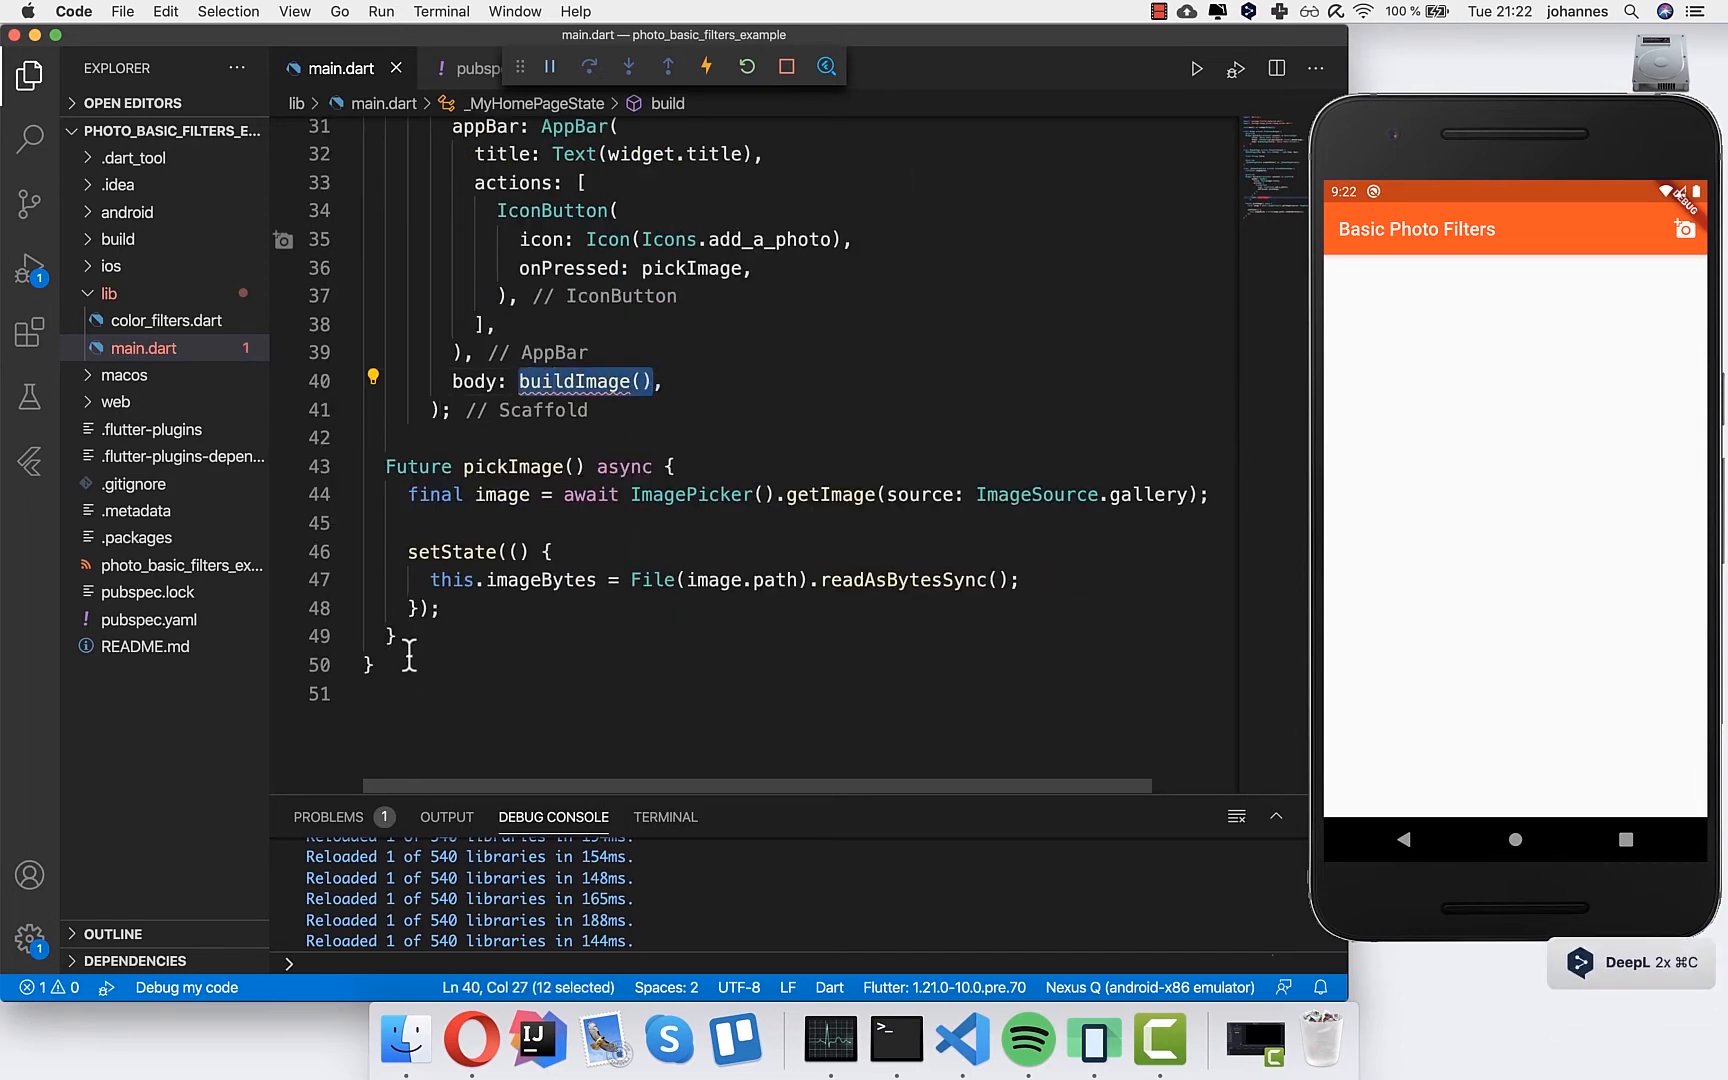
click(394, 636)
text(buildImage() {)
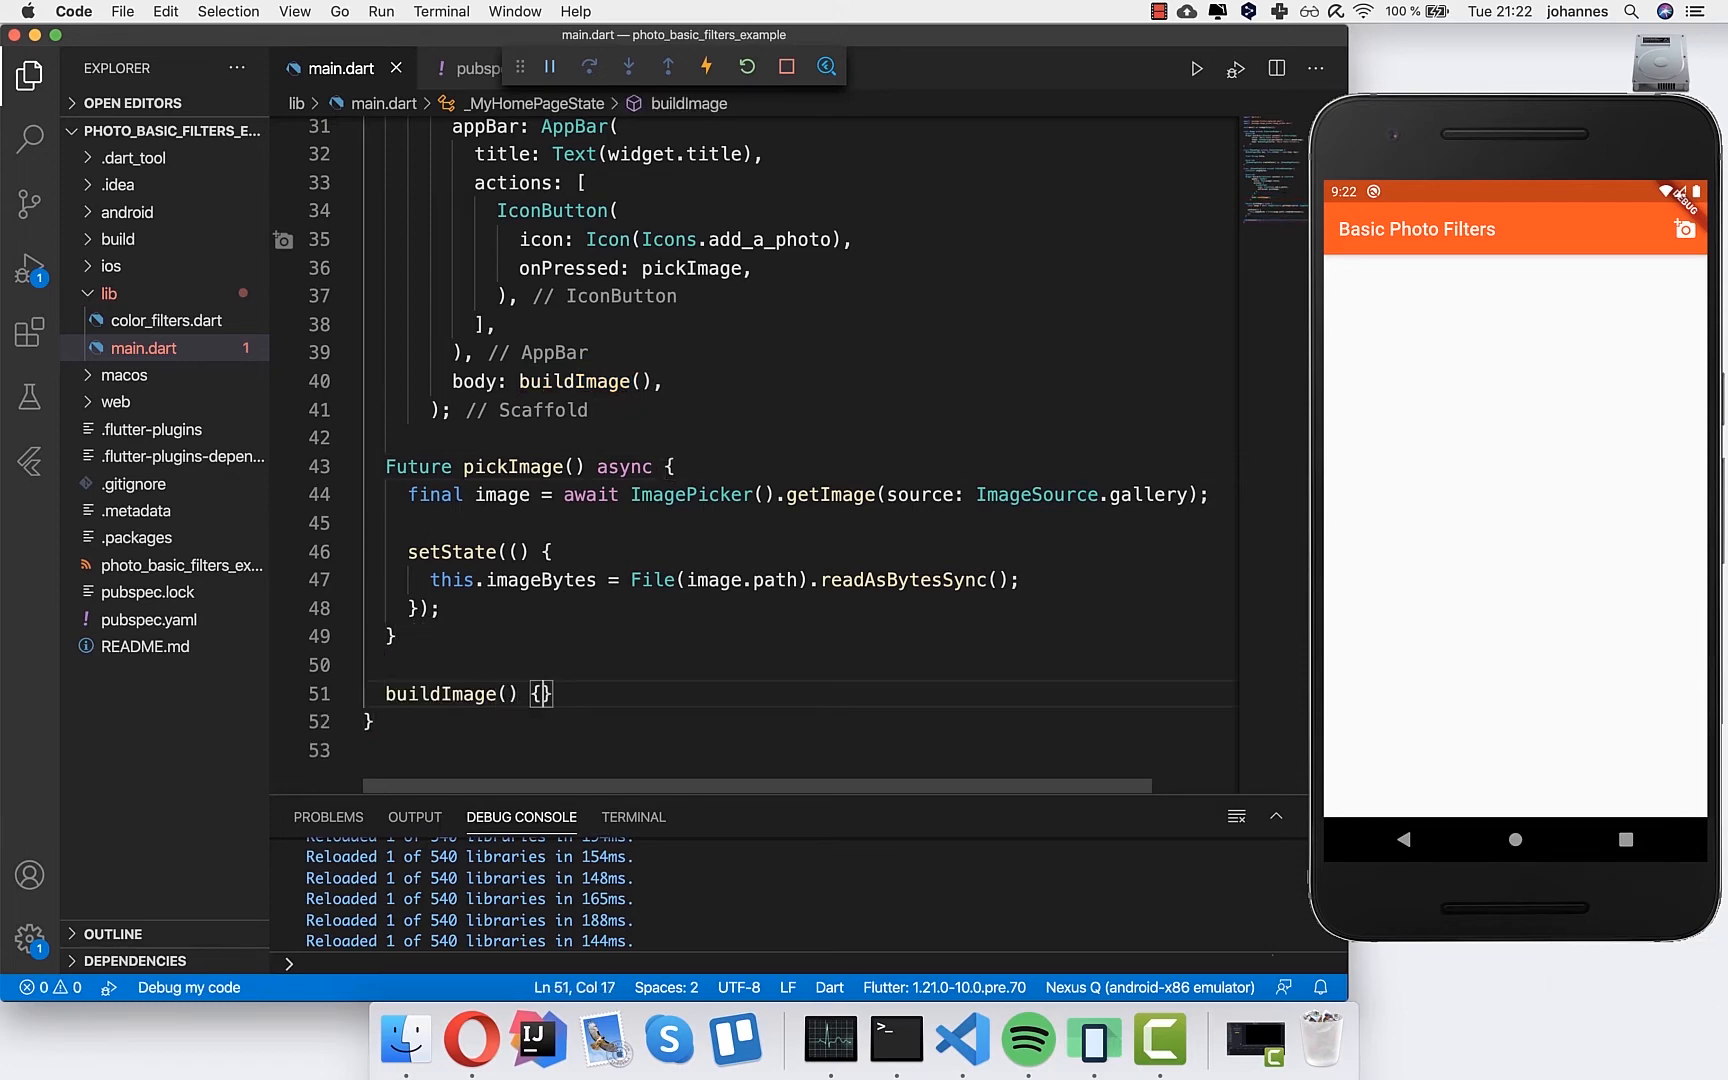
text(Widget)
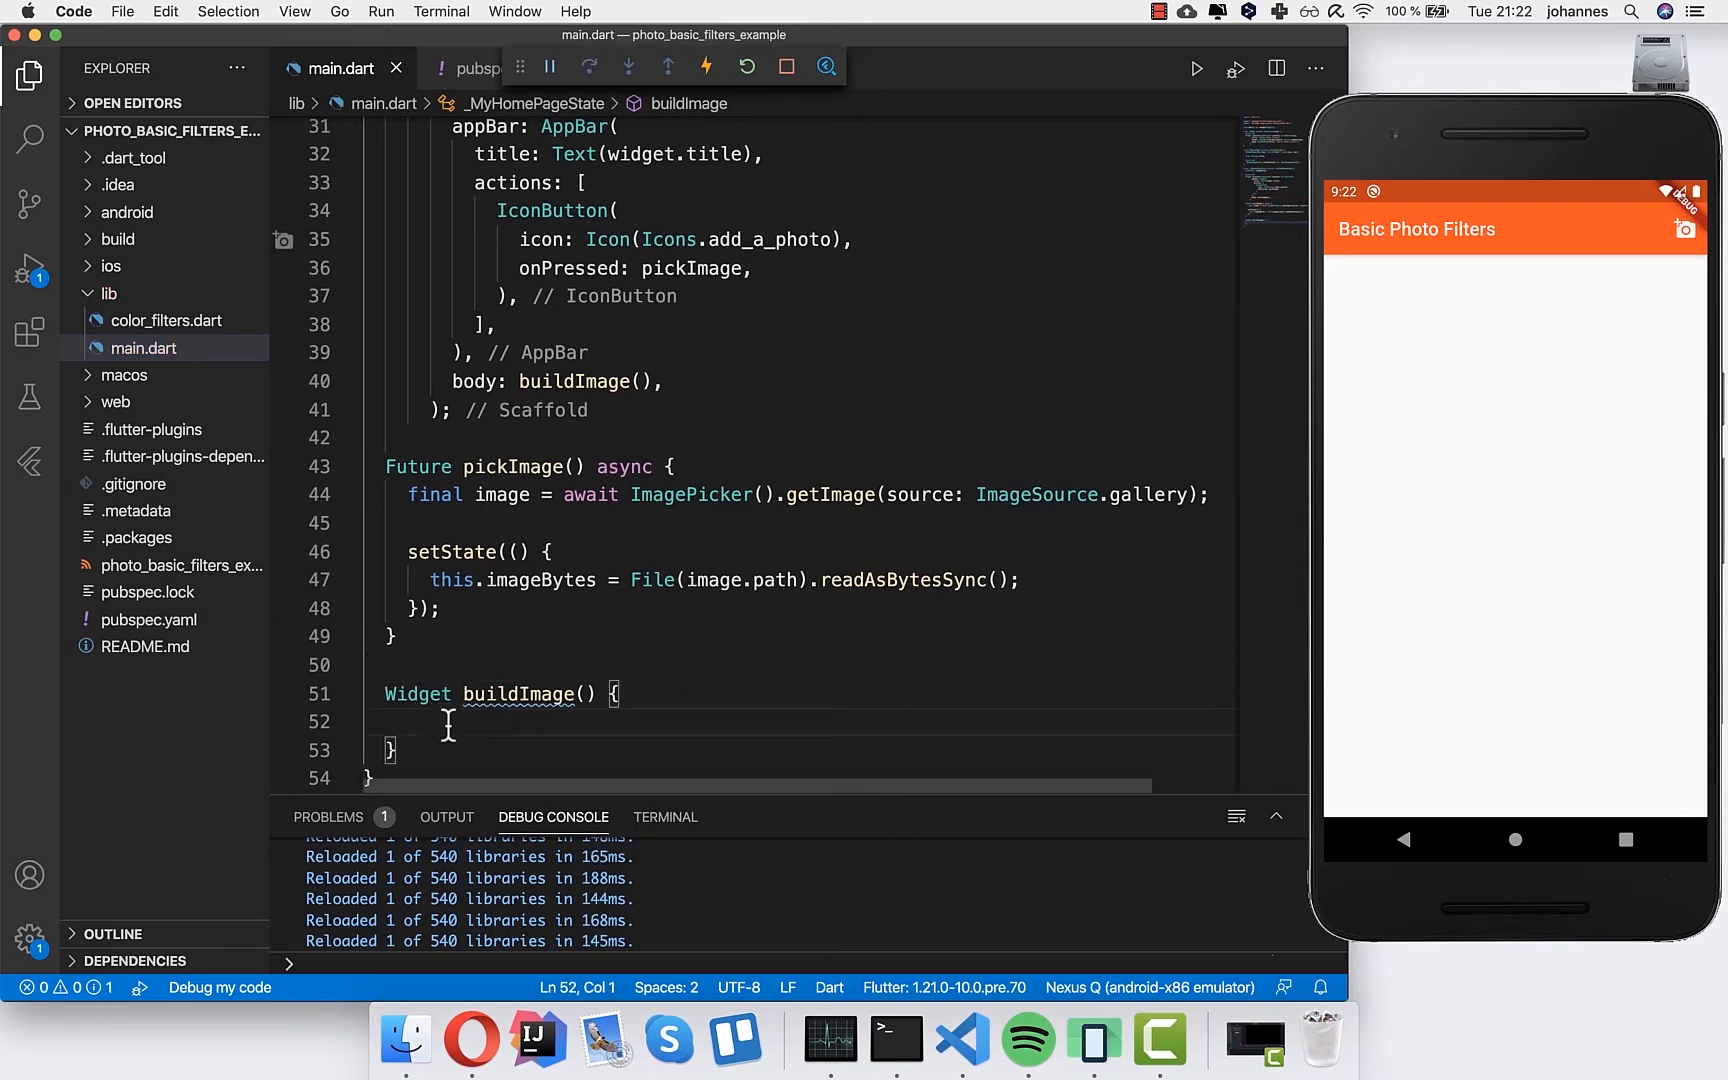
text(return Image.memory(imageBytes);)
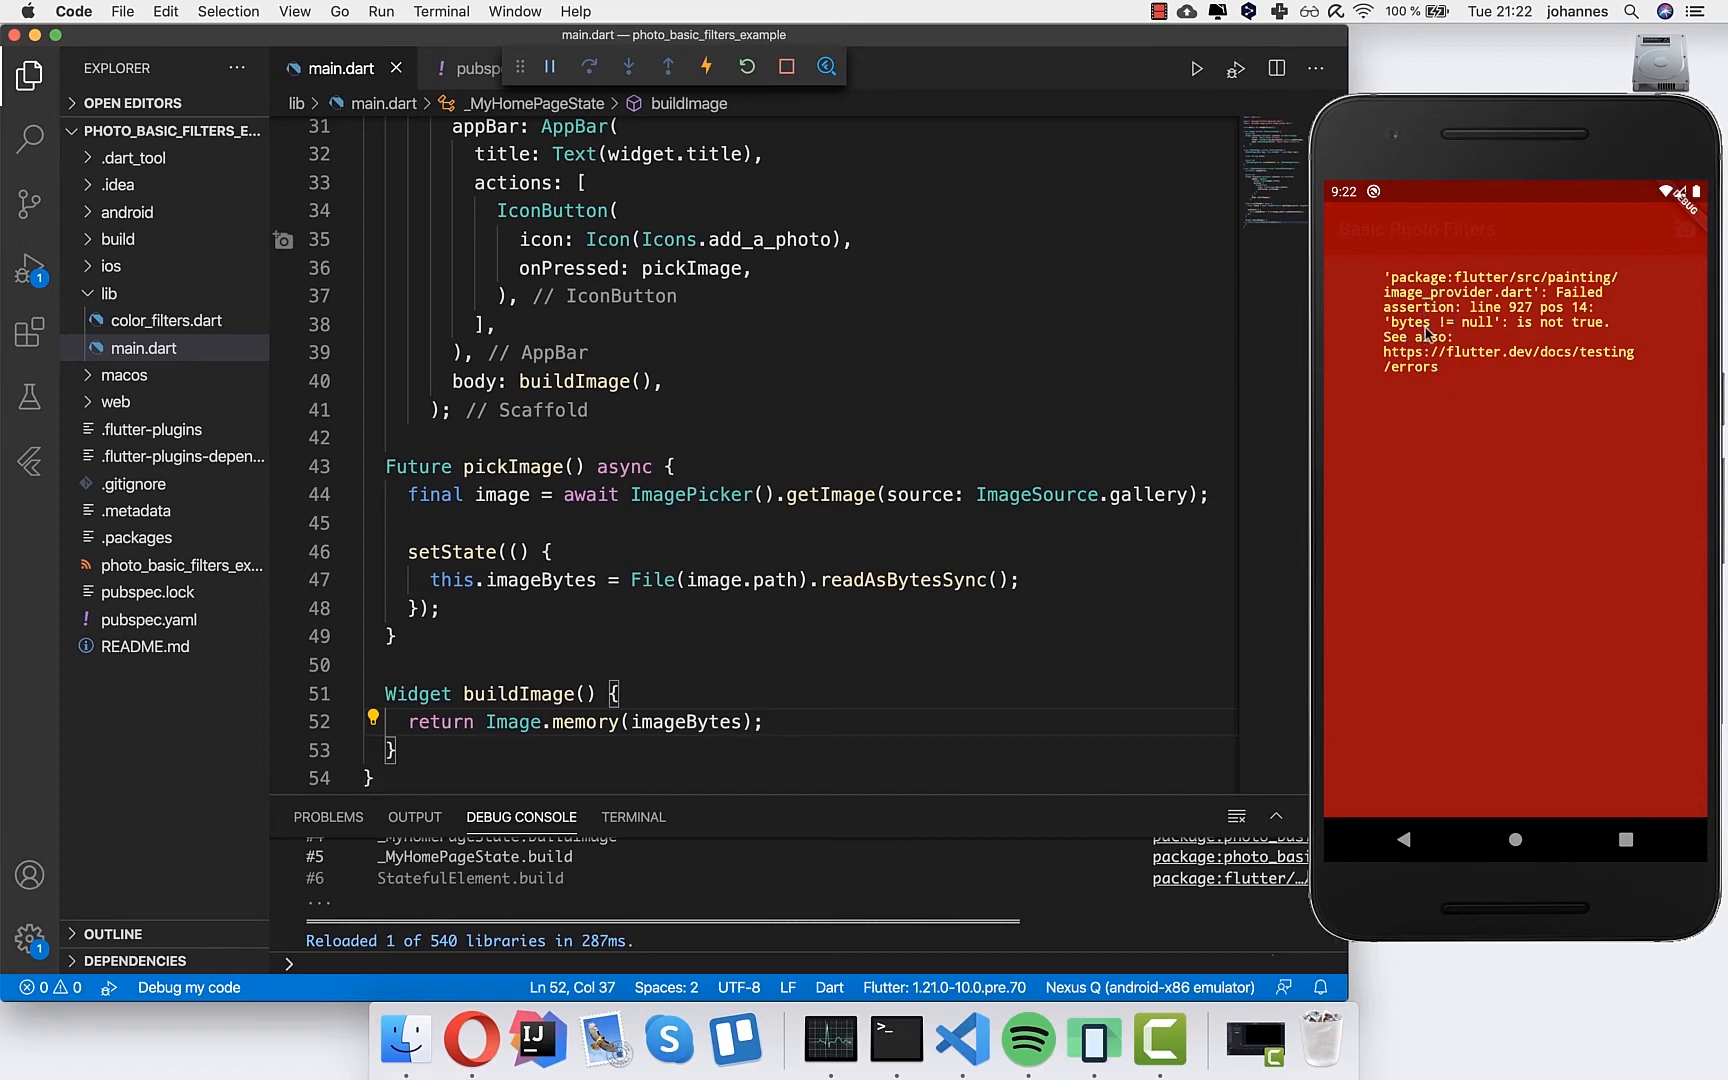
- Return `imageBytes != null ? Image.memory(imageBytes) : Container()` from buildImage
click(528, 466)
text(imagesBytes !=)
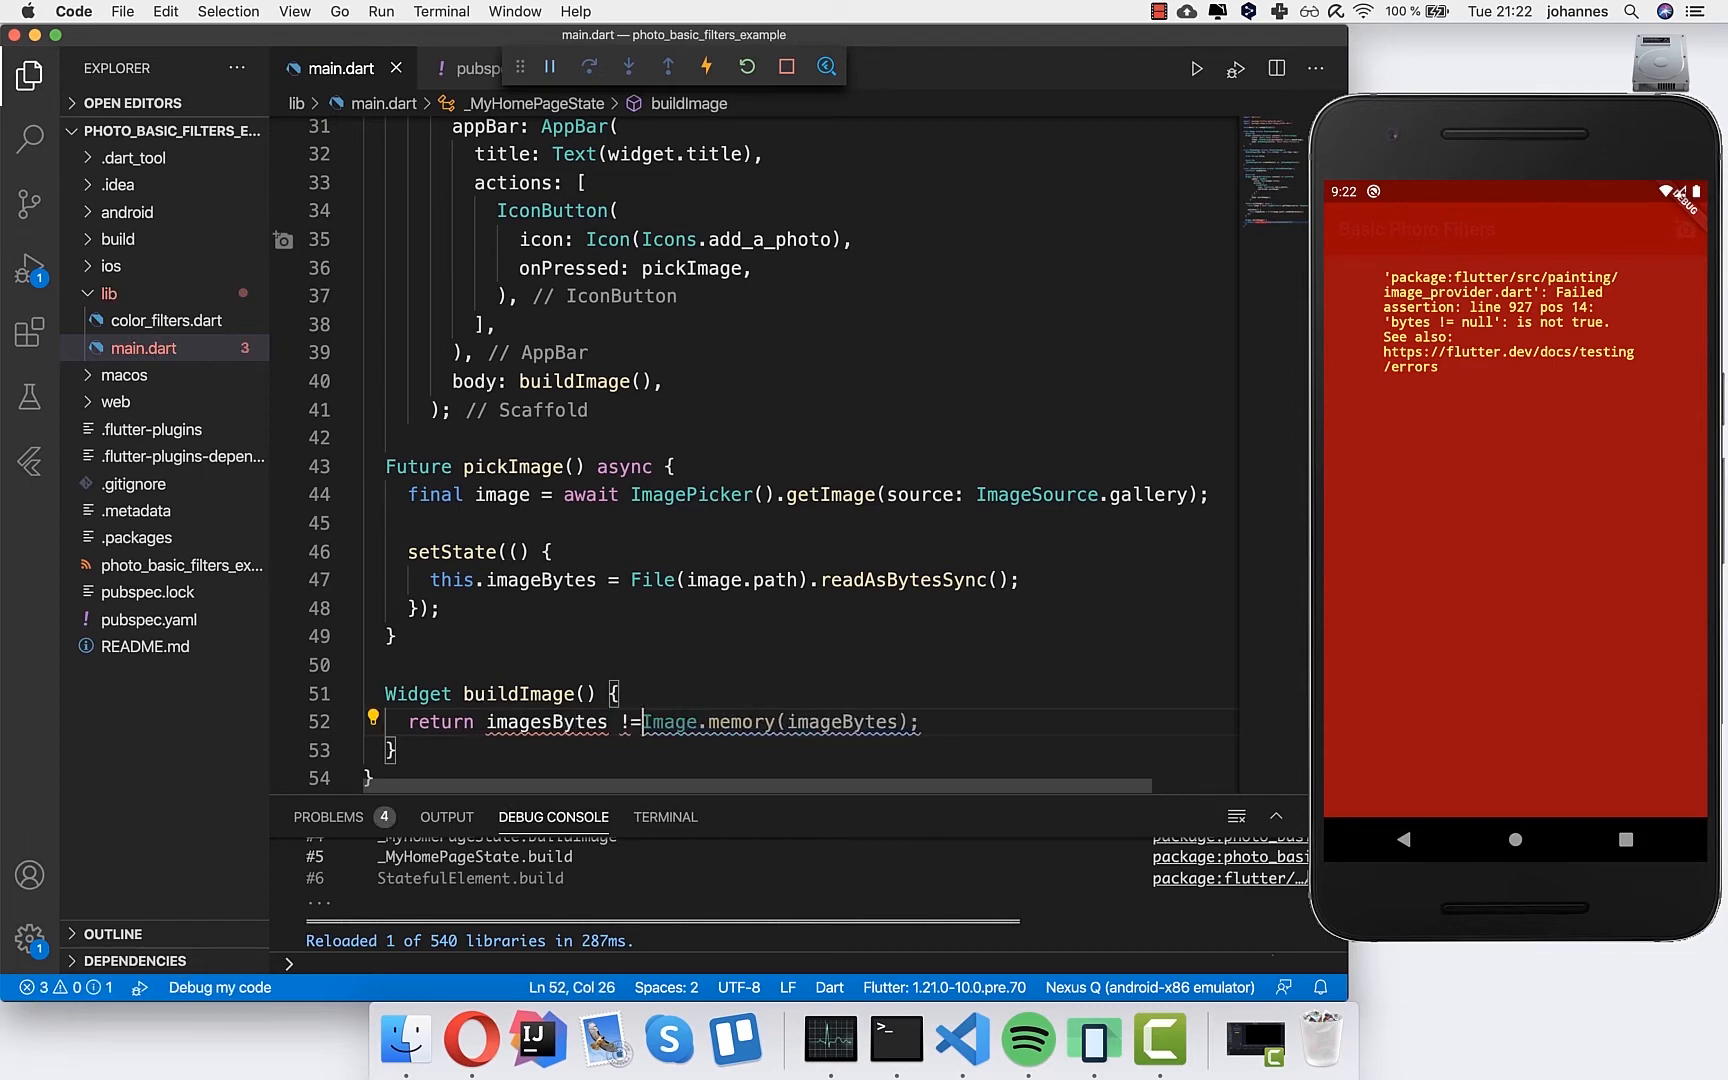
text(null ?)
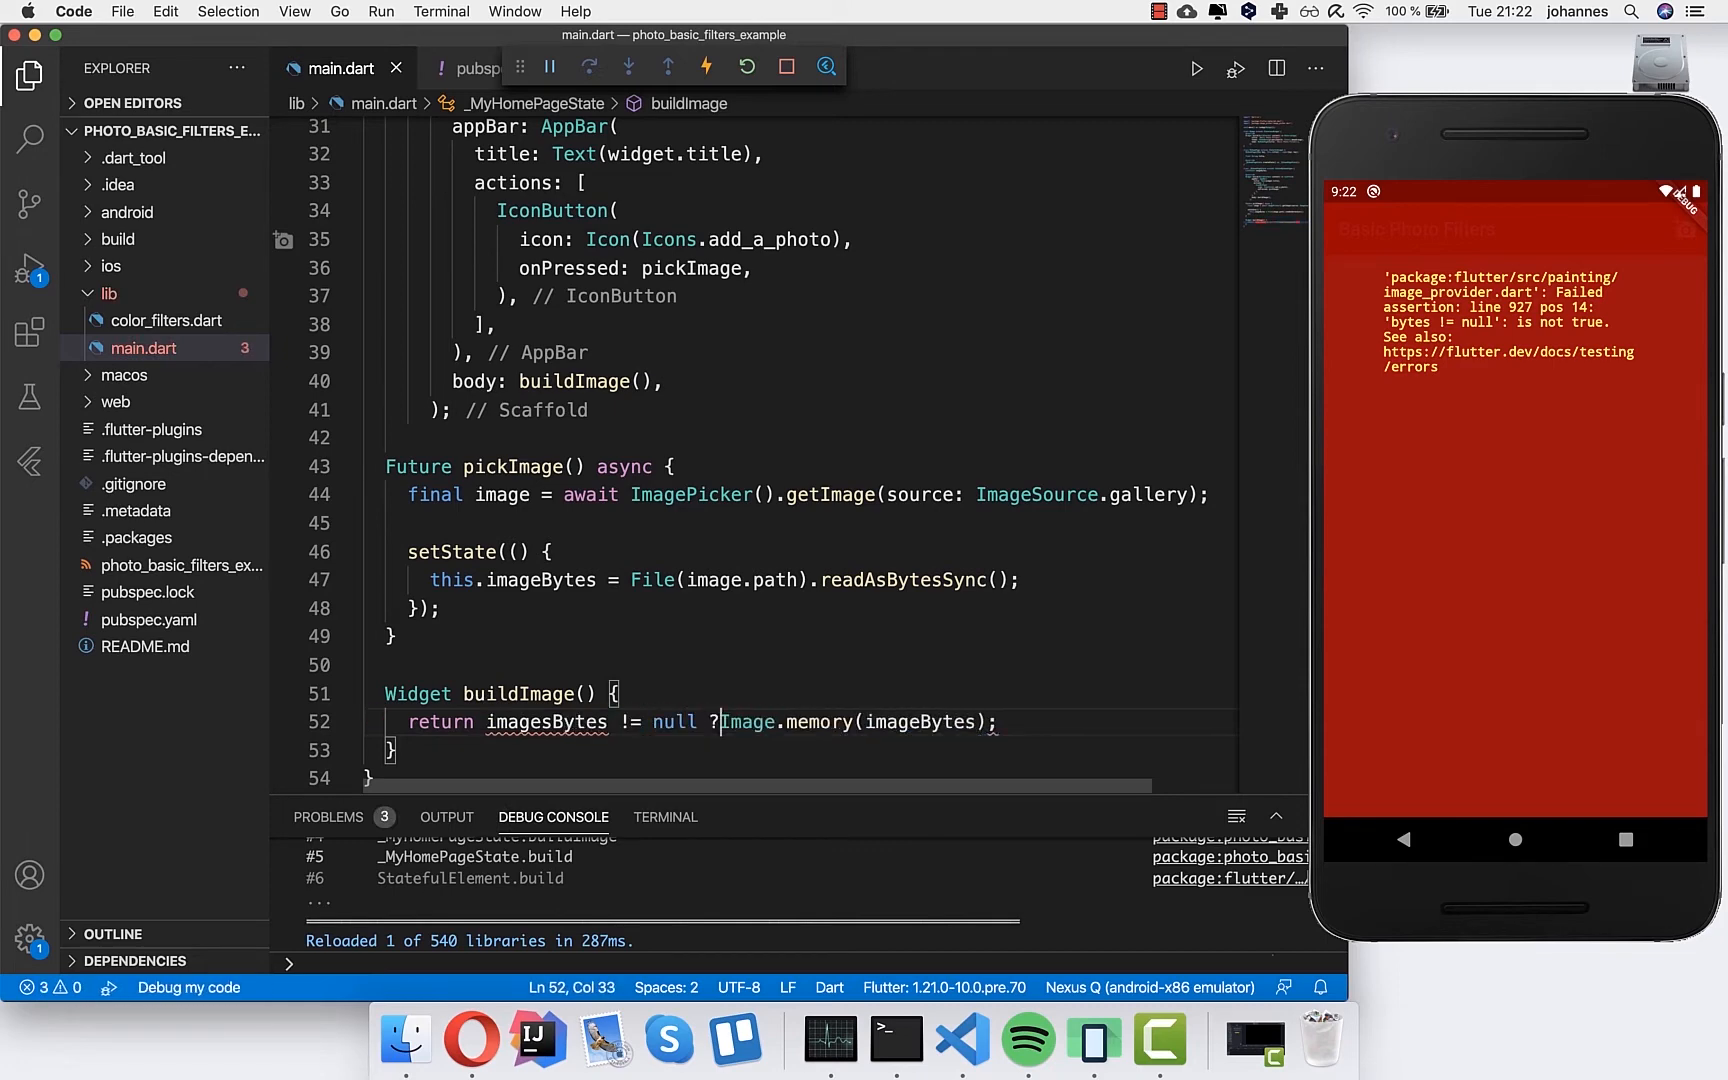
text(:)
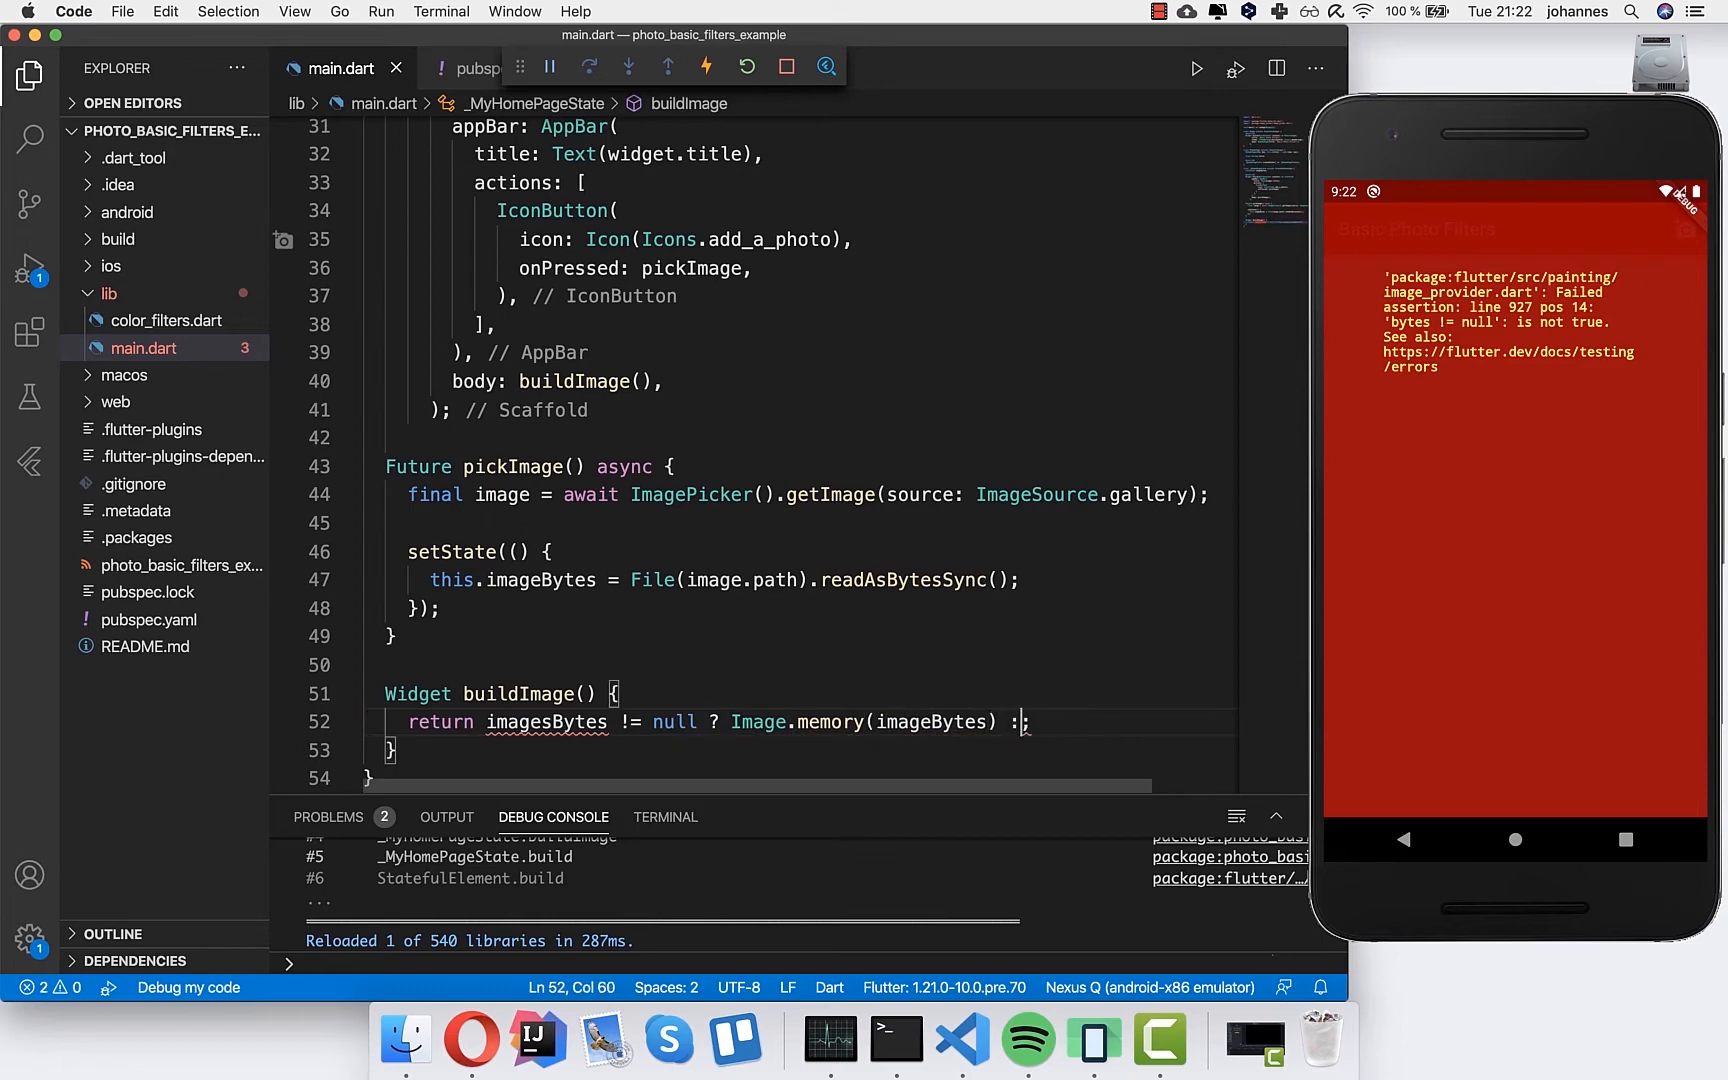
text(Container()
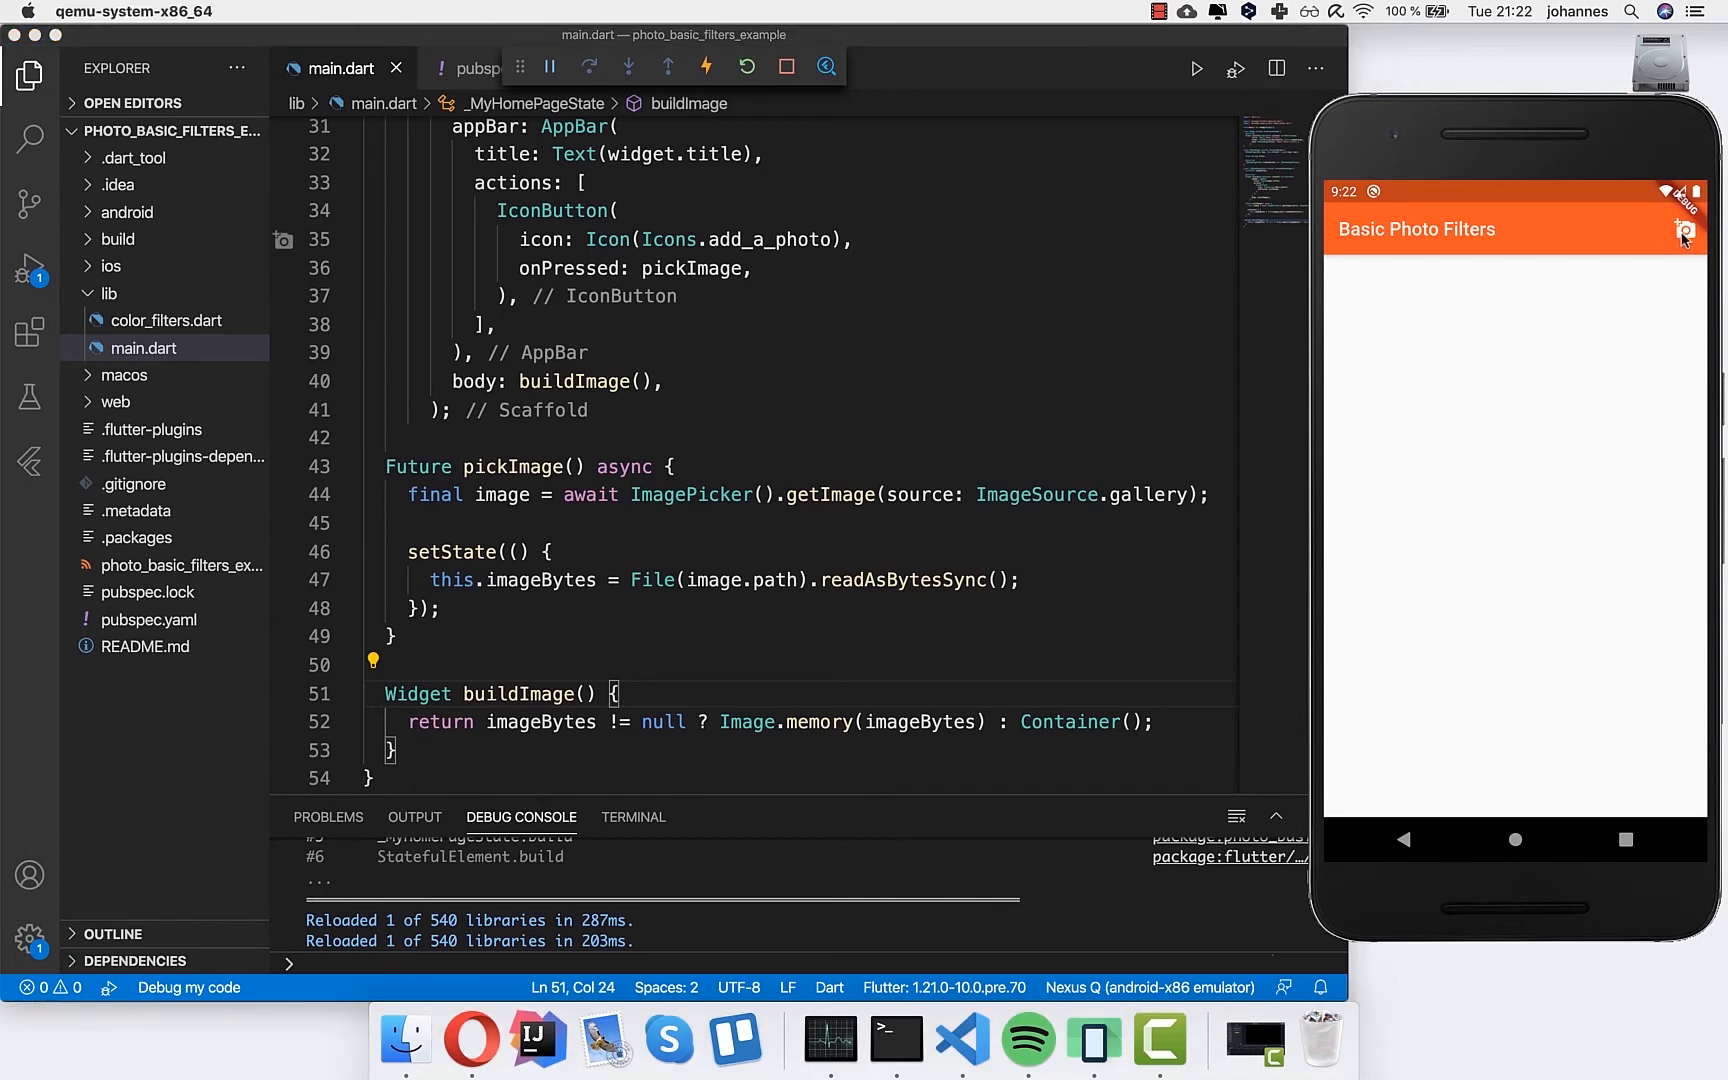
- Tap add-photo in the emulator, allow photo access and choose the first recent image
click(1684, 230)
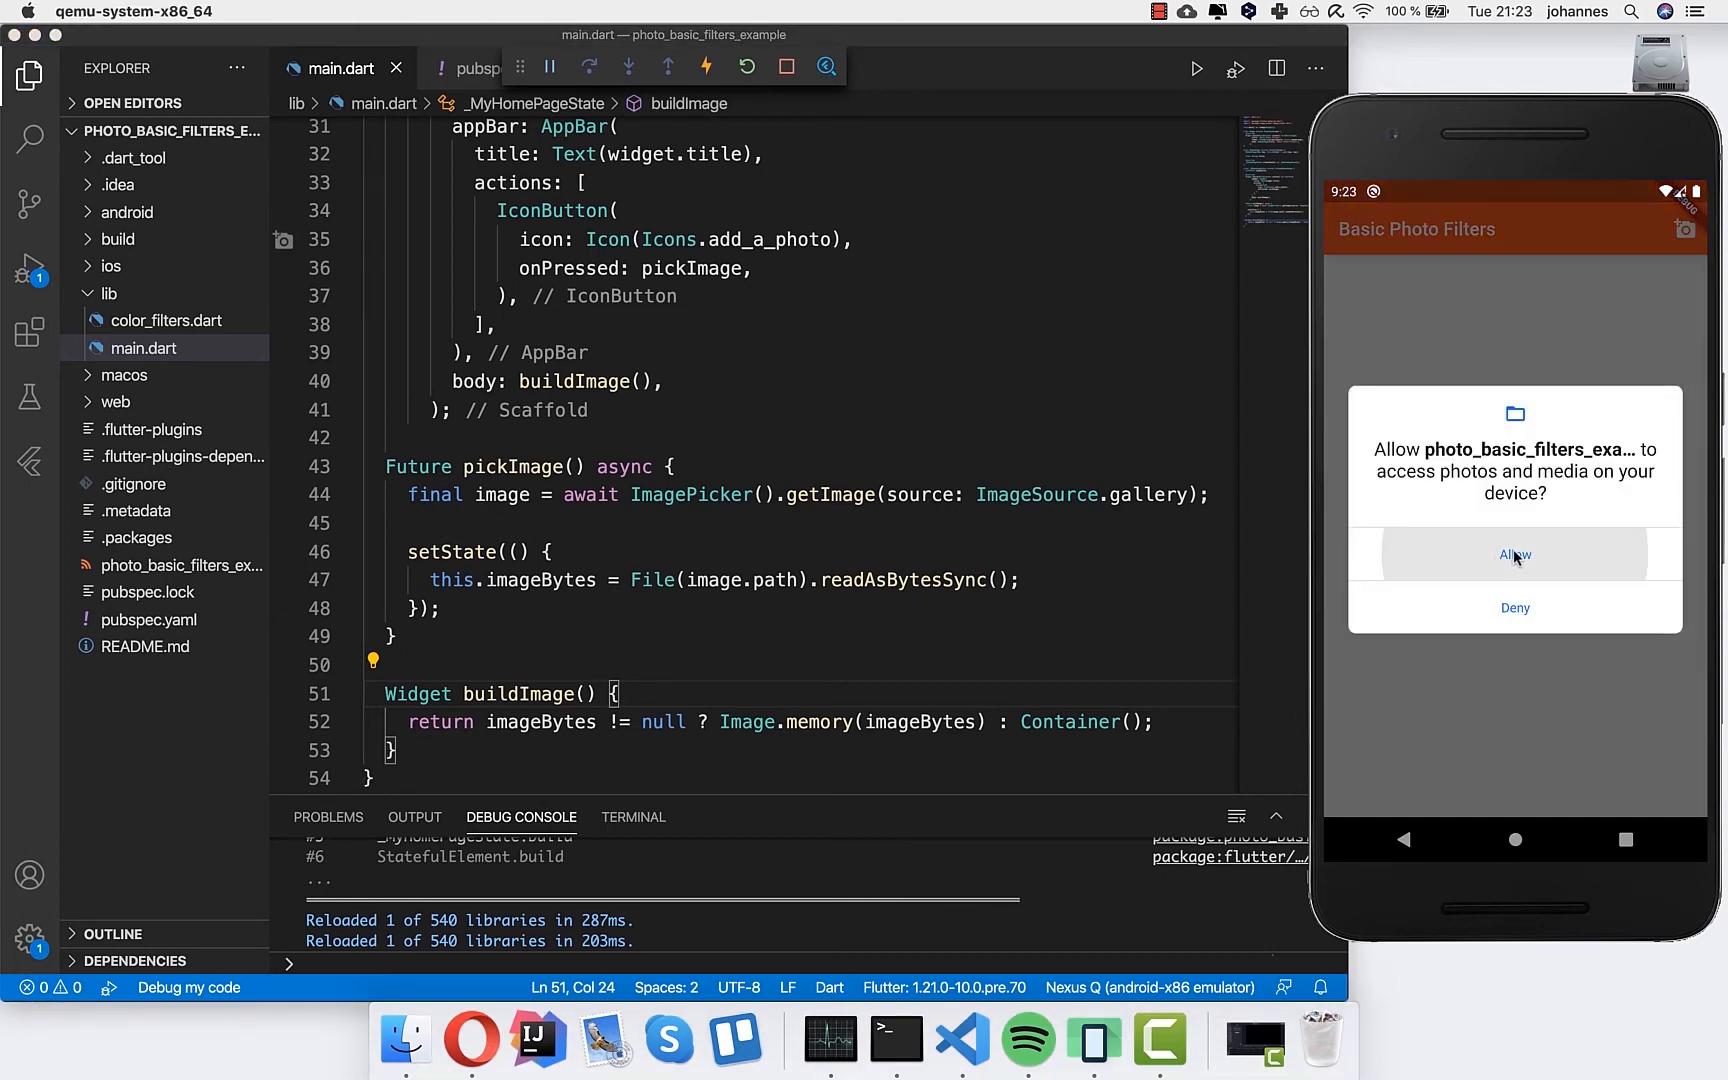
click(1514, 554)
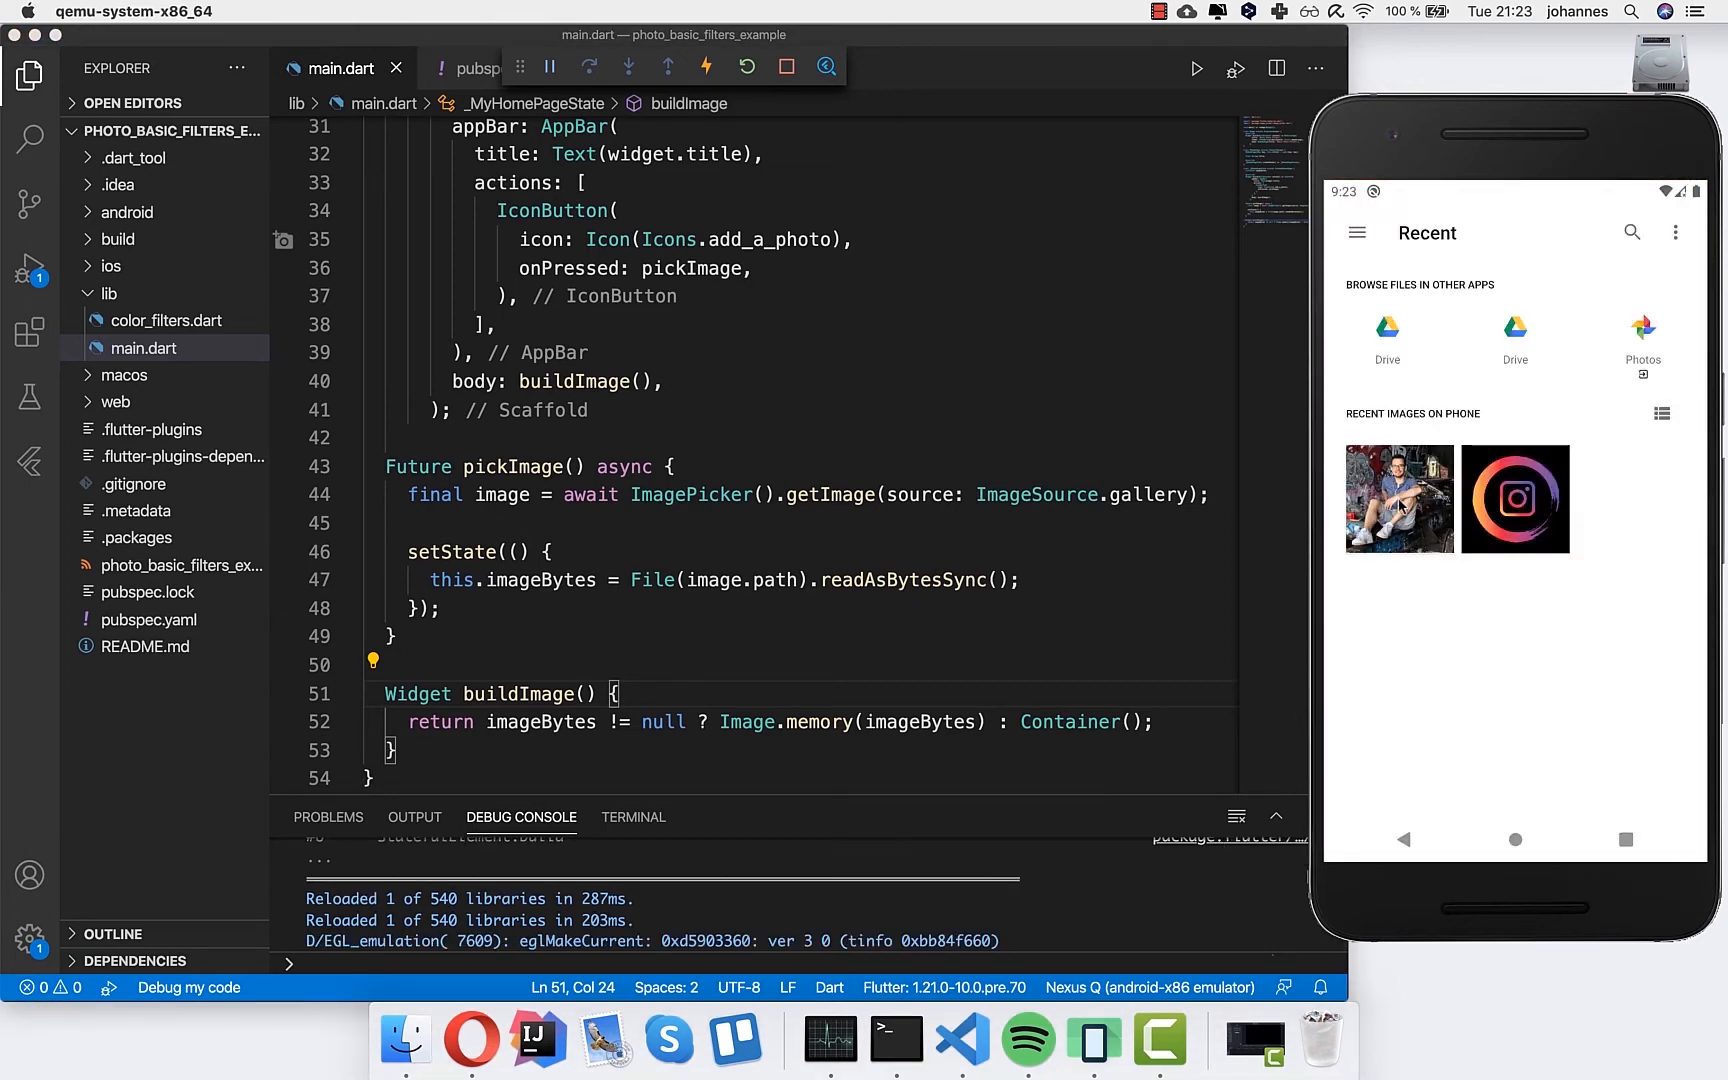
click(1400, 498)
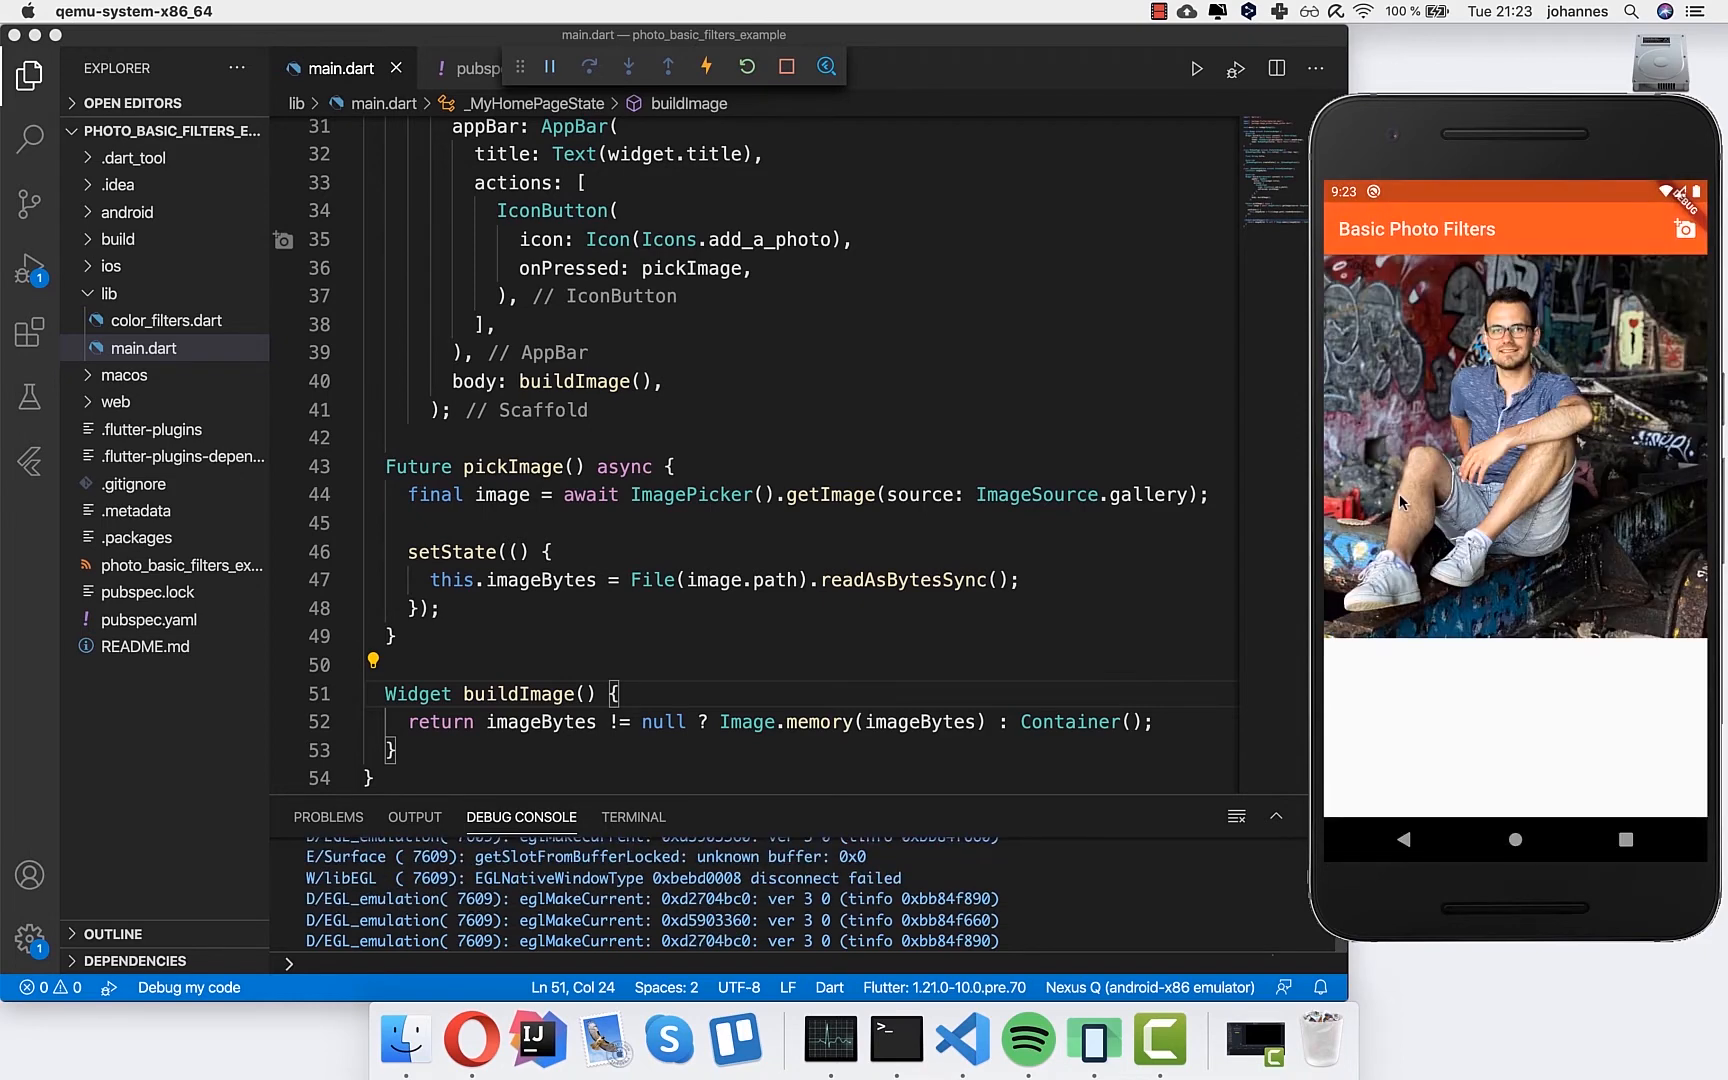
- Start wrapping the body's buildImage() call in a new widget
scroll(up, 3)
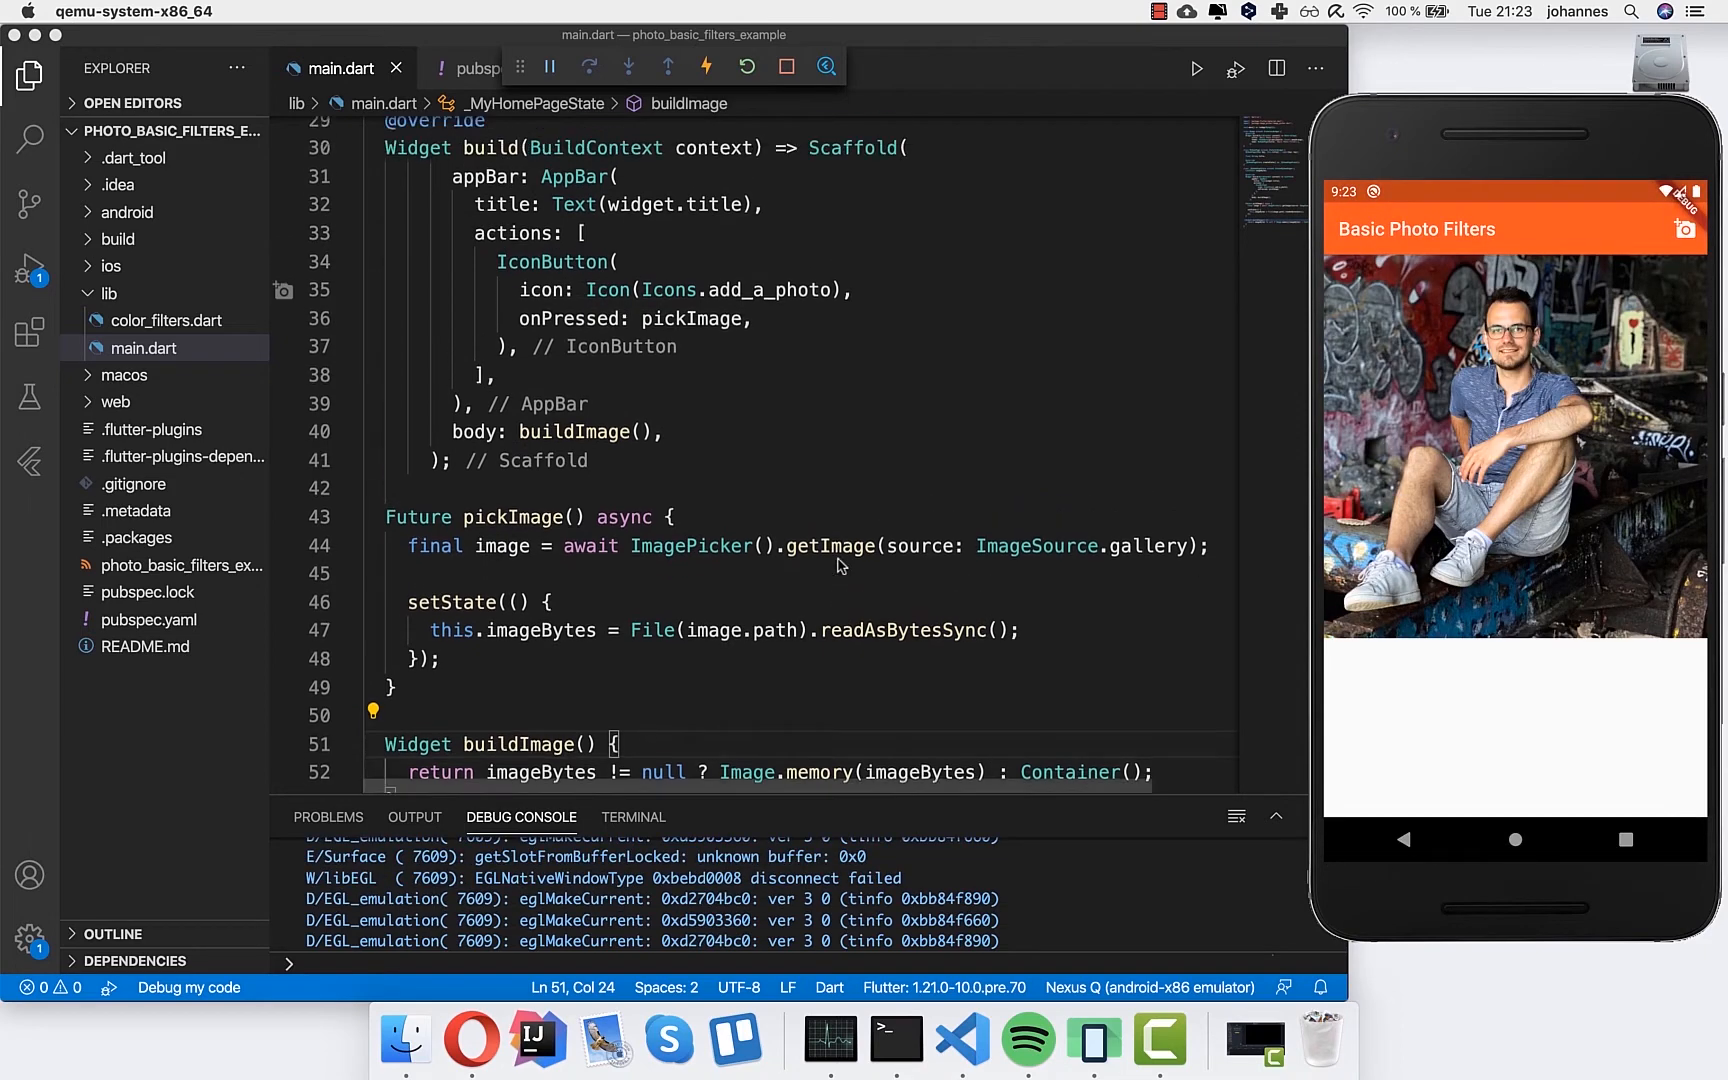
scroll(down, 3)
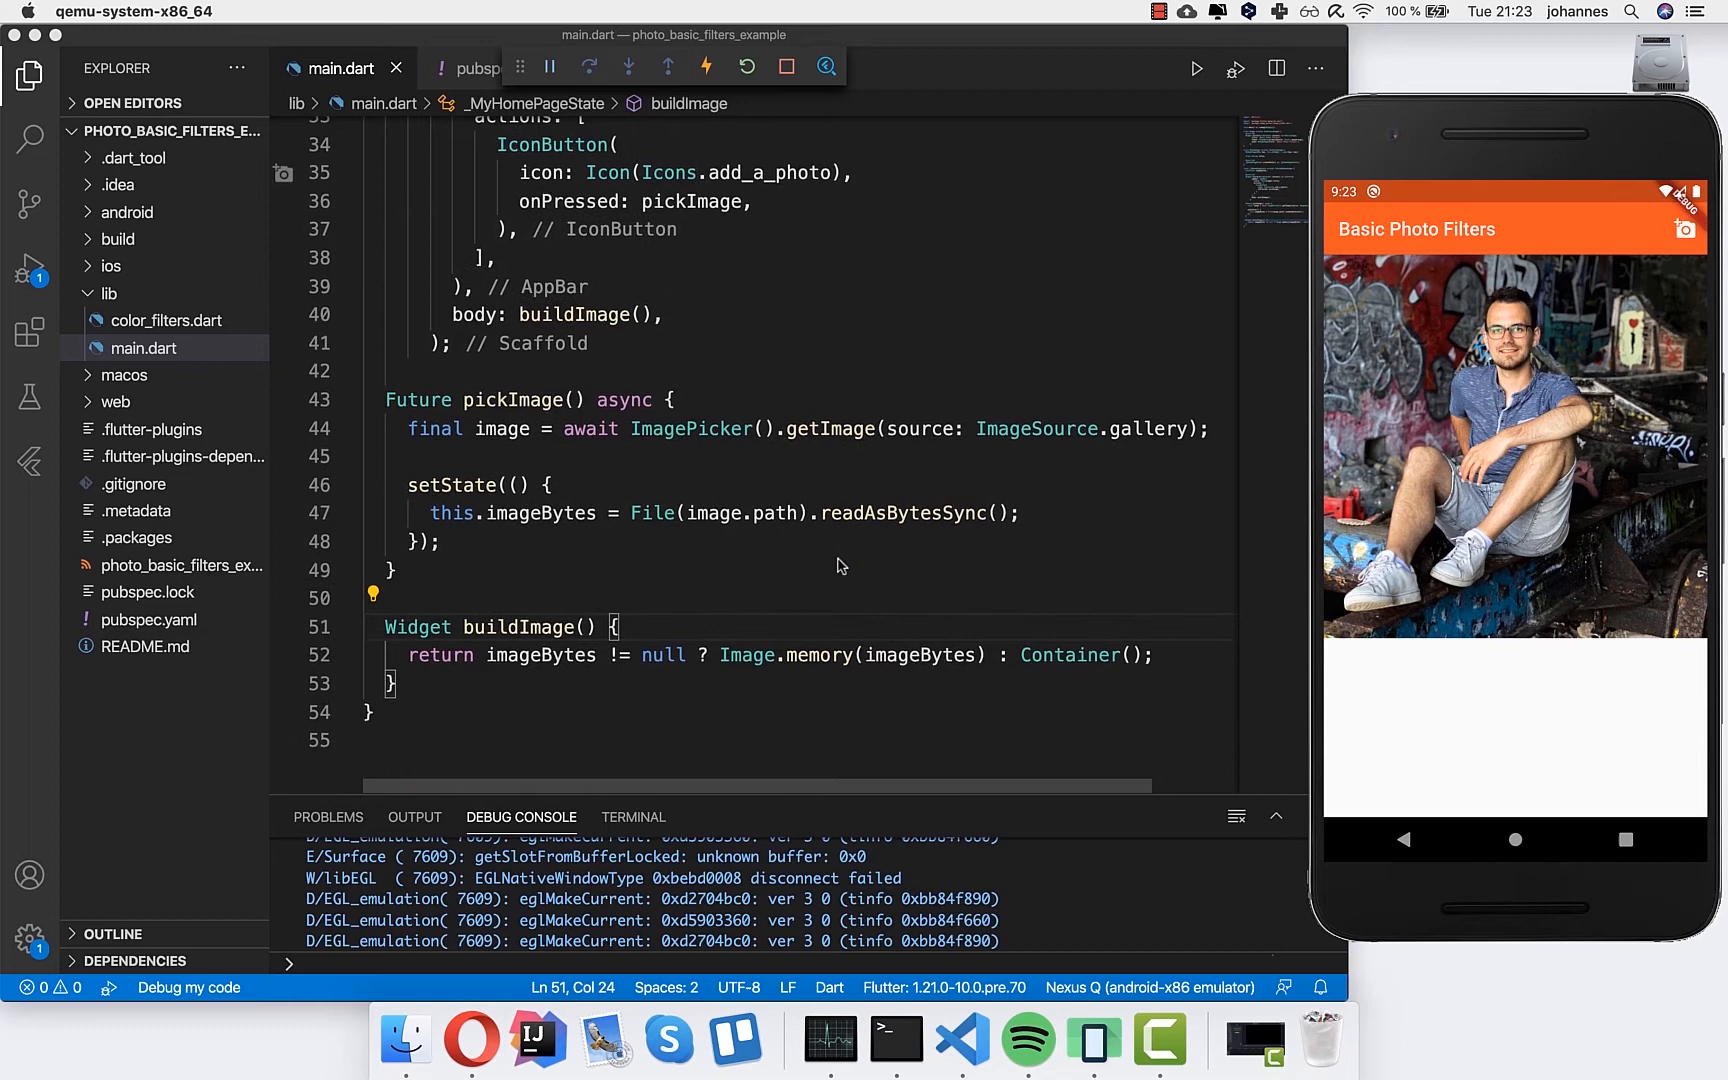
mouse_move(1428, 348)
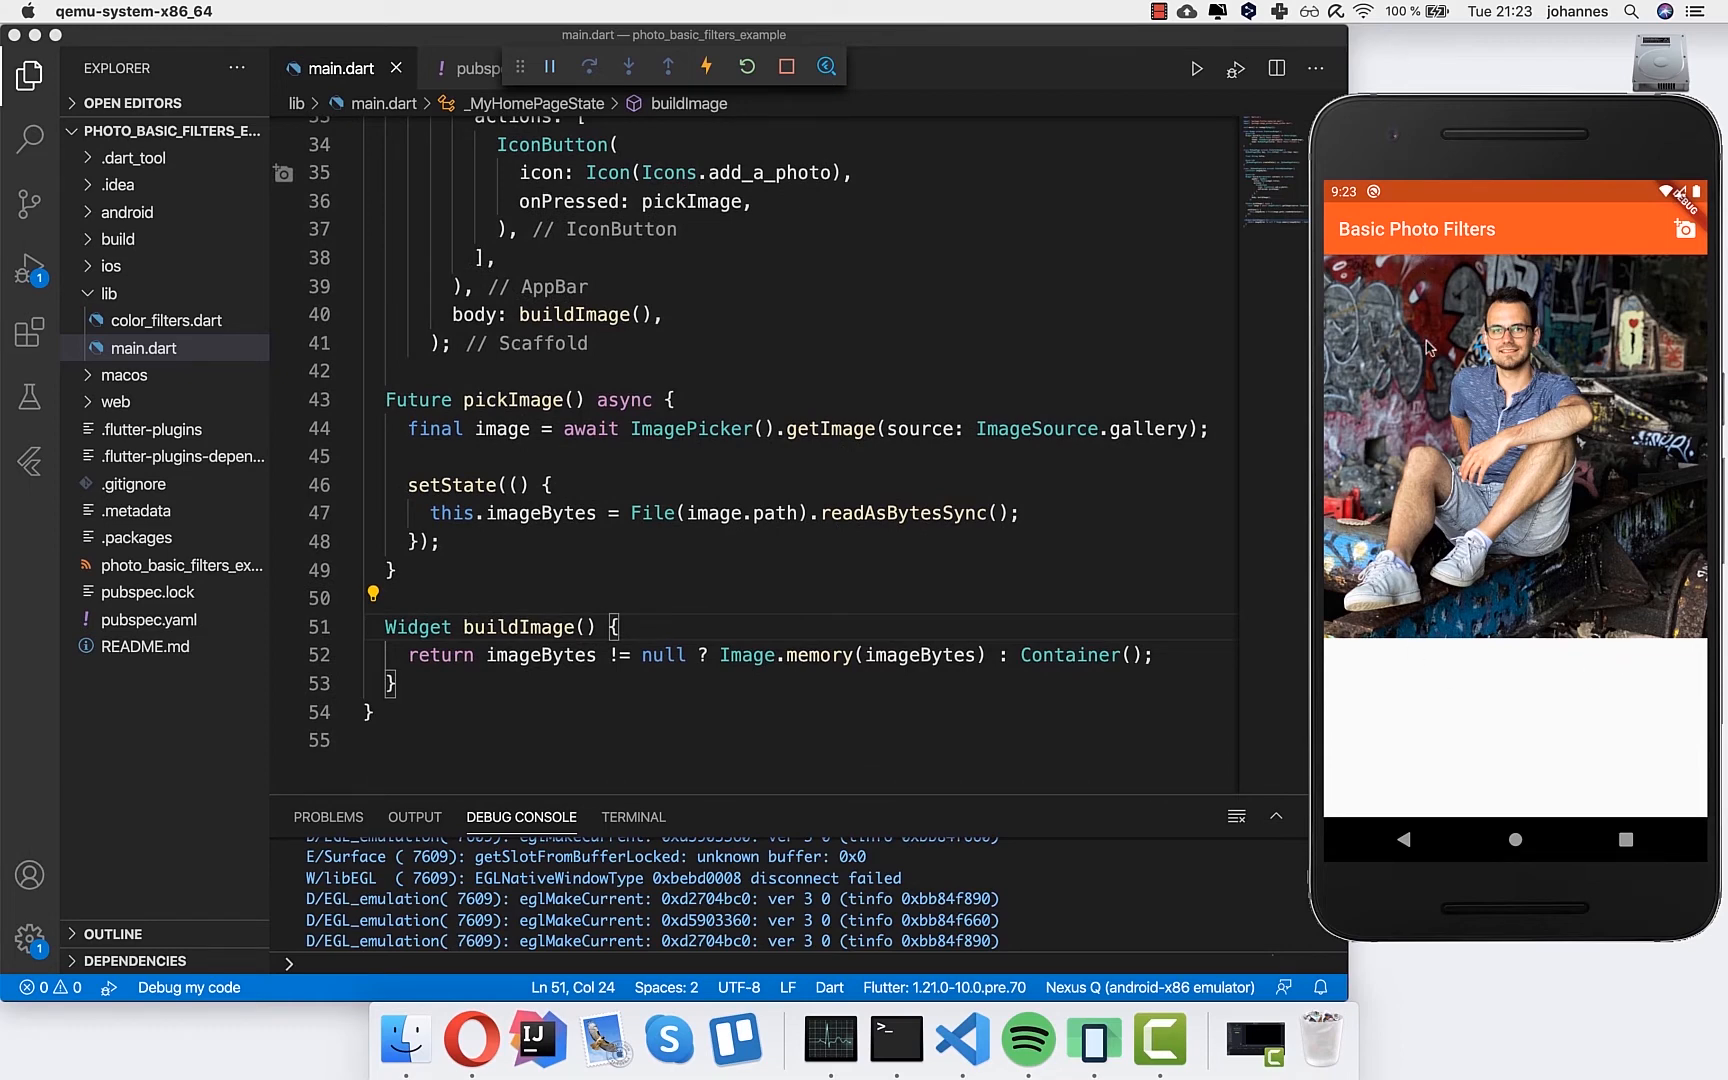
scroll(up, 3)
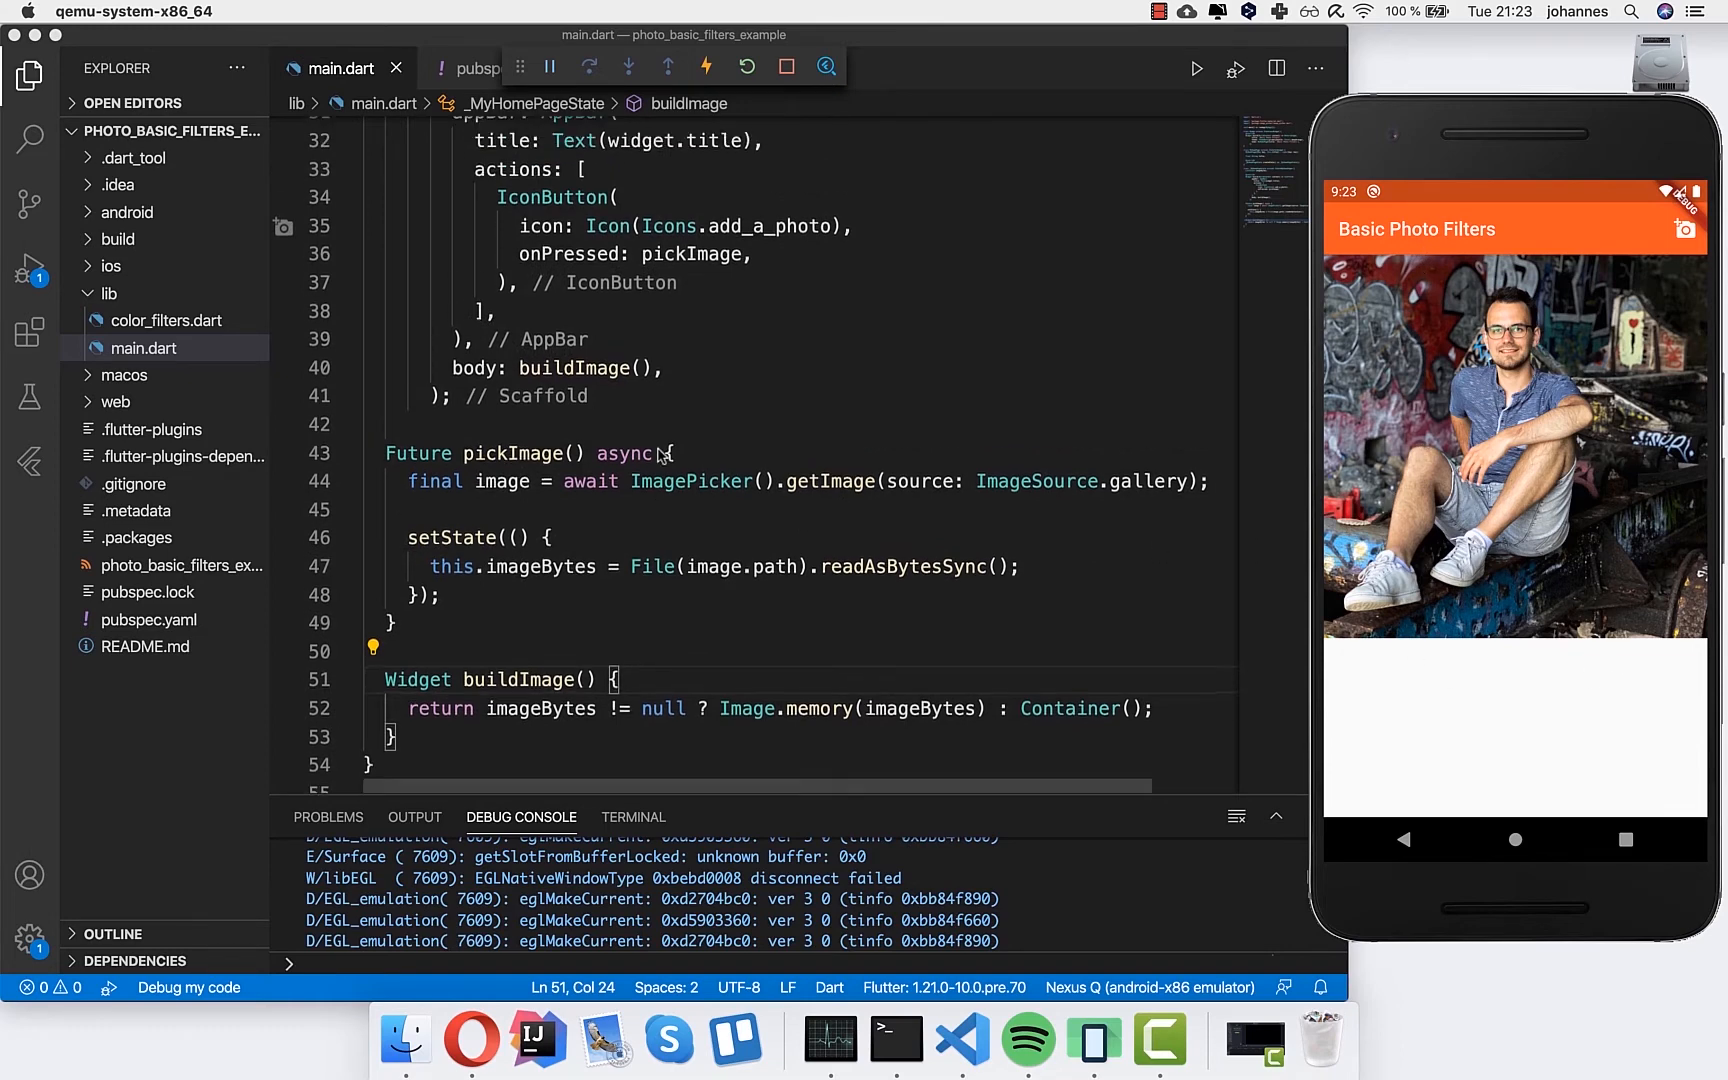
scroll(up, 3)
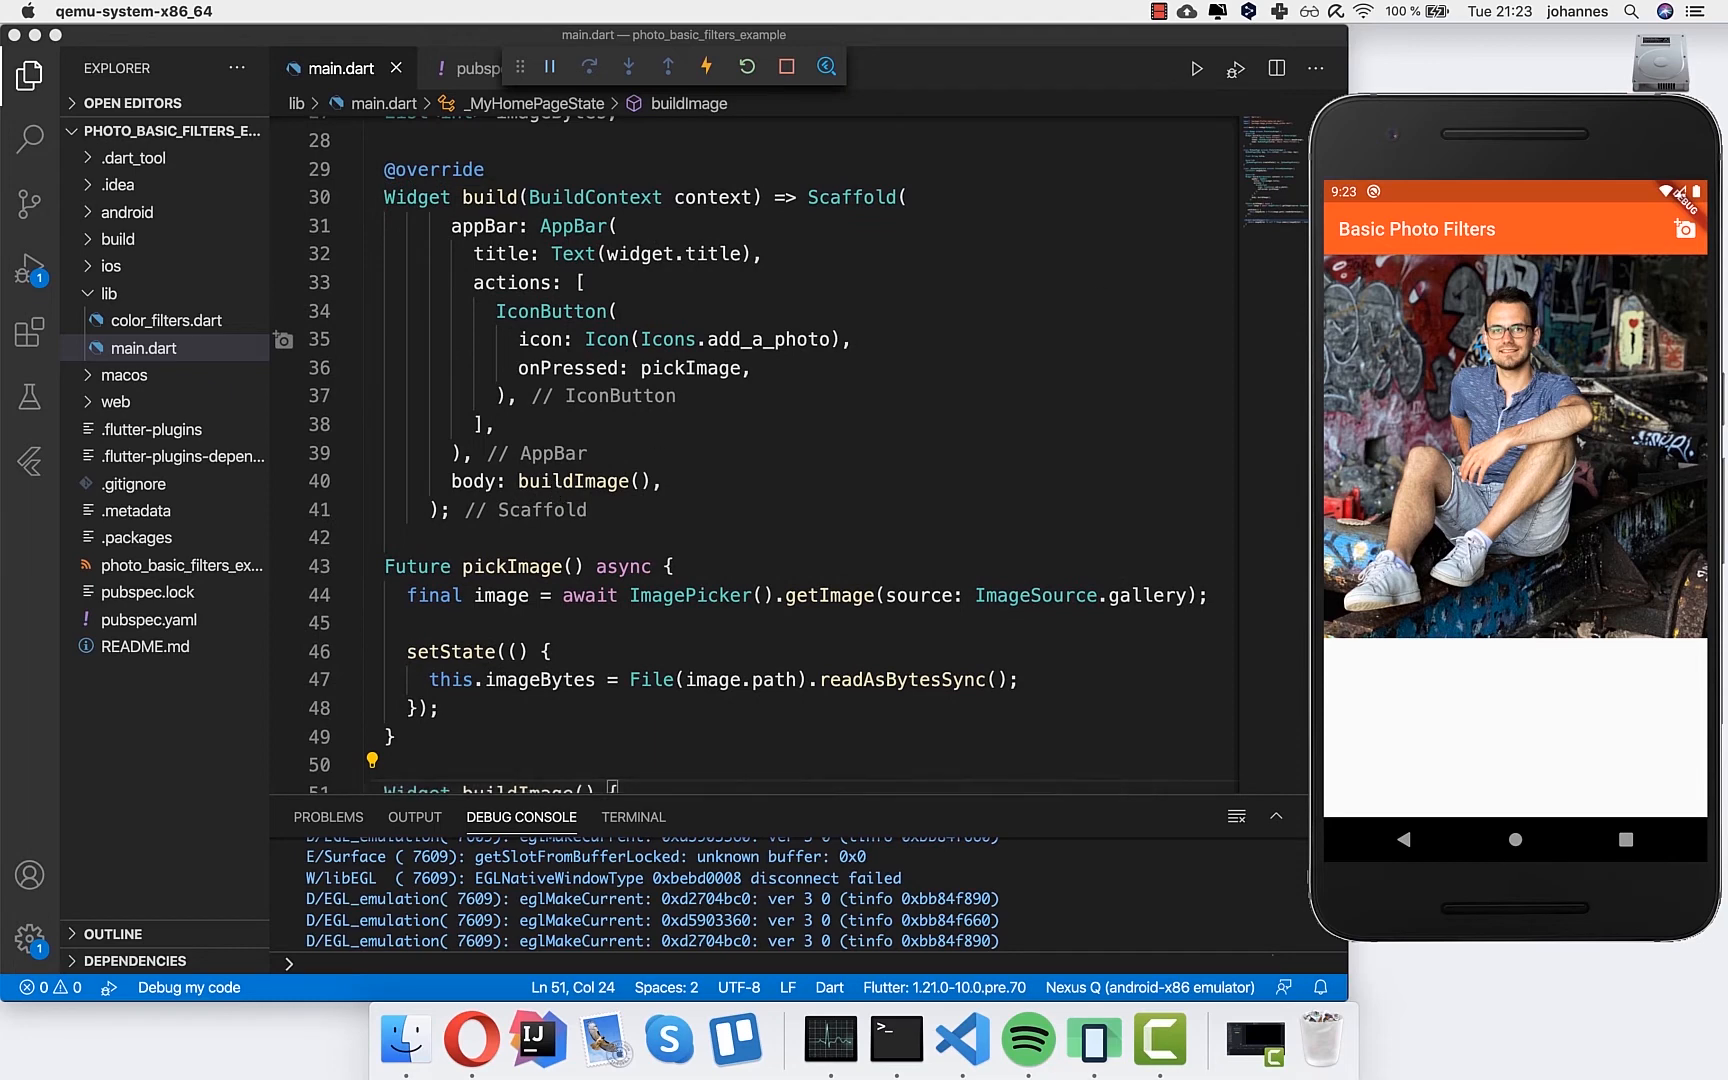
click(548, 482)
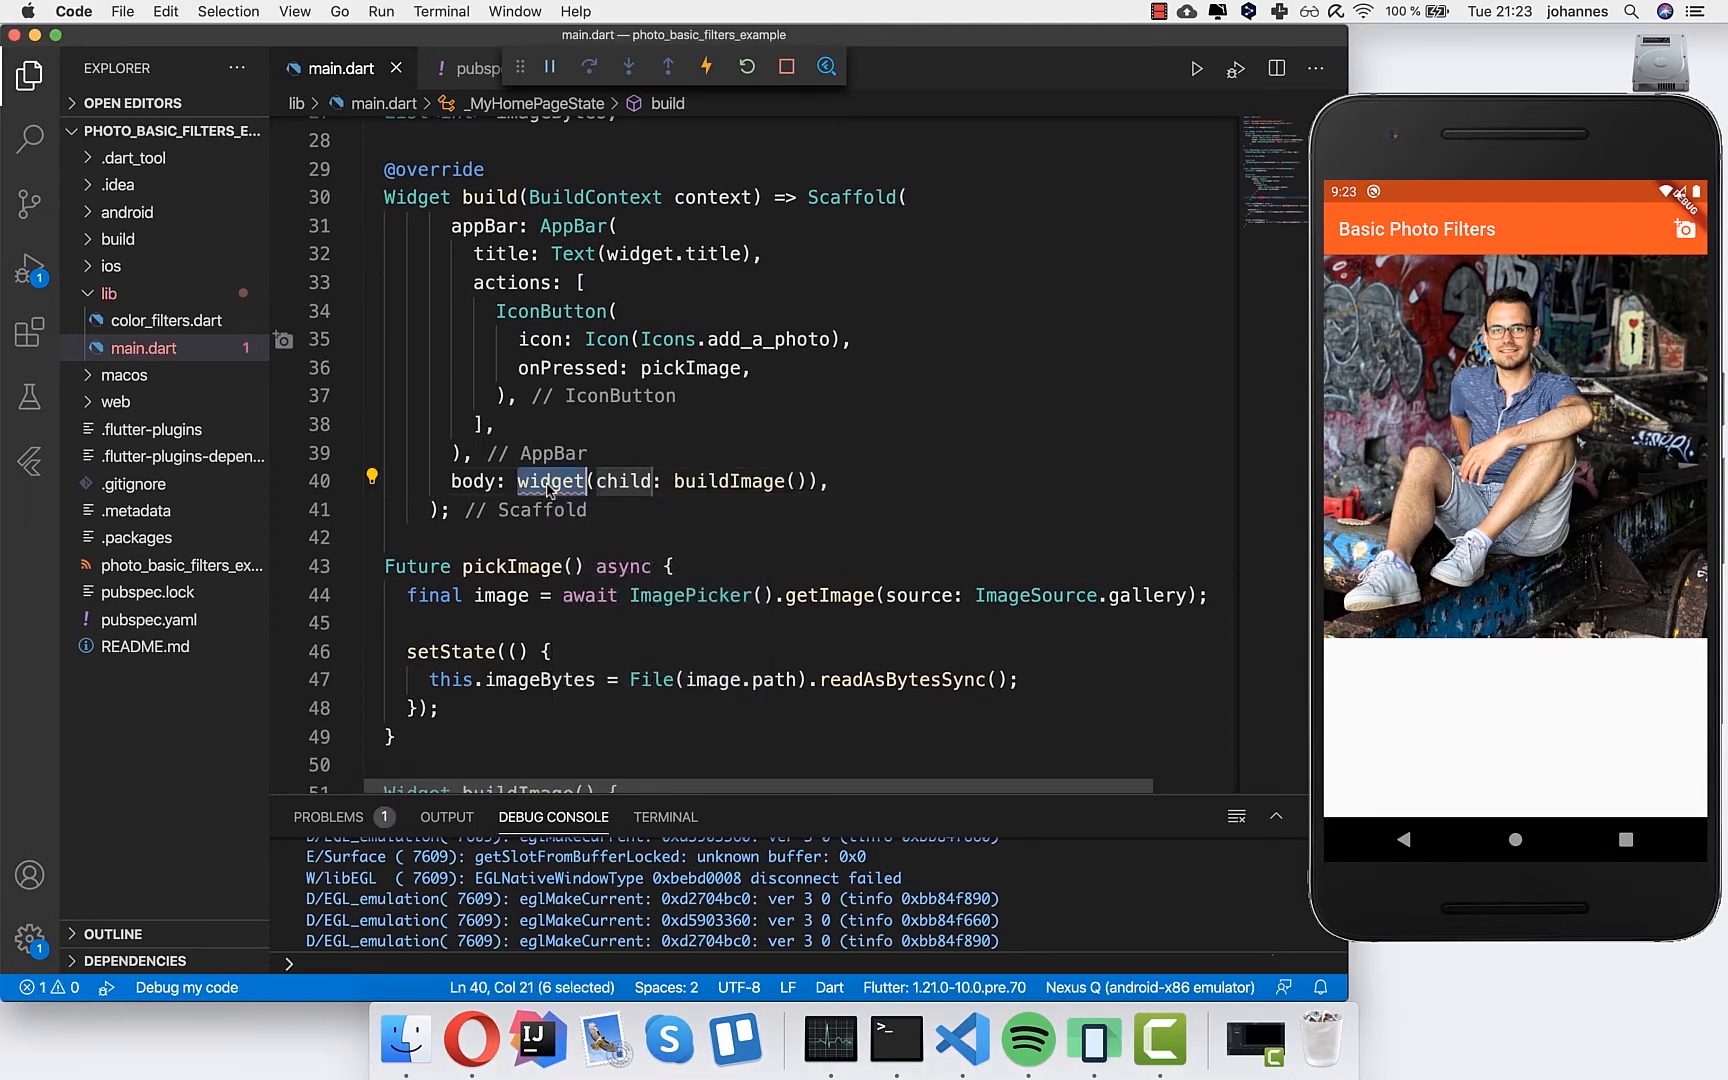
- Wrap the body in ColorFiltered with `ColorFilter.mode(Colors.black, BlendMode...)`
text(ColorFilter)
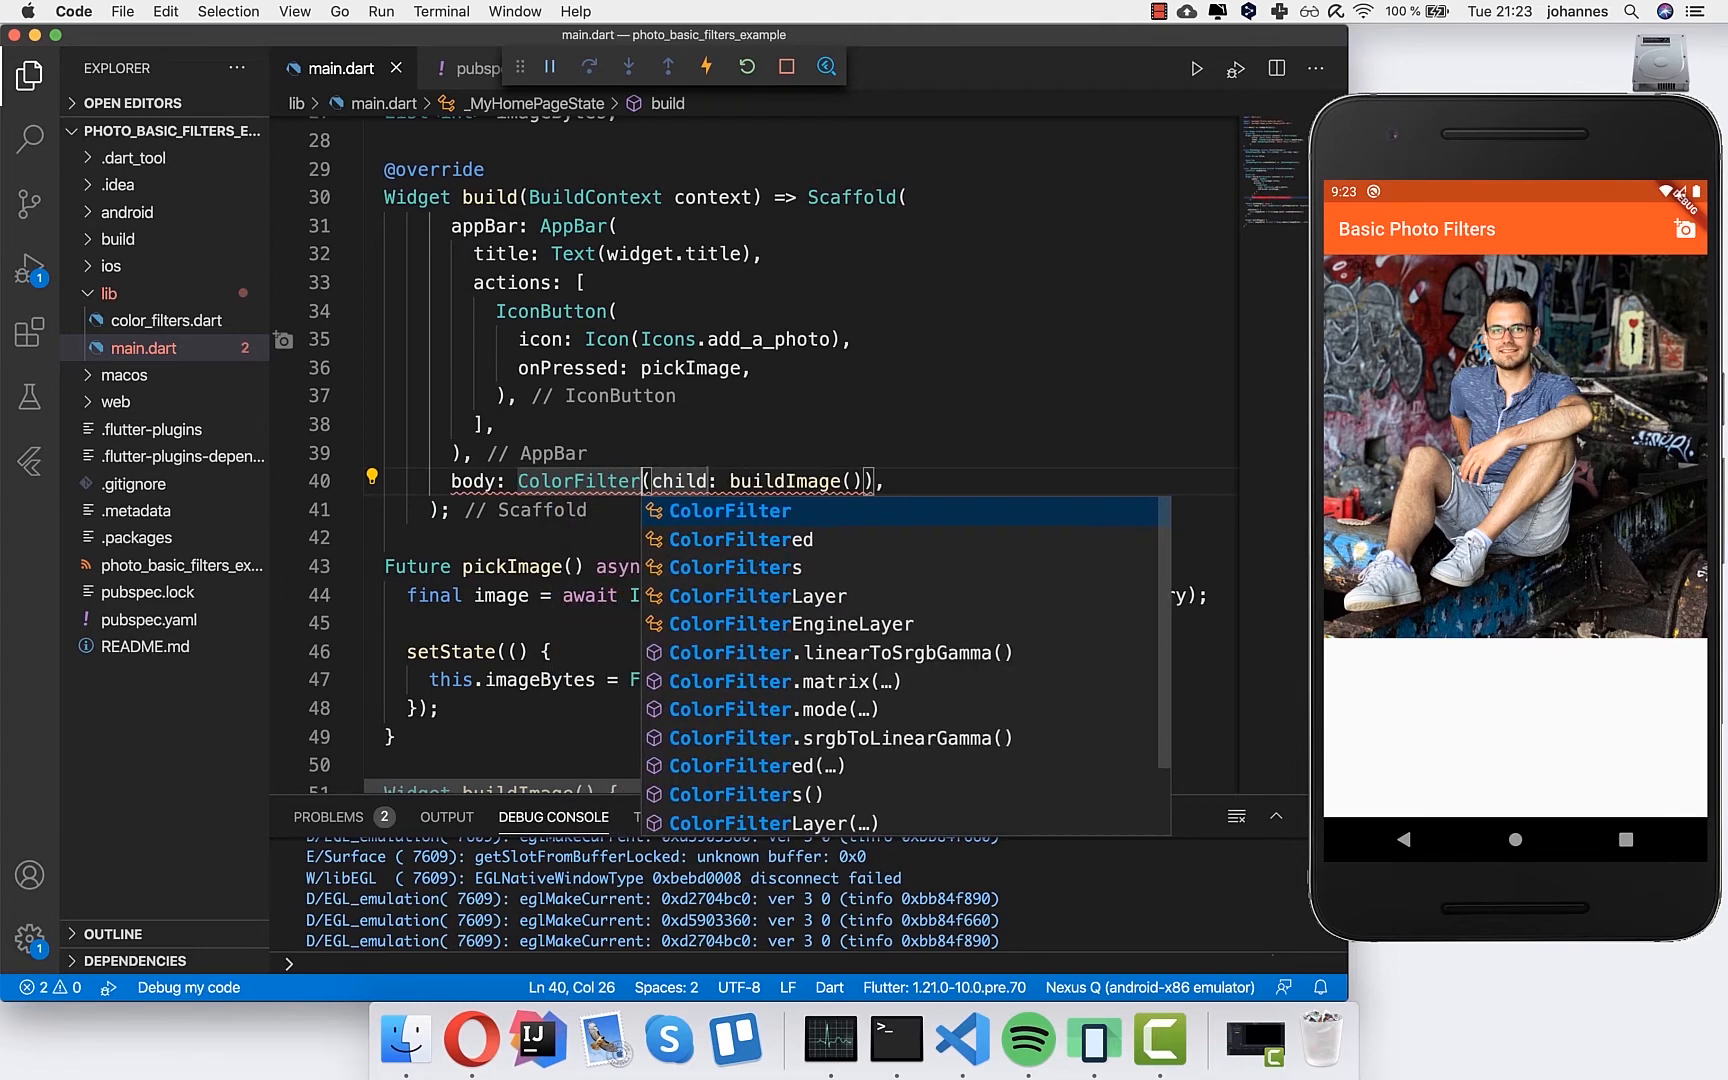
click(742, 538)
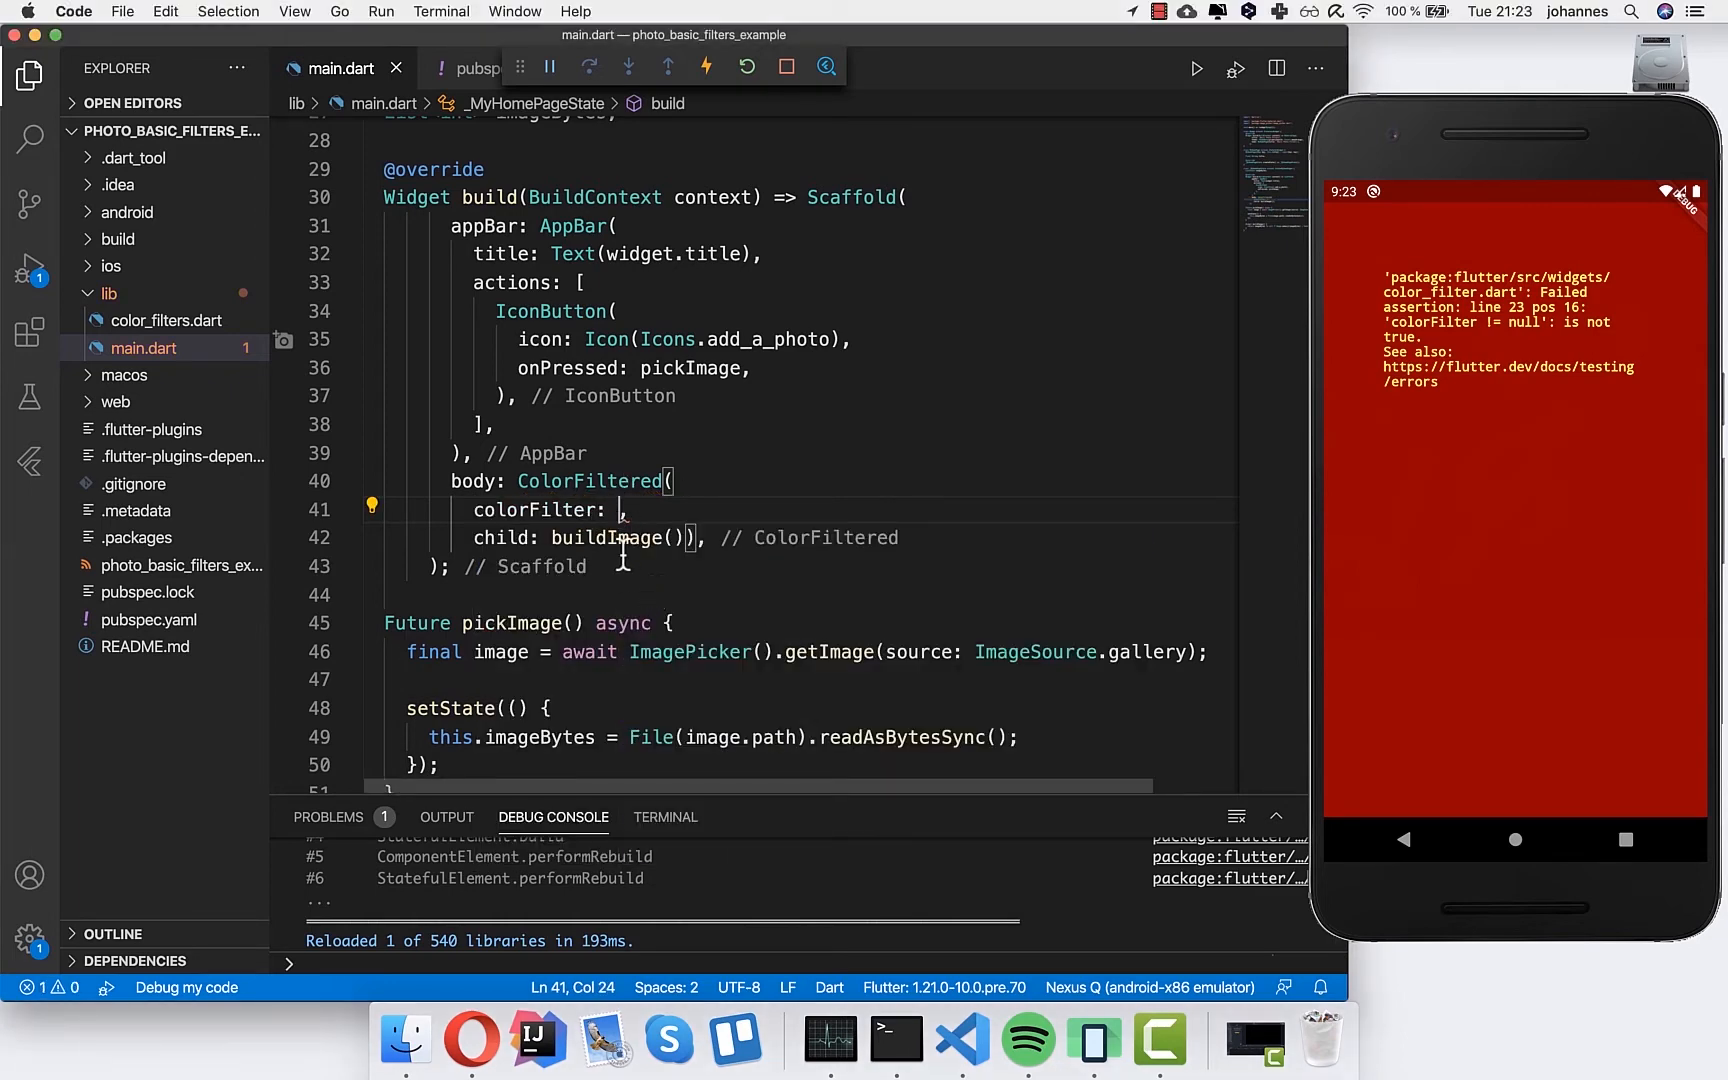
text(ColorFilter.mode()
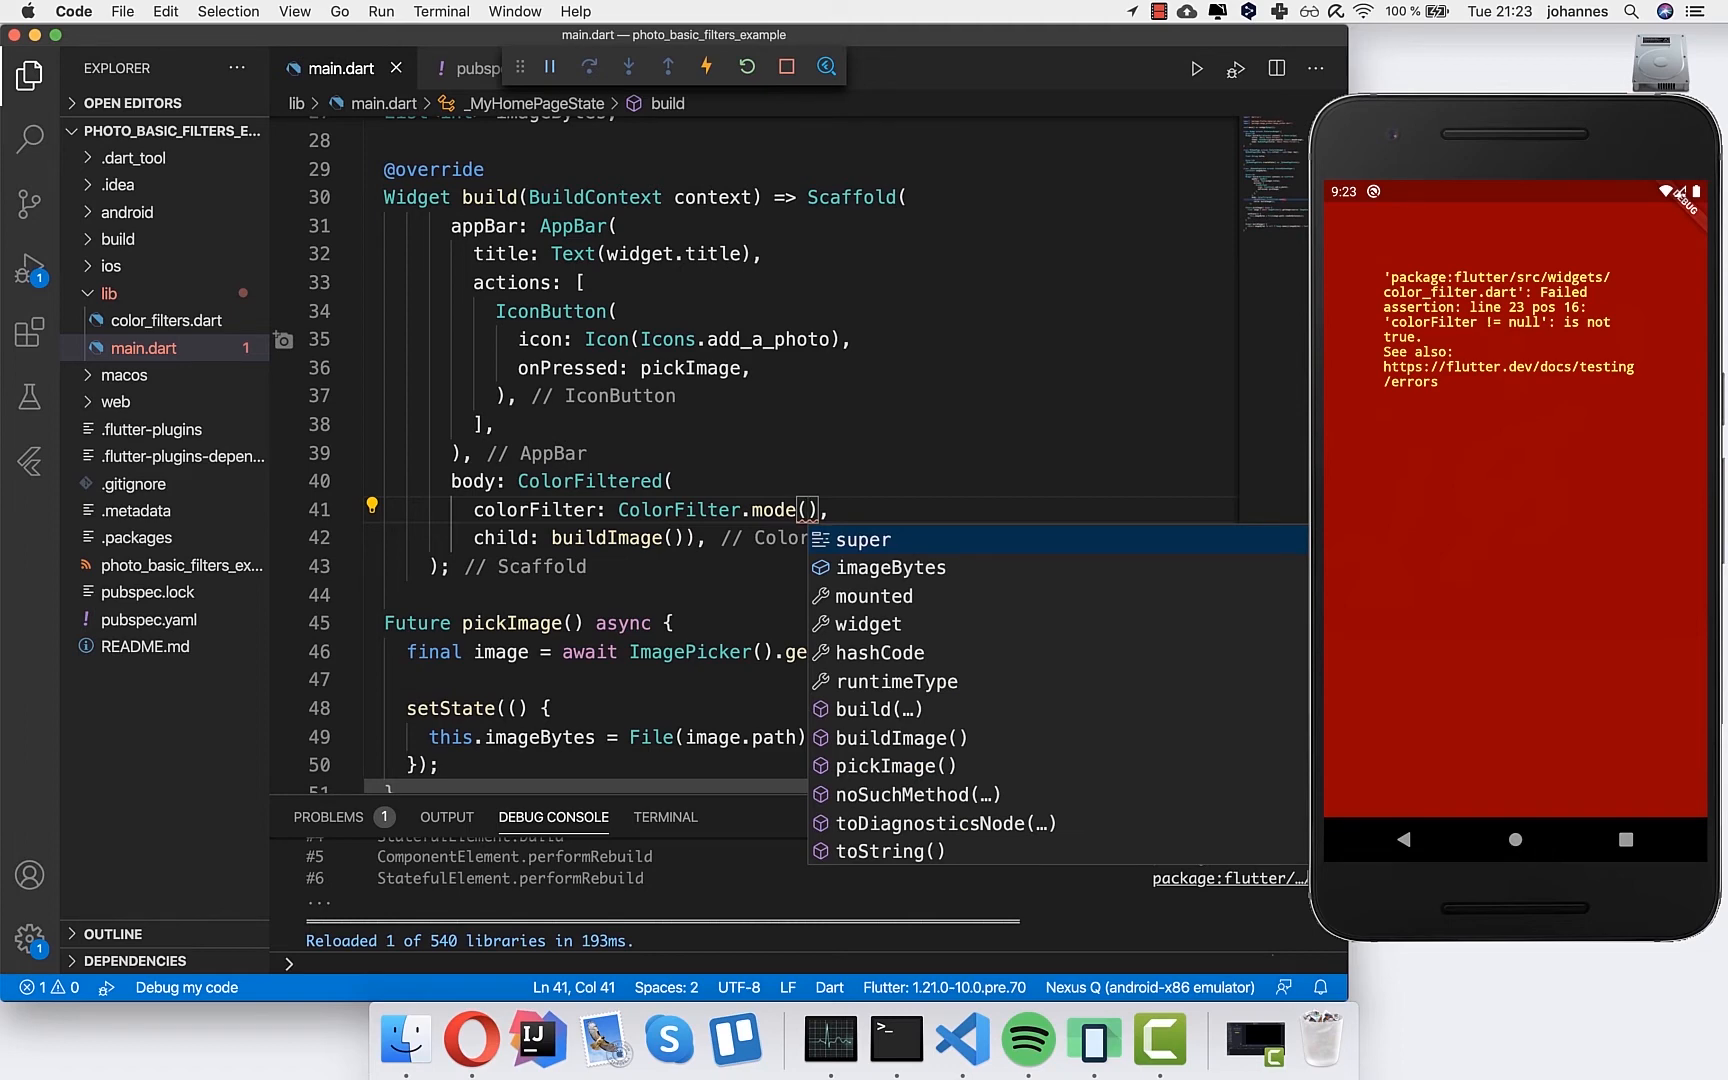
text(Colors.black,)
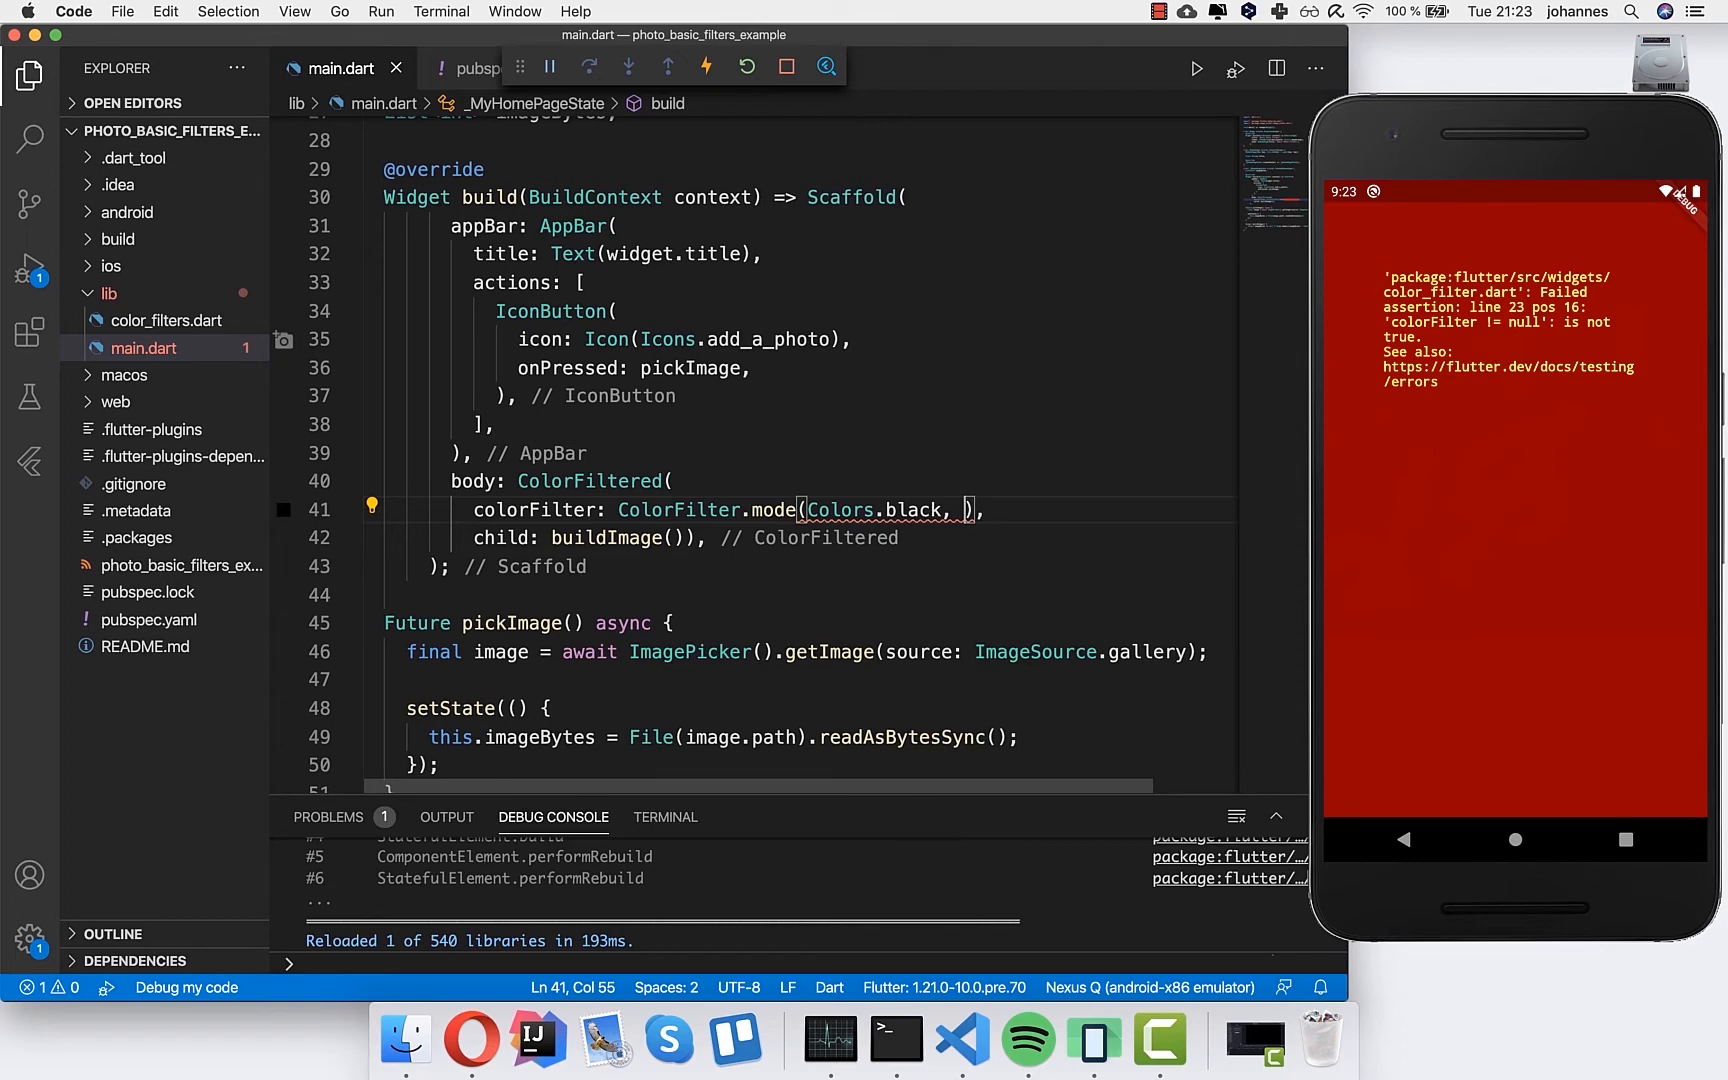
text(BlendMode.color)
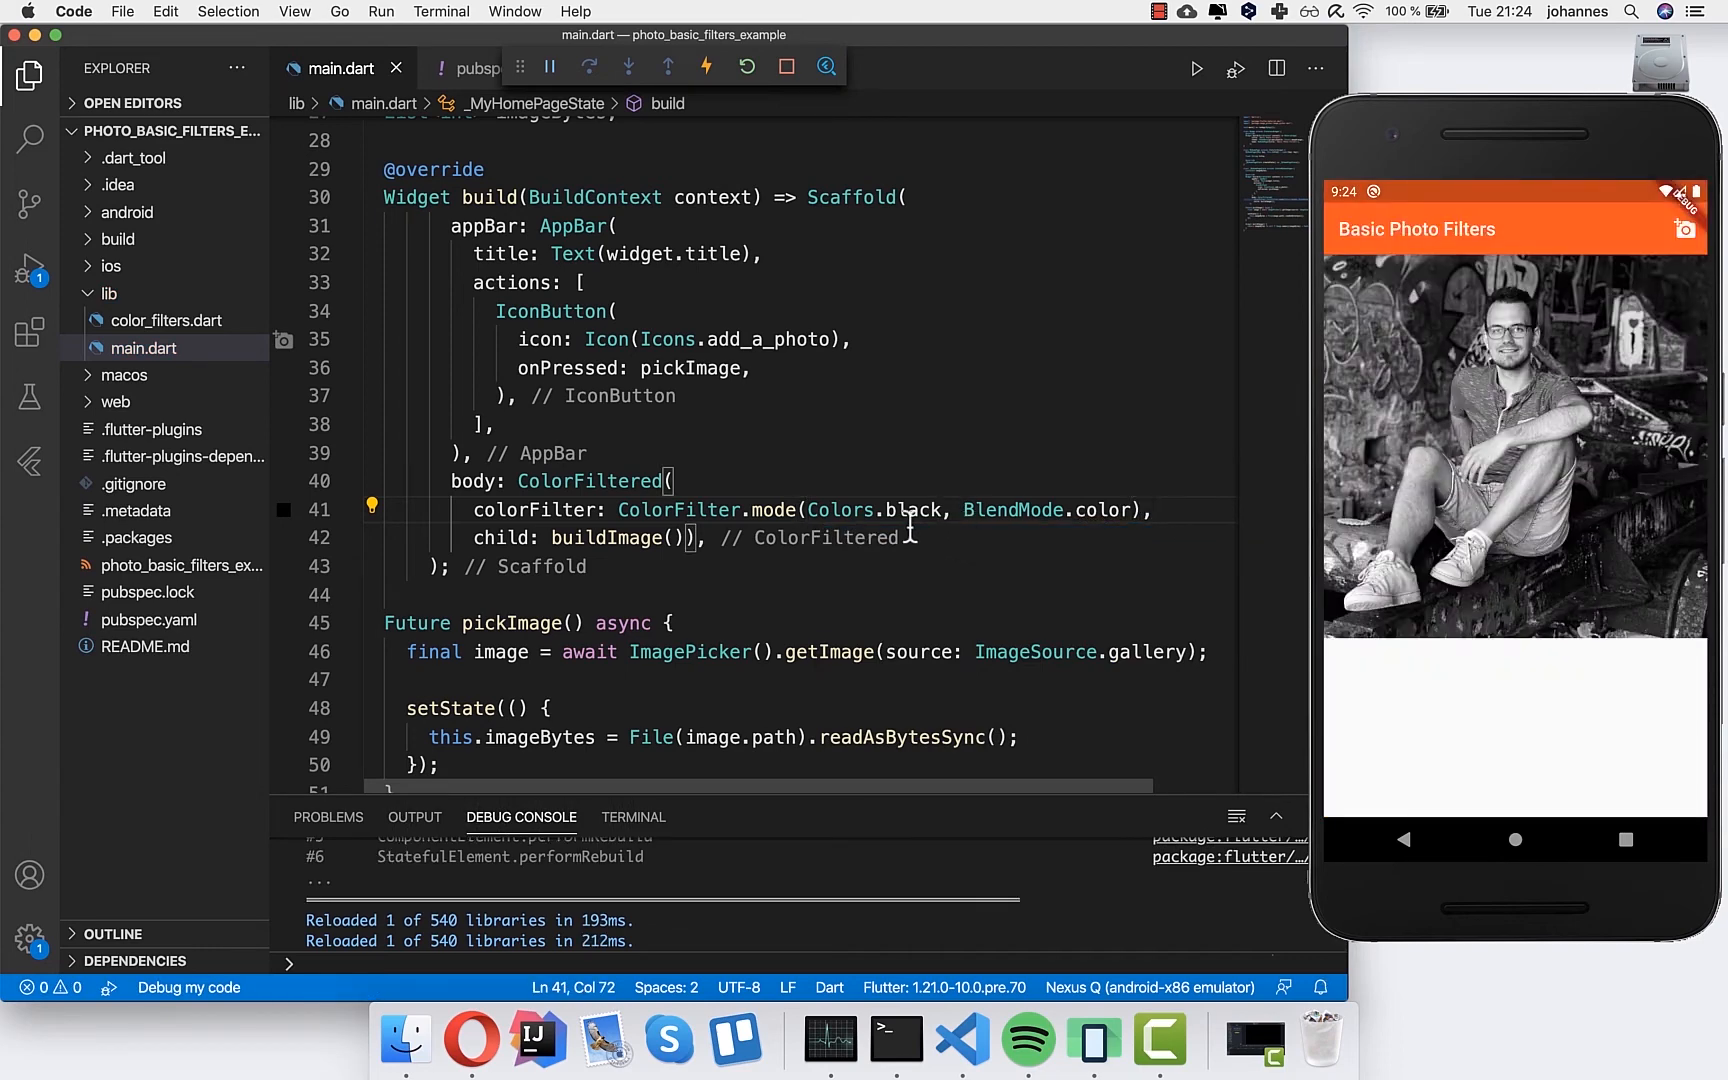
- Reformat the ColorFiltered block and change the blend colour to Colors.orange
click(696, 538)
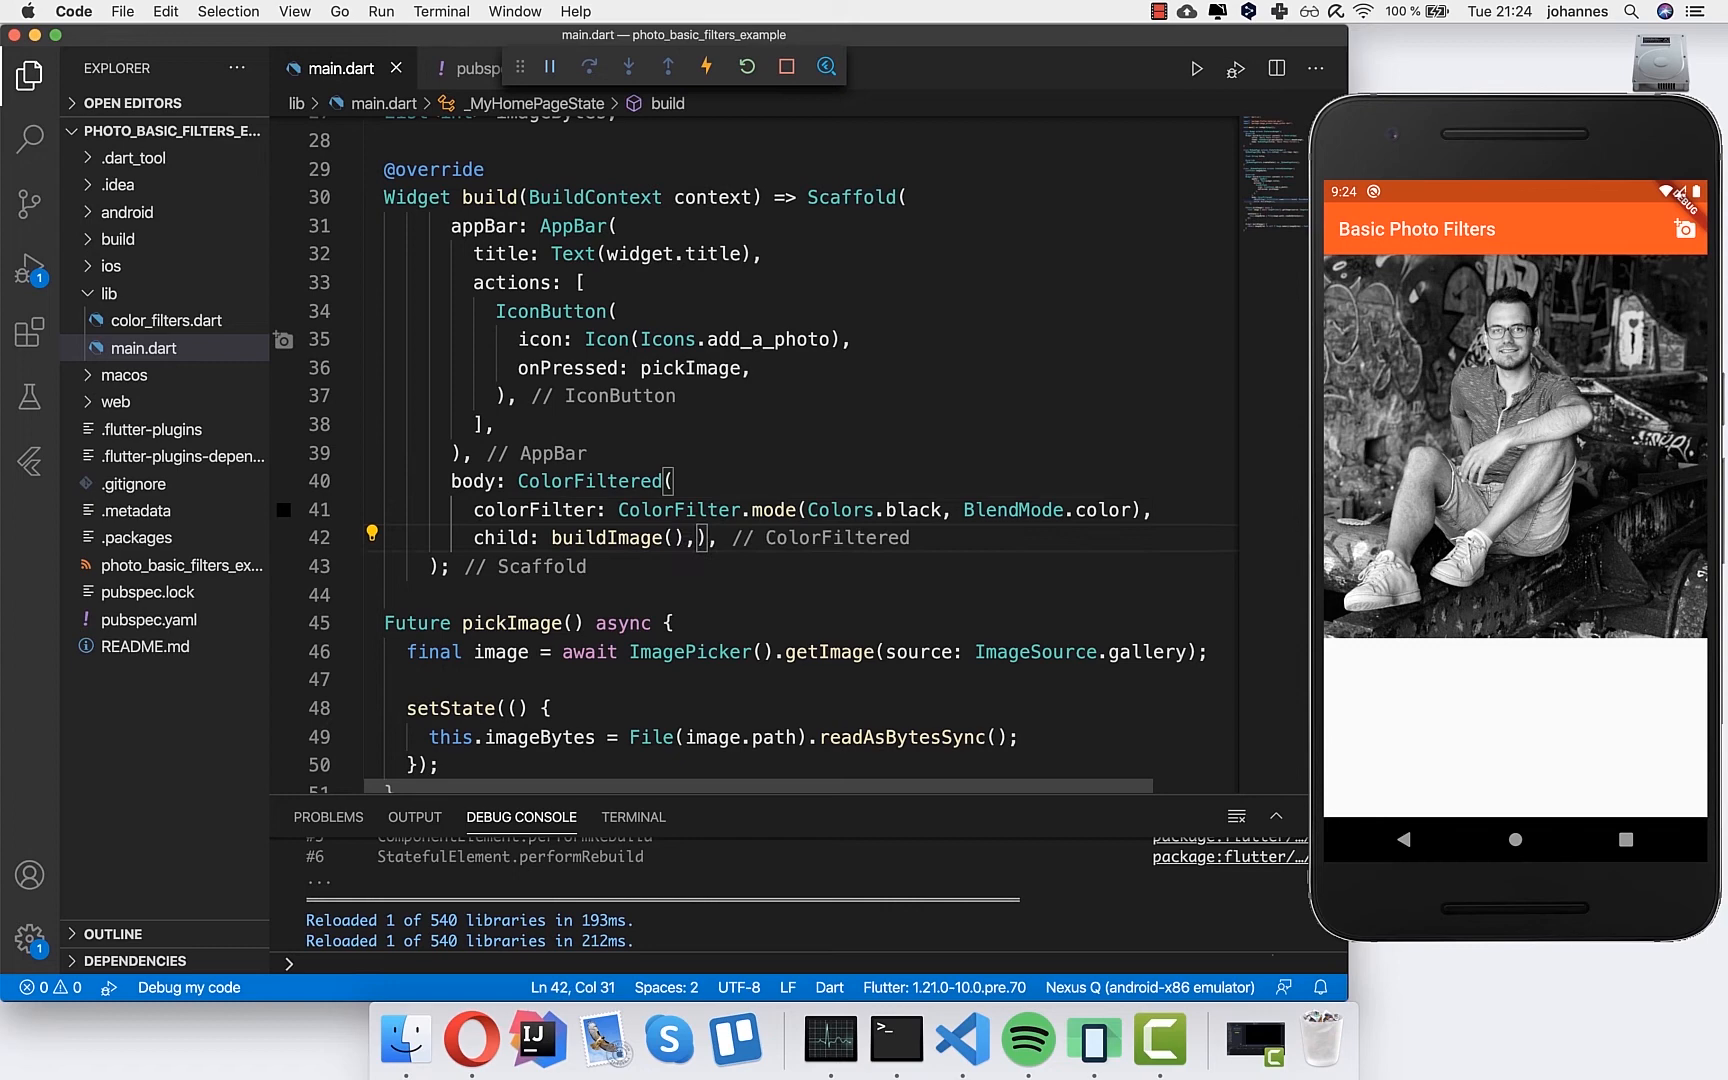
key(Return)
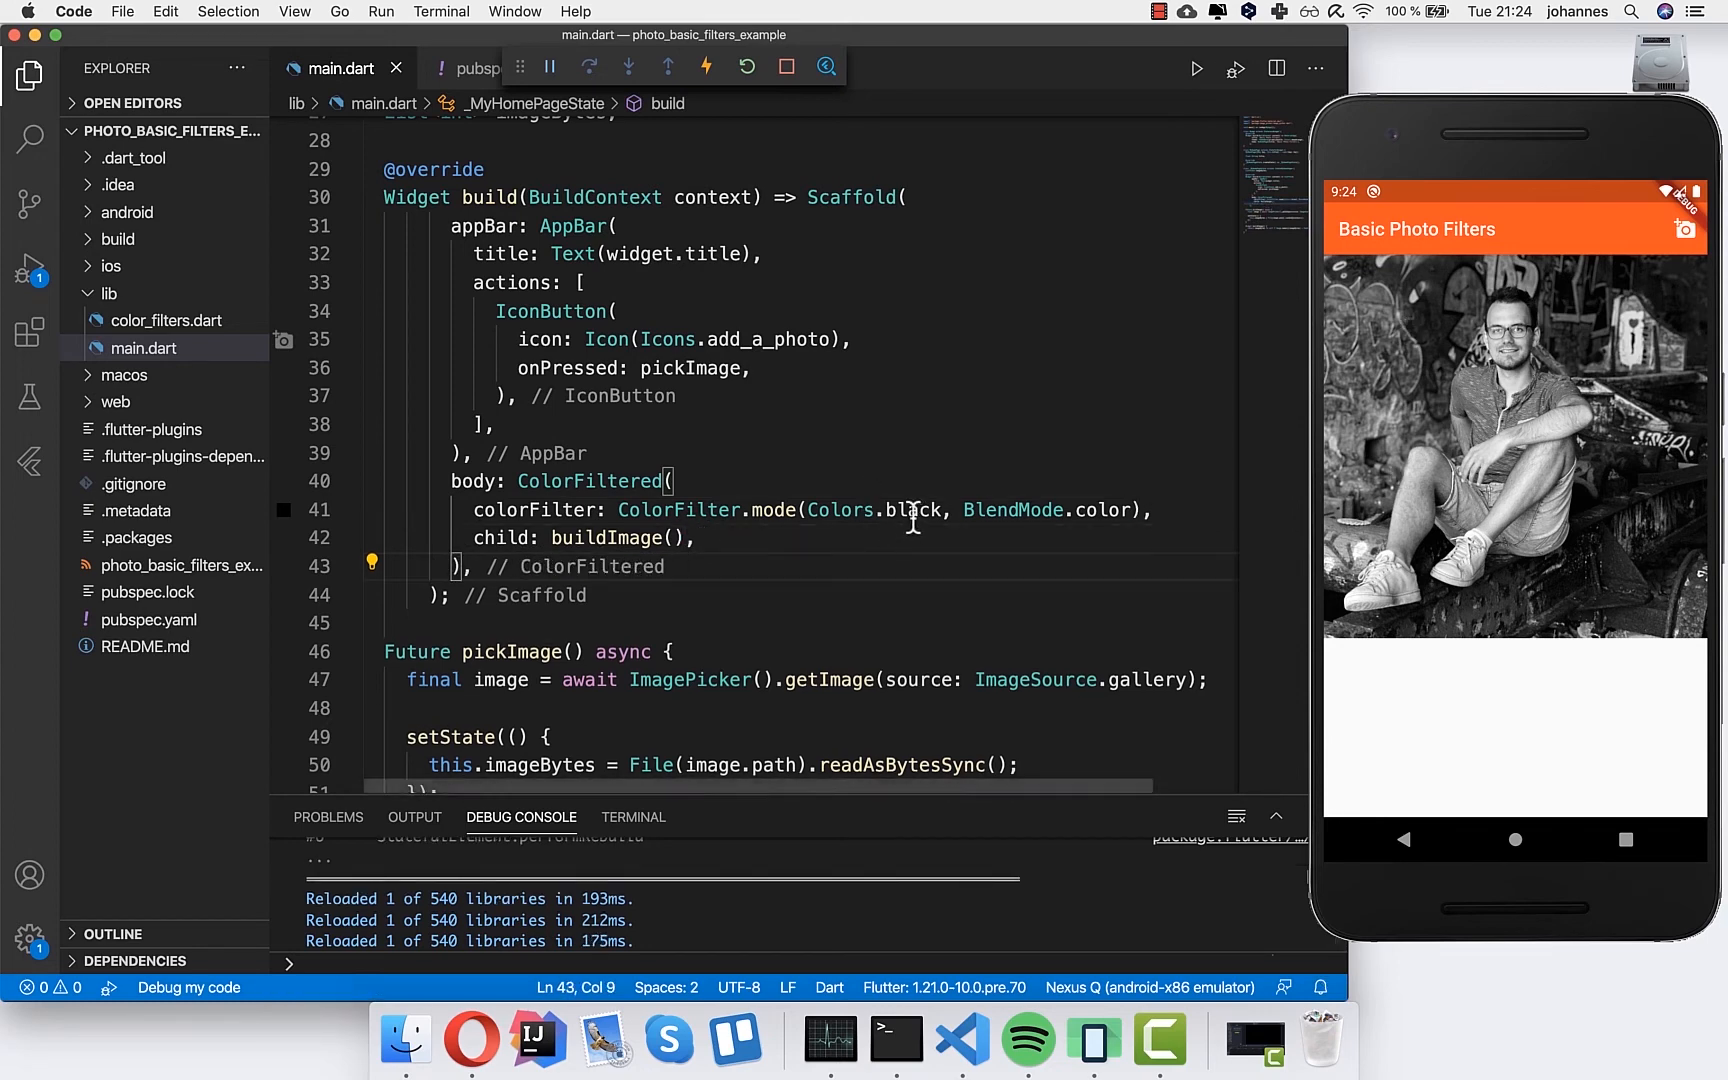
text(orange)
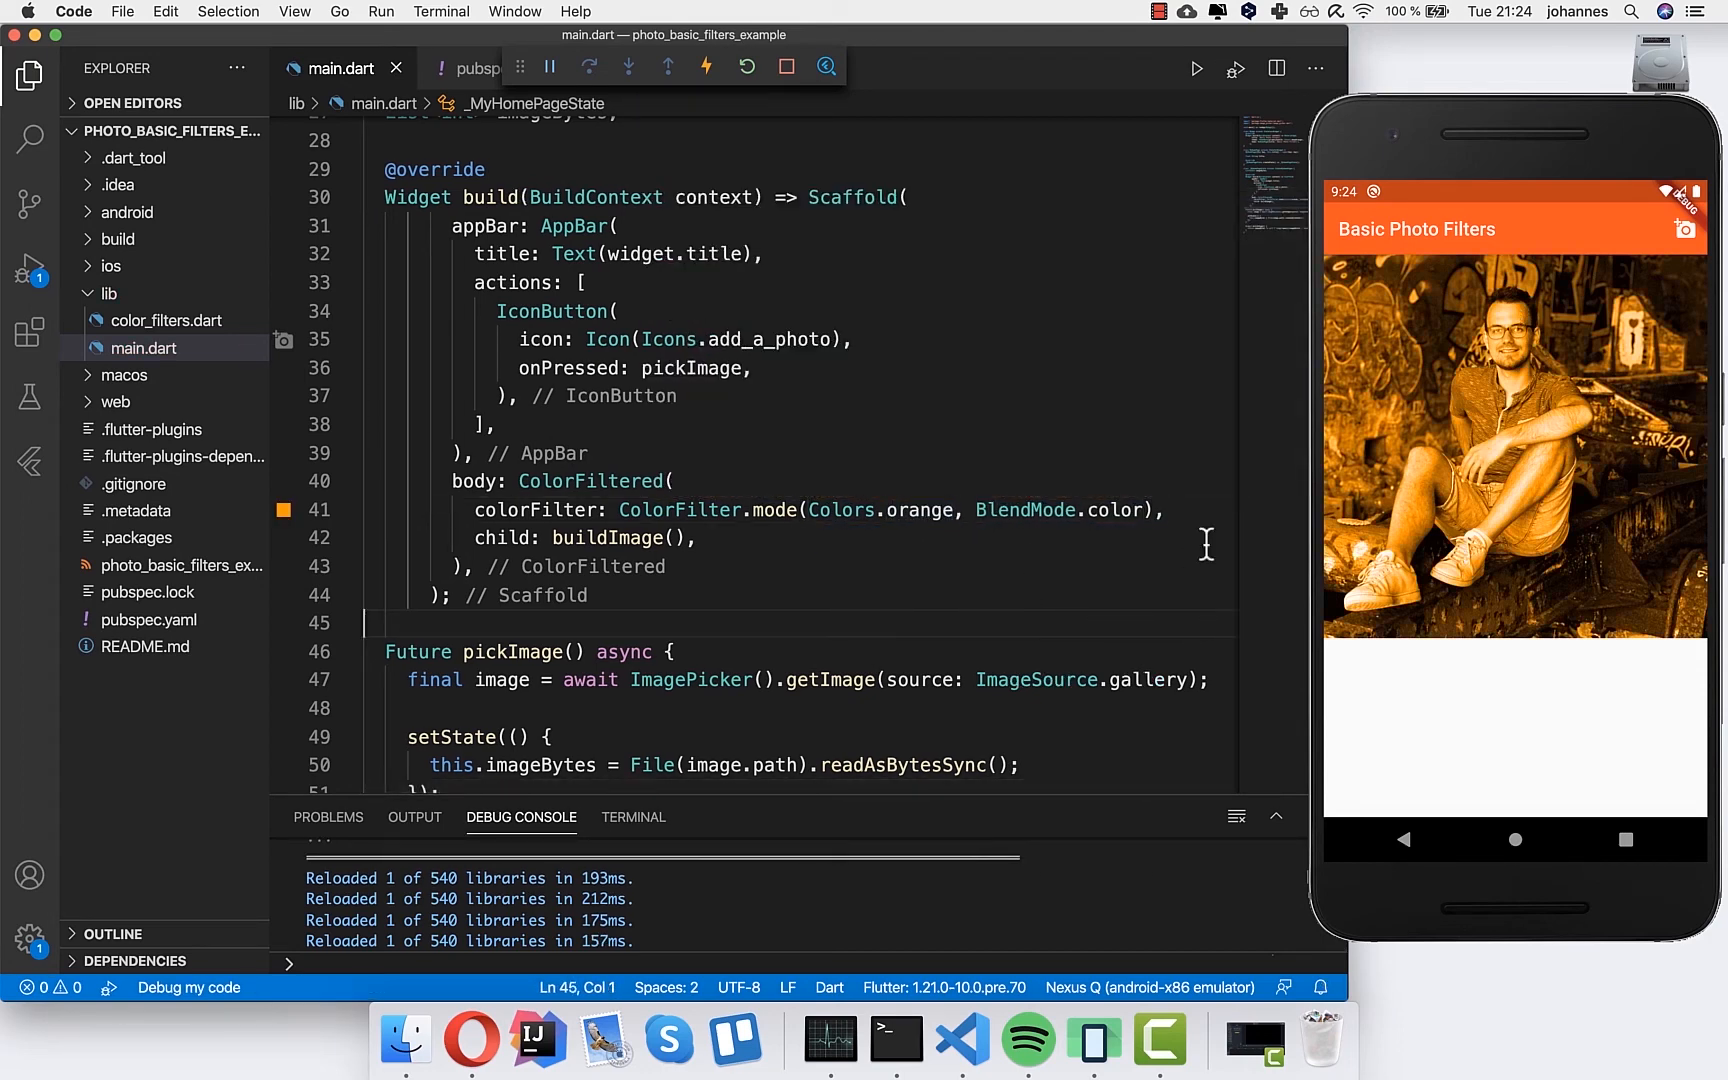
mouse_move(844, 510)
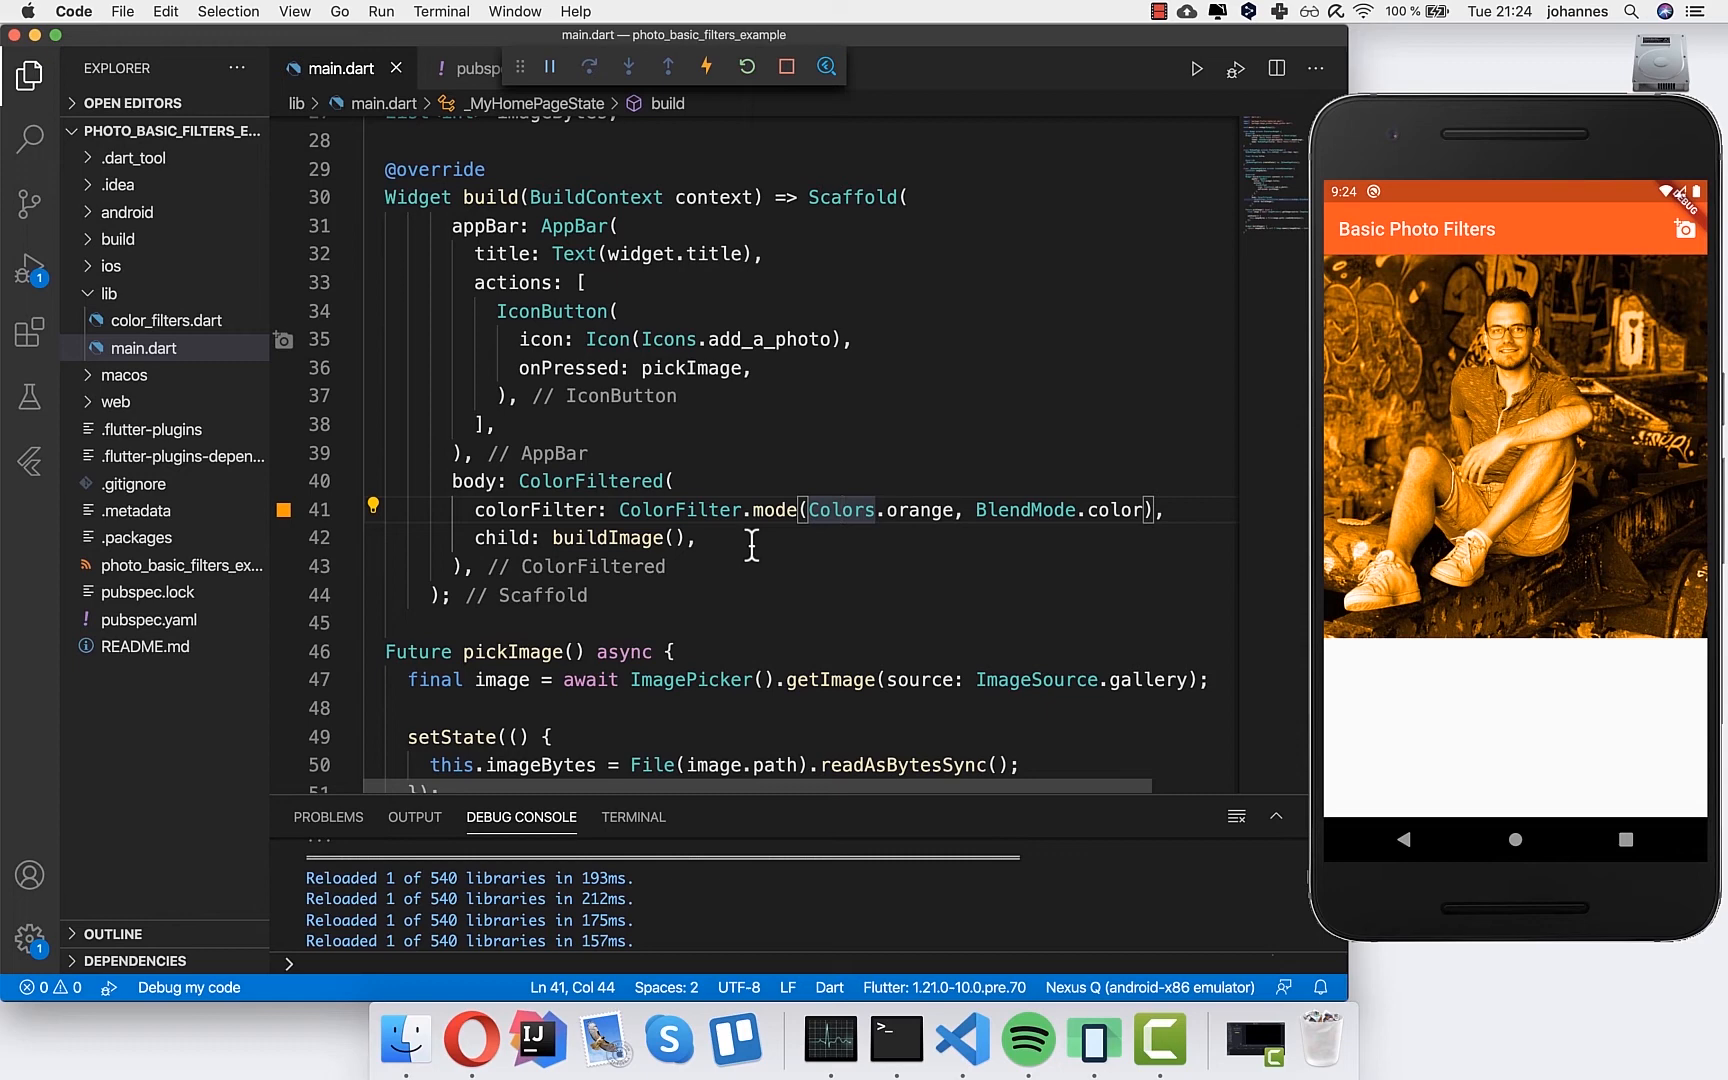
mouse_move(186, 330)
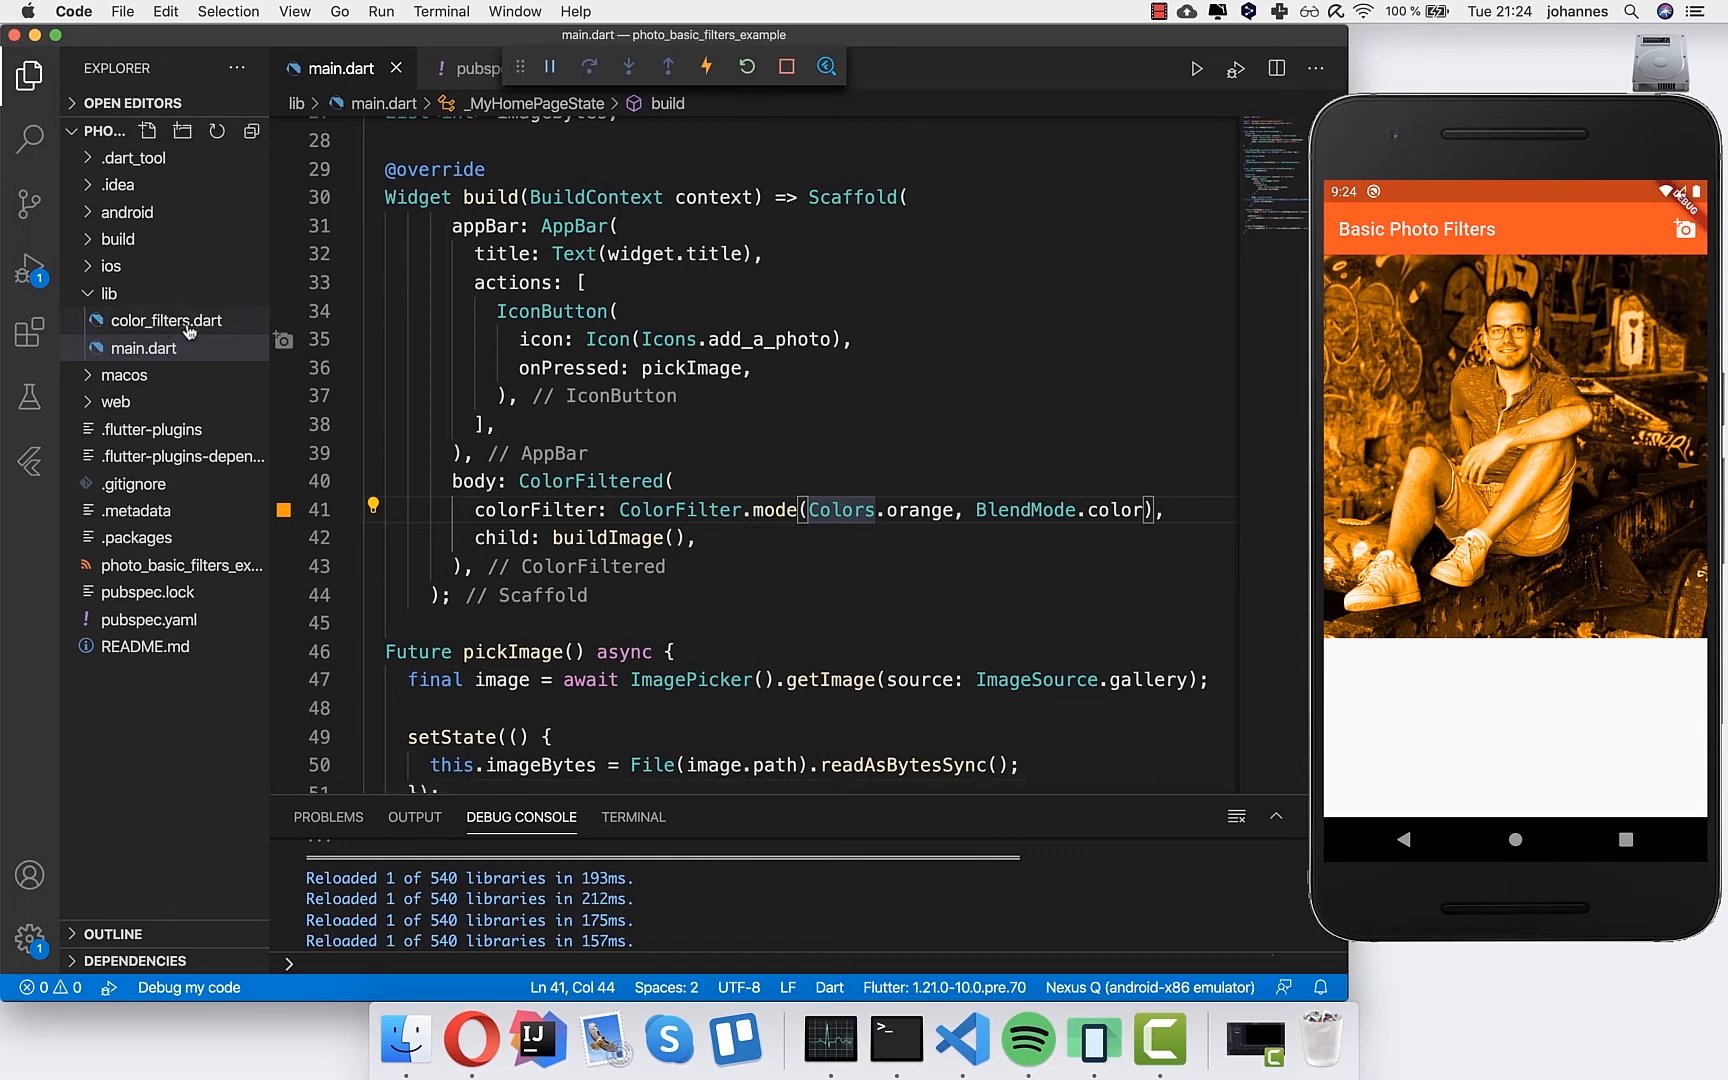
- Open color_filters.dart and view the ColorFilter.matrix documentation page
click(164, 320)
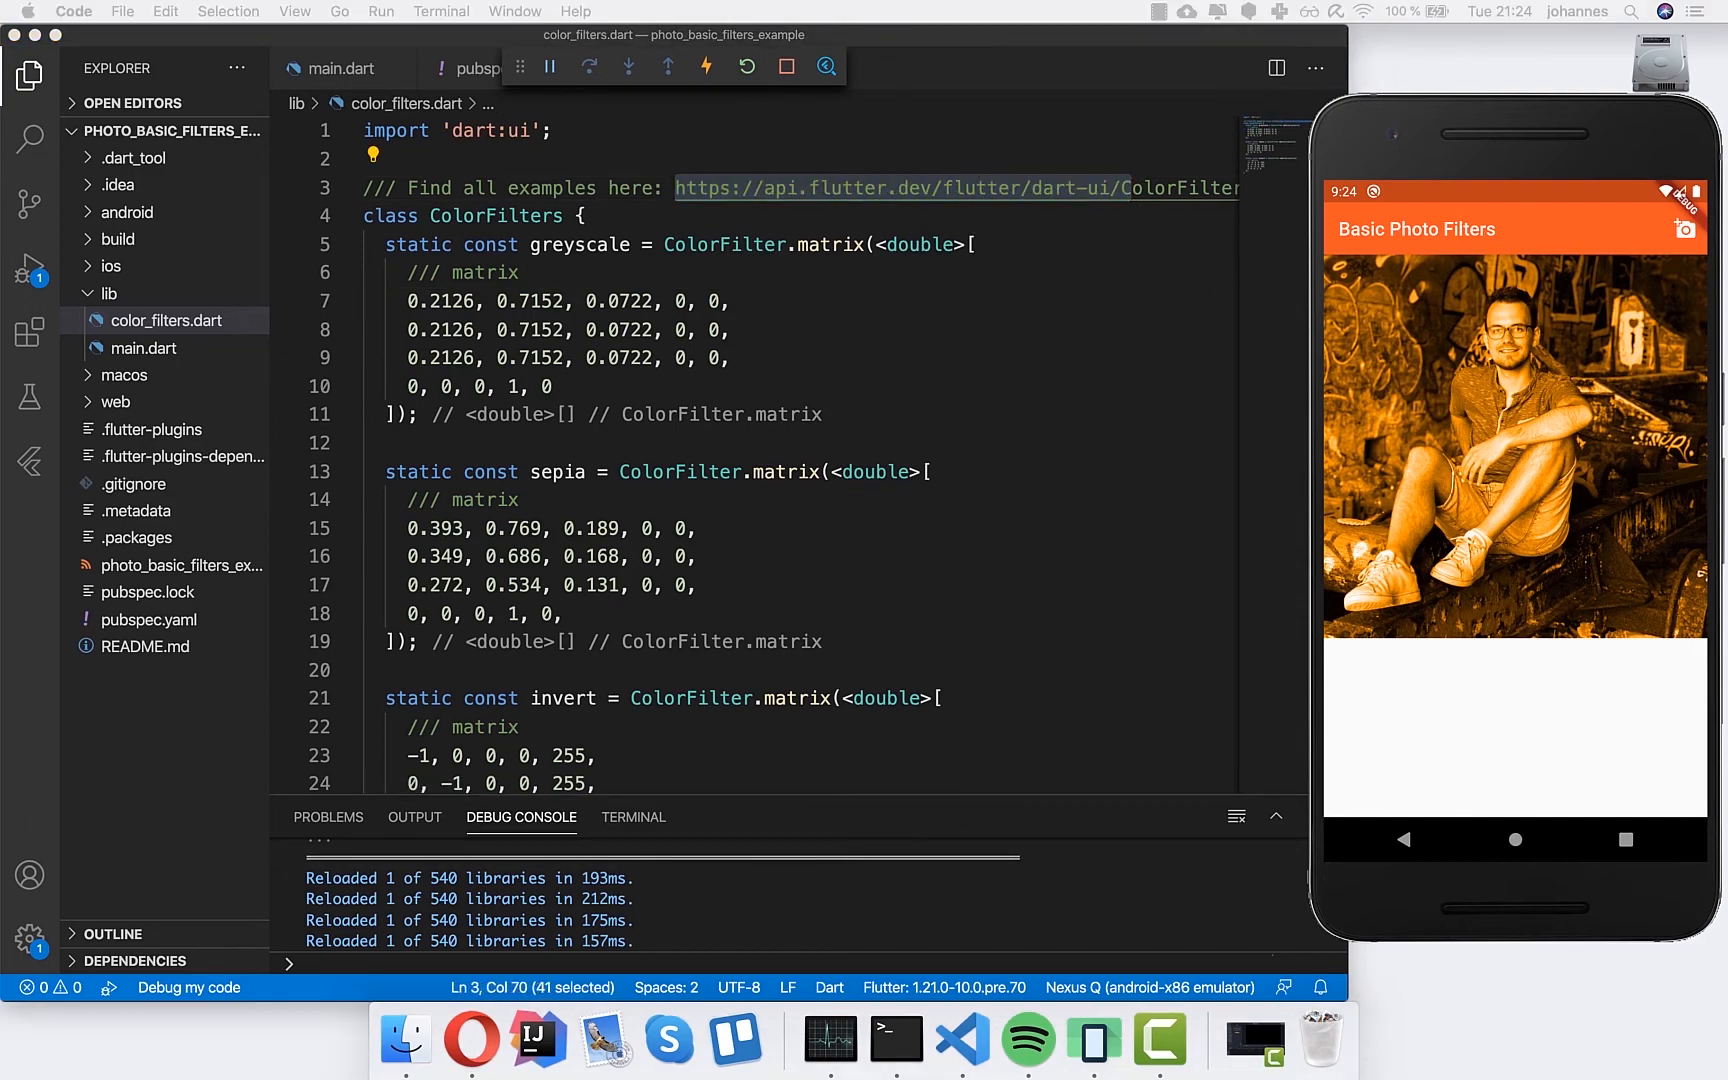
click(956, 188)
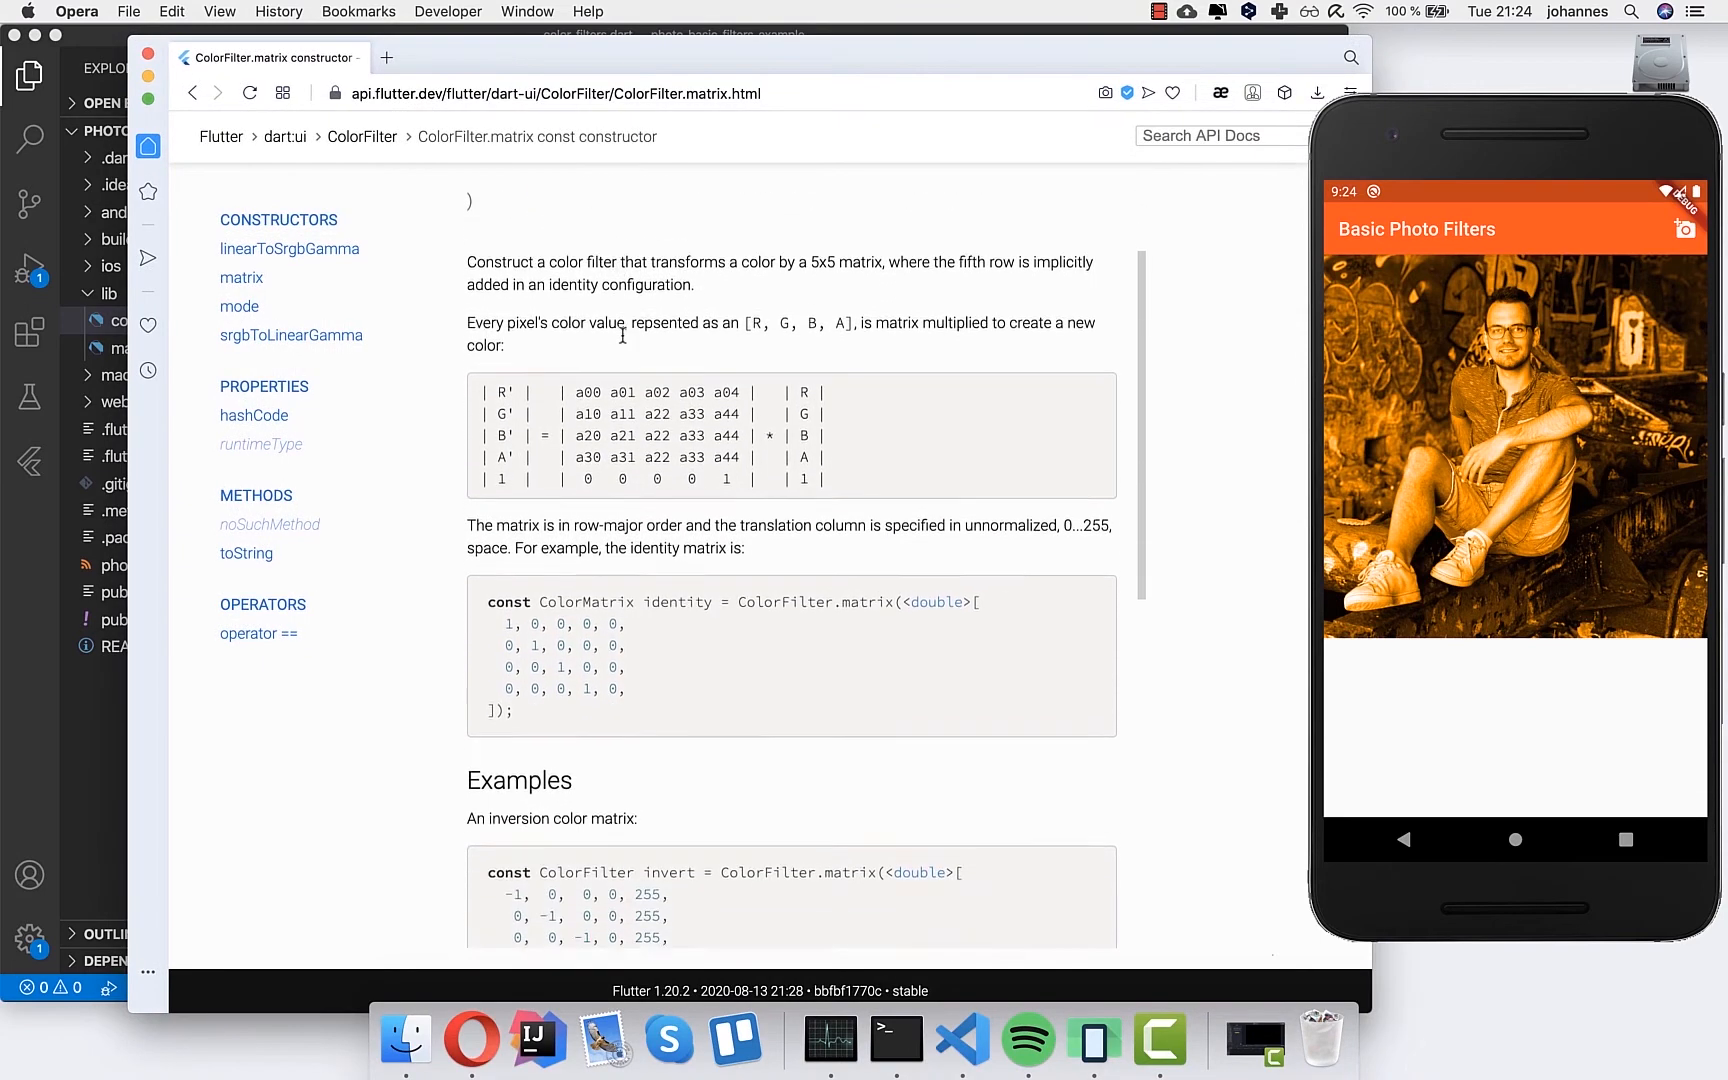
scroll(down, 3)
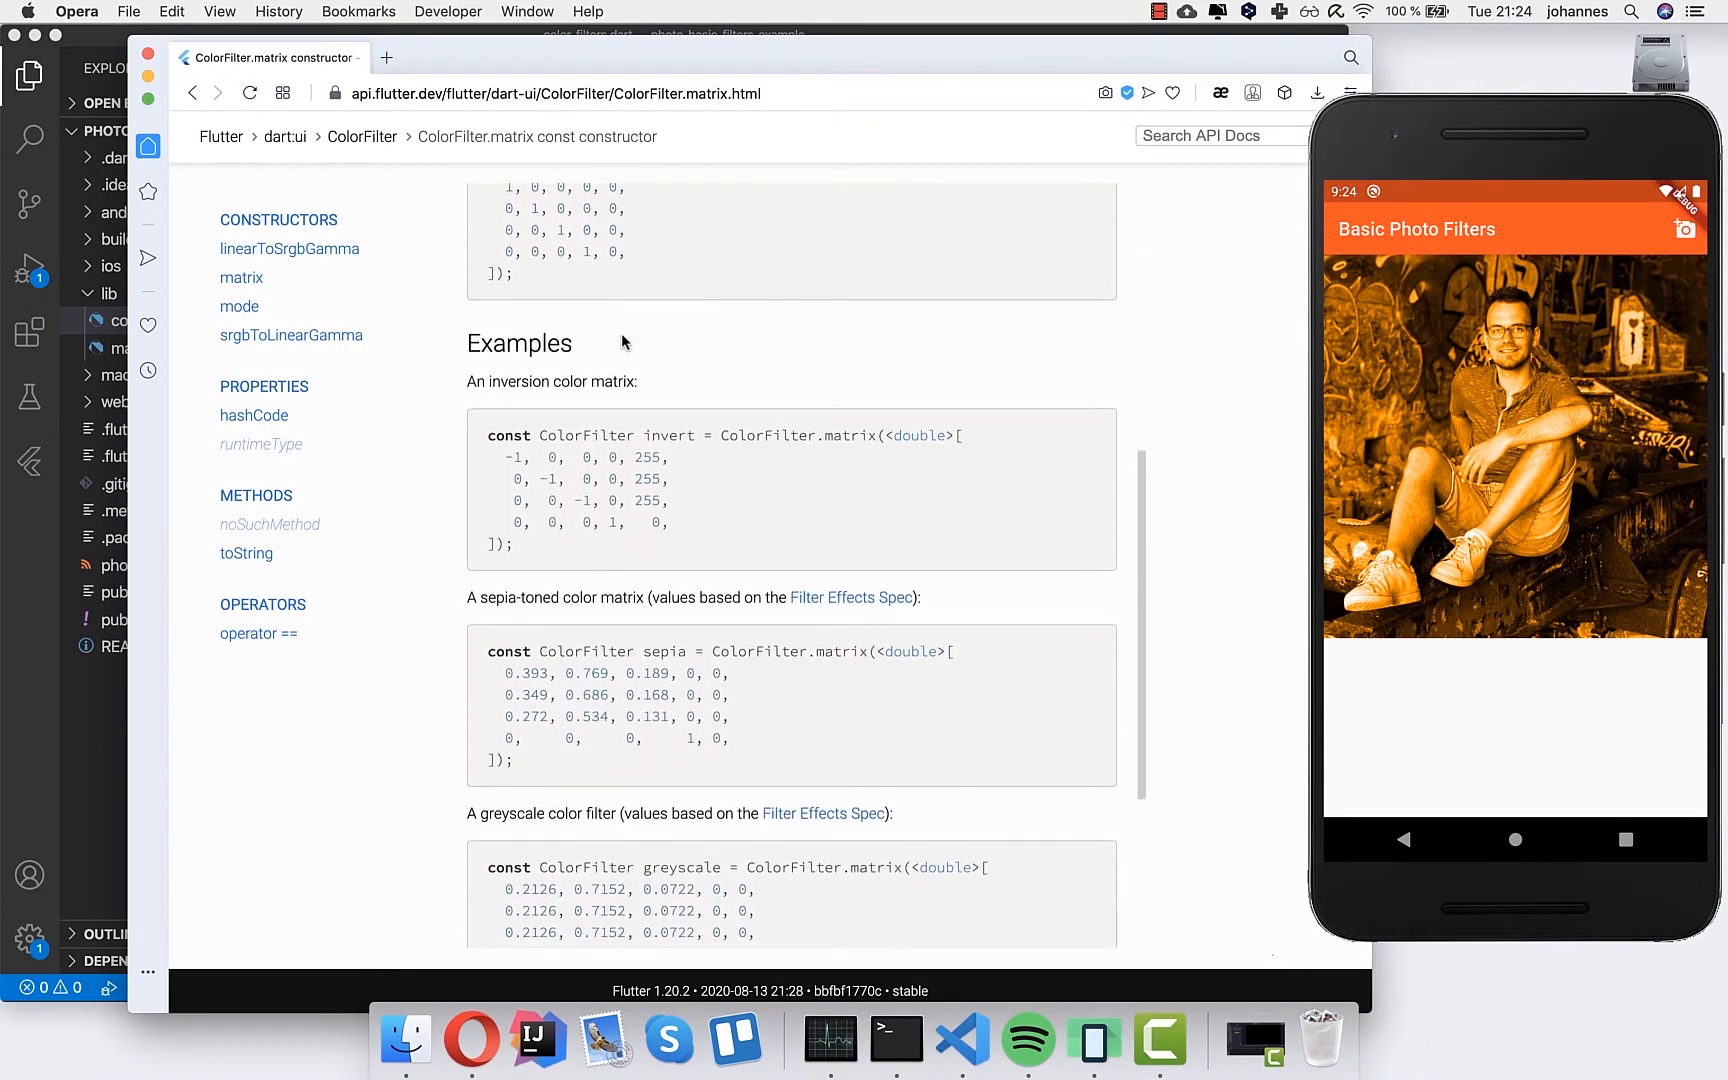
double_click(680, 700)
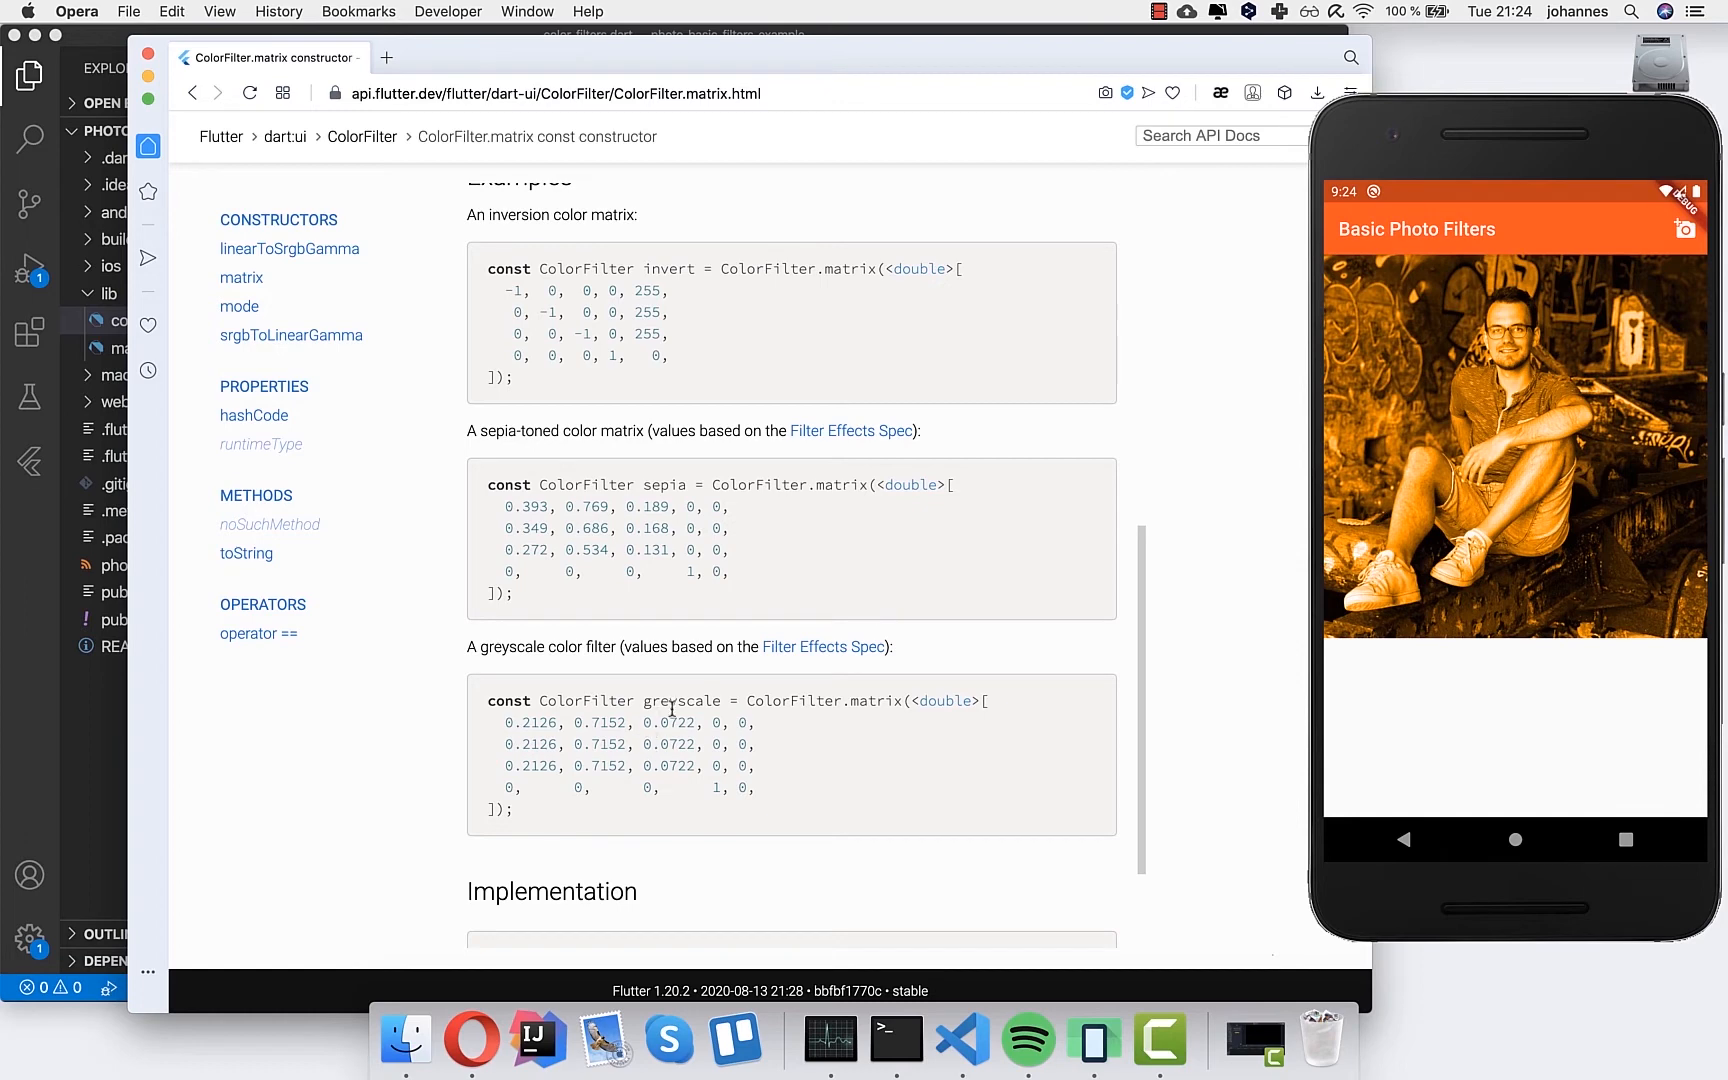
double_click(682, 700)
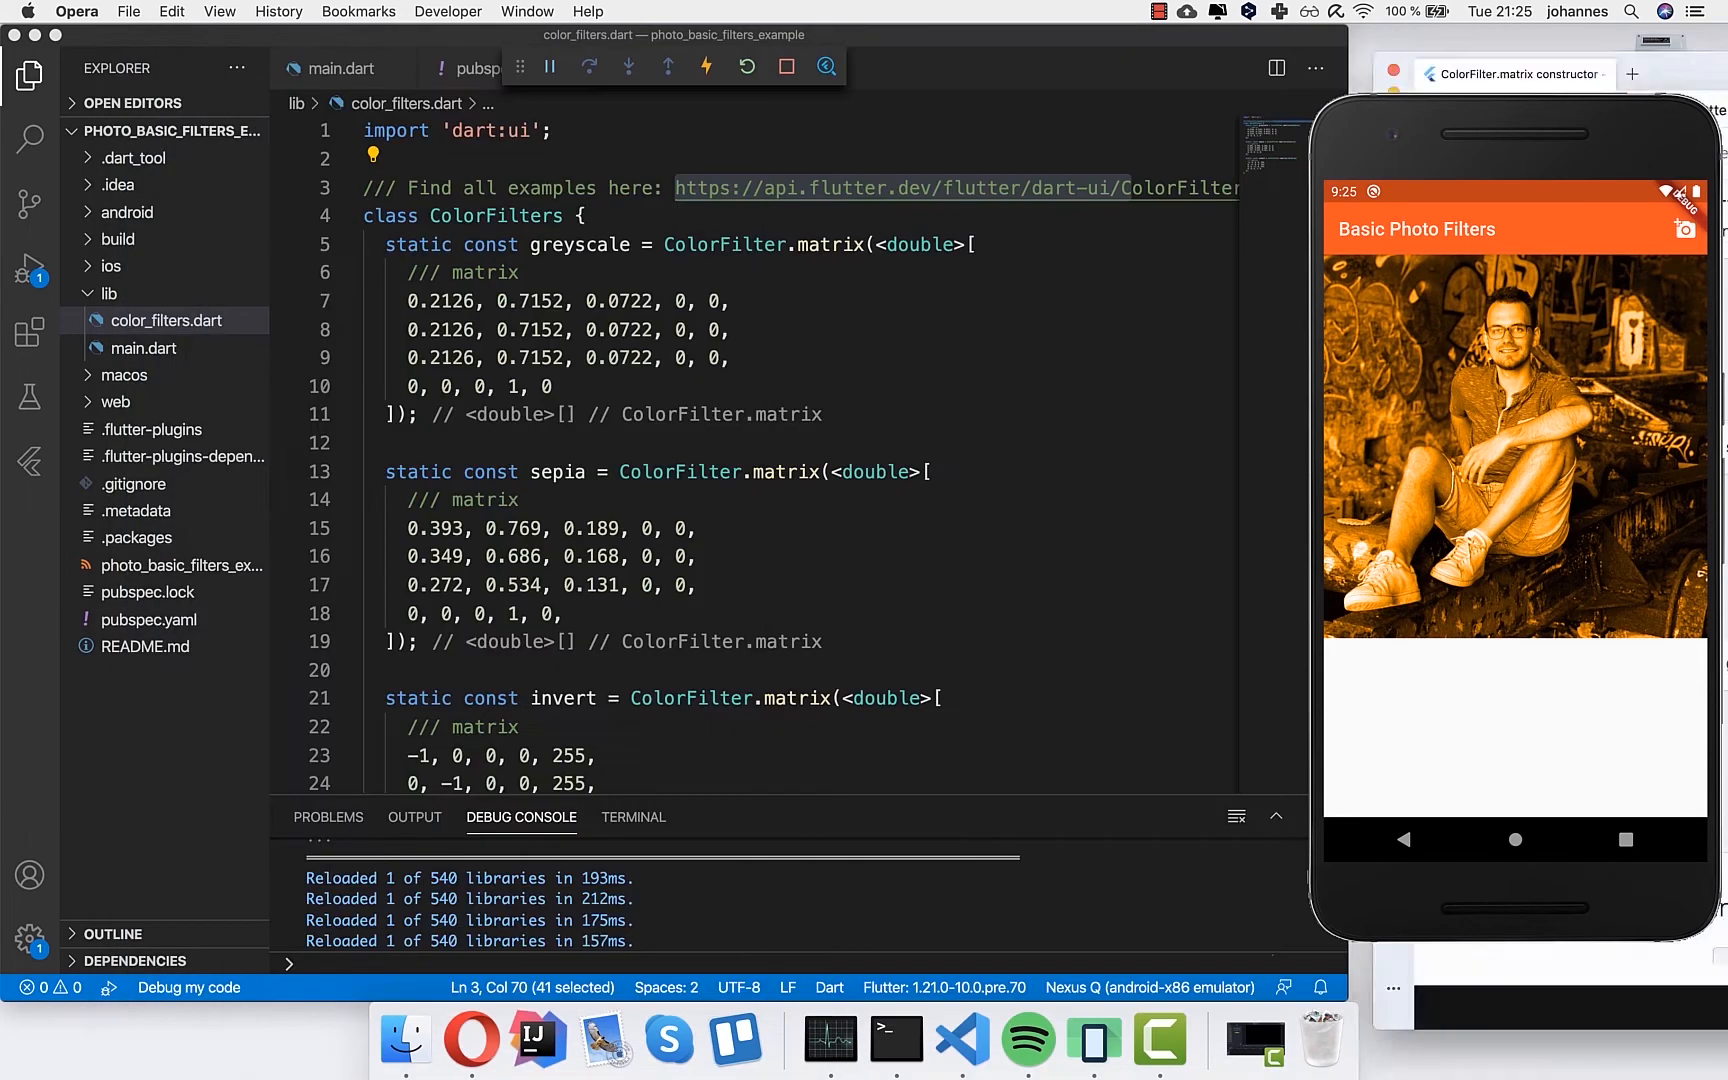
- Scroll through the greyscale, sepia and invert matrices and select the ColorFilters class name
scroll(down, 3)
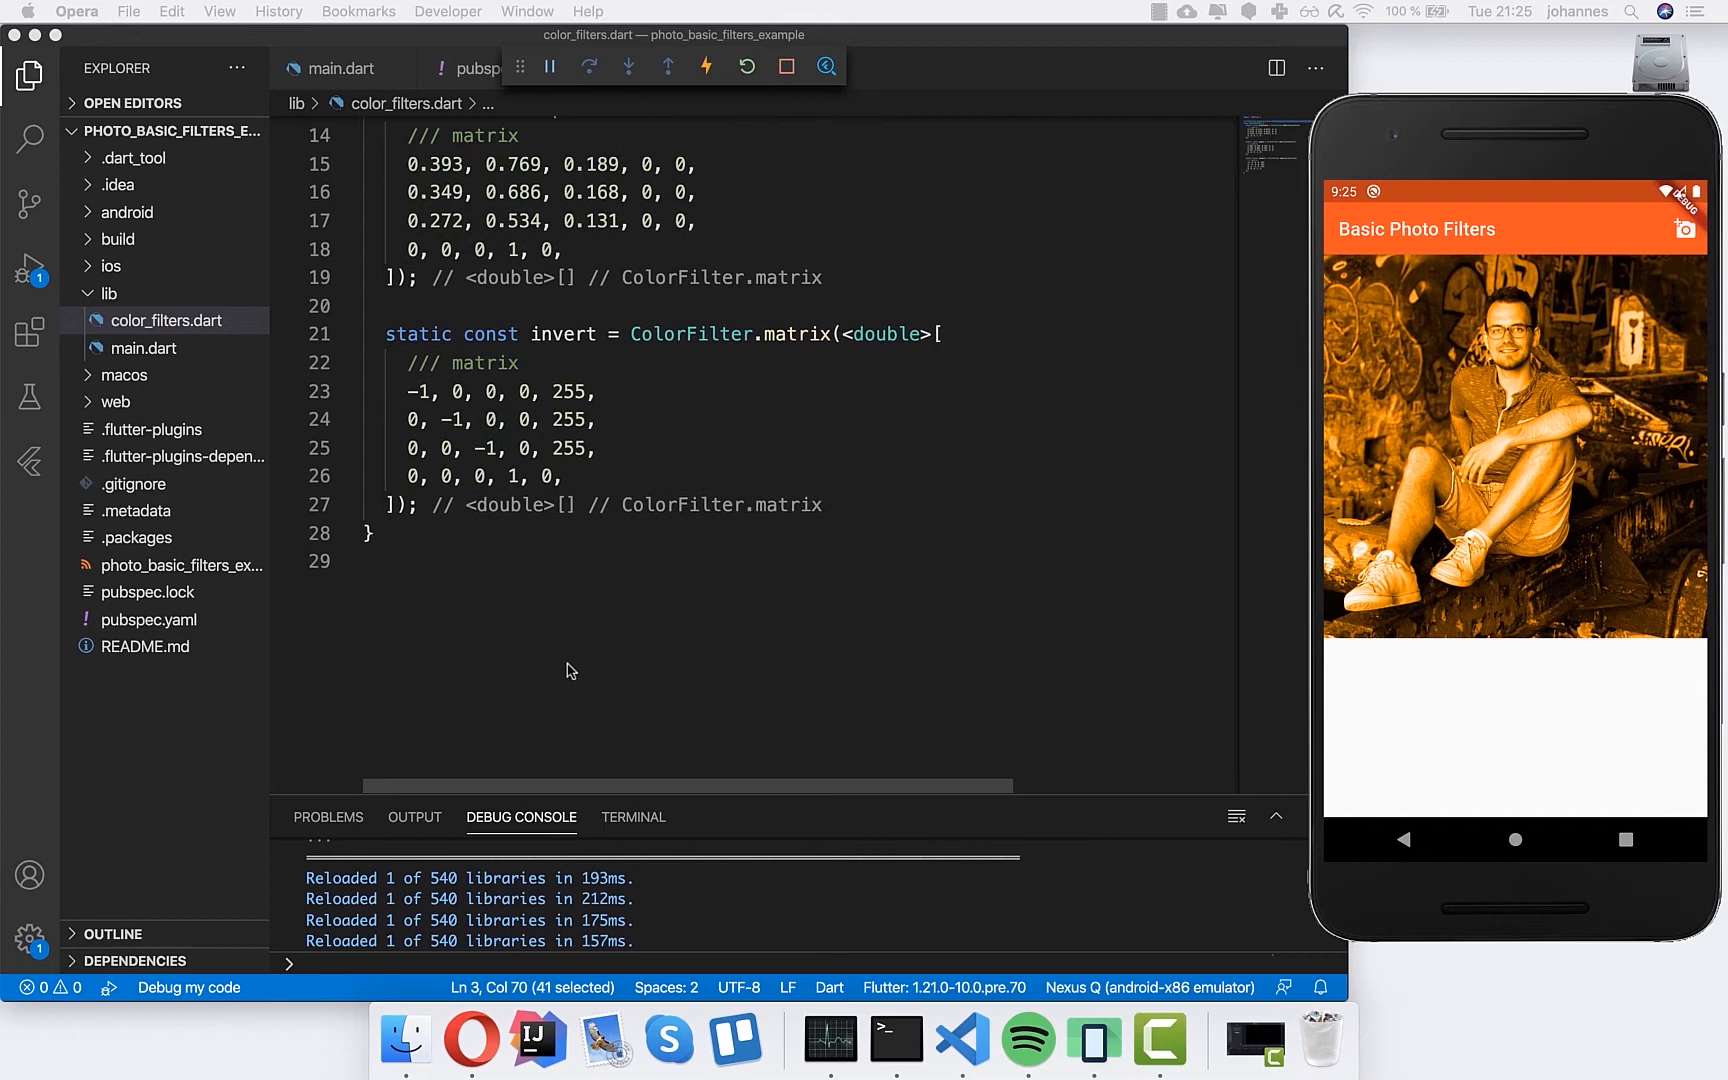
scroll(up, 3)
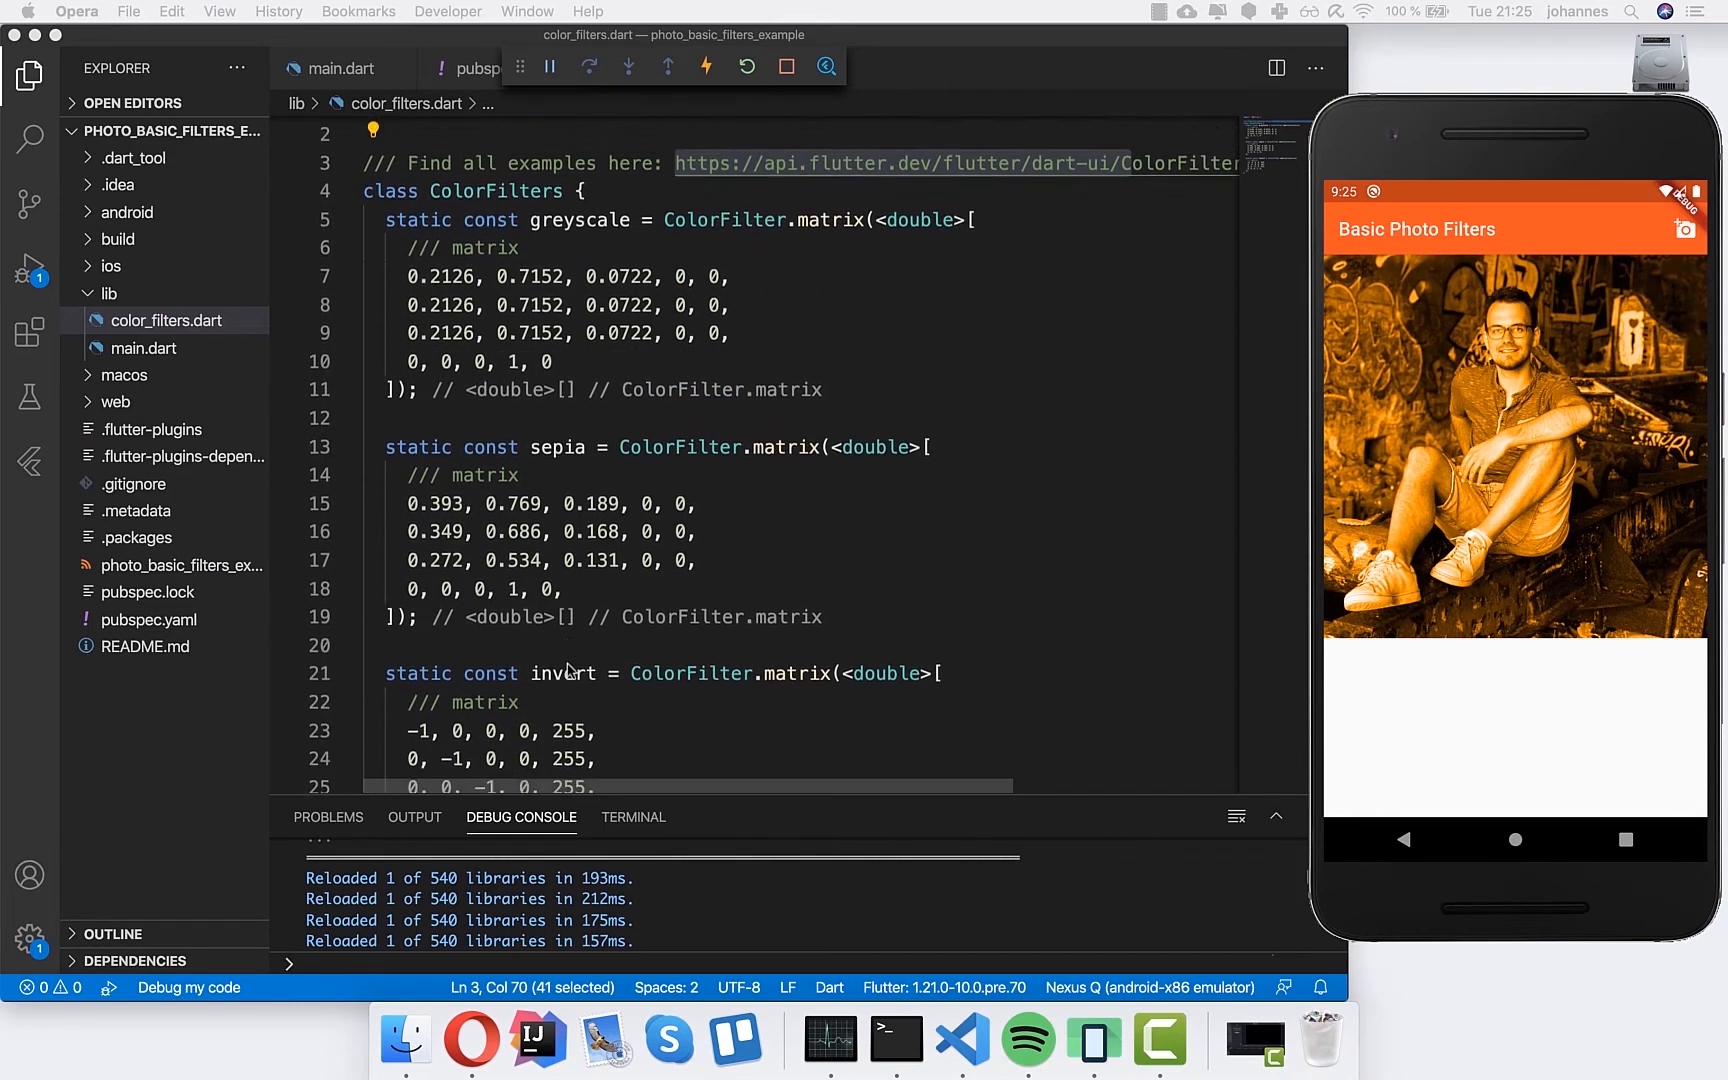
scroll(up, 3)
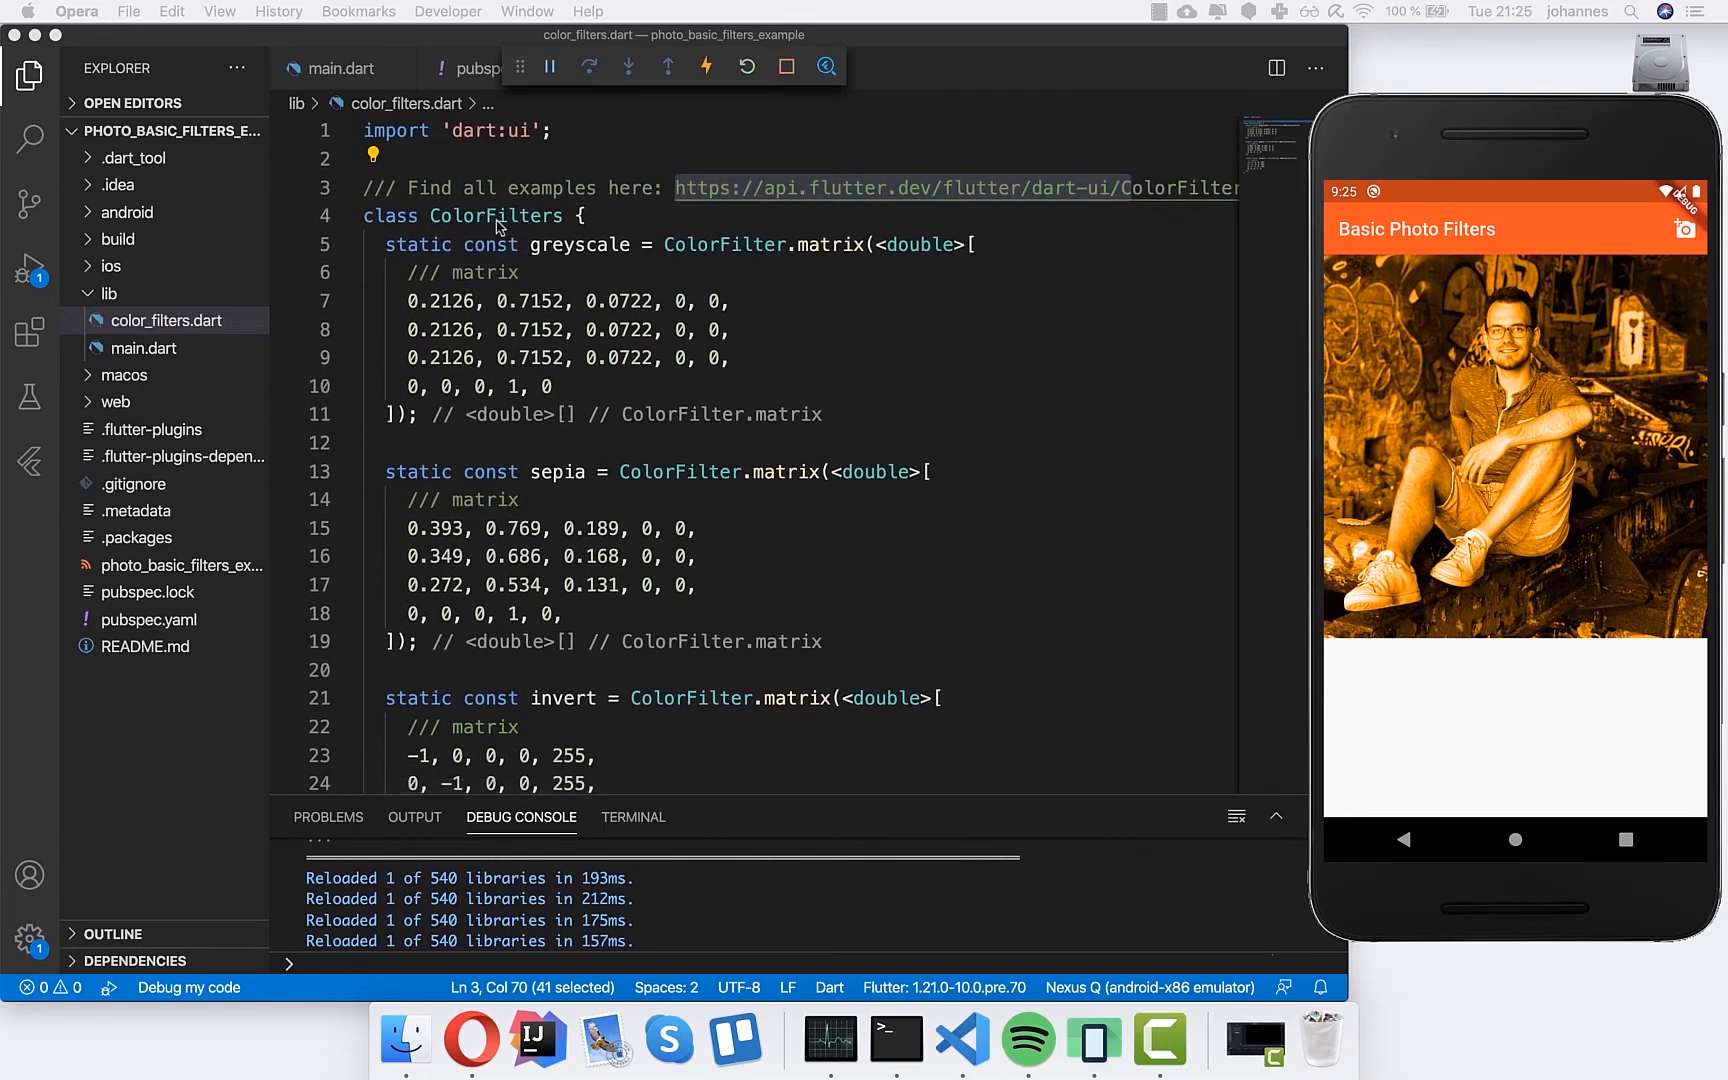
double_click(496, 214)
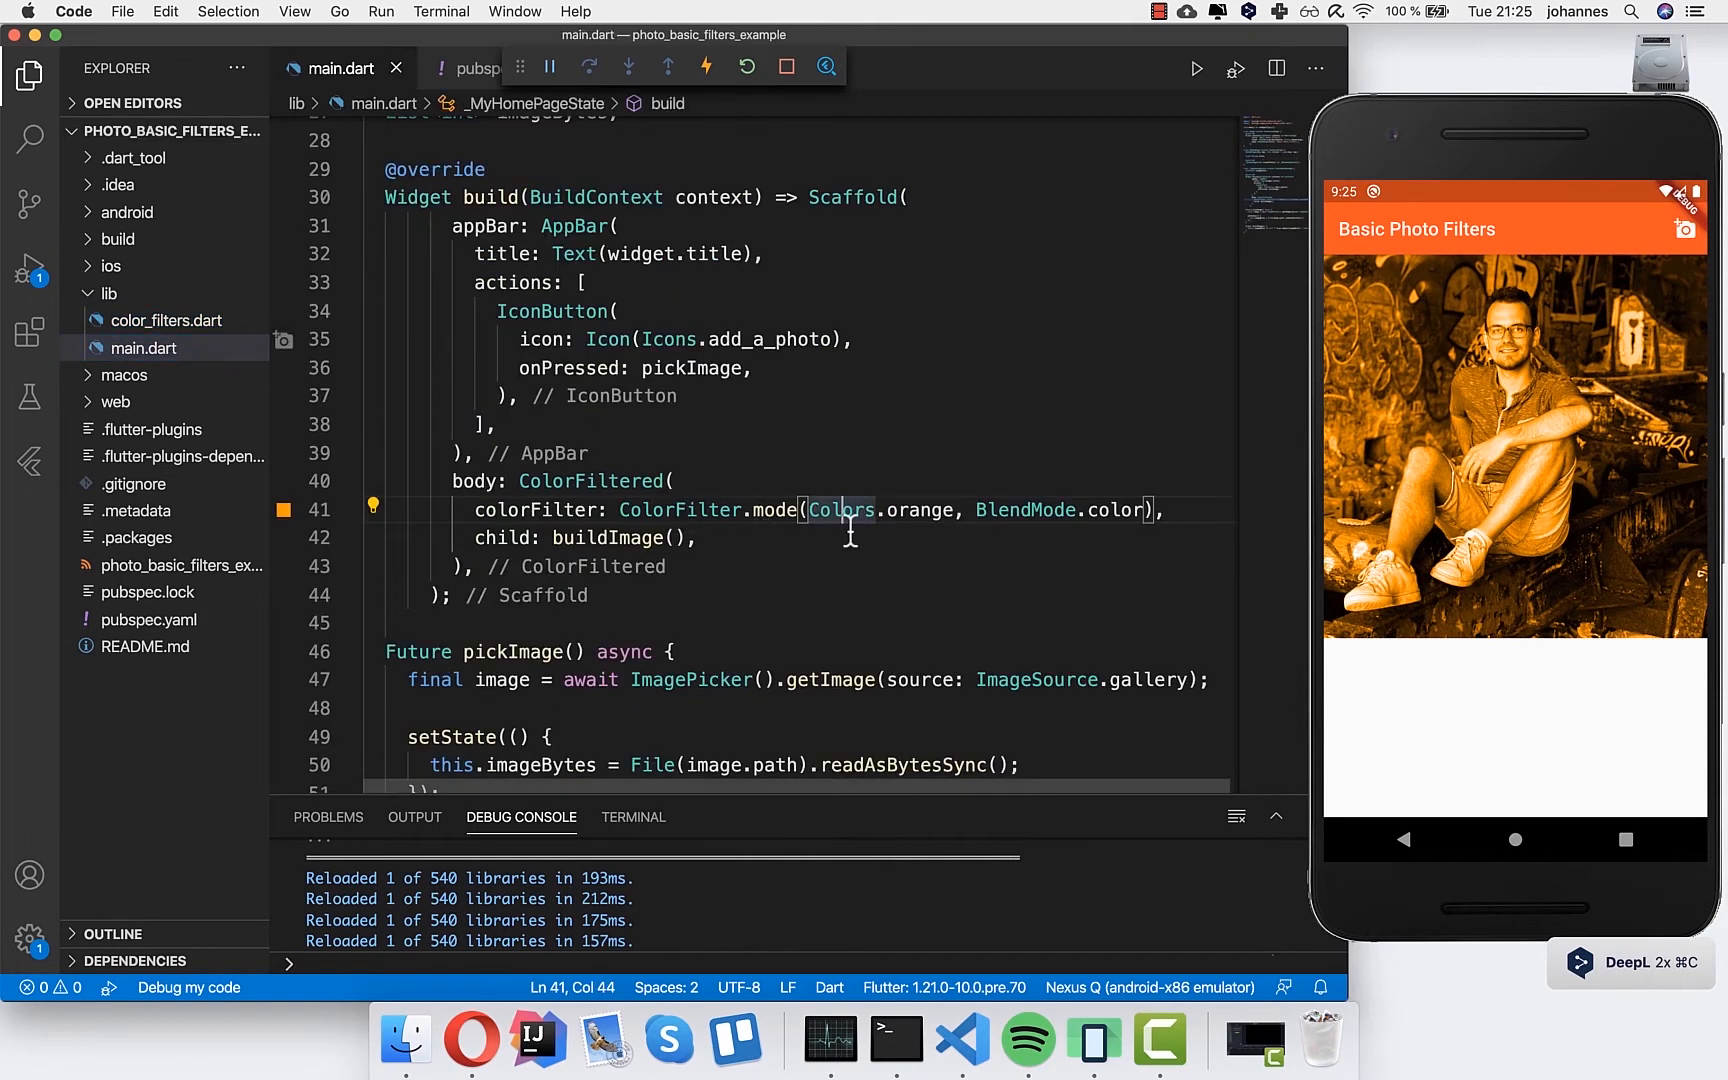
- Comment out the orange ColorFilter.mode line and reference the ColorFilters class instead
click(620, 510)
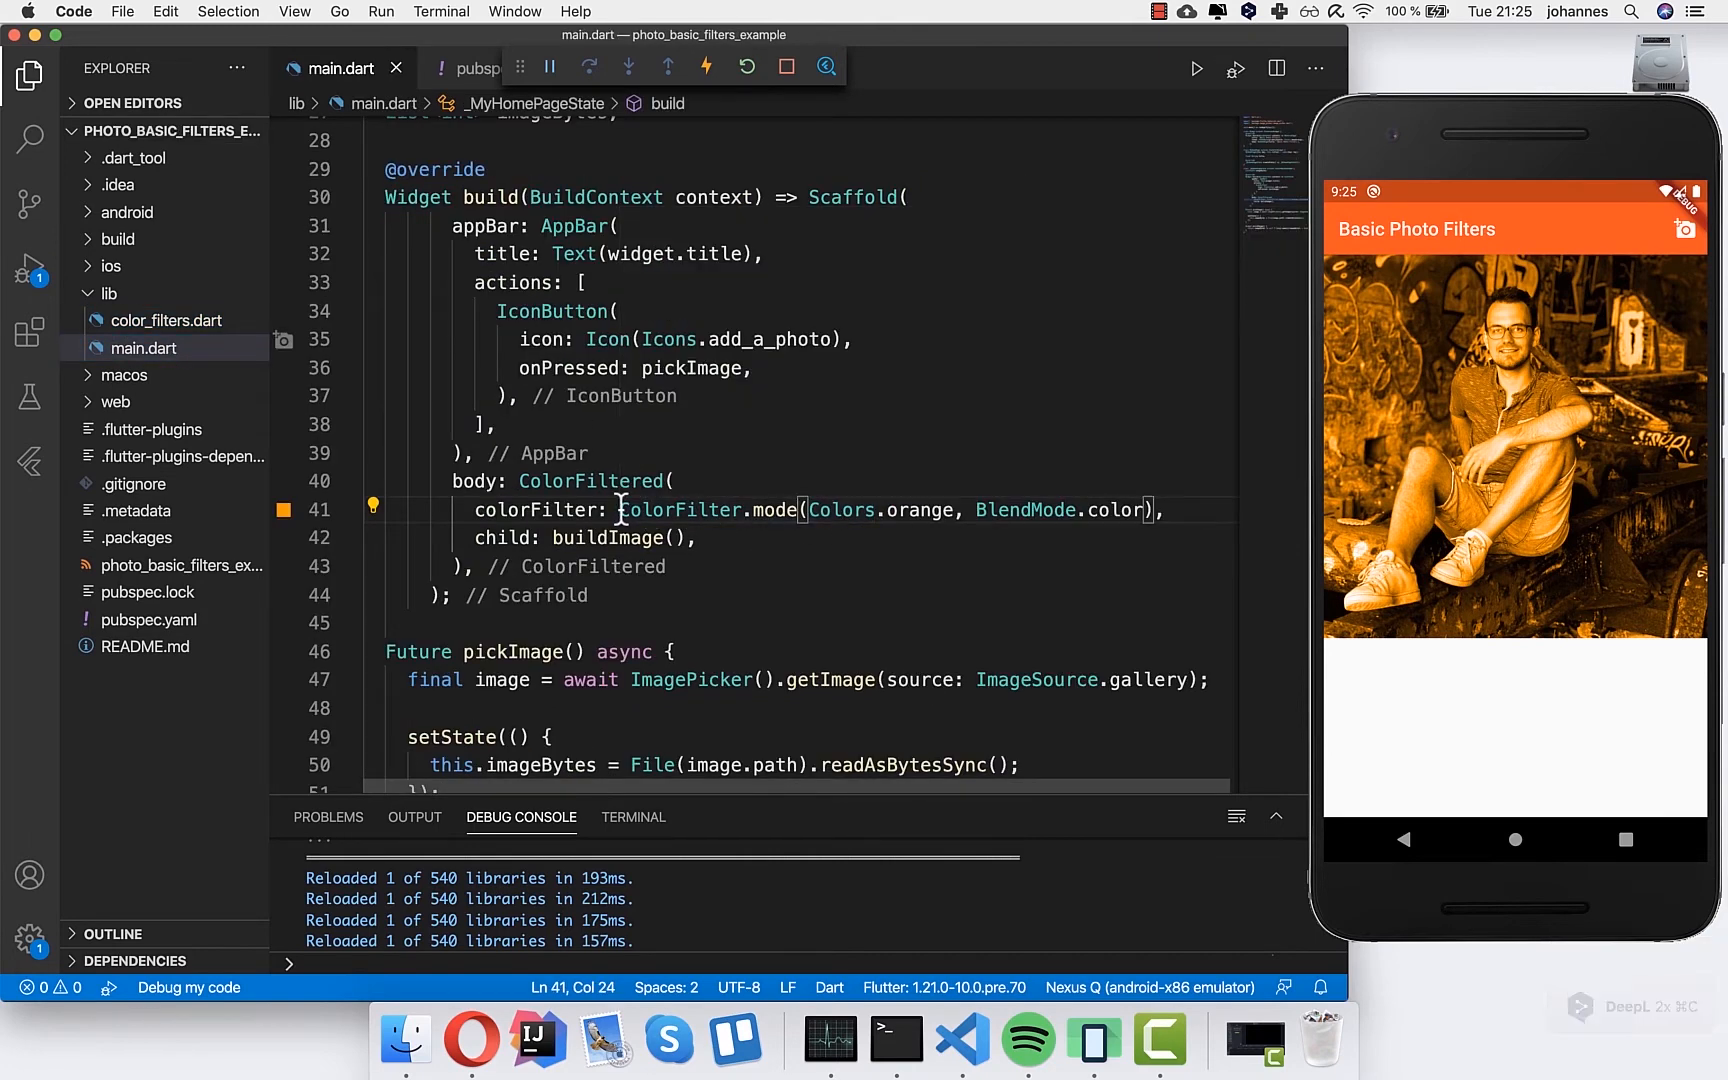
key(enter)
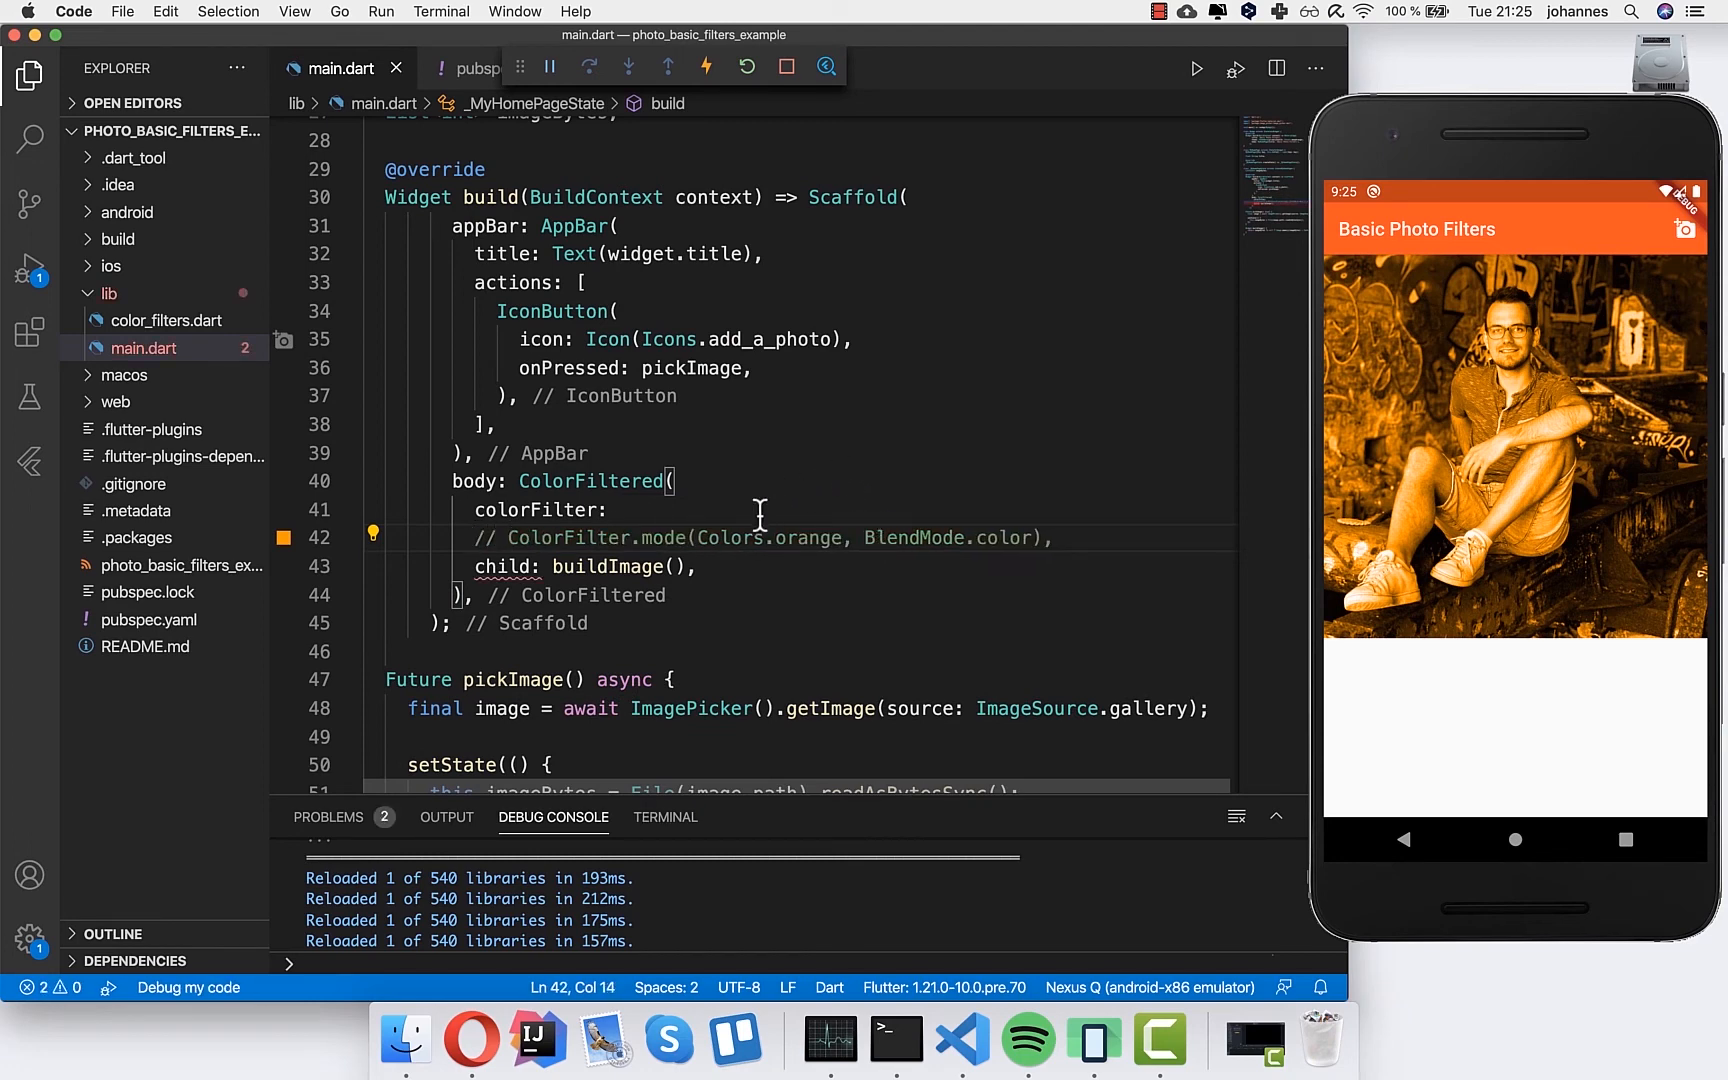
text(ColorFilters.)
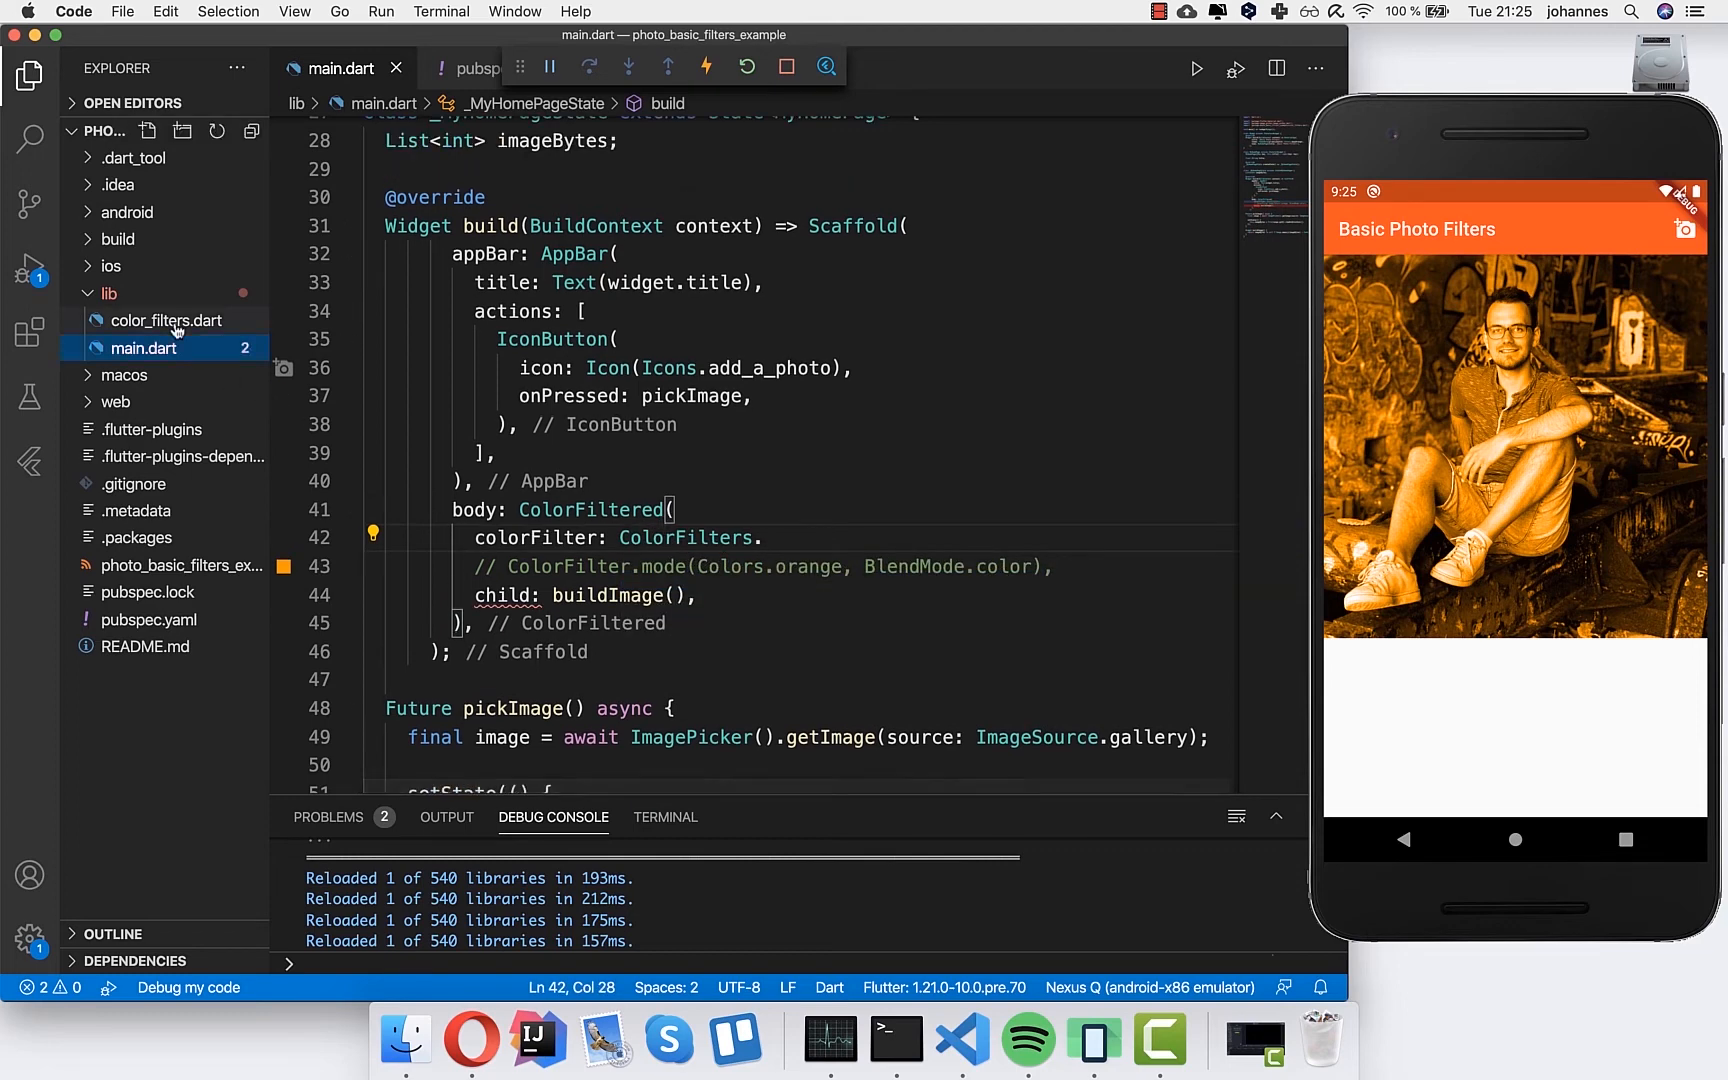
click(166, 320)
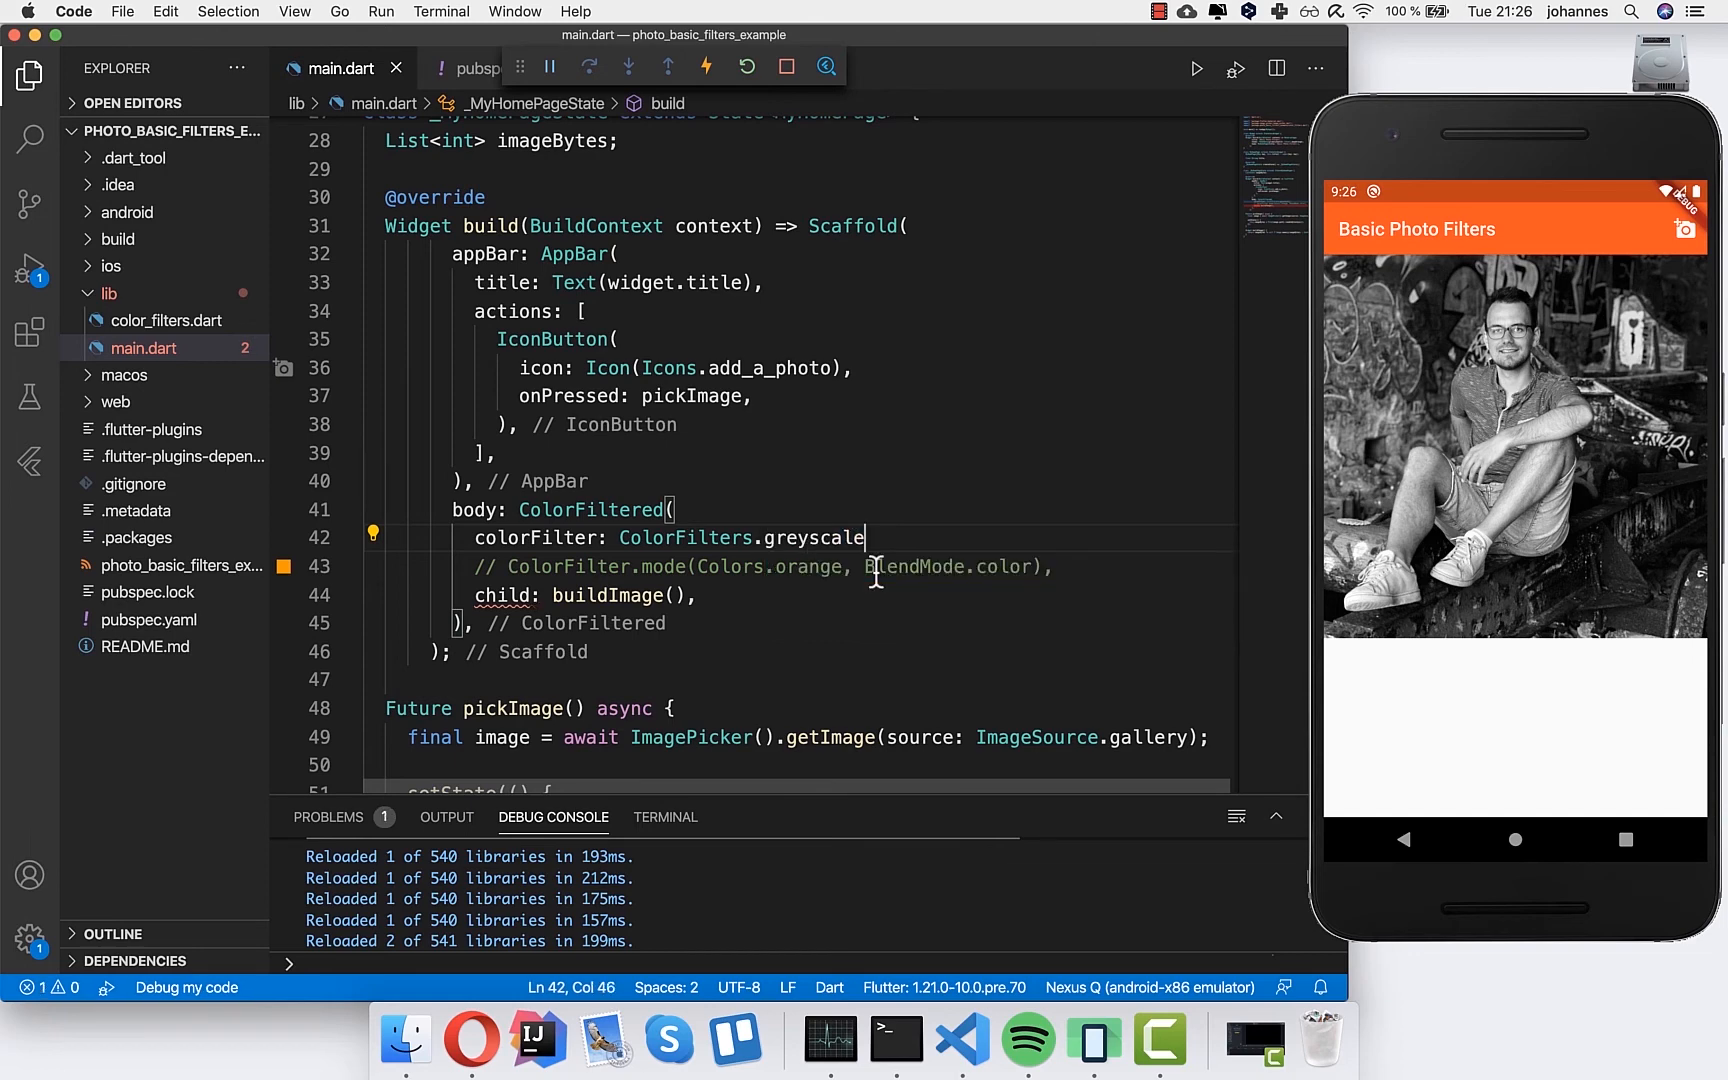
- Set the body's colorFilter to `ColorFilters.sepia` and hot-reload
text(,)
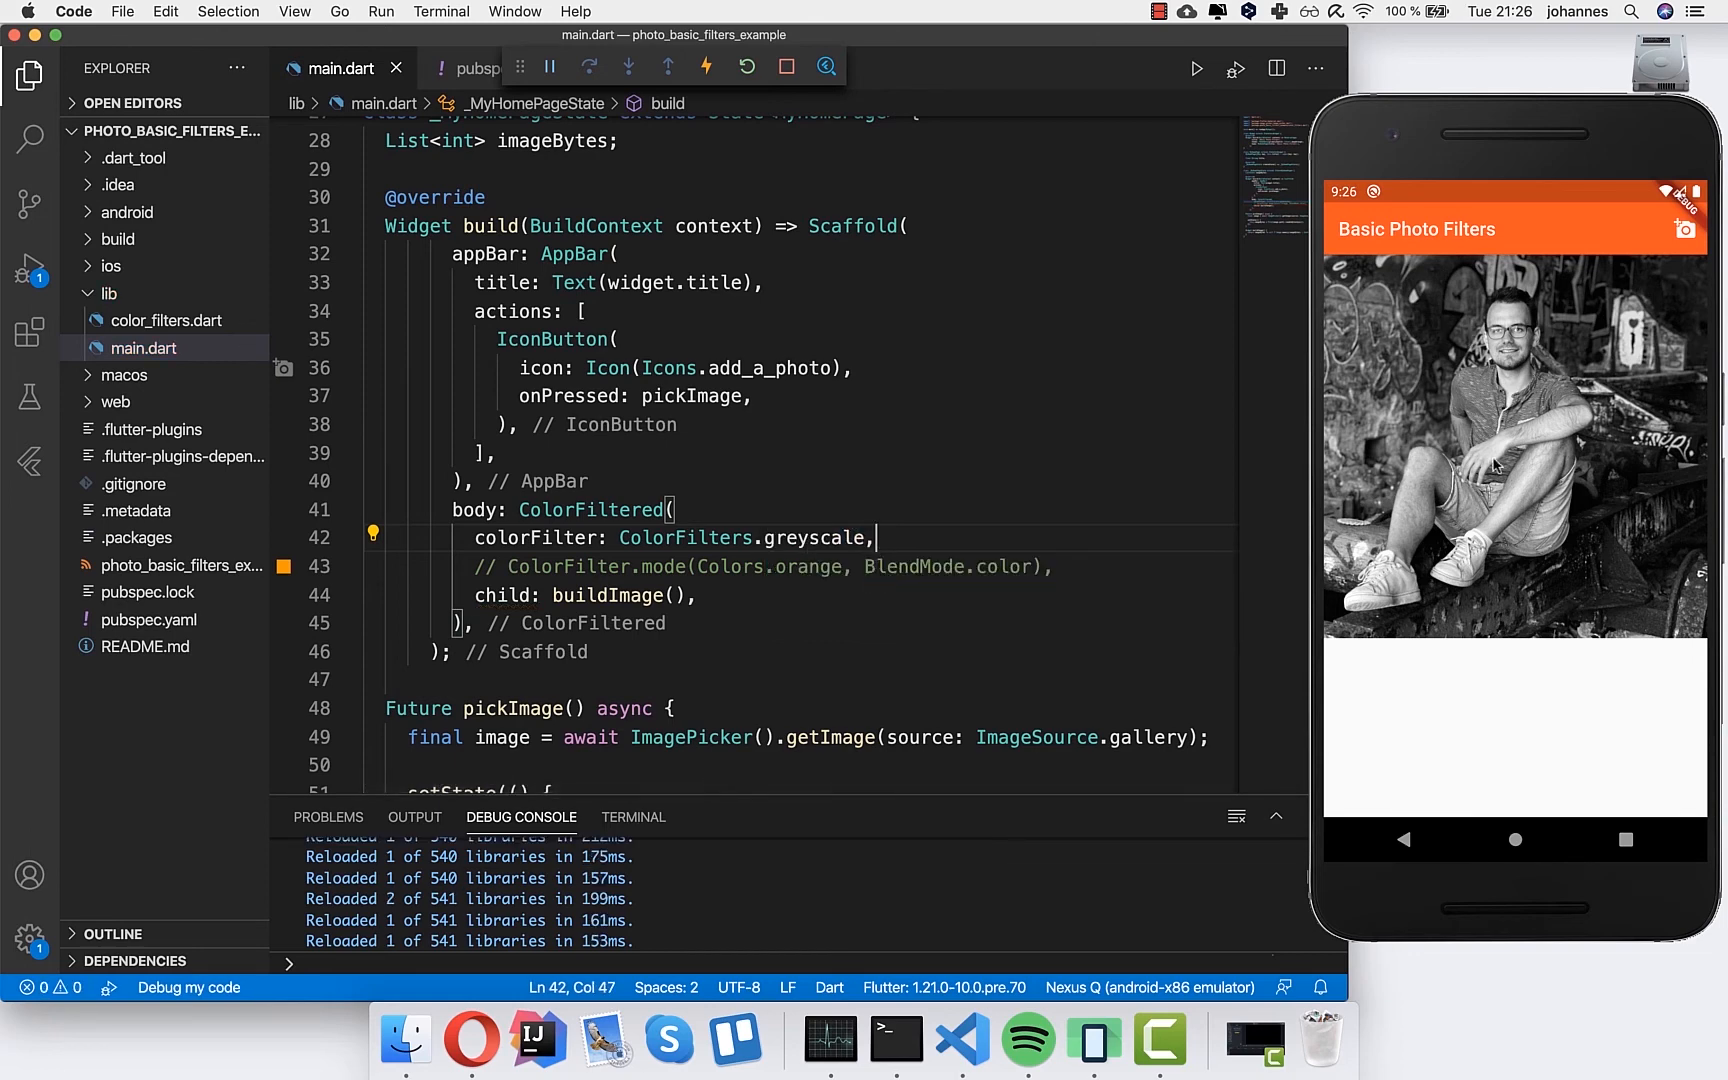
text(sepi)
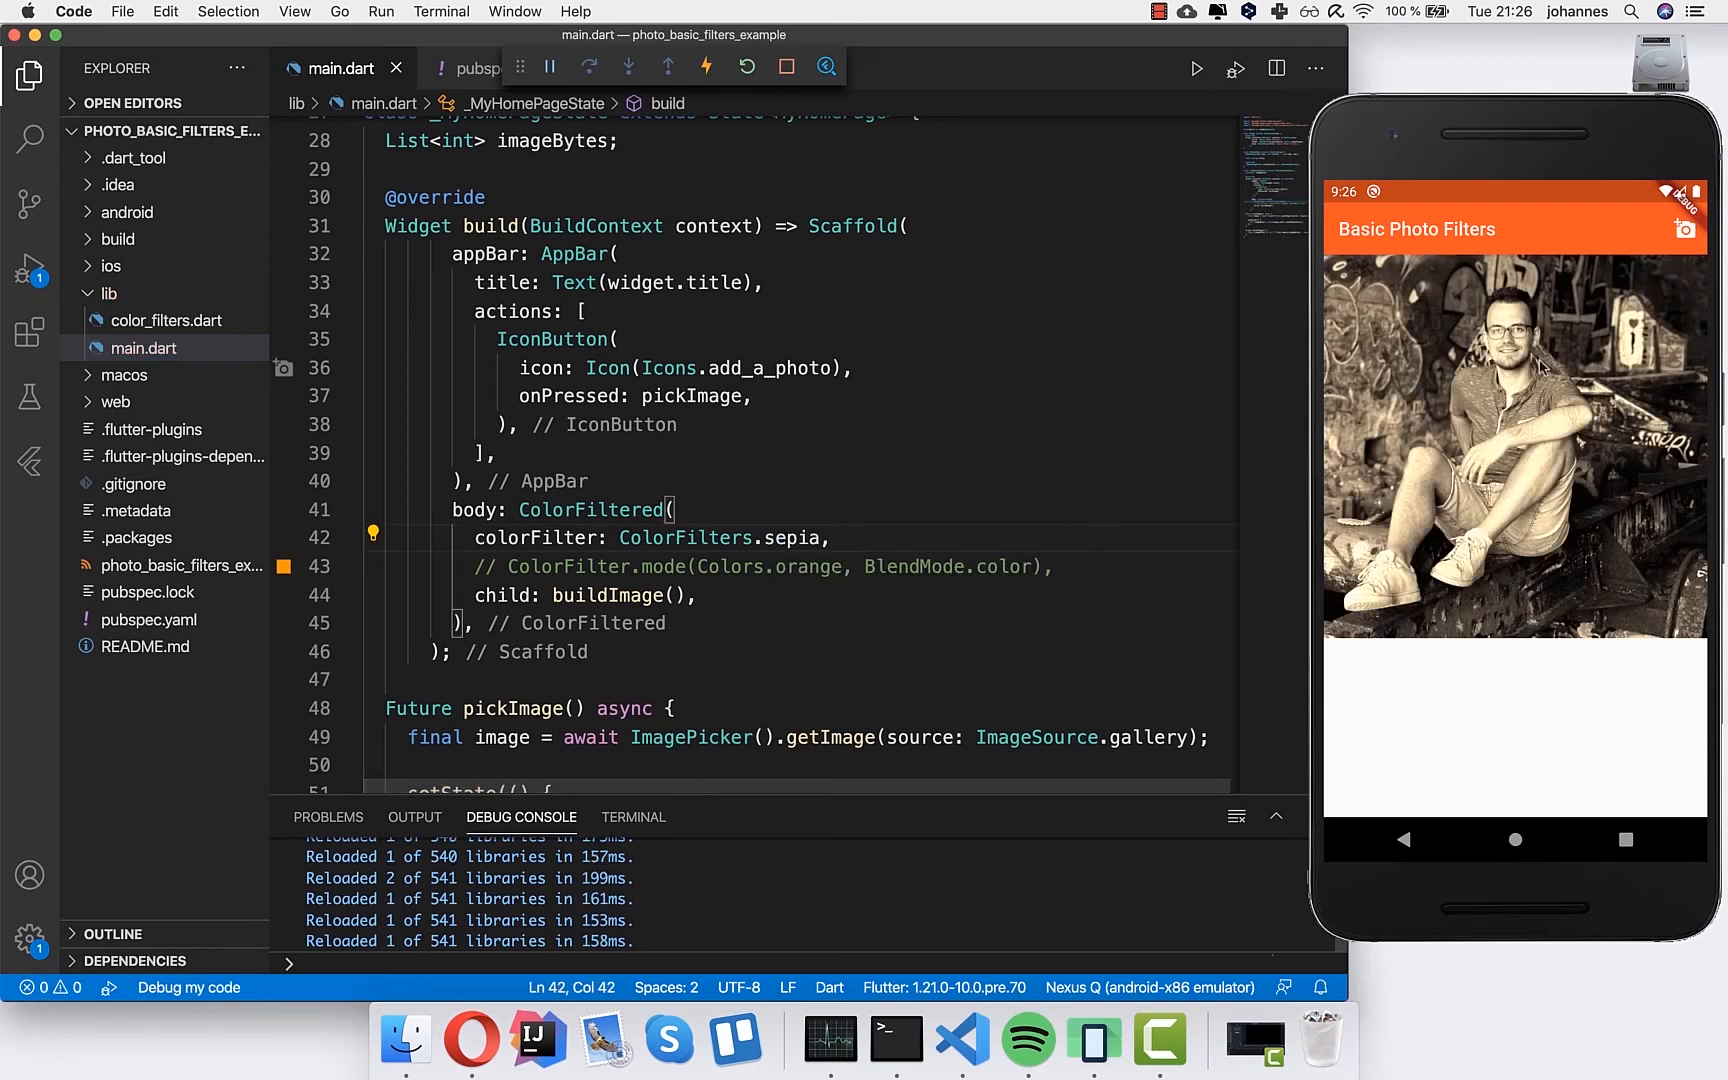
mouse_move(792, 452)
text(invert)
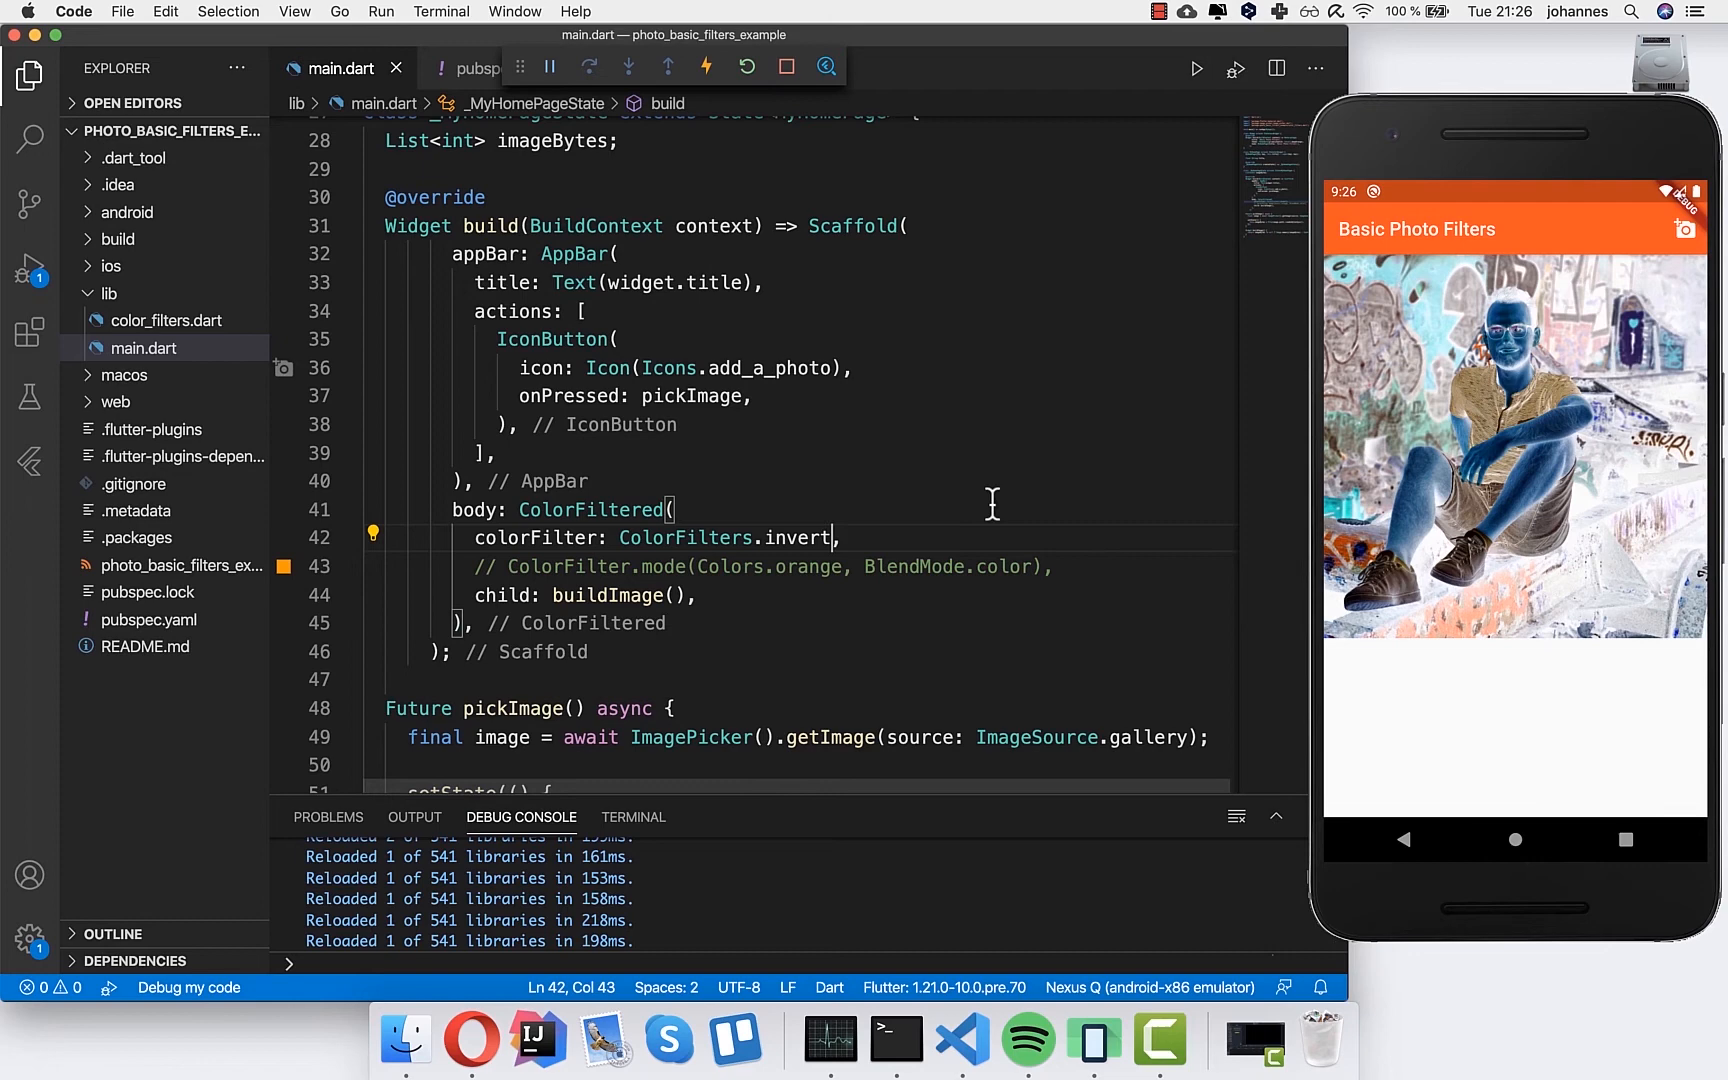
text(sepia)
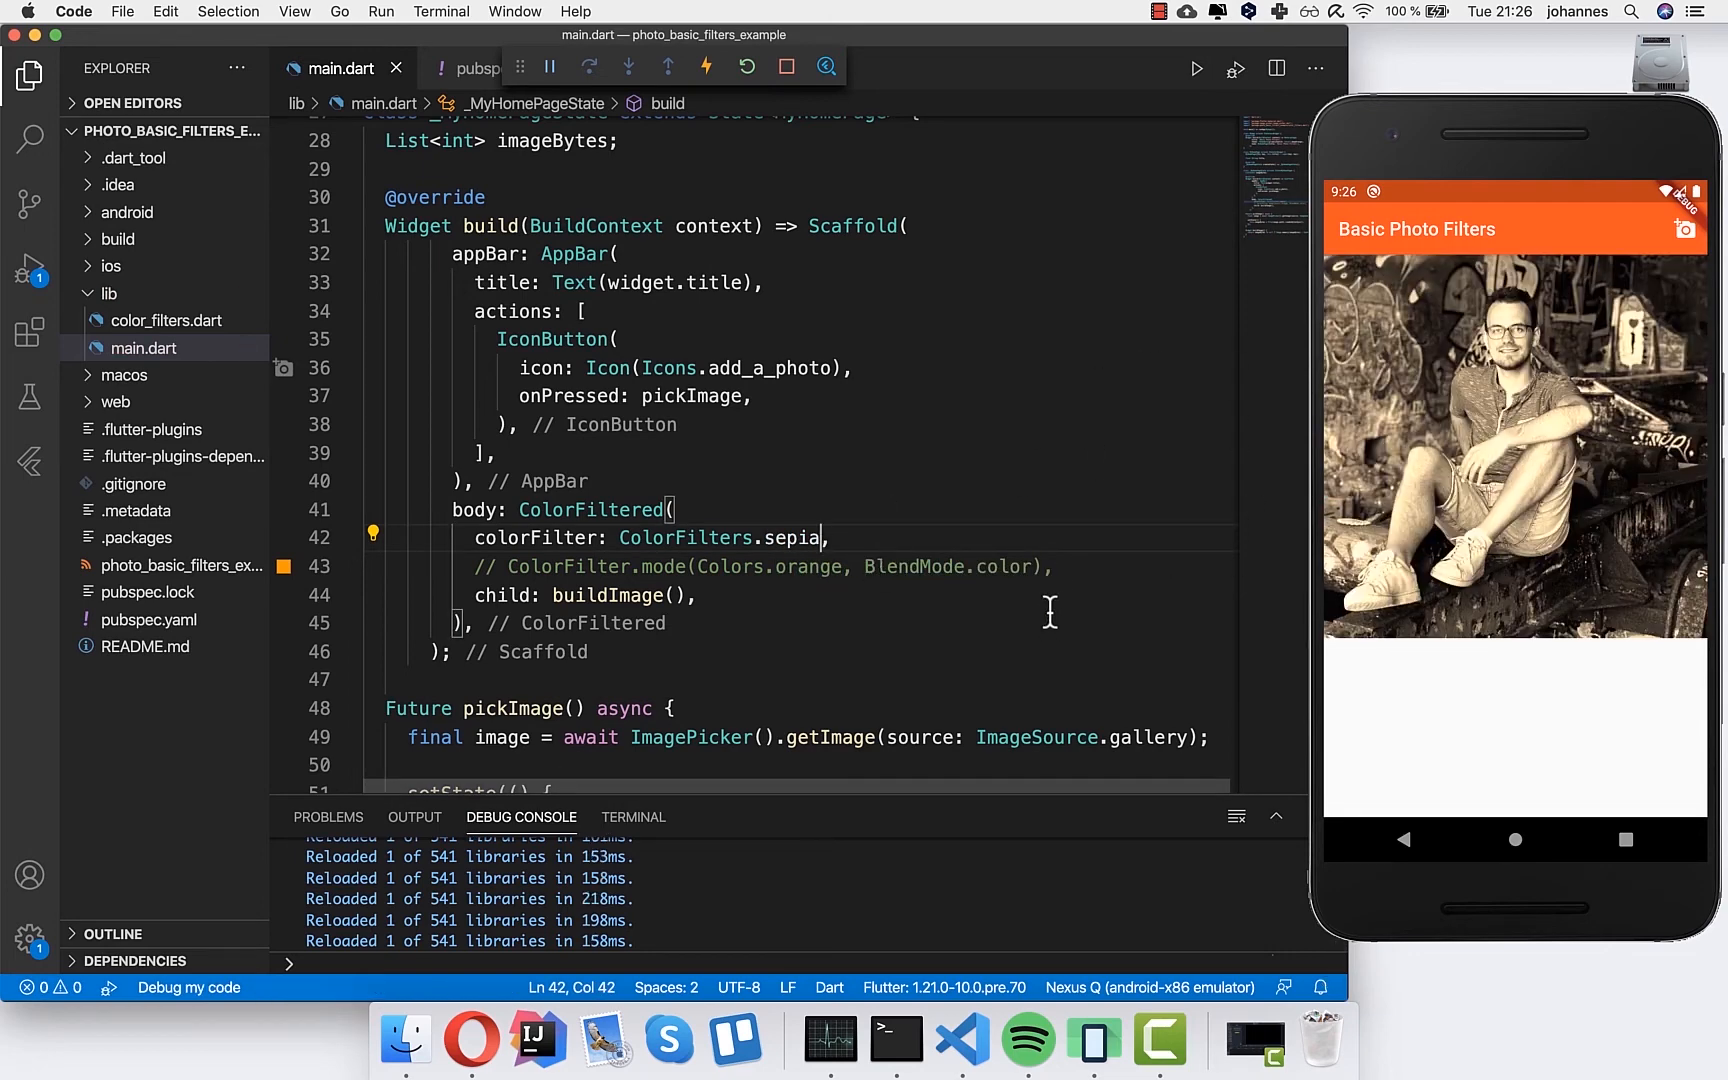
mouse_move(796, 612)
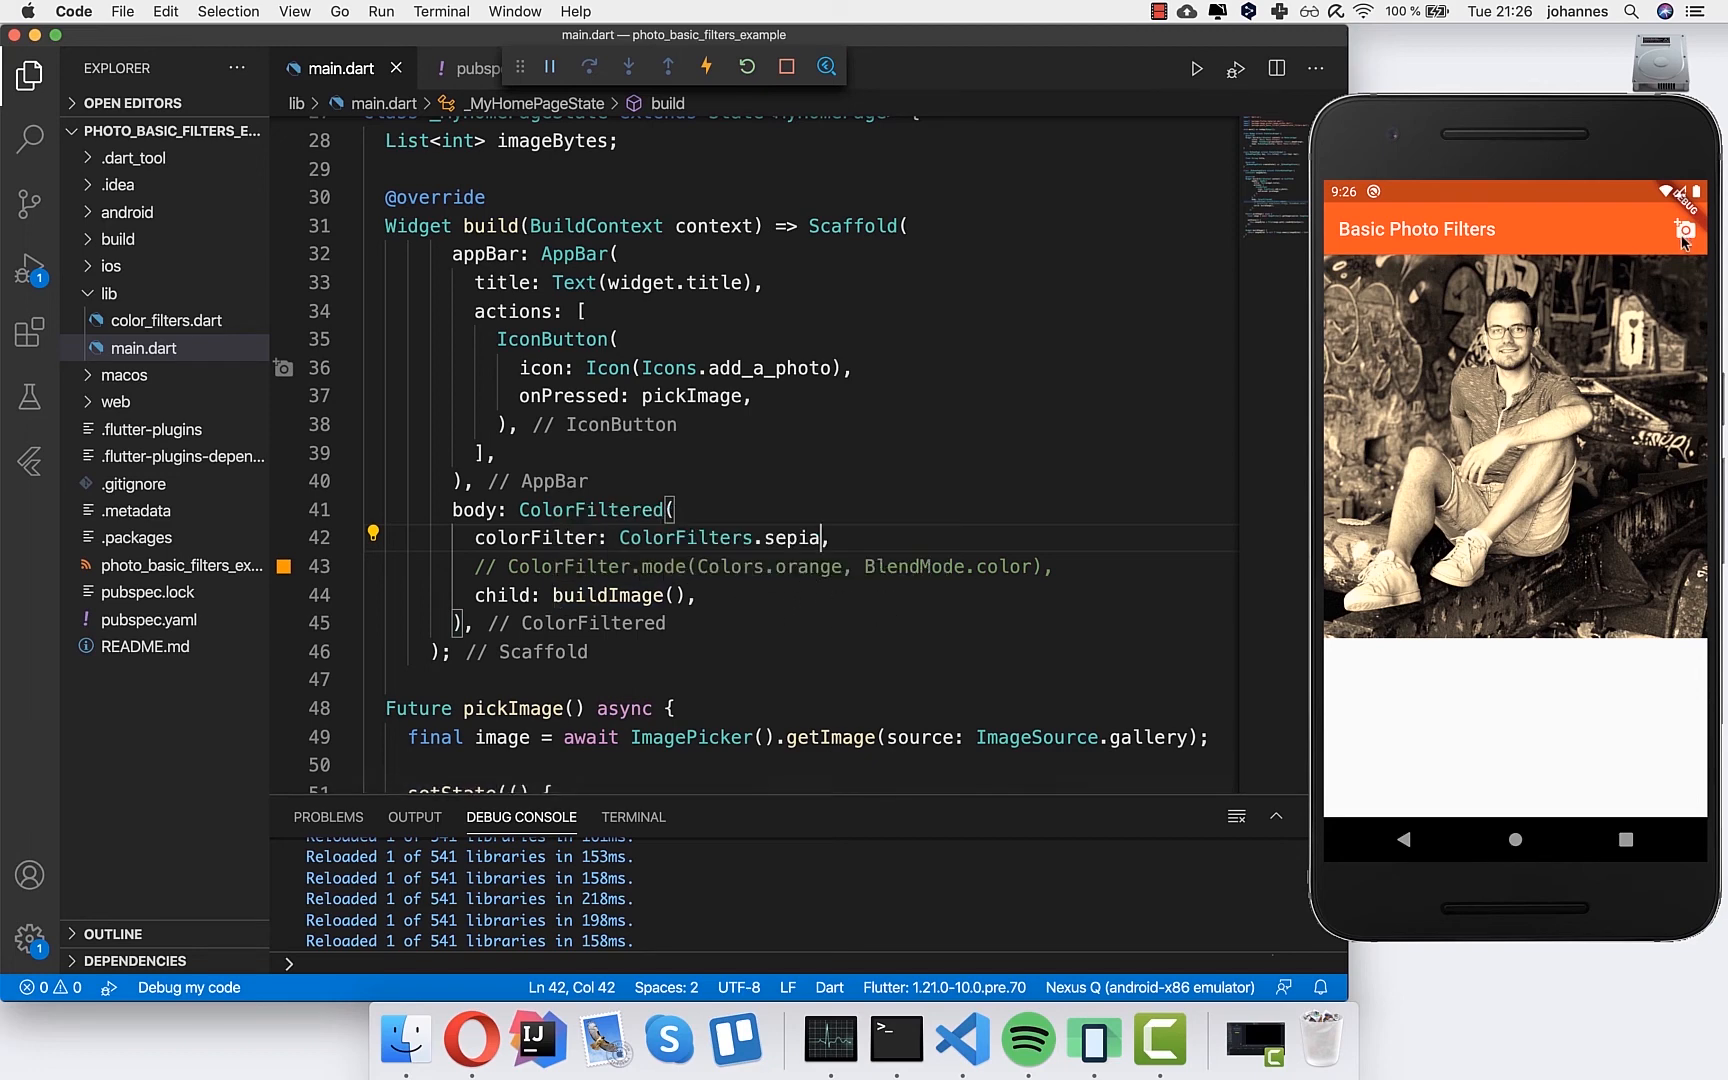
- Pick the Instagram logo image from the emulator's gallery
click(1686, 230)
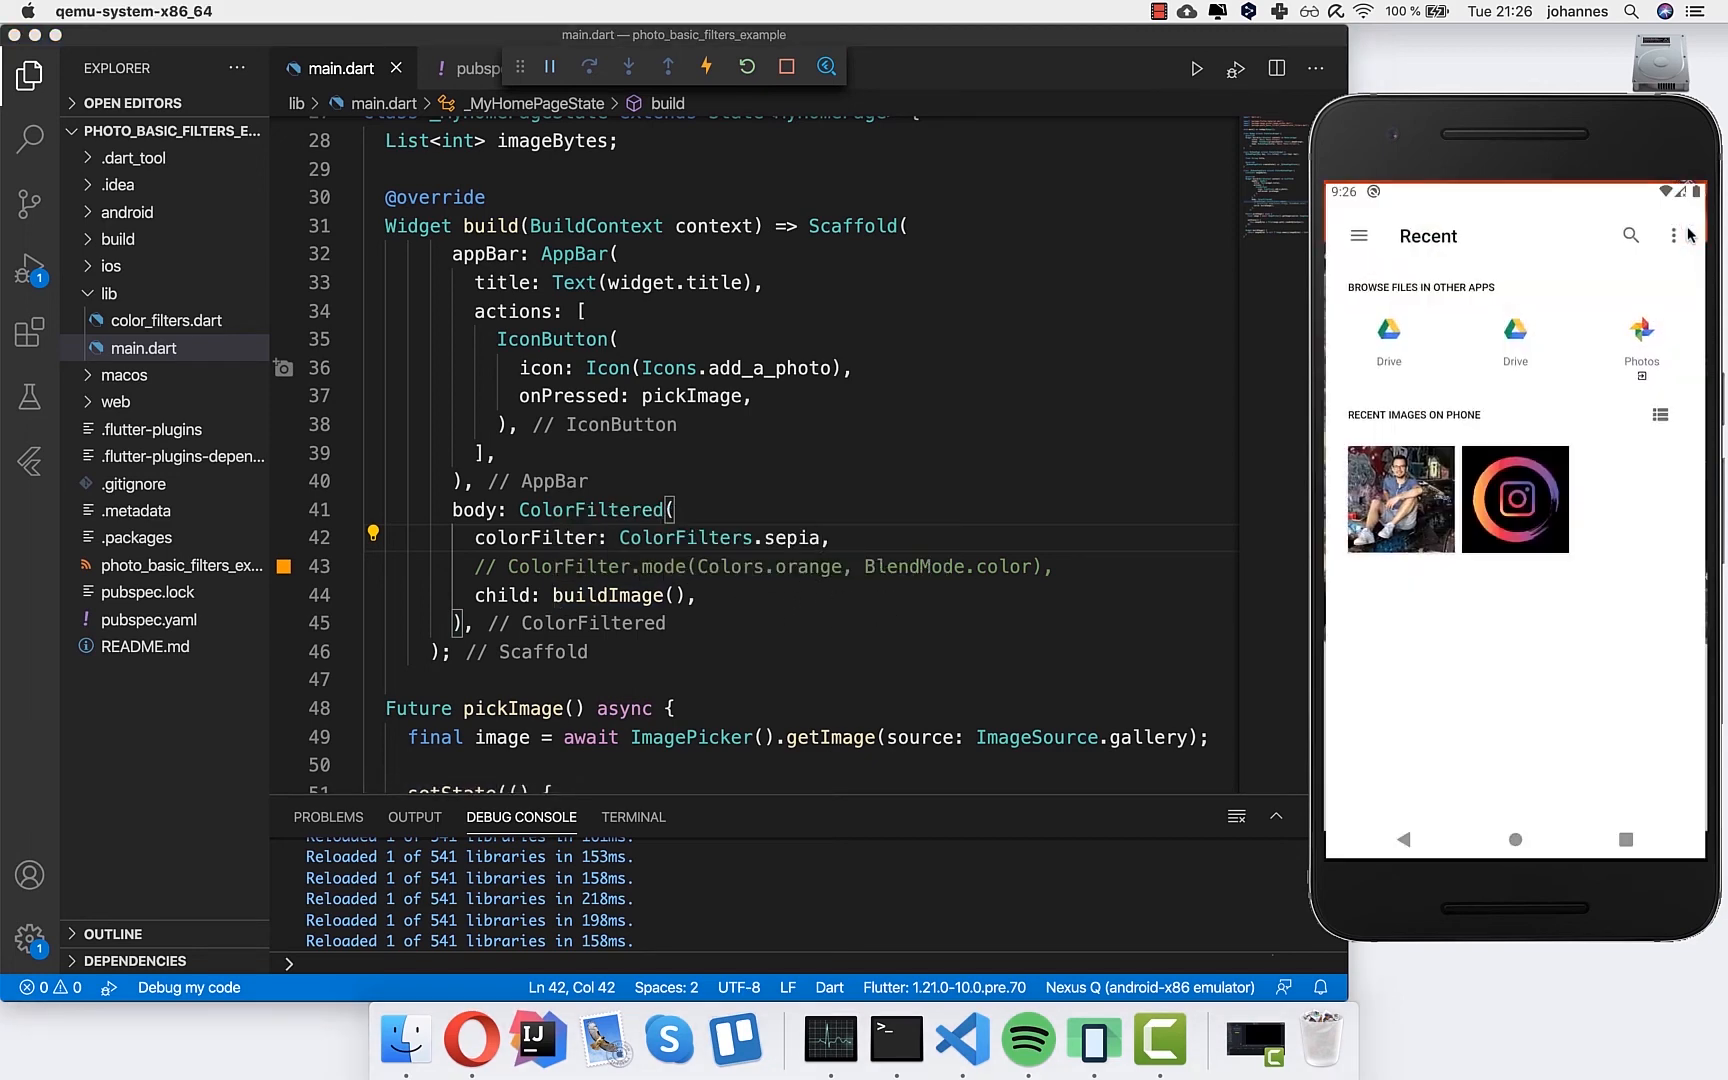
click(1514, 498)
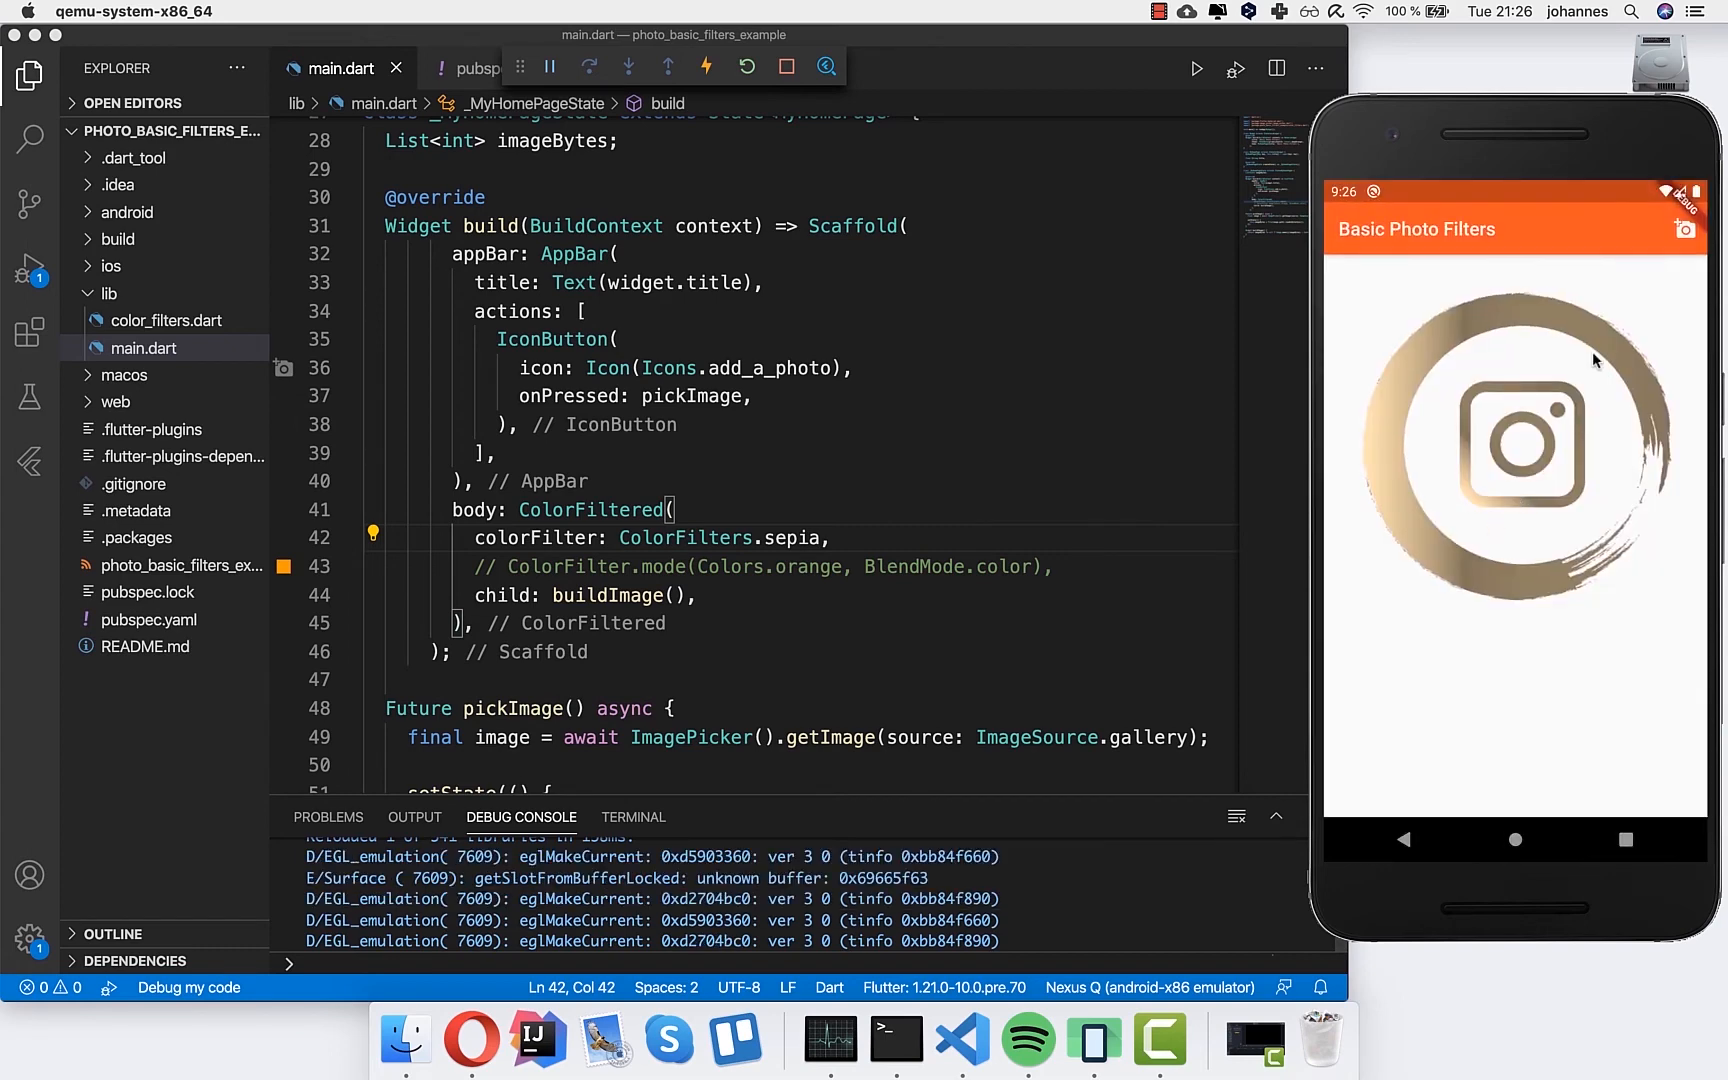
double_click(592, 510)
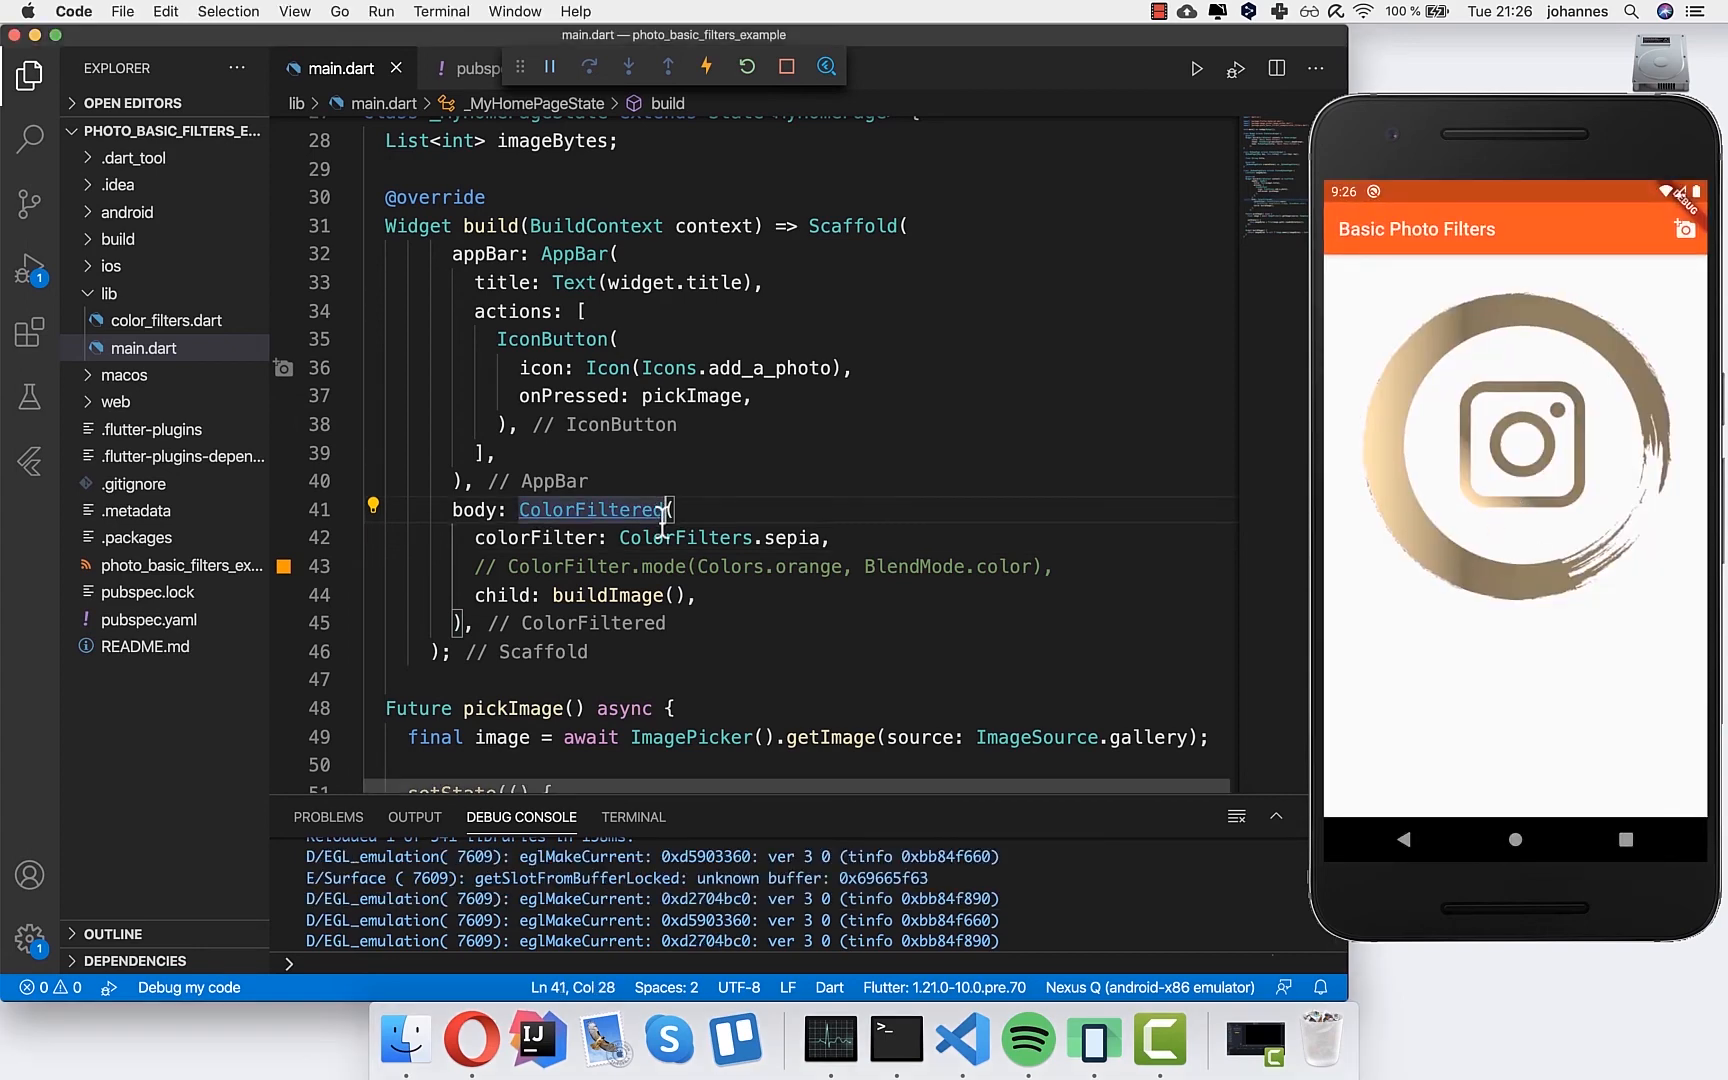
- Try ColorFilters.greyscale, then switch the body filter to ColorFilters.invert
double_click(790, 538)
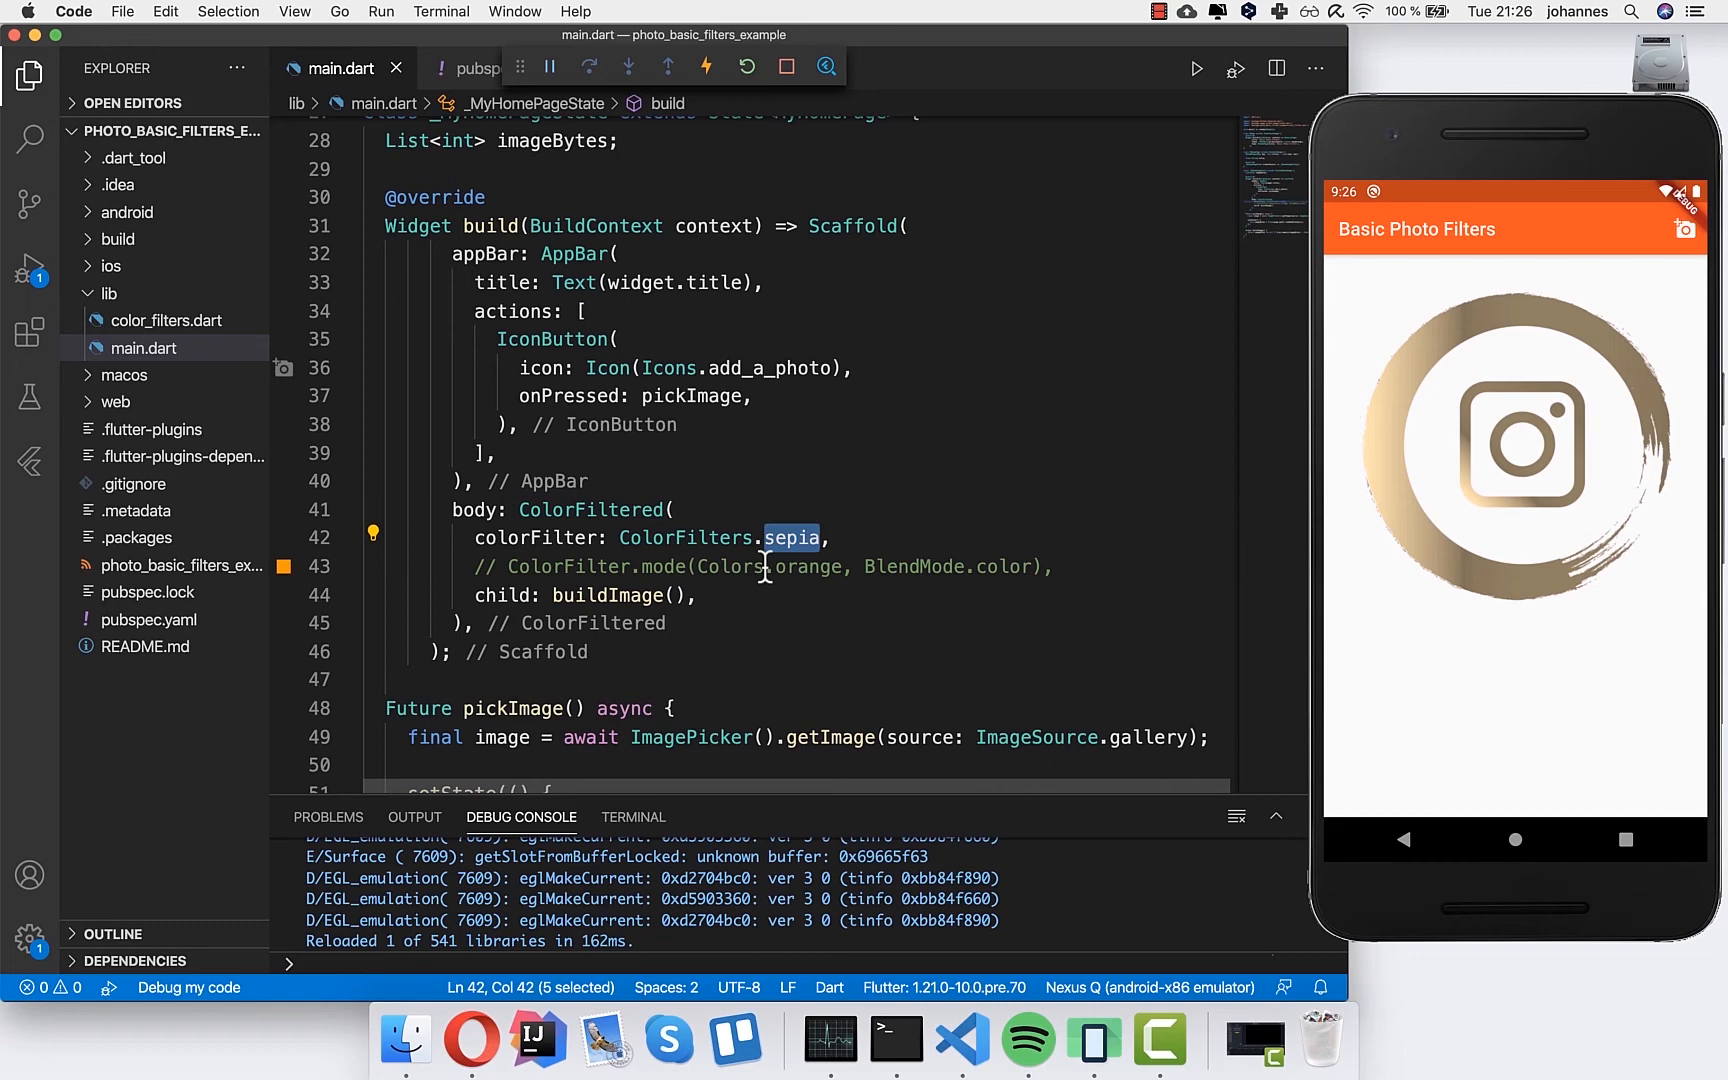
text(greyscale)
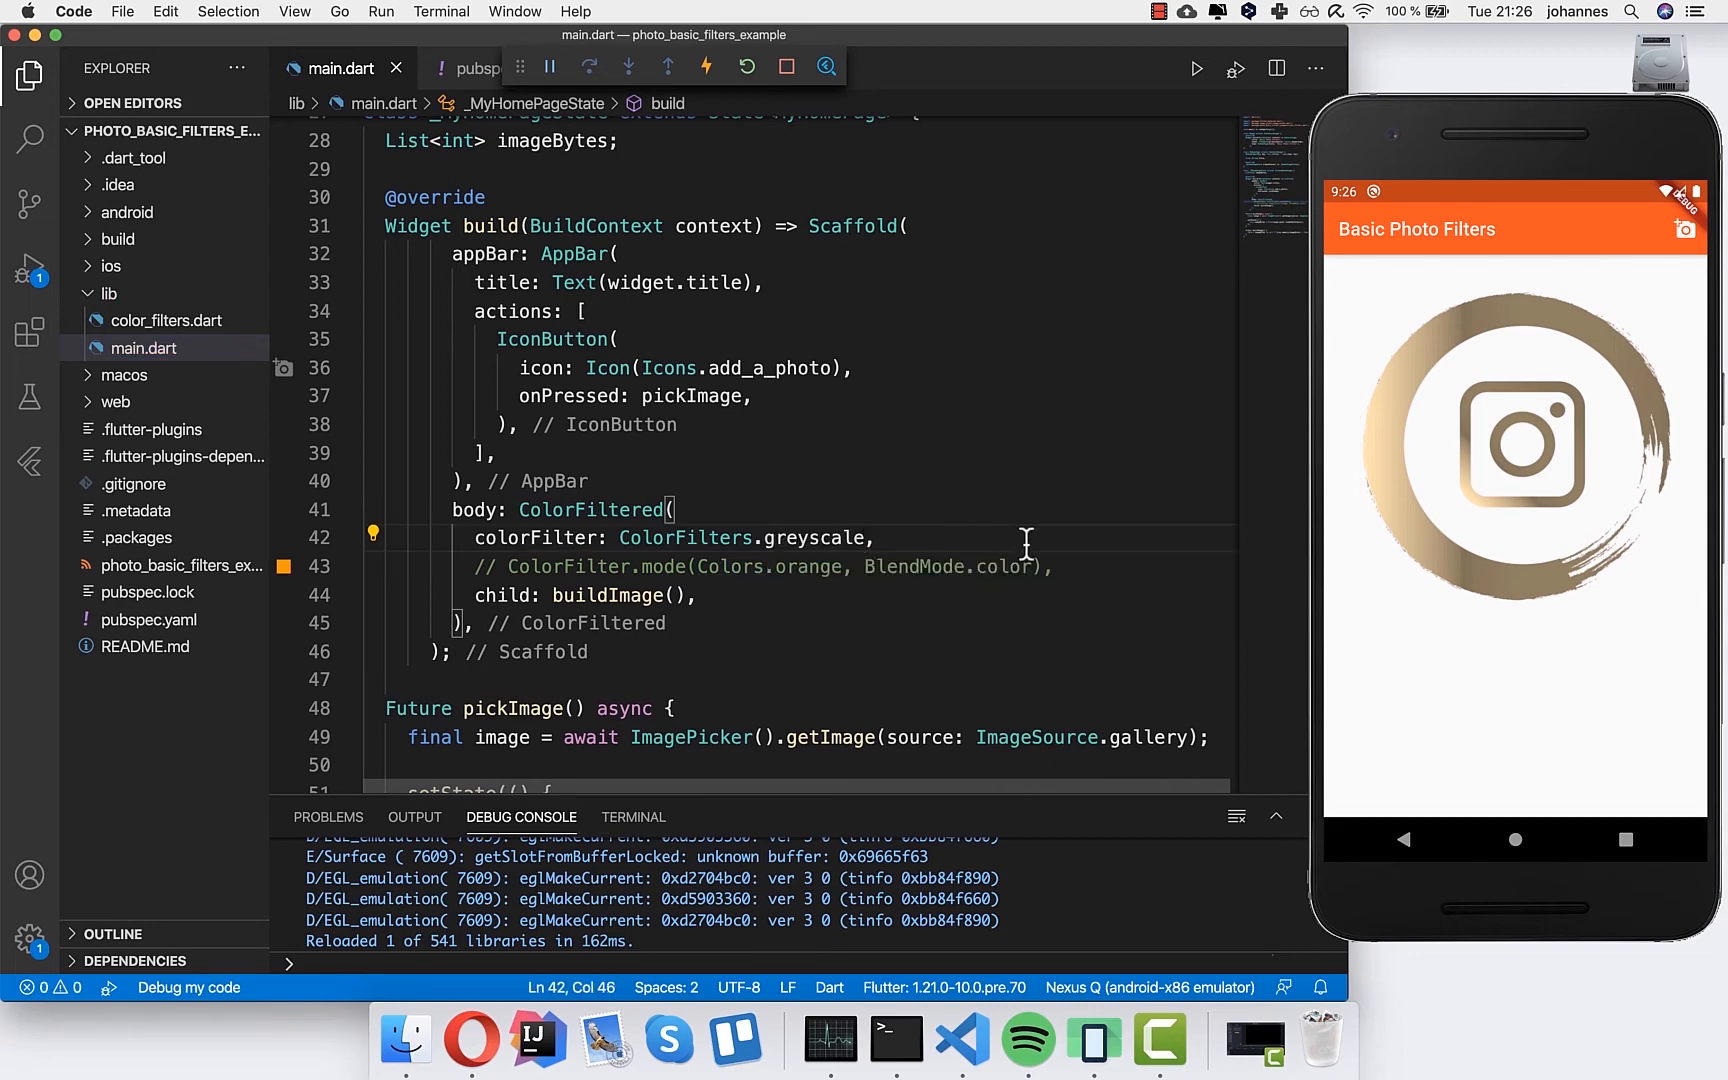
double_click(810, 538)
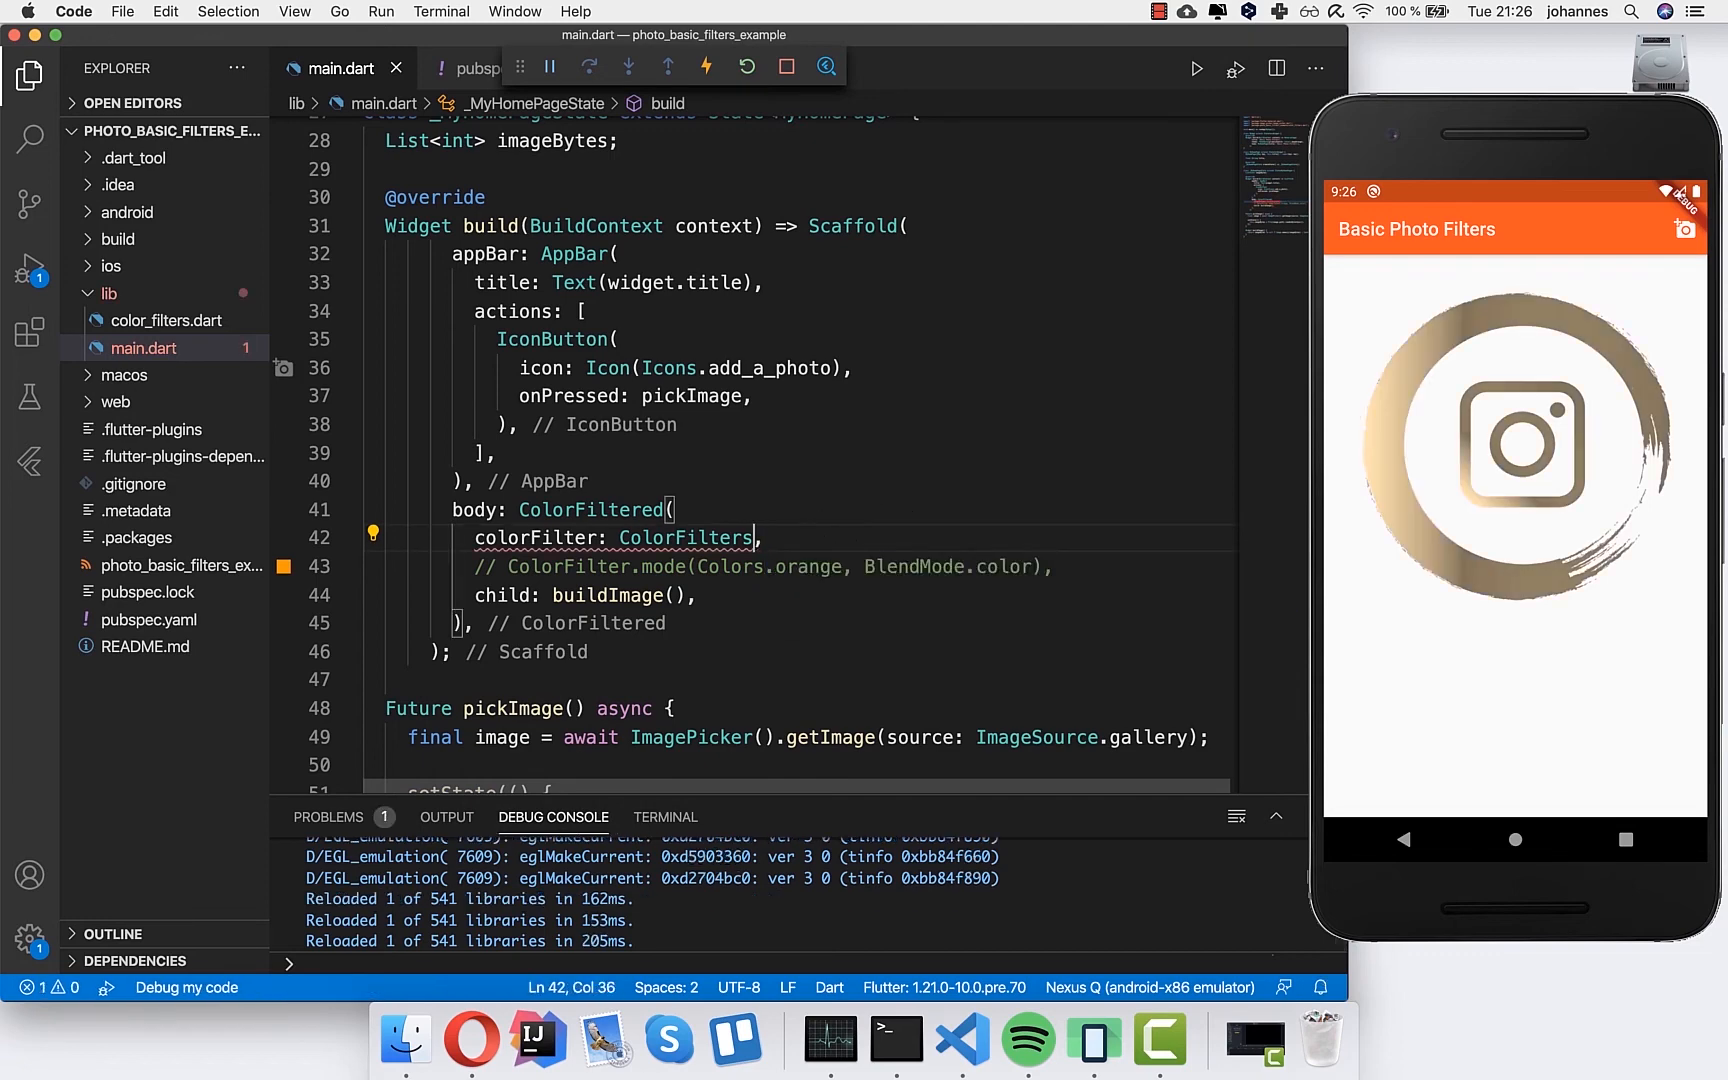
text(.invert)
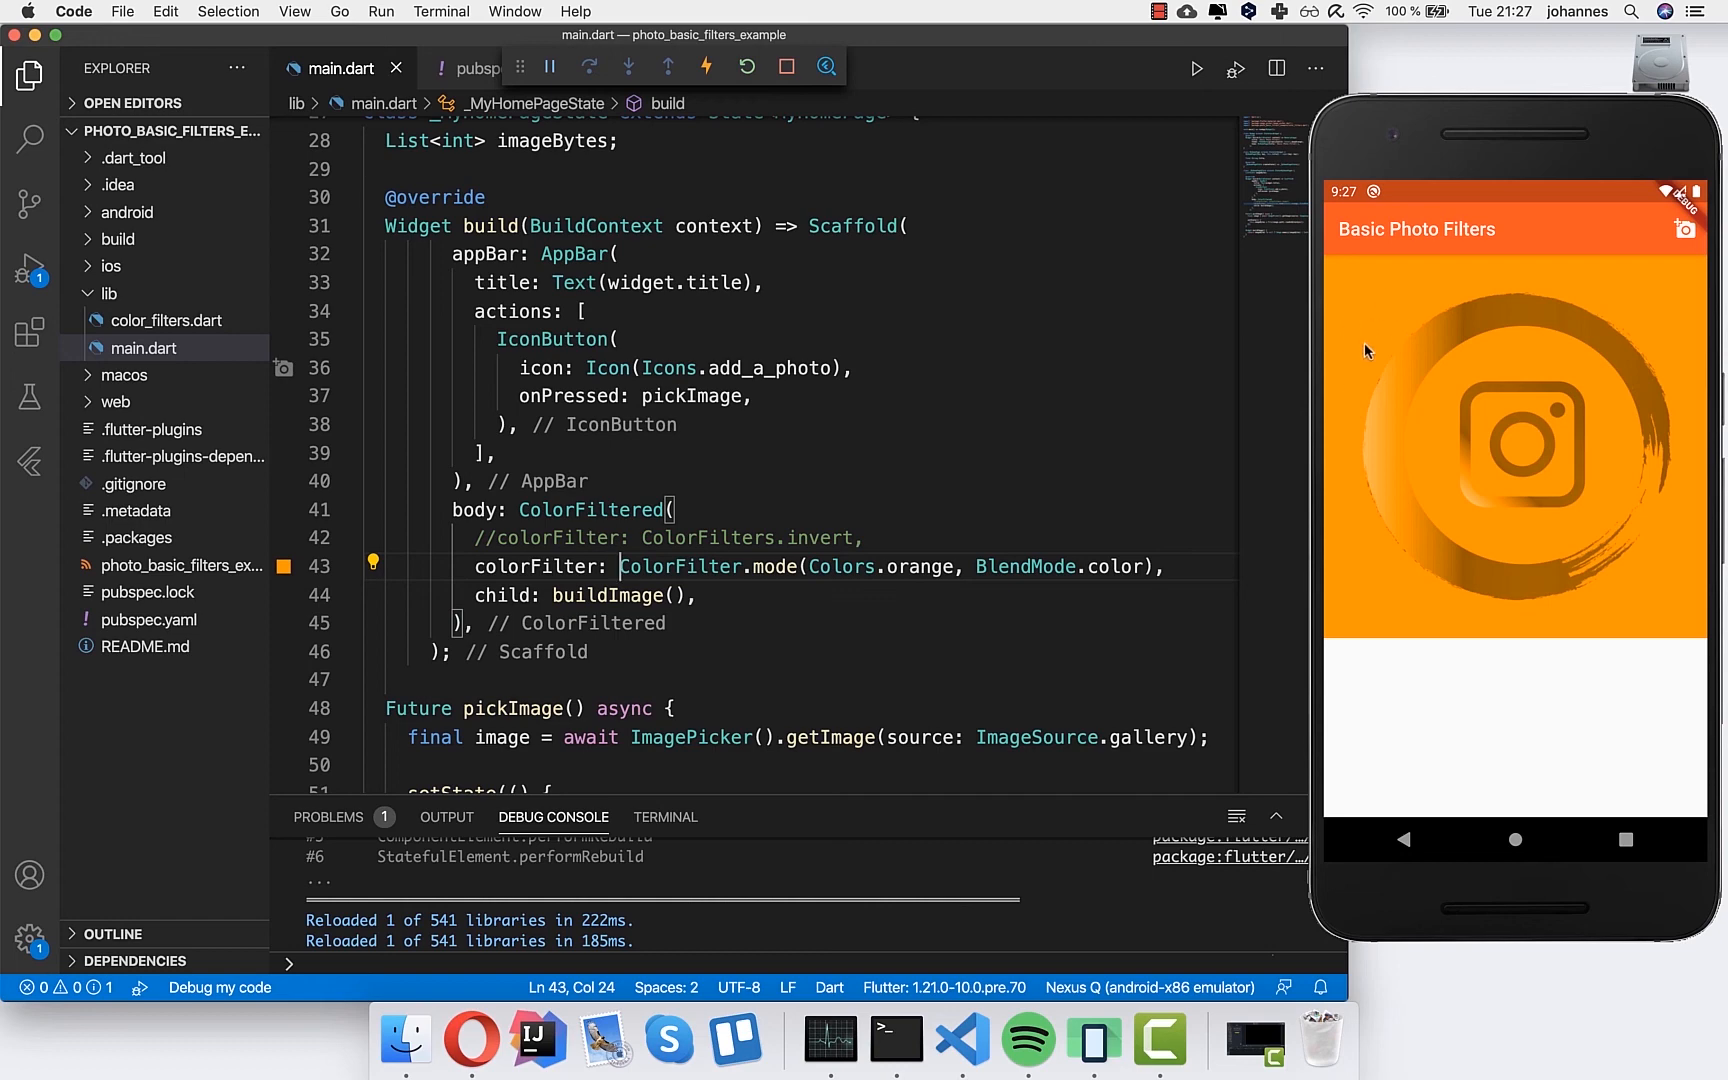
mouse_move(558, 602)
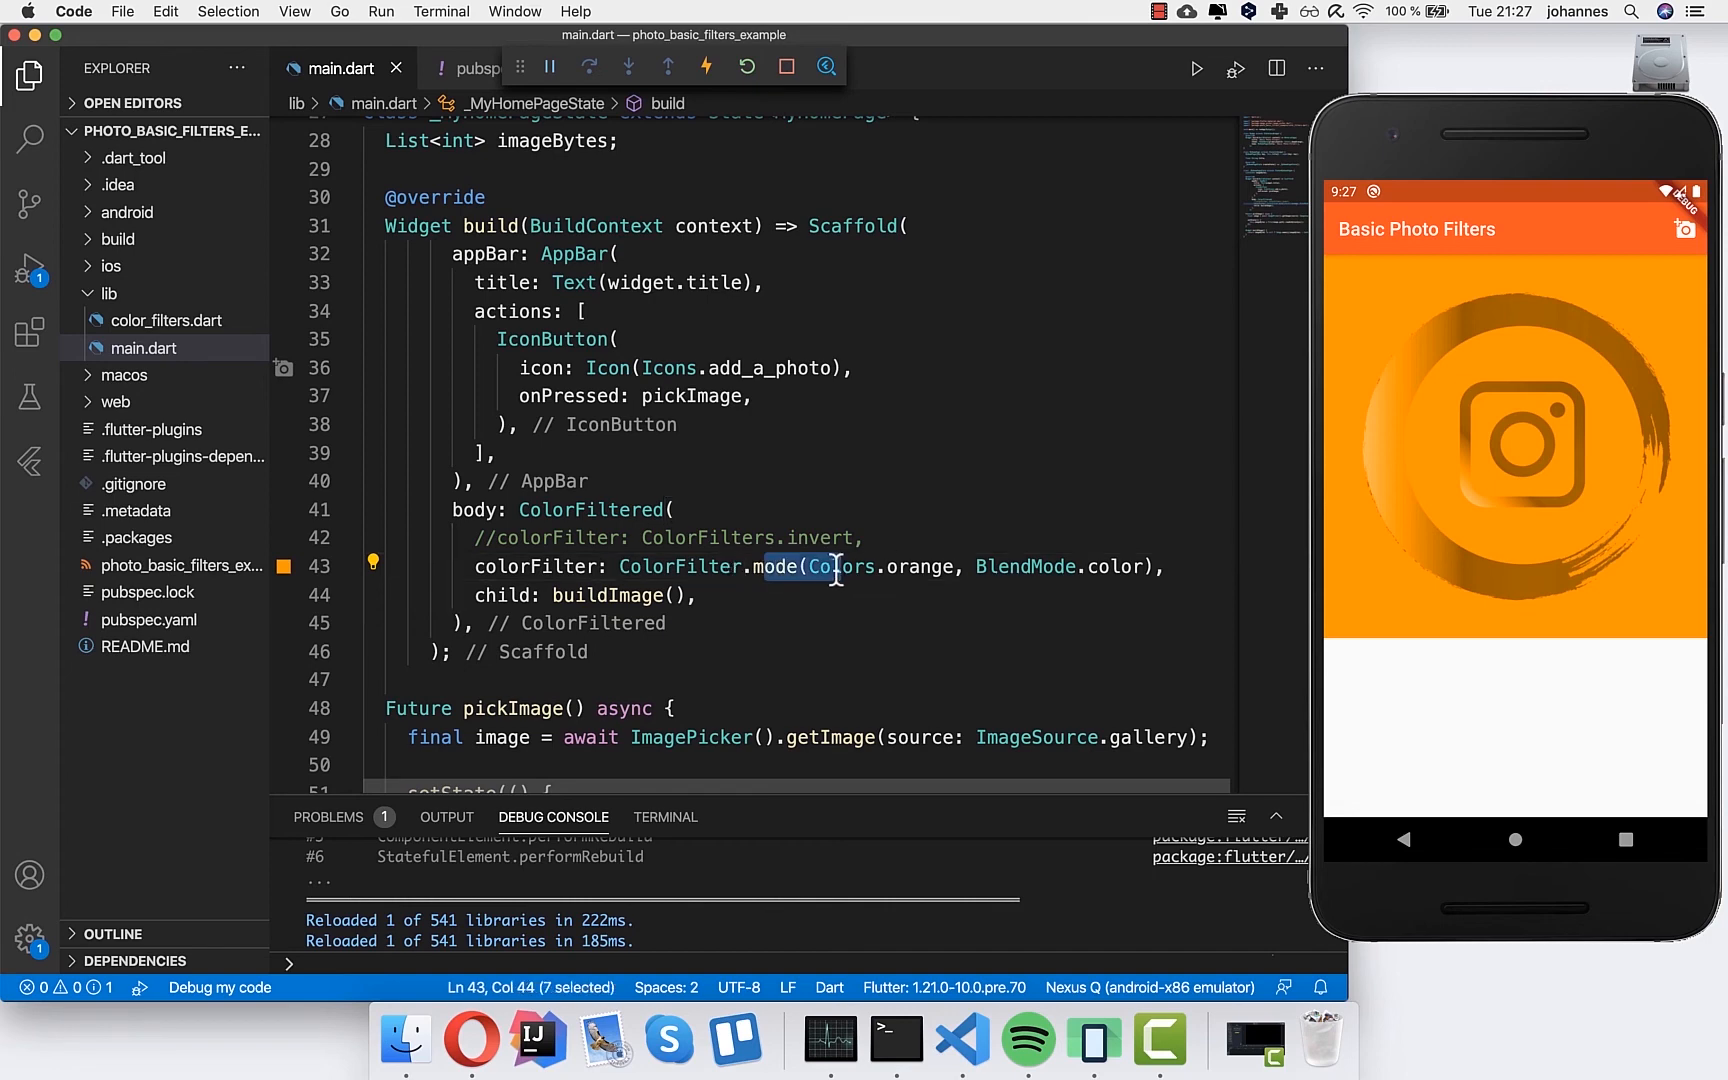
mouse_move(518, 556)
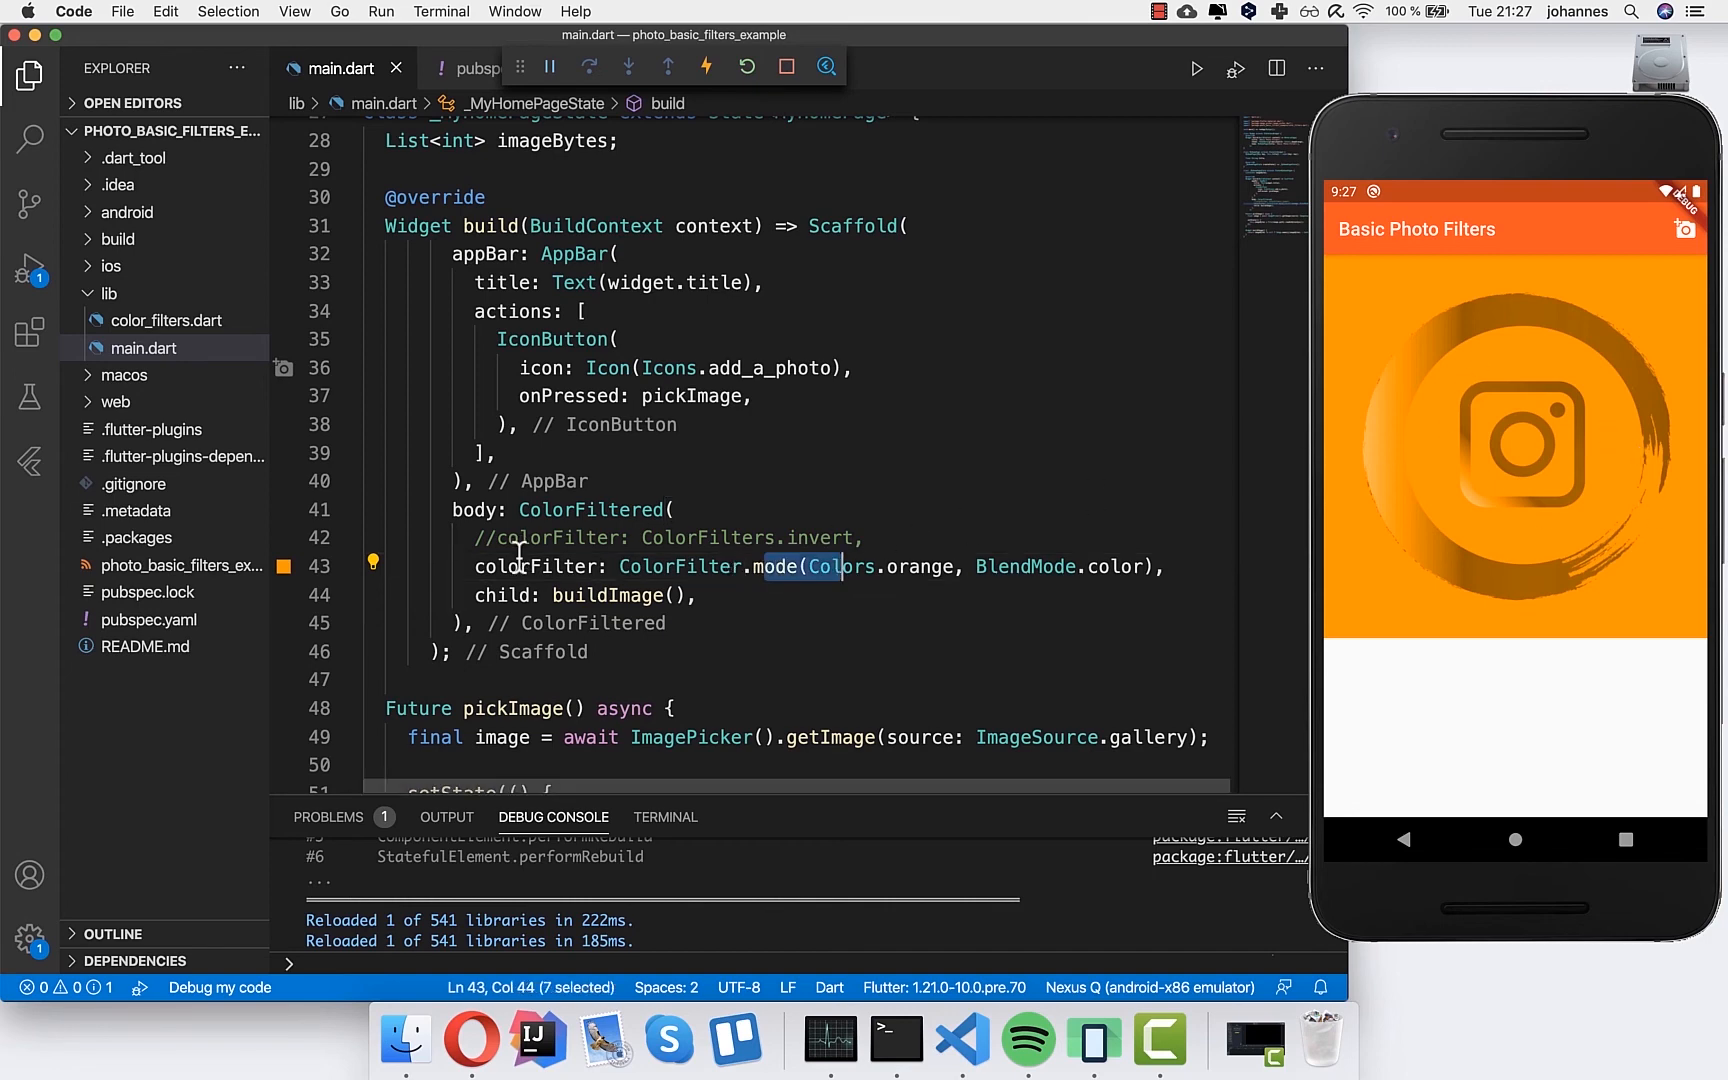
mouse_move(506, 566)
text(//)
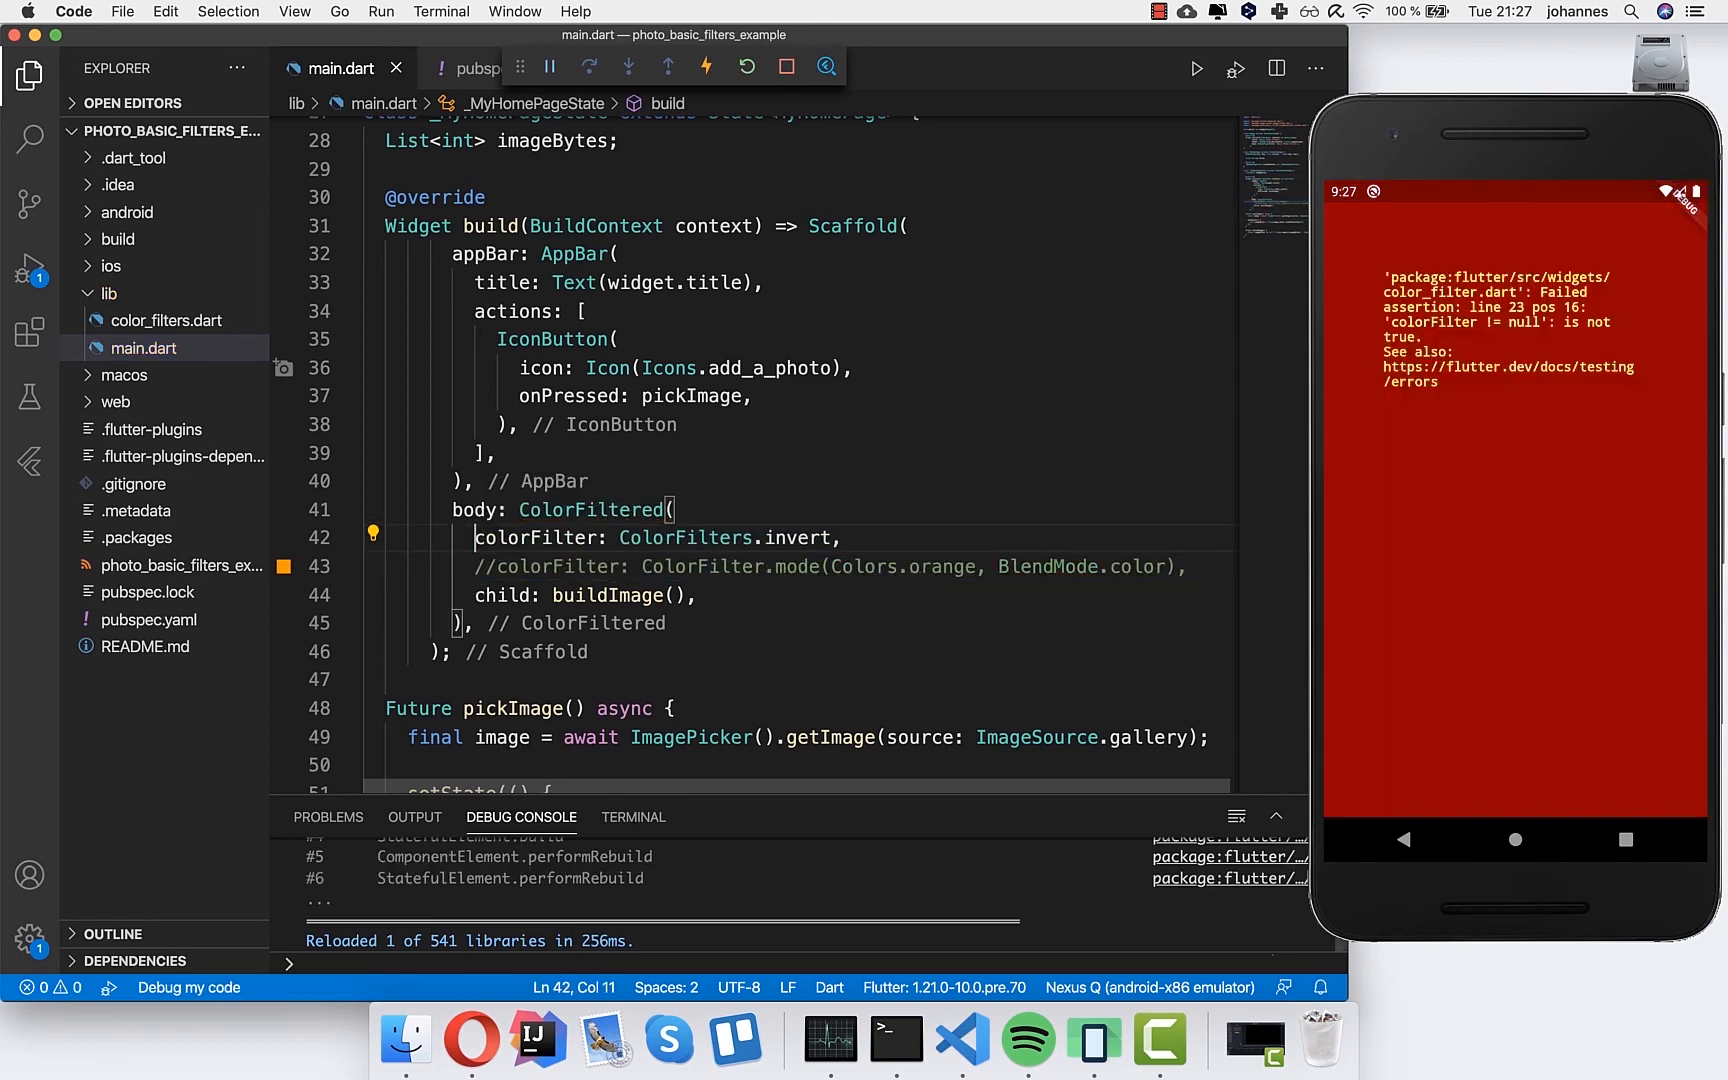
- Hot-reload main.dart so the emulator shows the logo with ColorFilters.invert applied
click(704, 68)
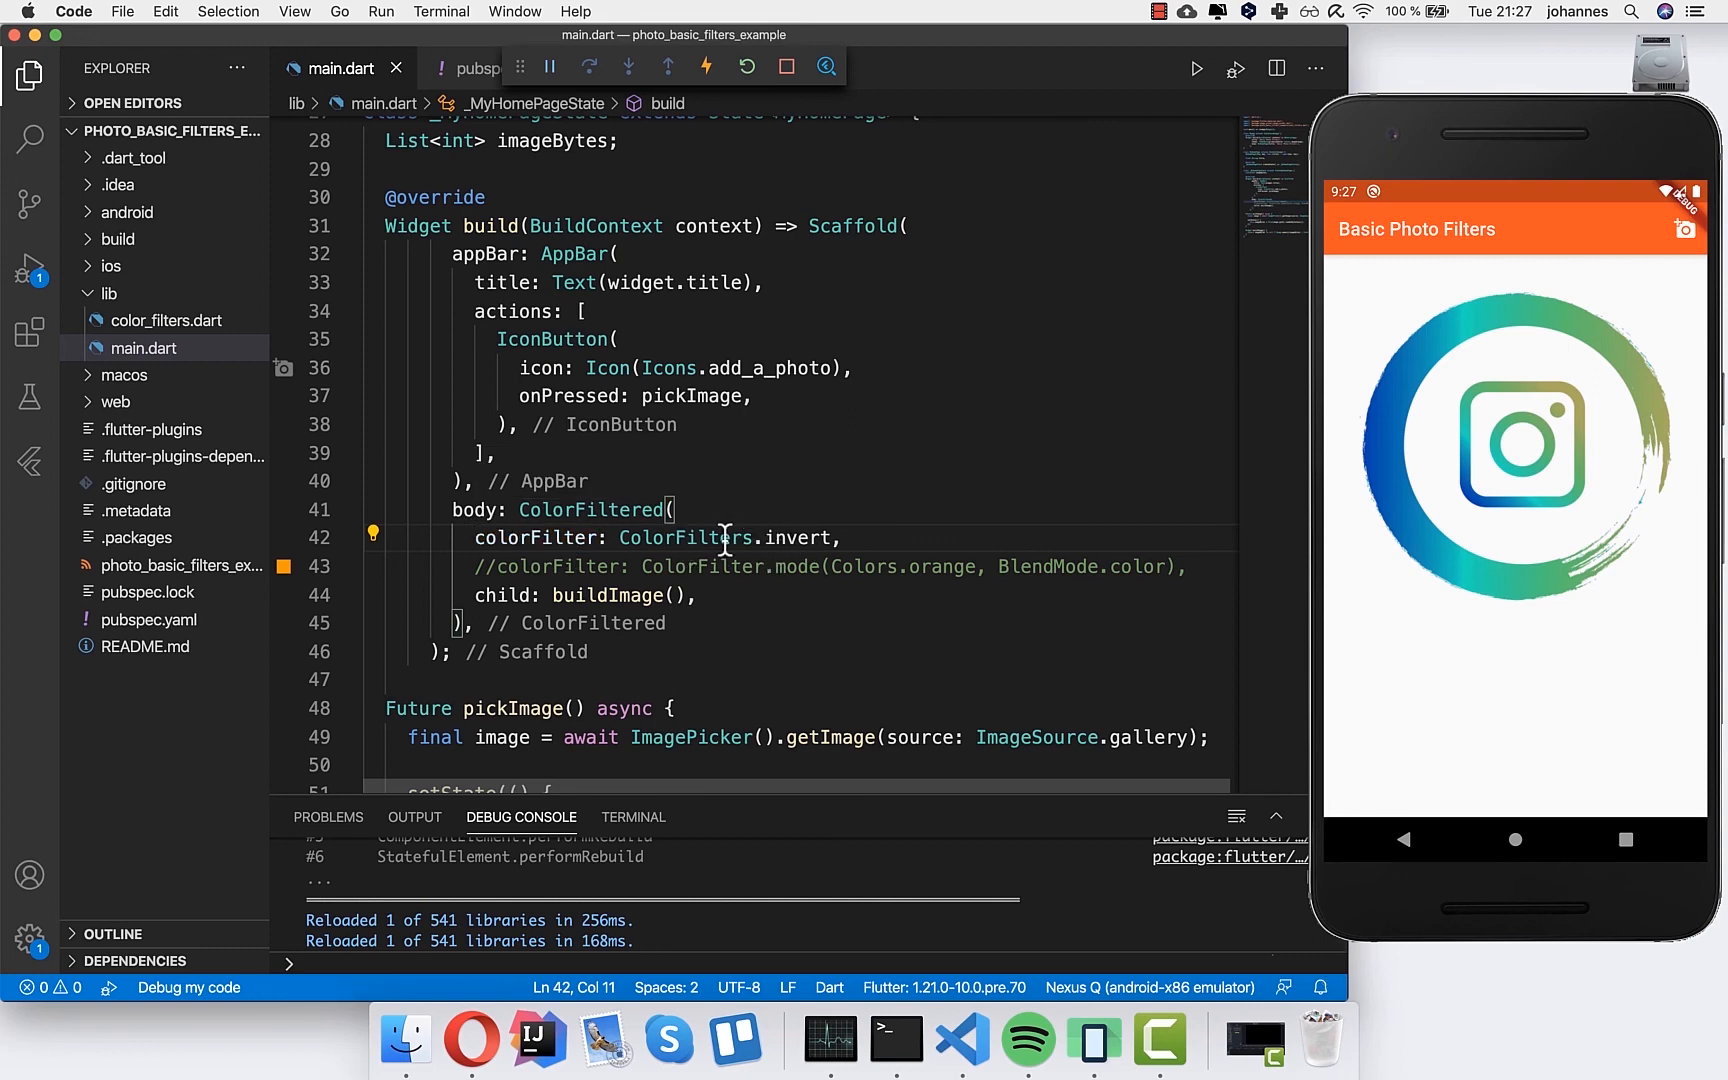
mouse_move(1608, 438)
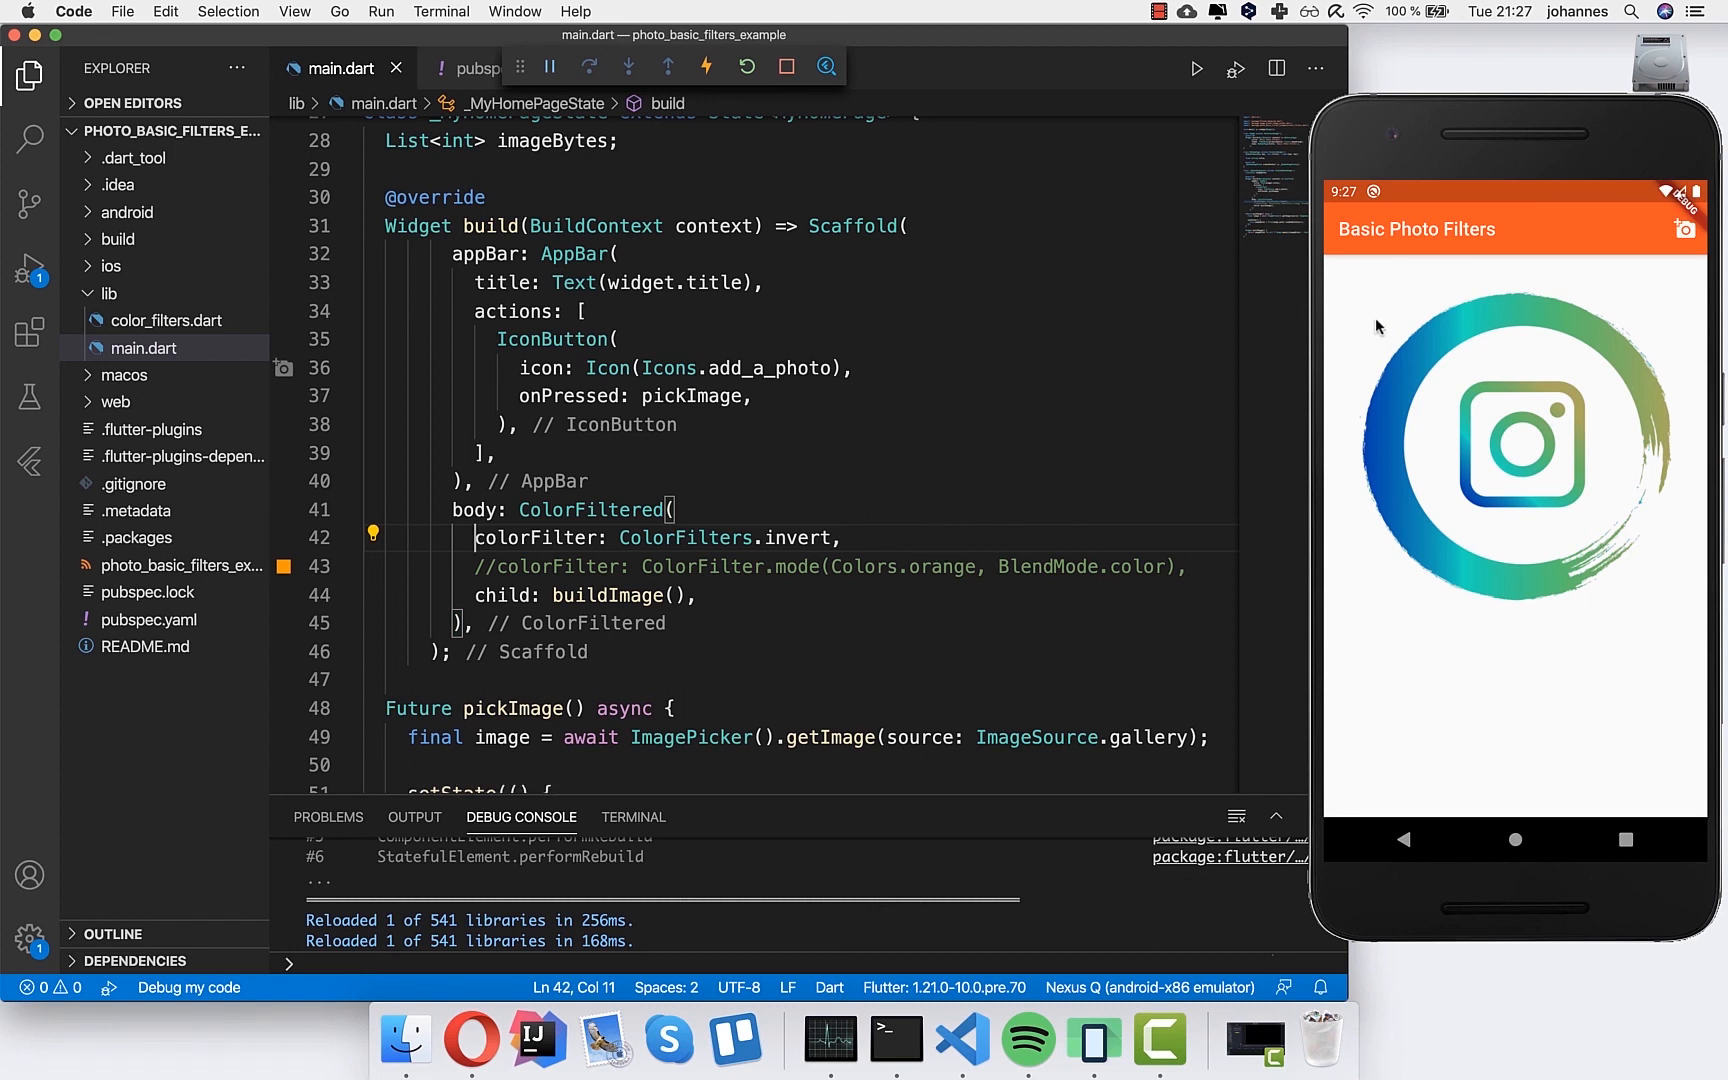
mouse_move(1346, 404)
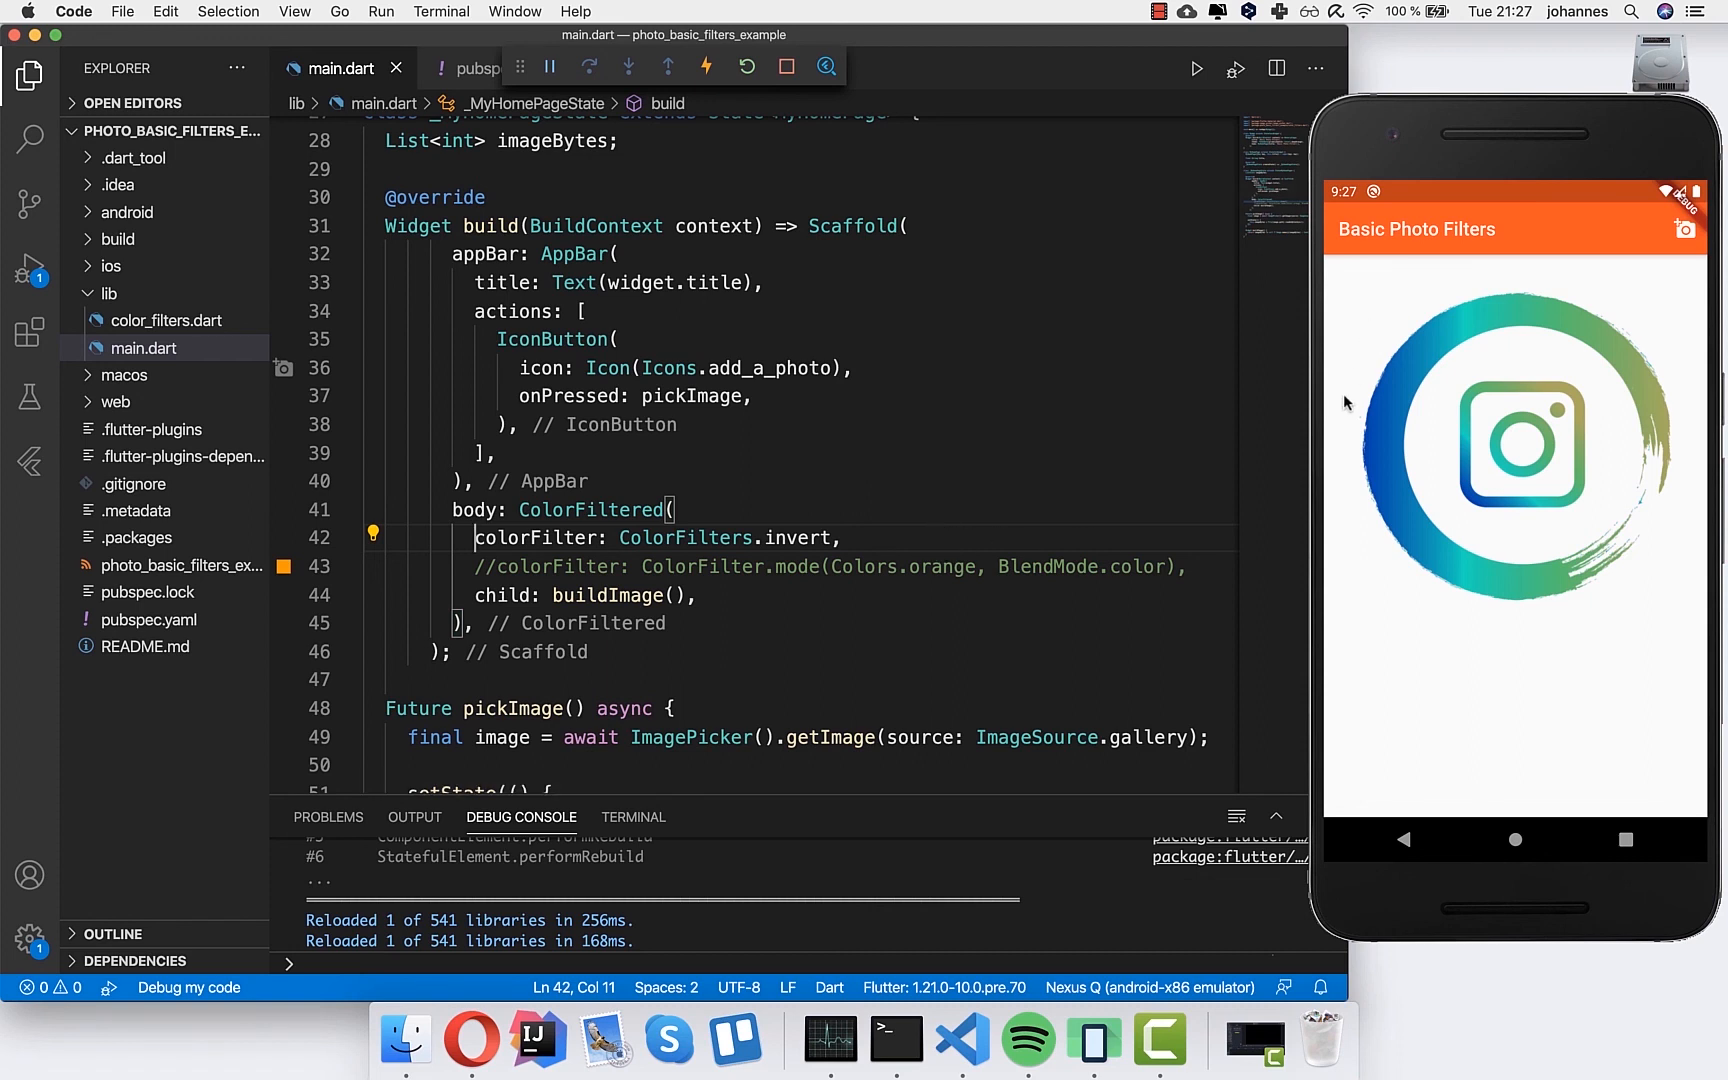